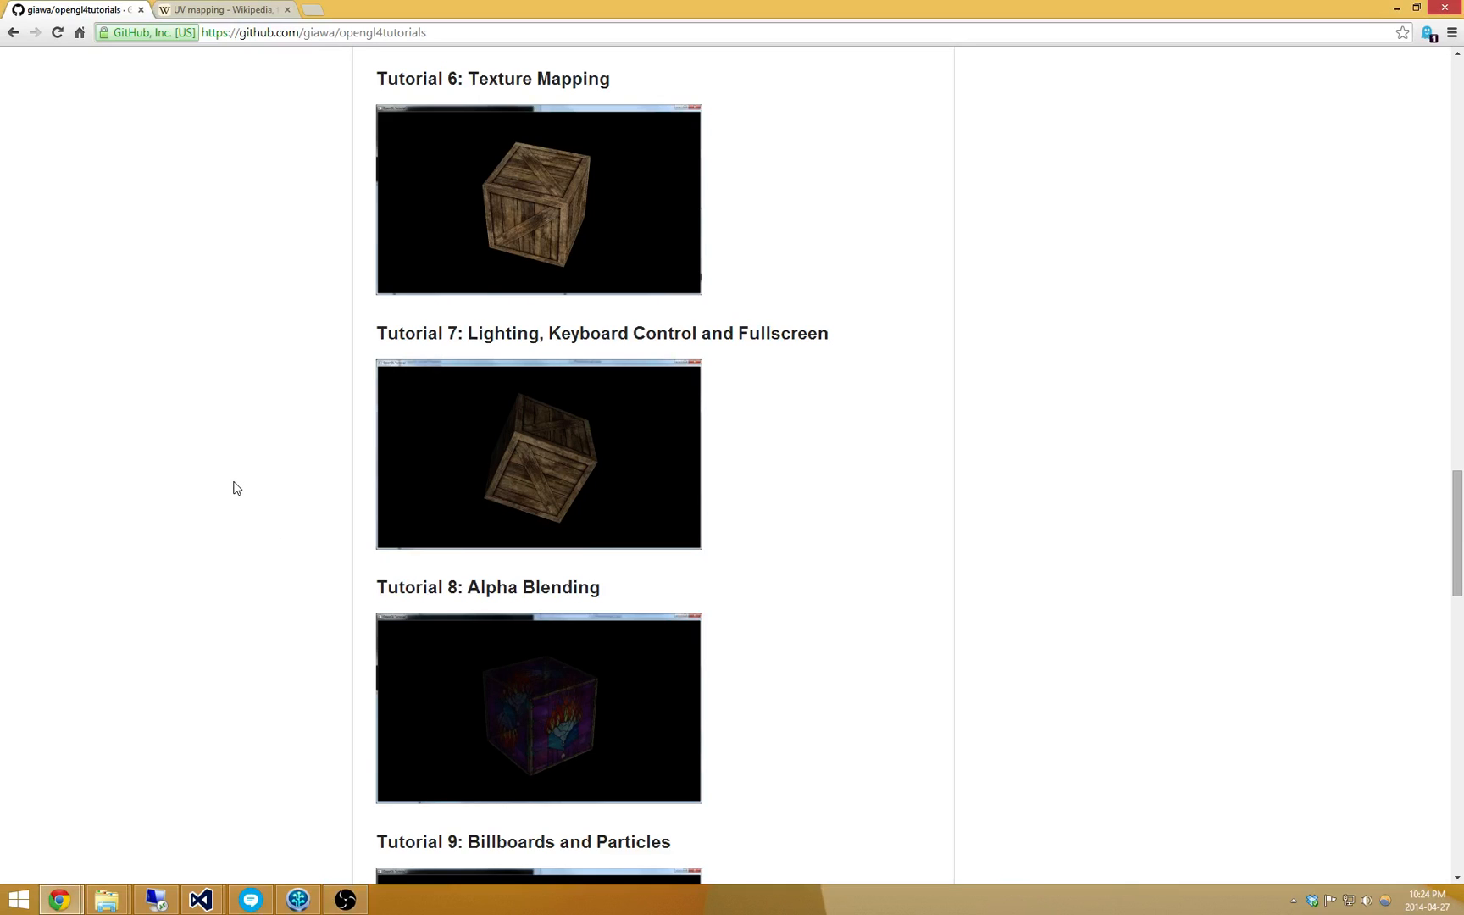
mouse_move(269, 465)
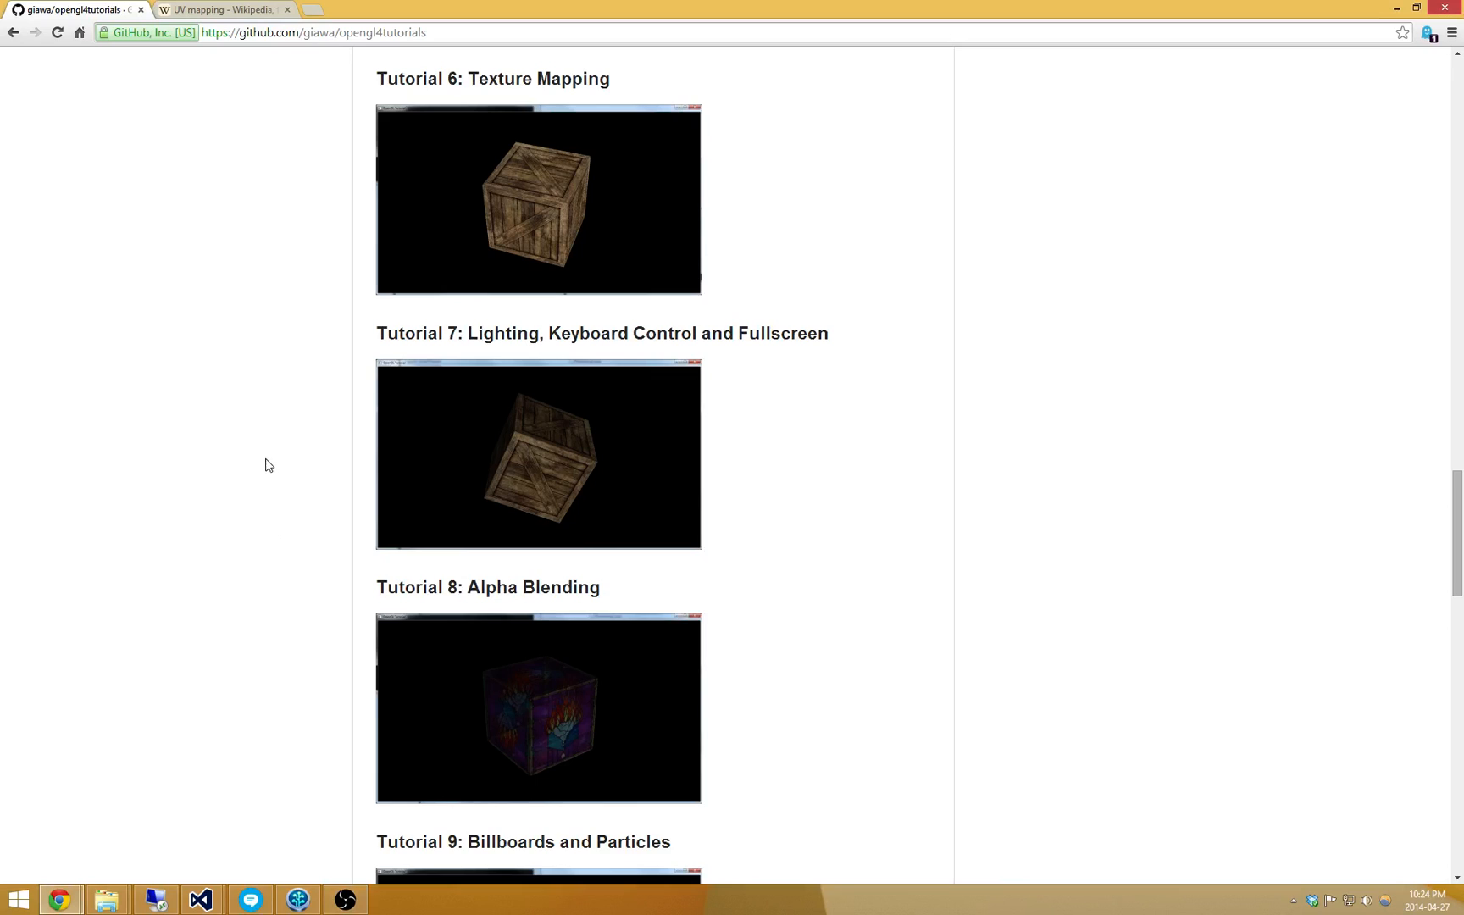
Browse from the Program.cs code into the project folder in File Explorer.
scroll("up", 3)
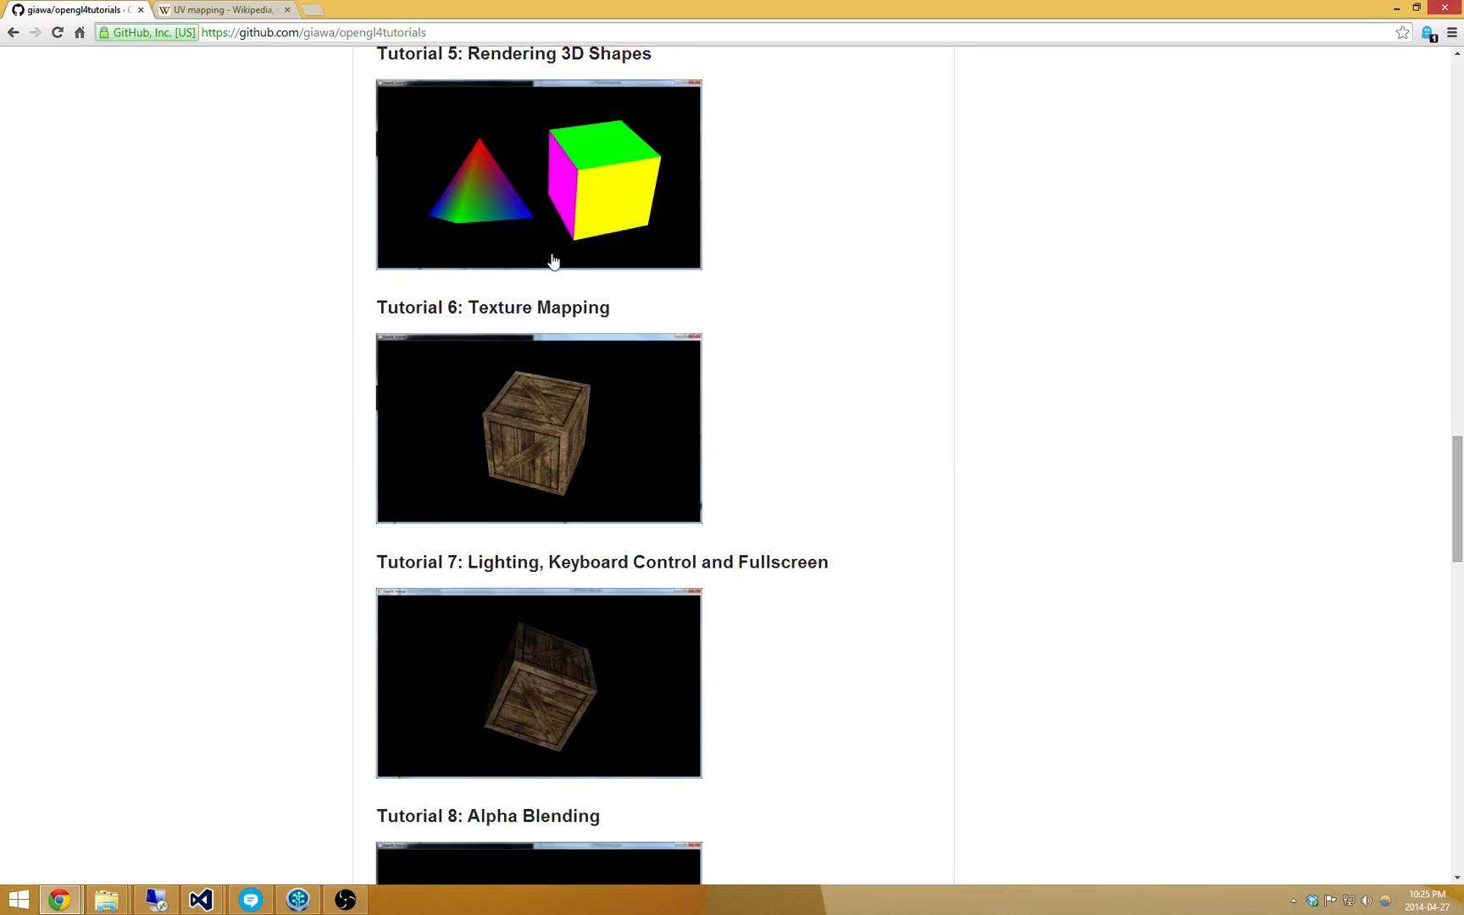
mouse_move(642, 225)
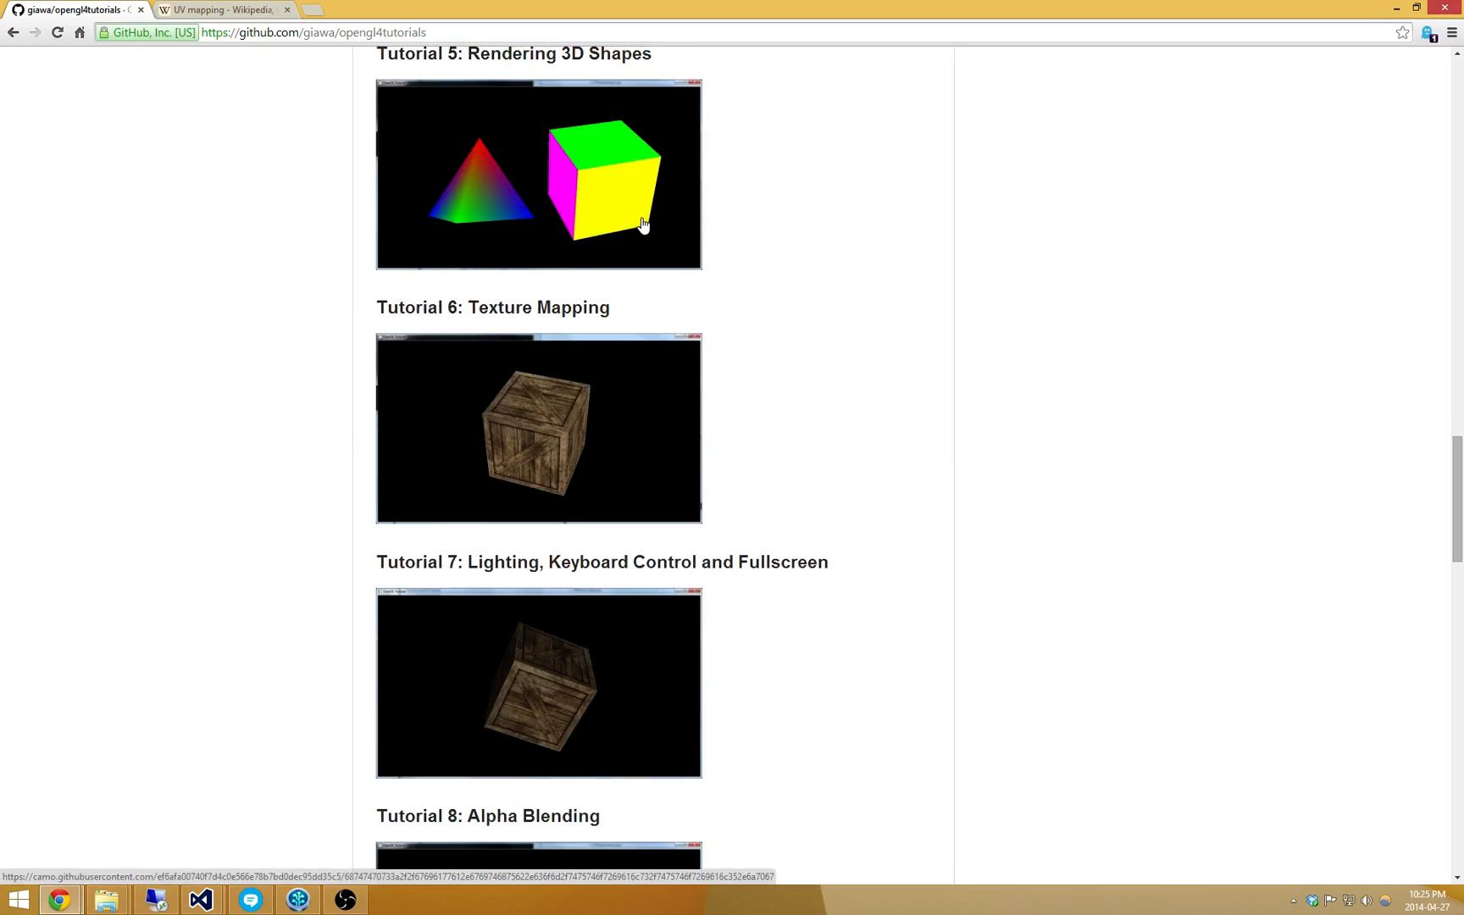
mouse_move(666, 166)
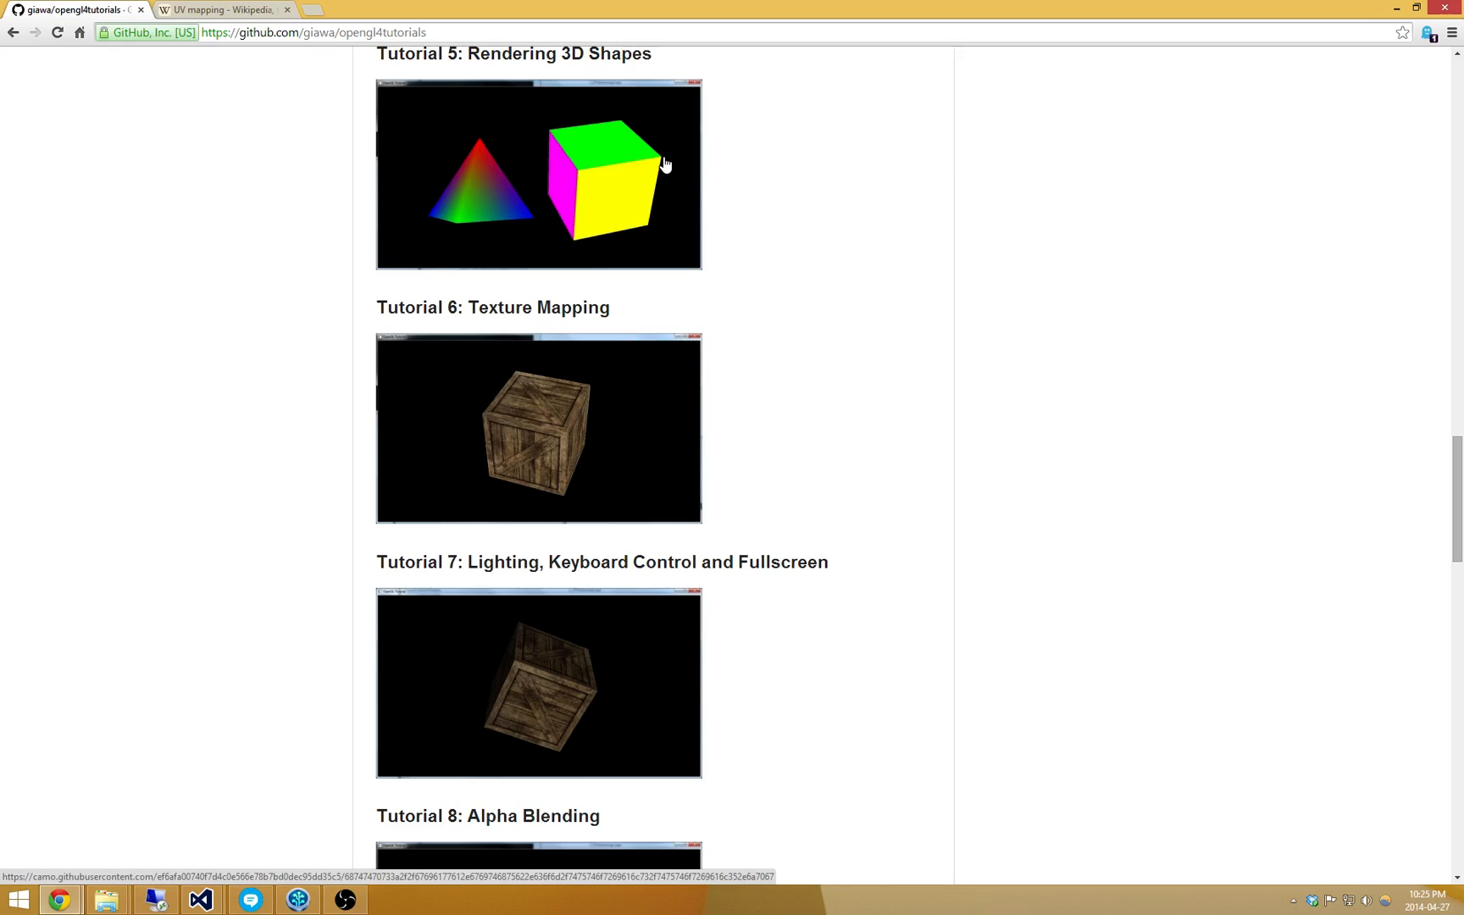
mouse_move(497, 419)
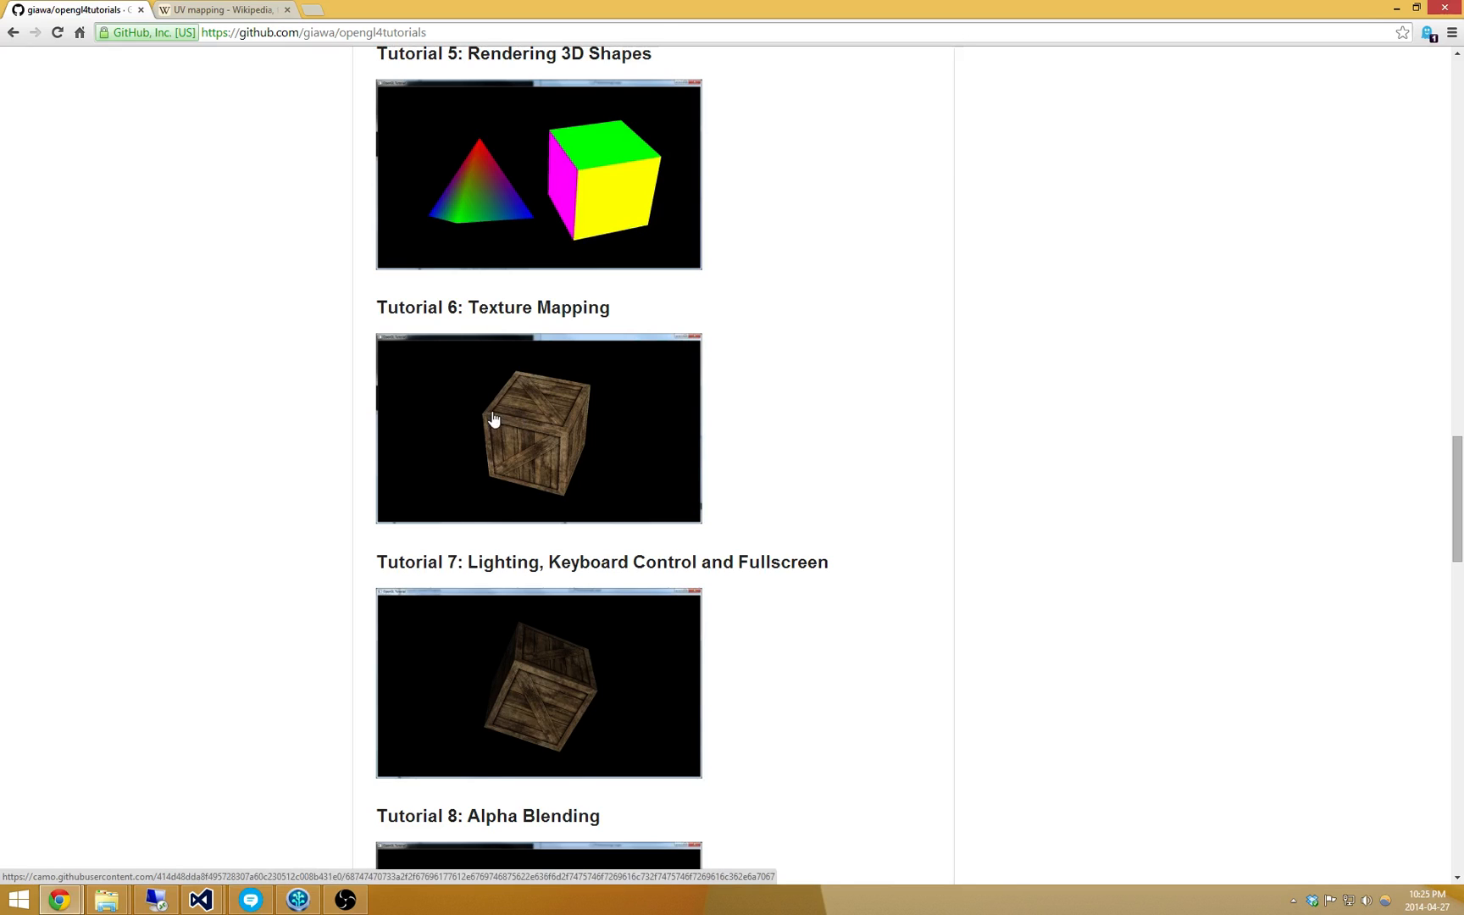
mouse_move(596, 392)
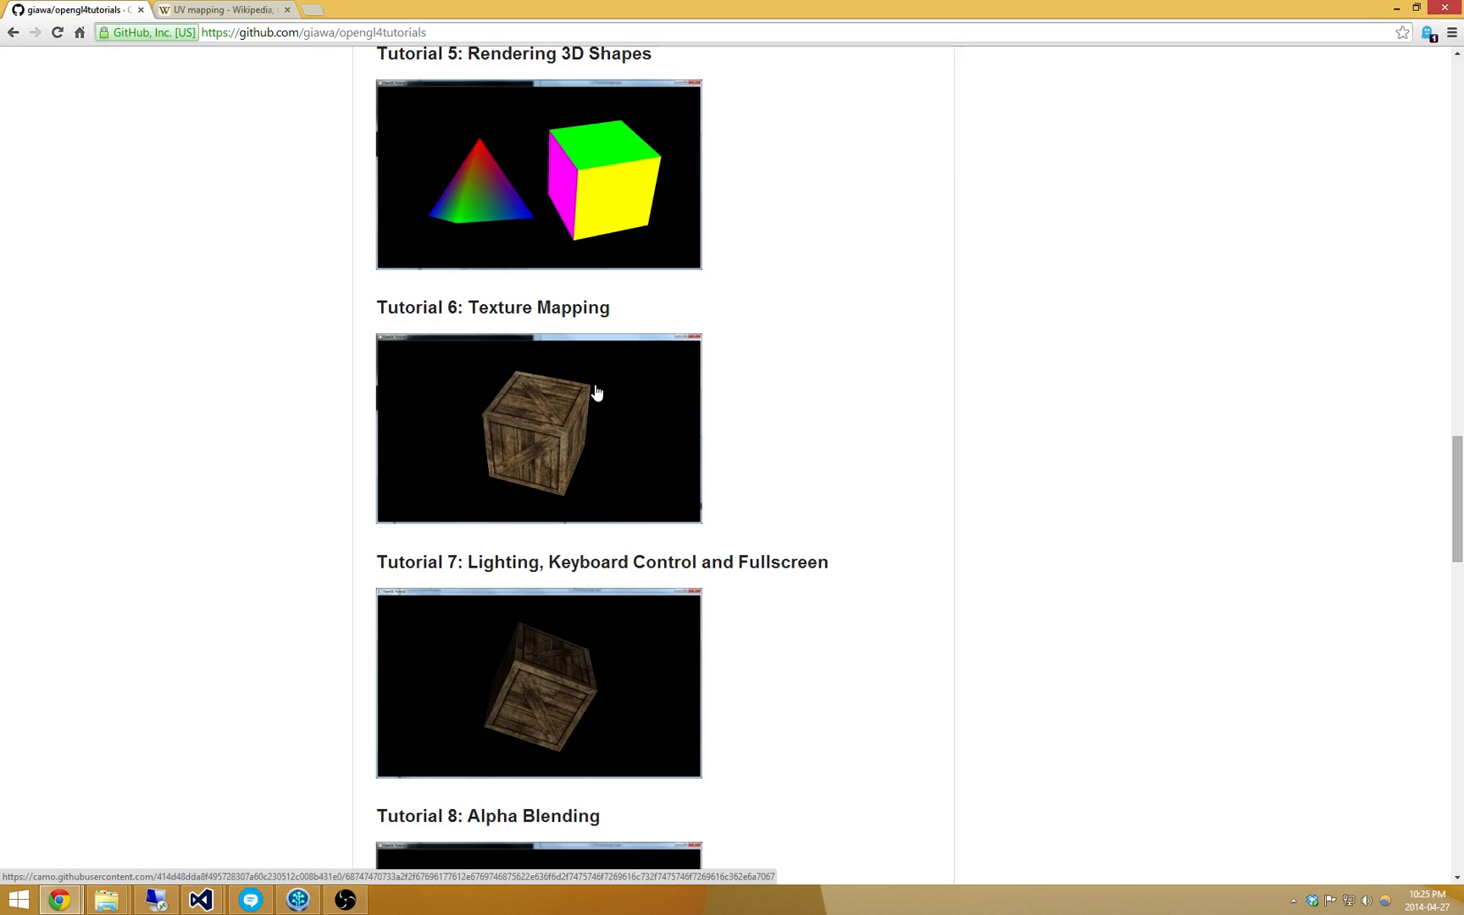
mouse_move(494, 427)
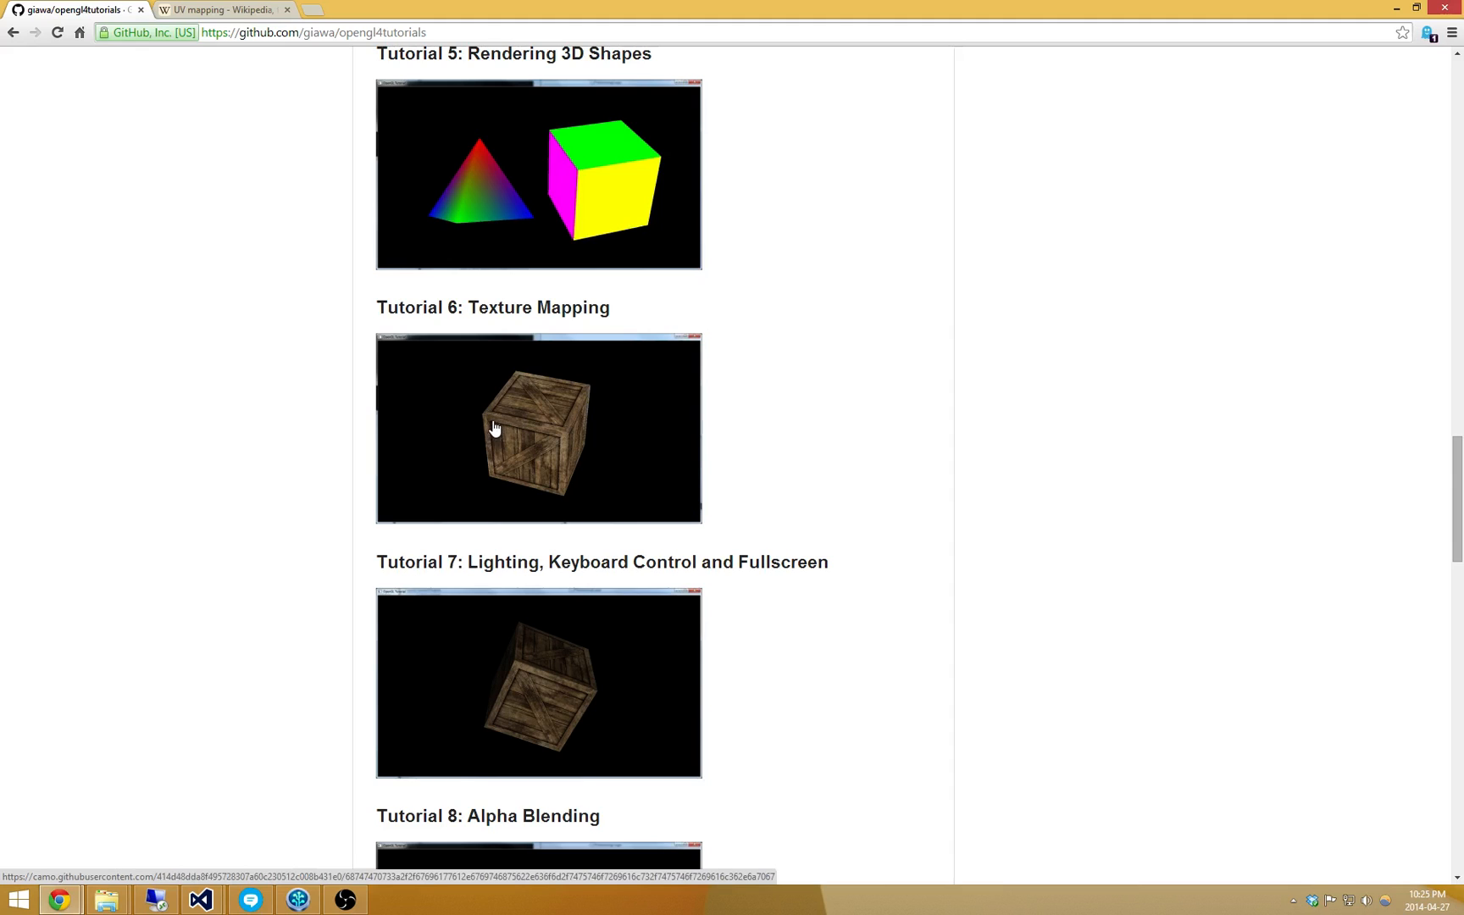
mouse_move(483, 393)
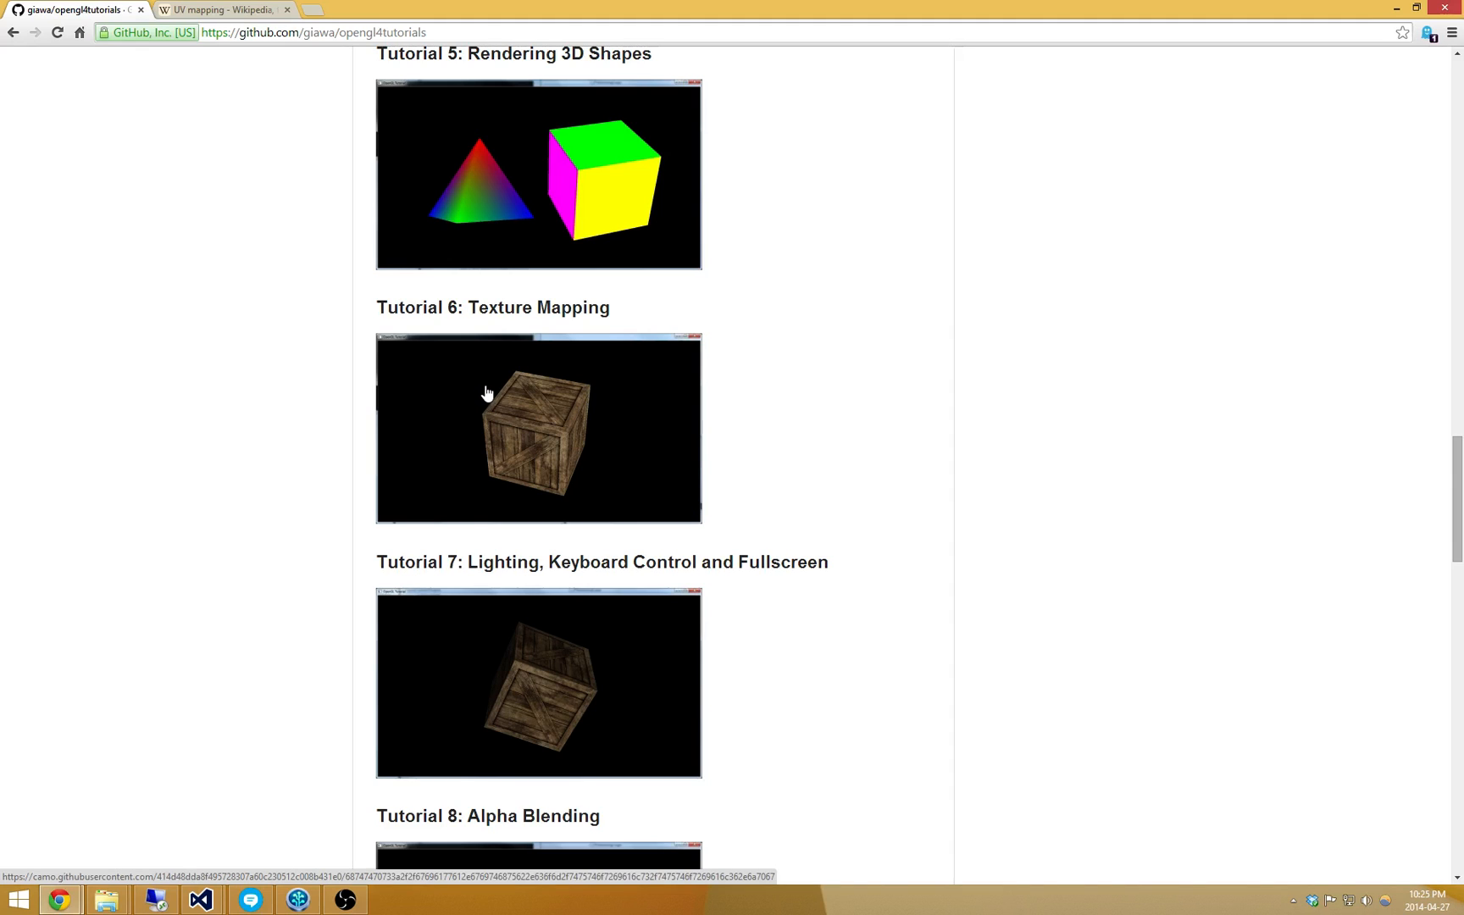
mouse_move(484, 422)
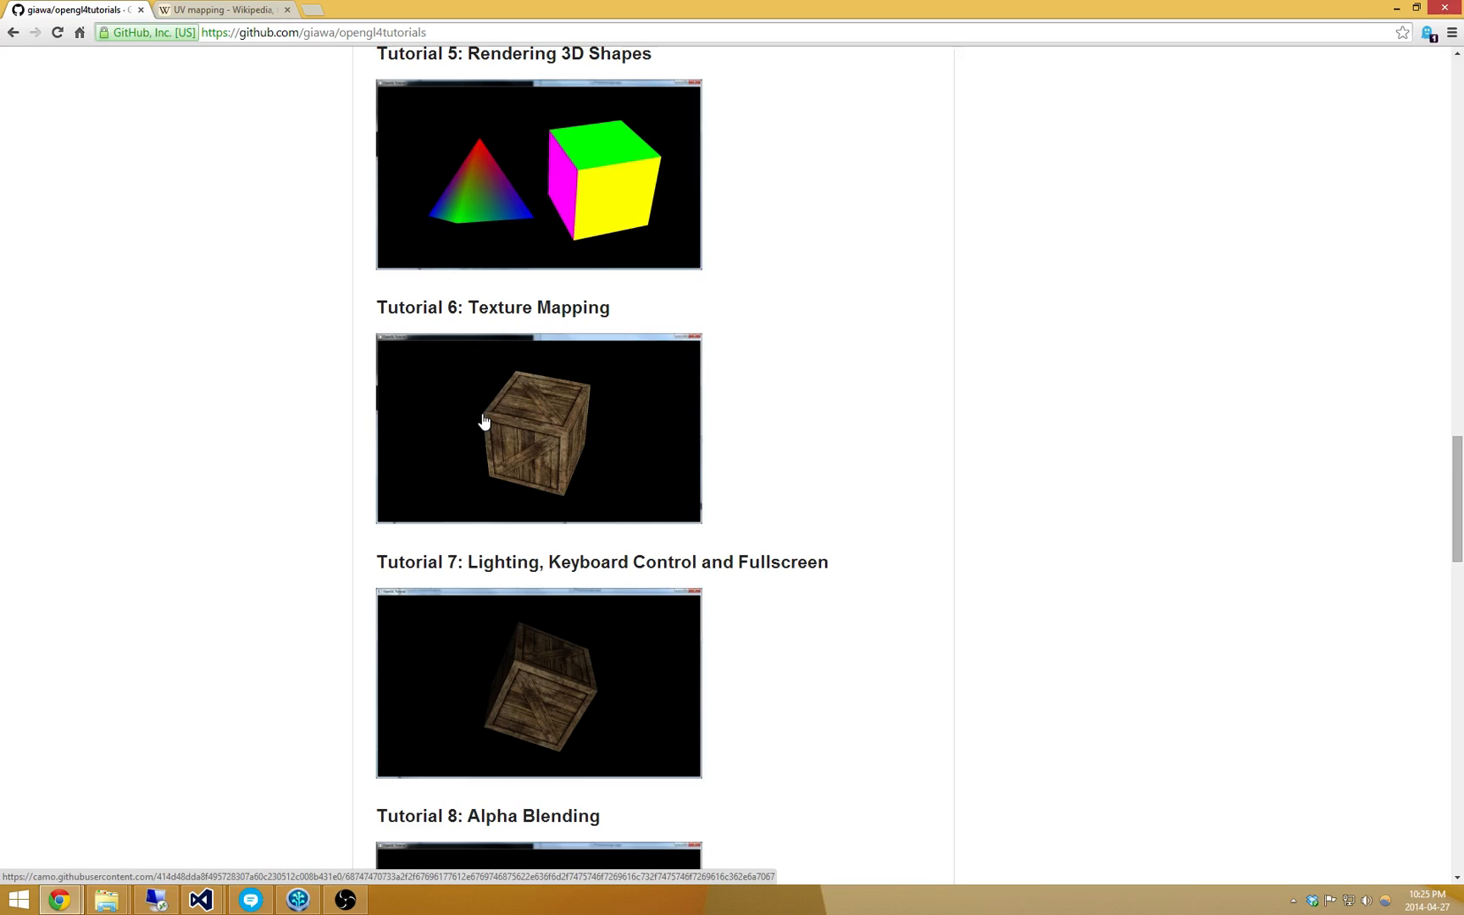
mouse_move(489, 441)
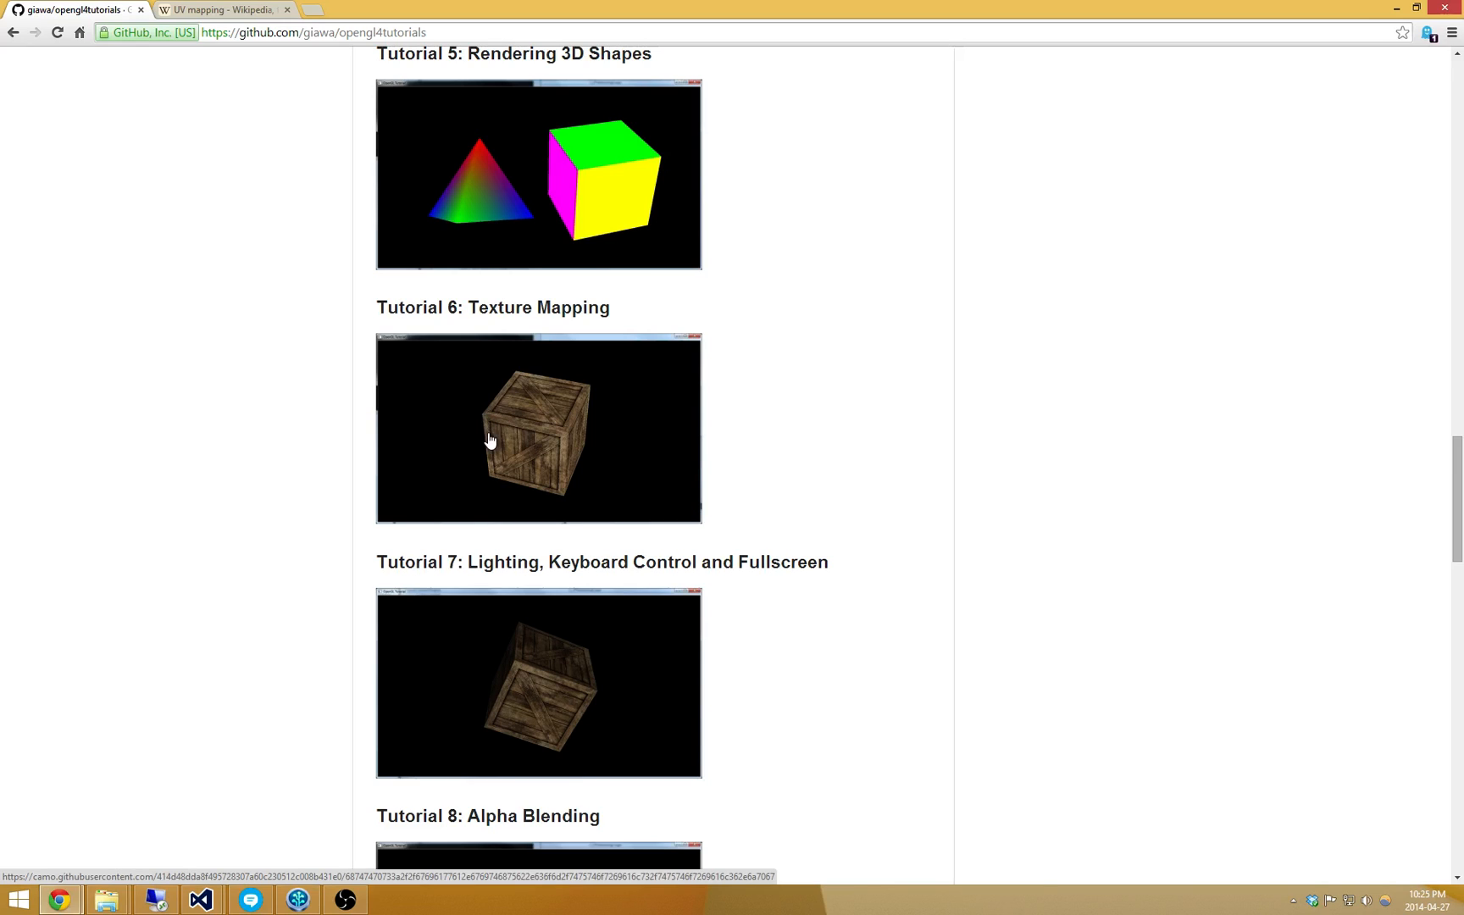
mouse_move(257, 148)
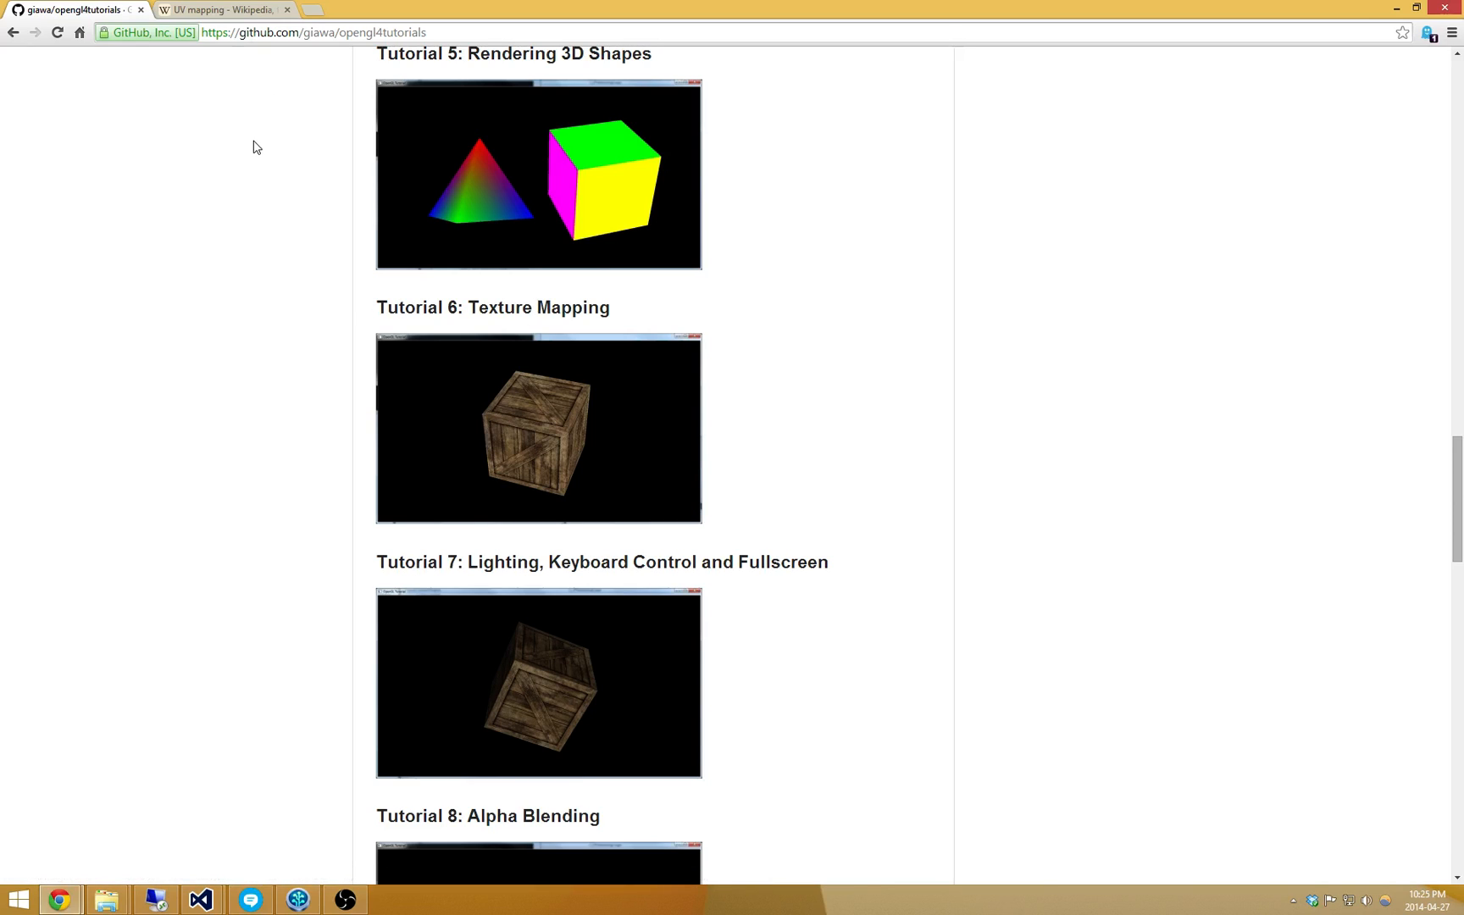
mouse_move(180, 483)
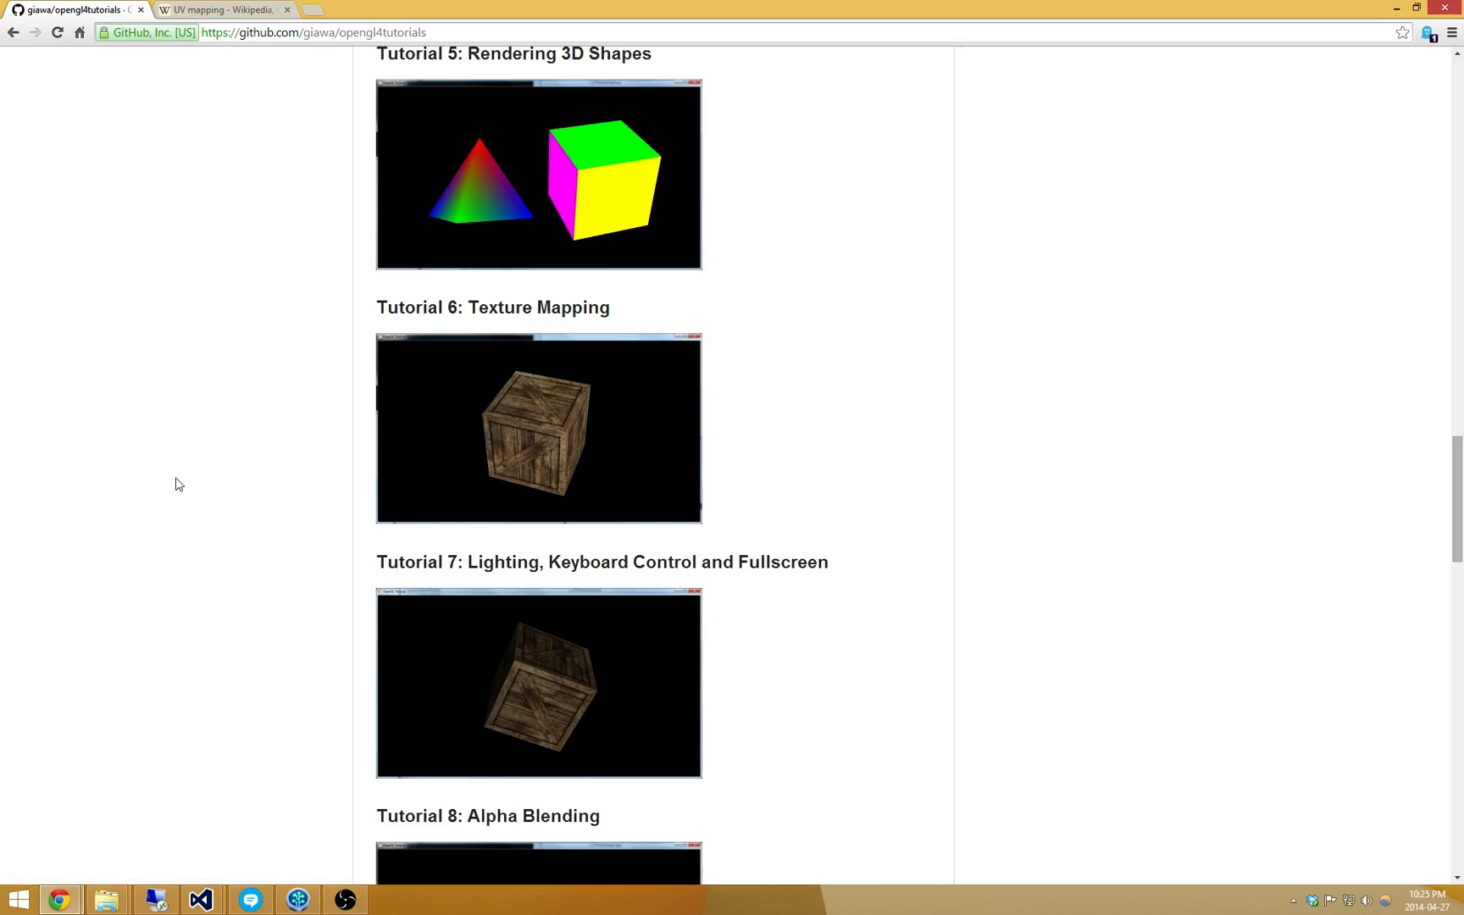
mouse_move(193, 486)
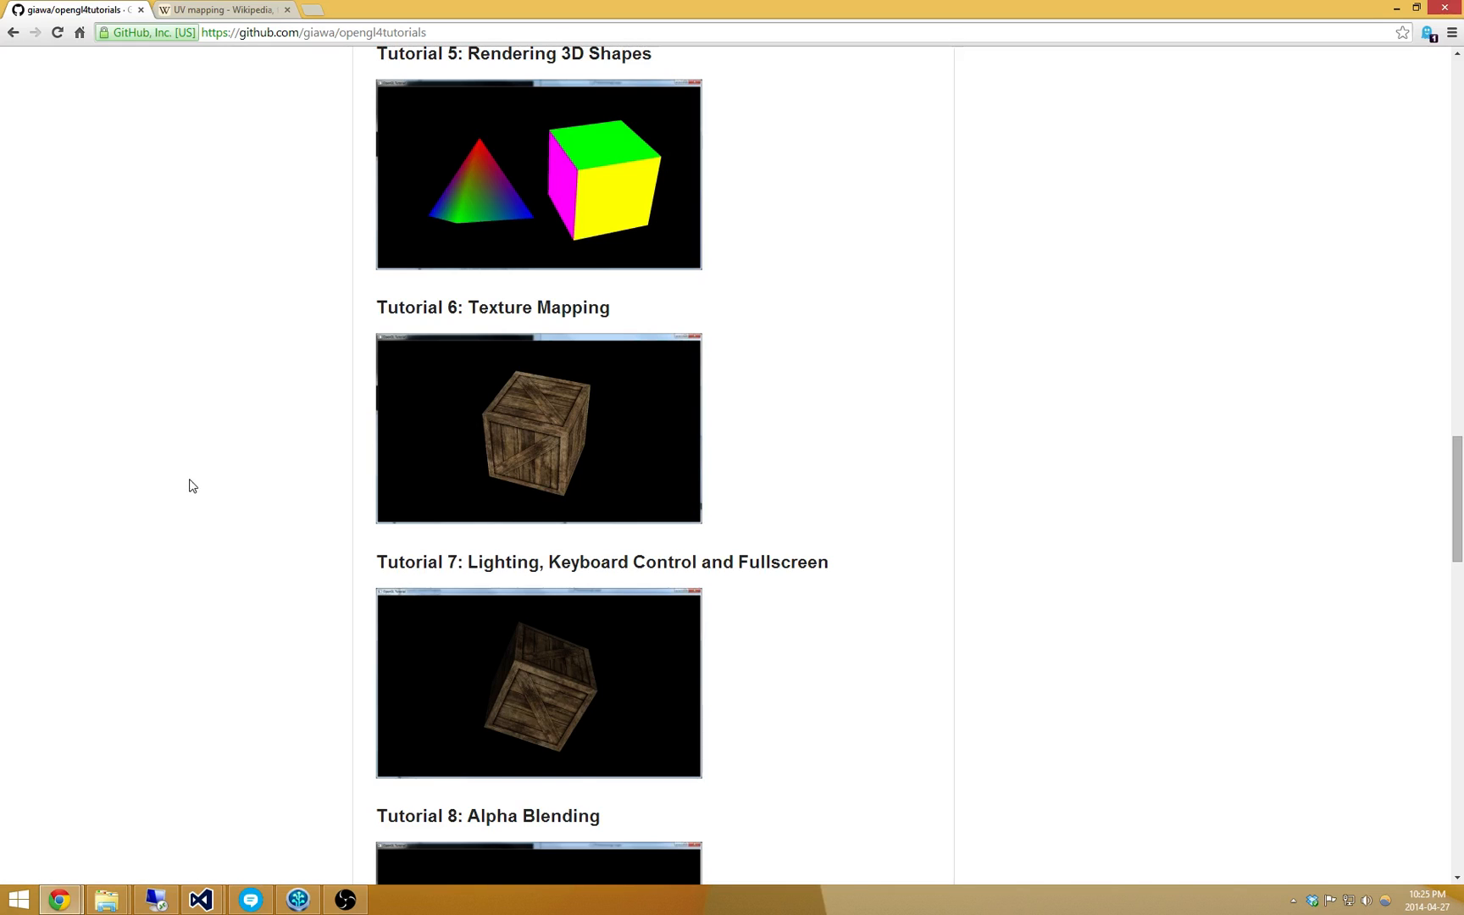
mouse_move(354, 315)
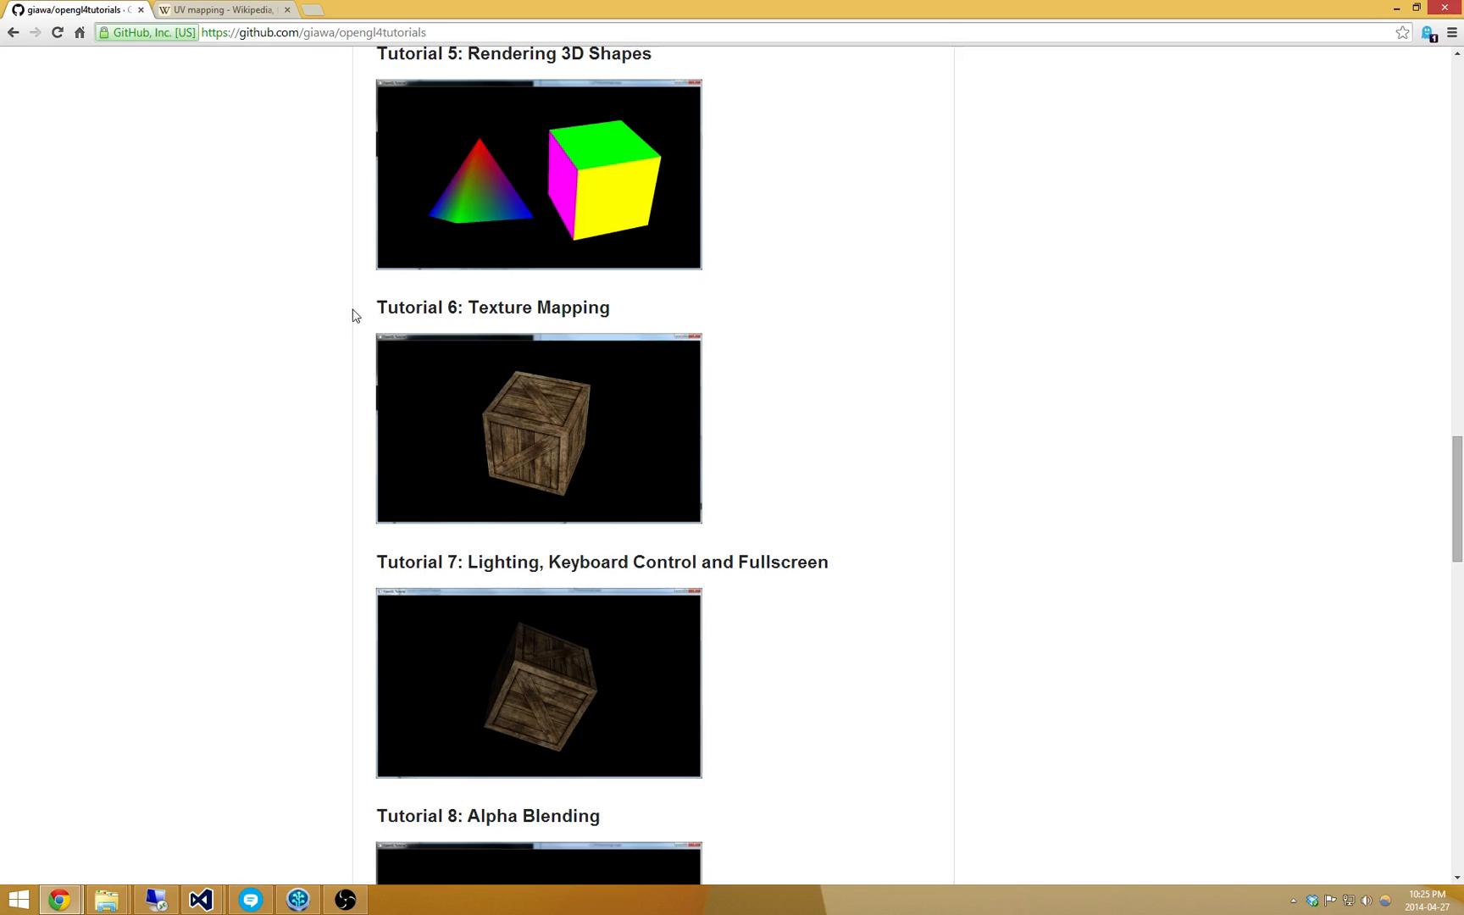
mouse_move(394, 288)
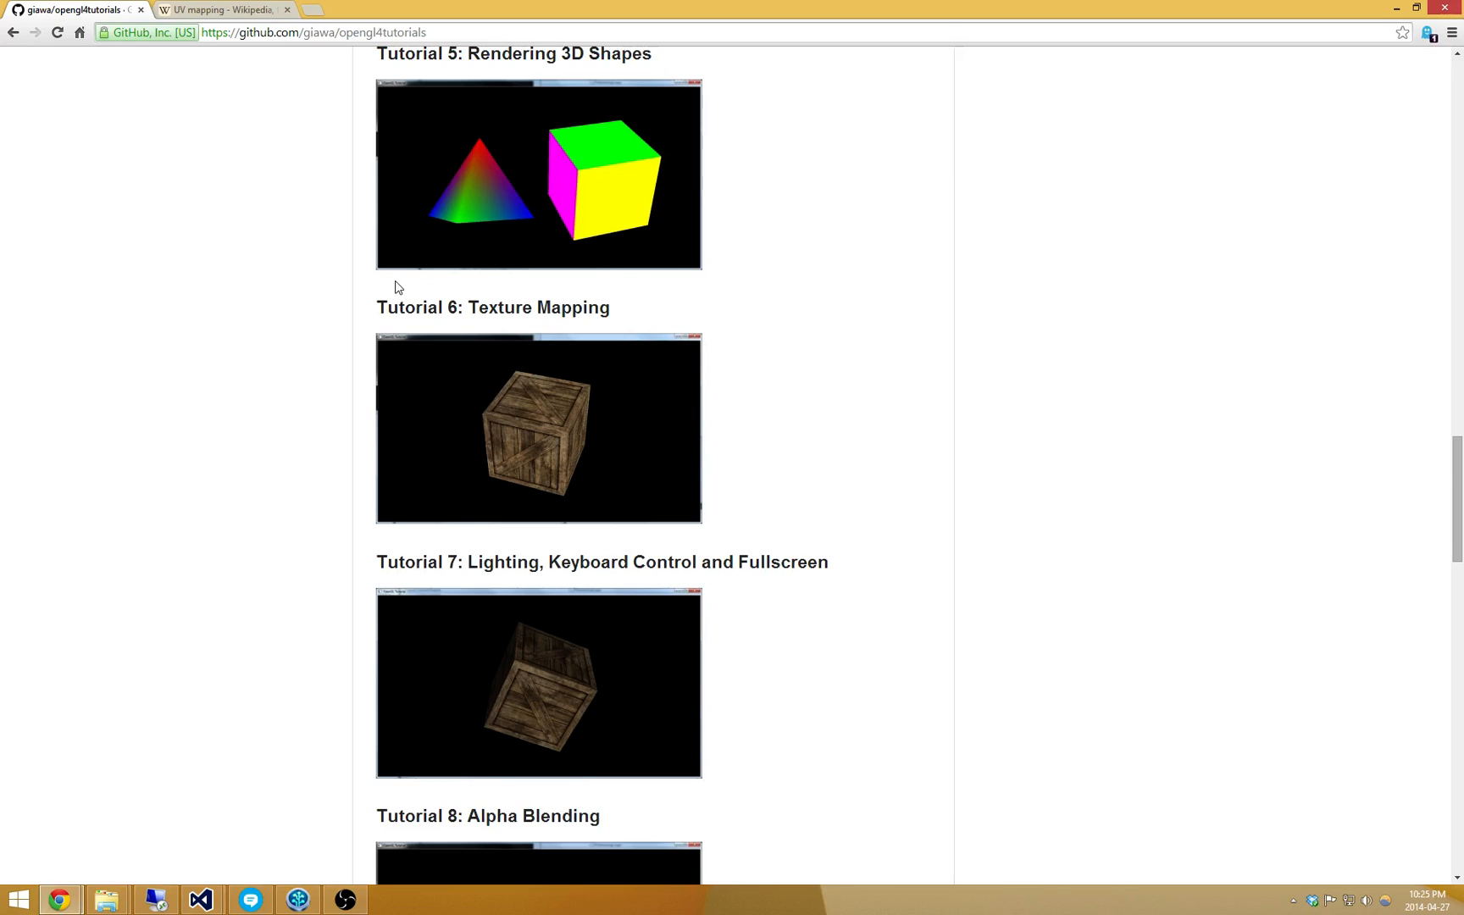
mouse_move(383, 294)
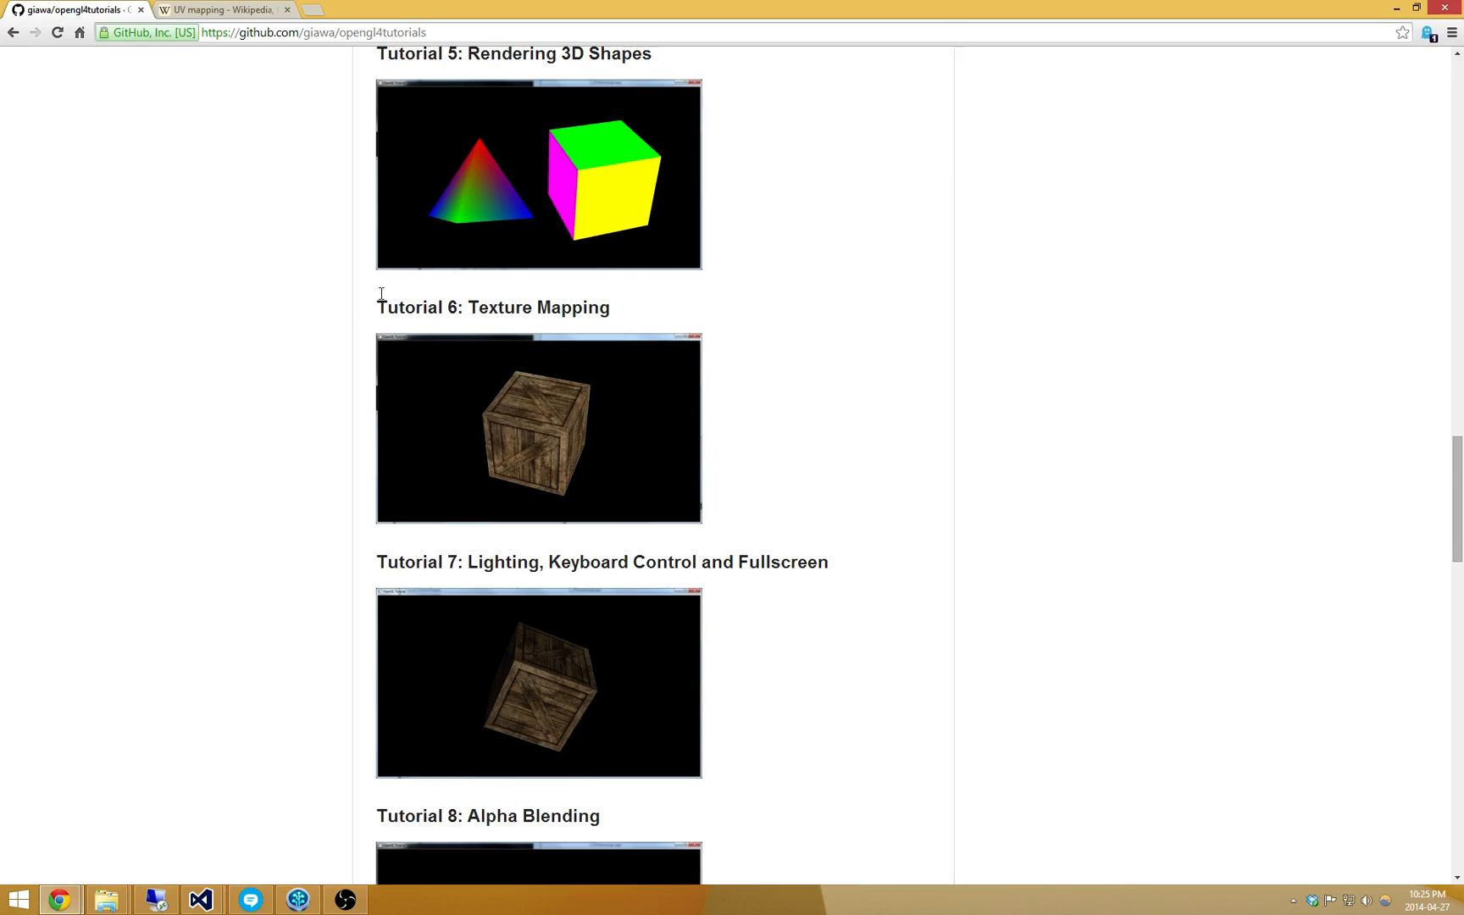
mouse_move(240, 287)
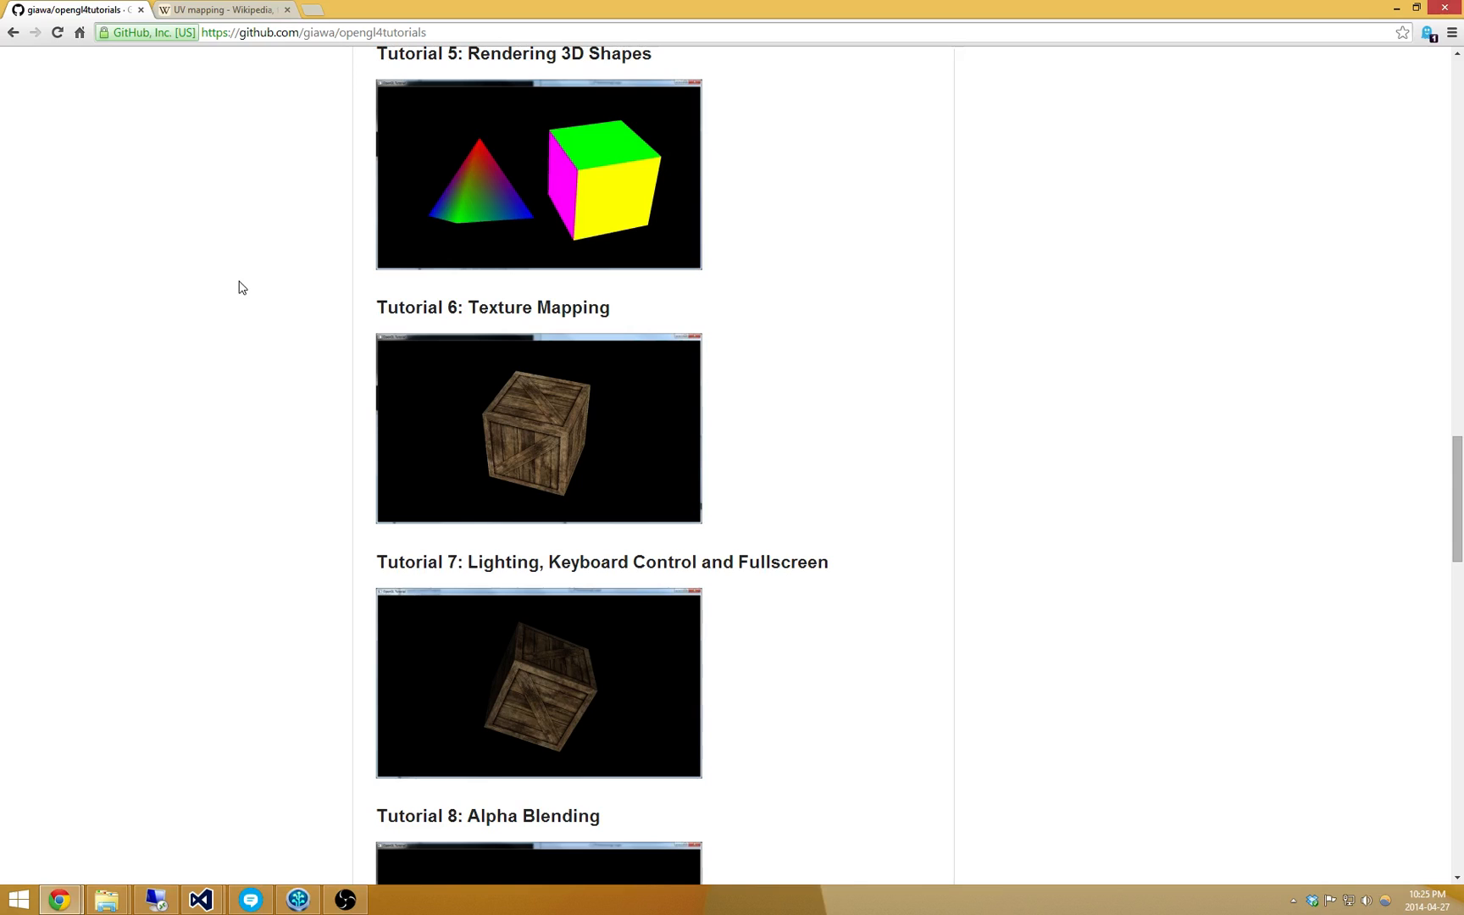
mouse_move(222, 302)
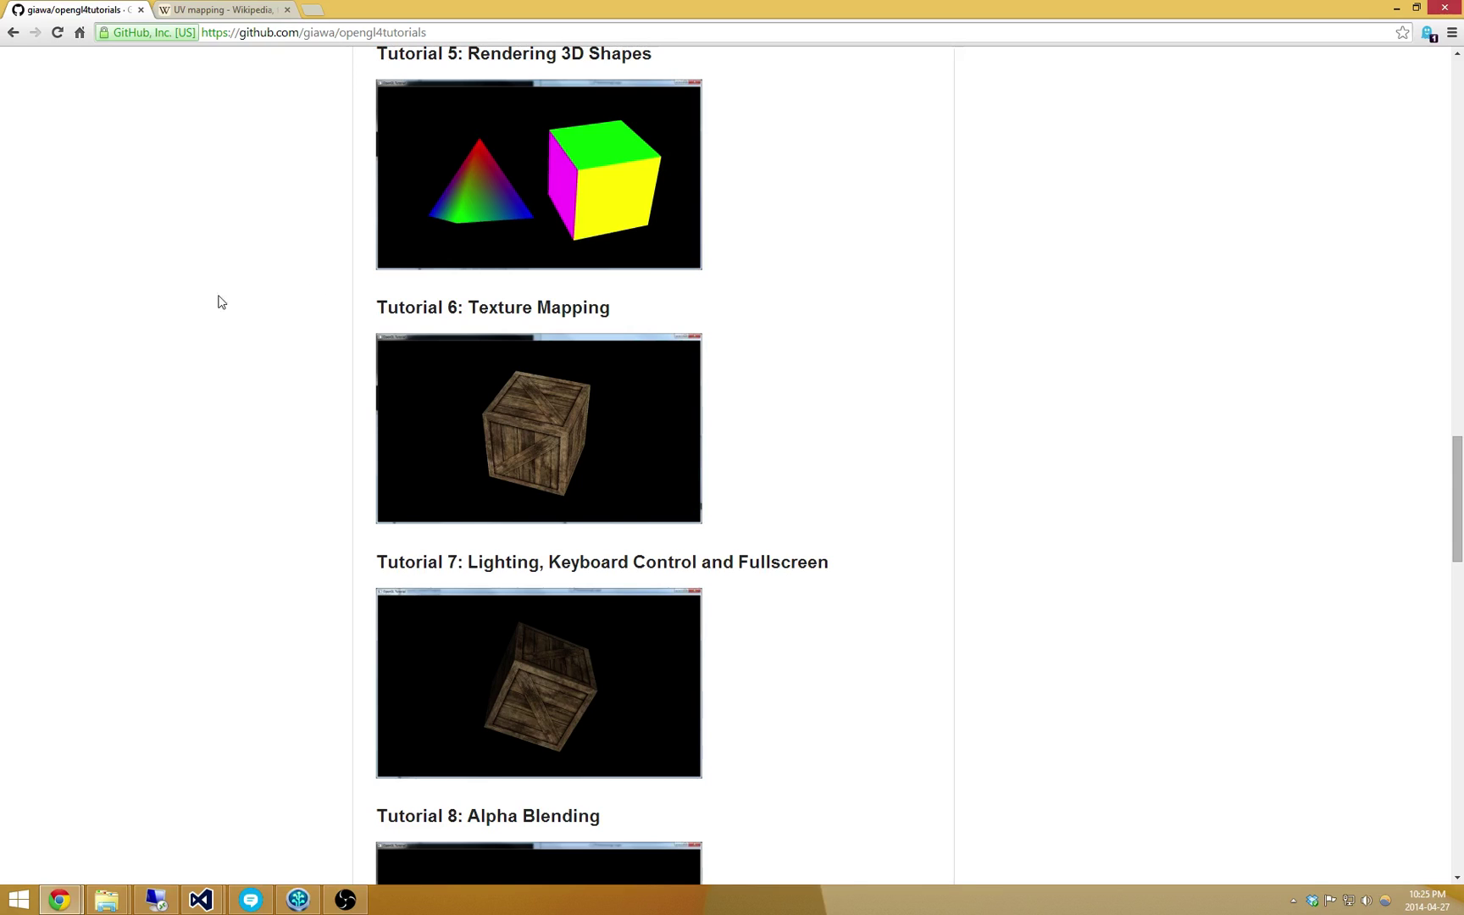
mouse_move(548, 438)
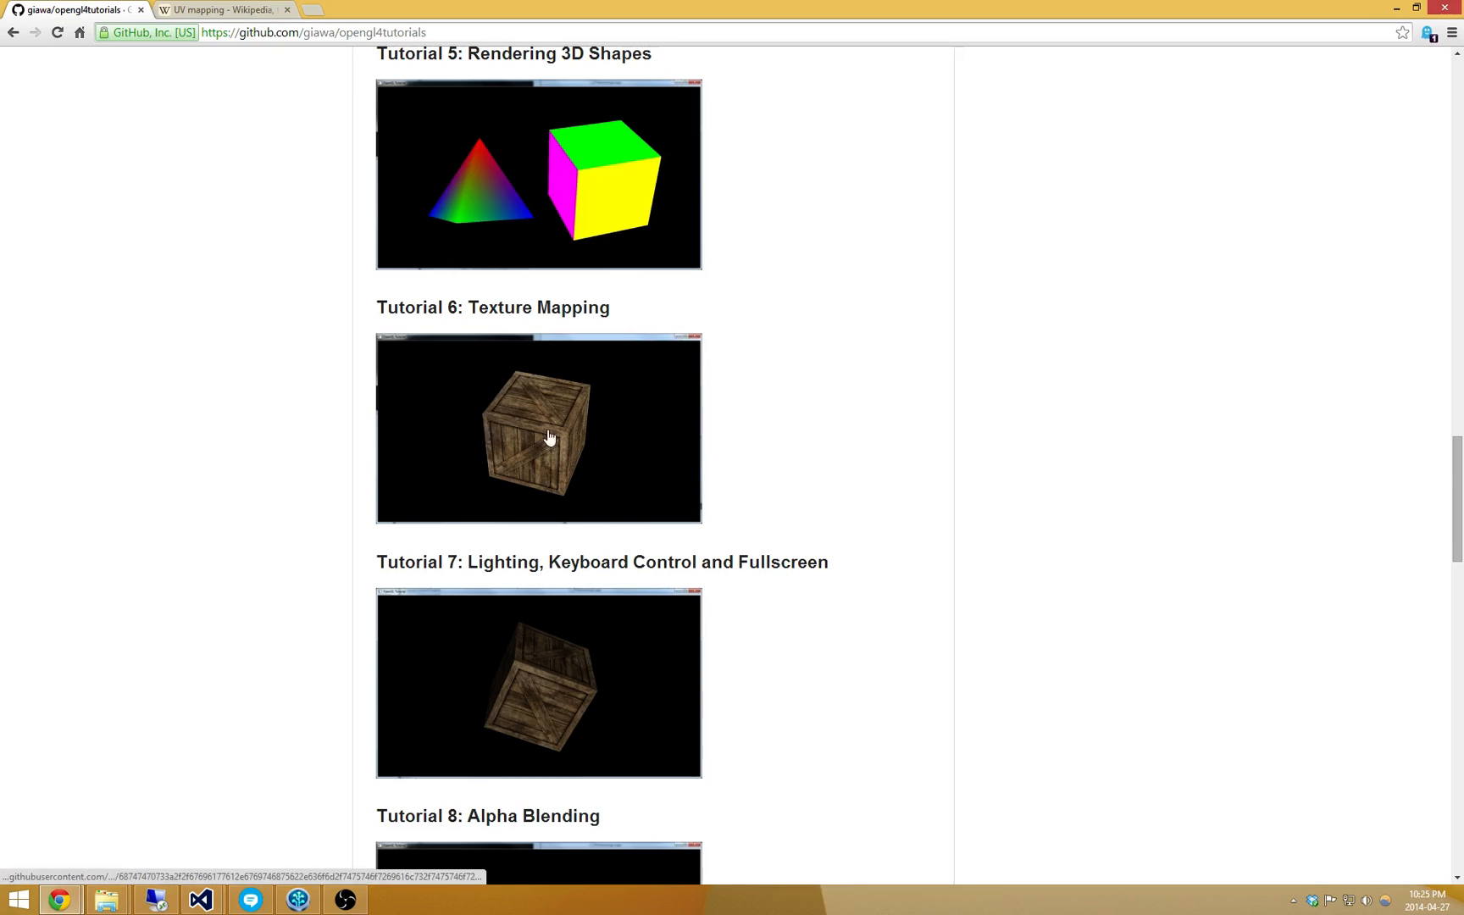
mouse_move(486, 422)
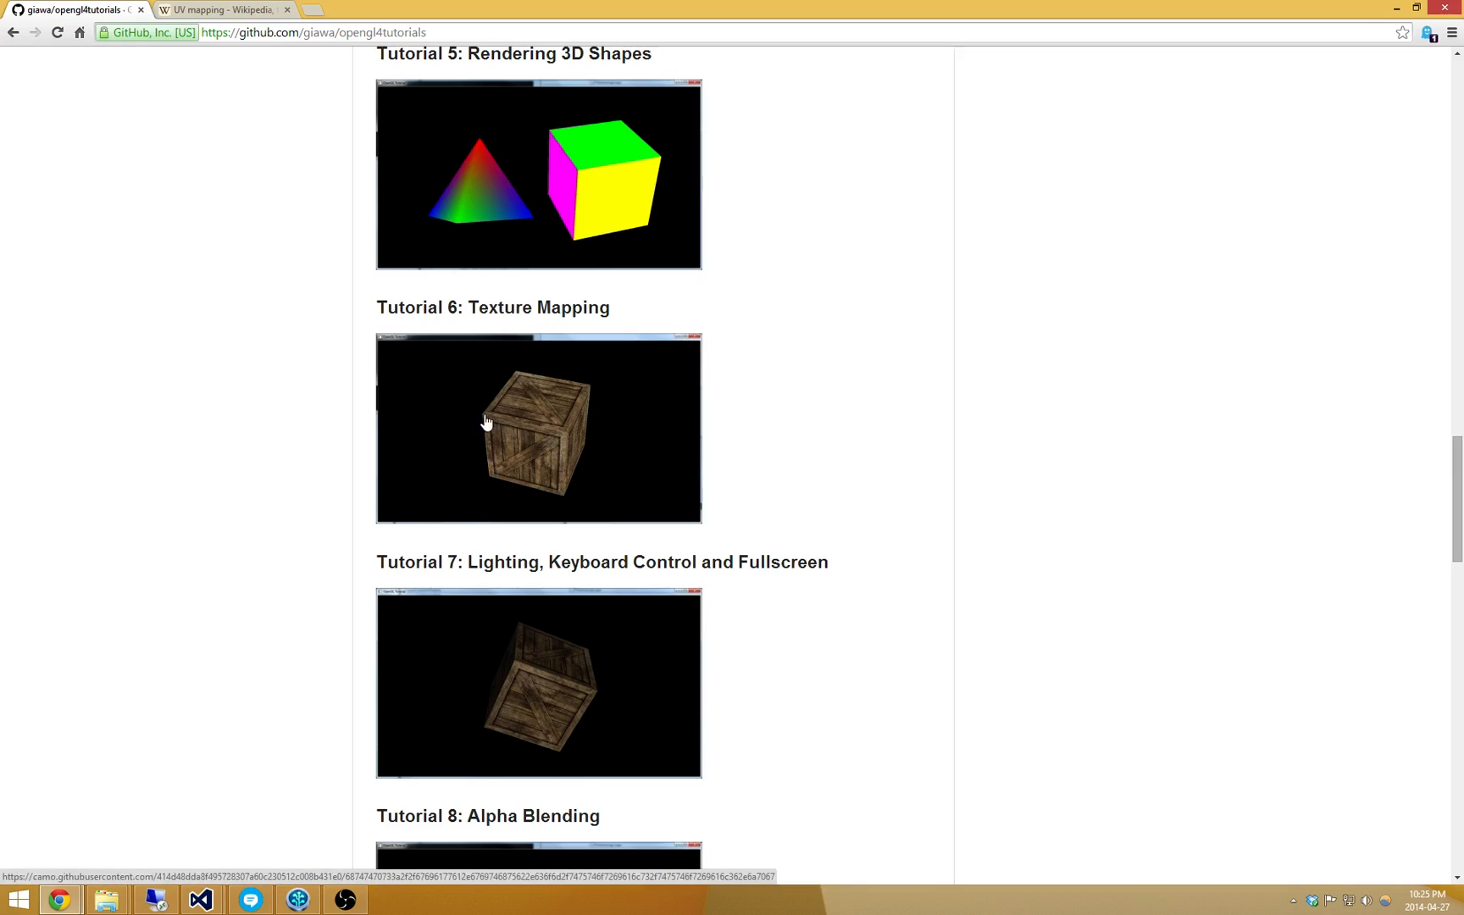
mouse_move(502, 427)
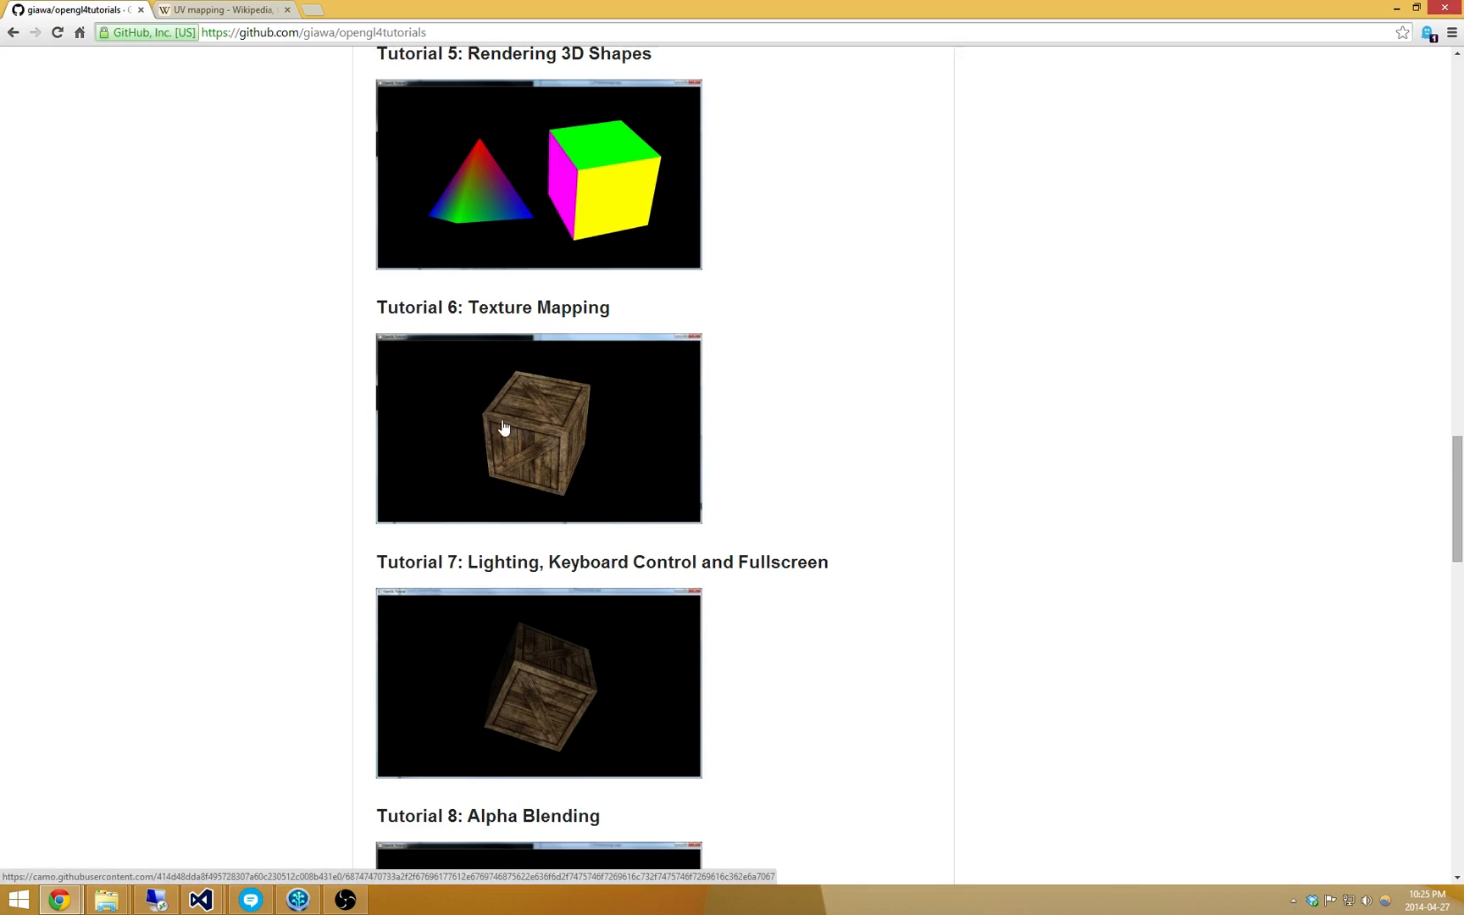
mouse_move(685, 296)
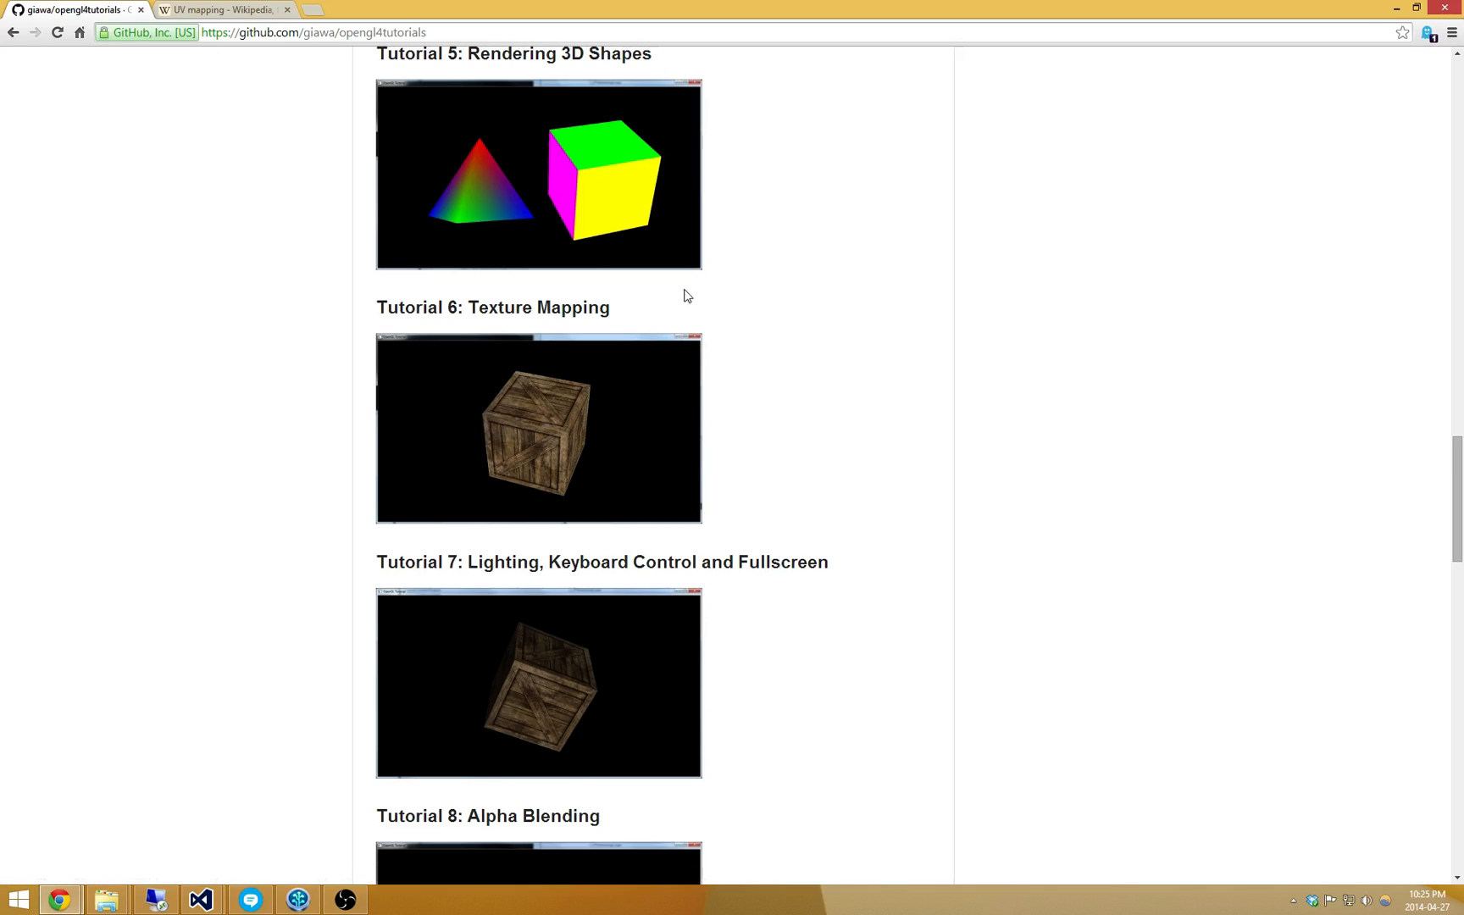
mouse_move(227, 402)
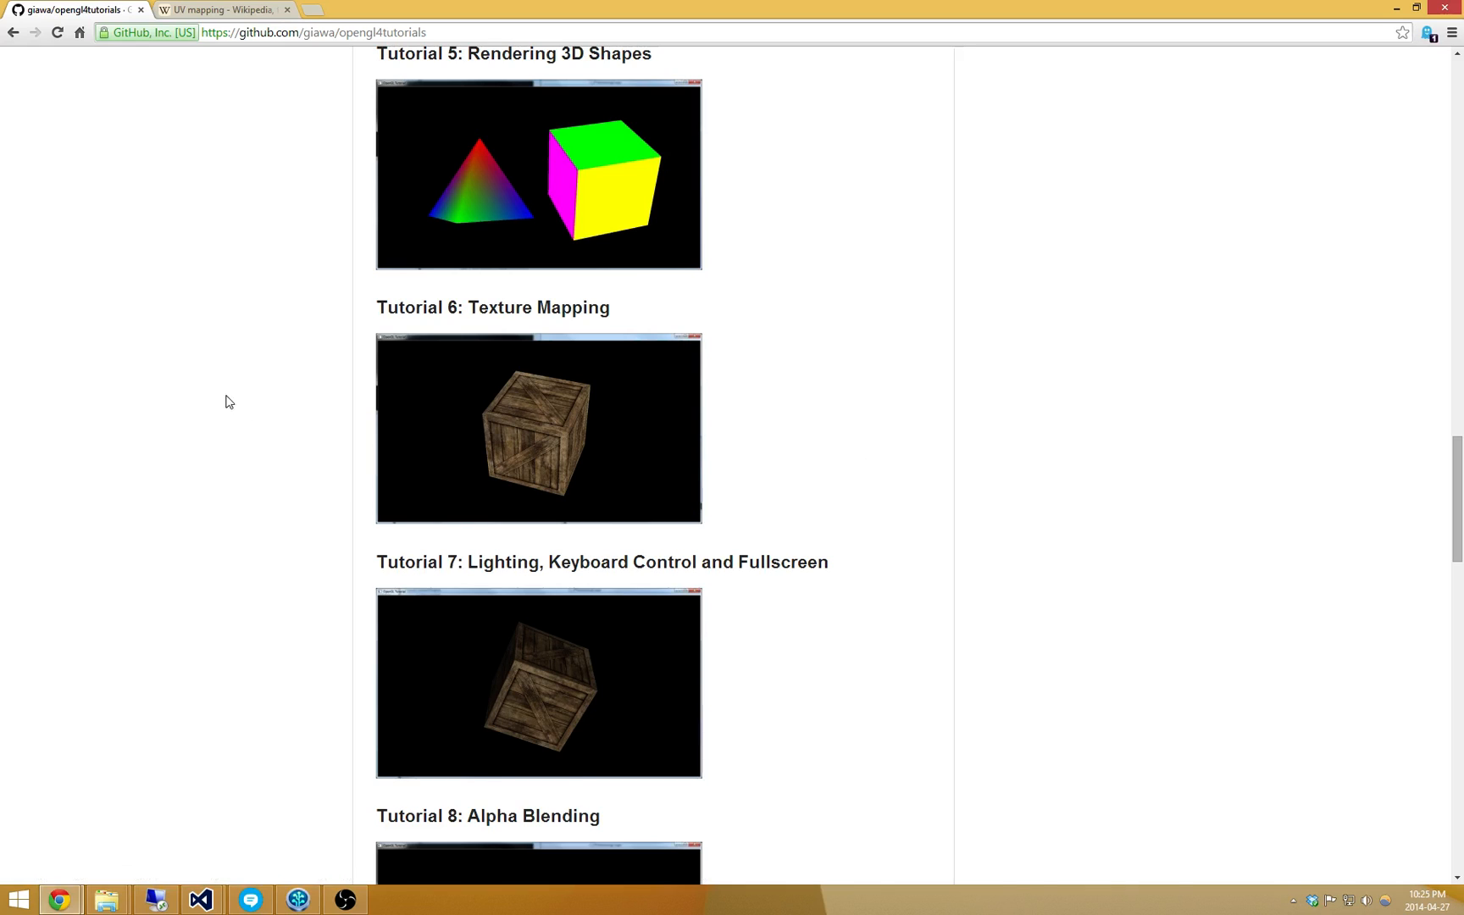
mouse_move(840, 444)
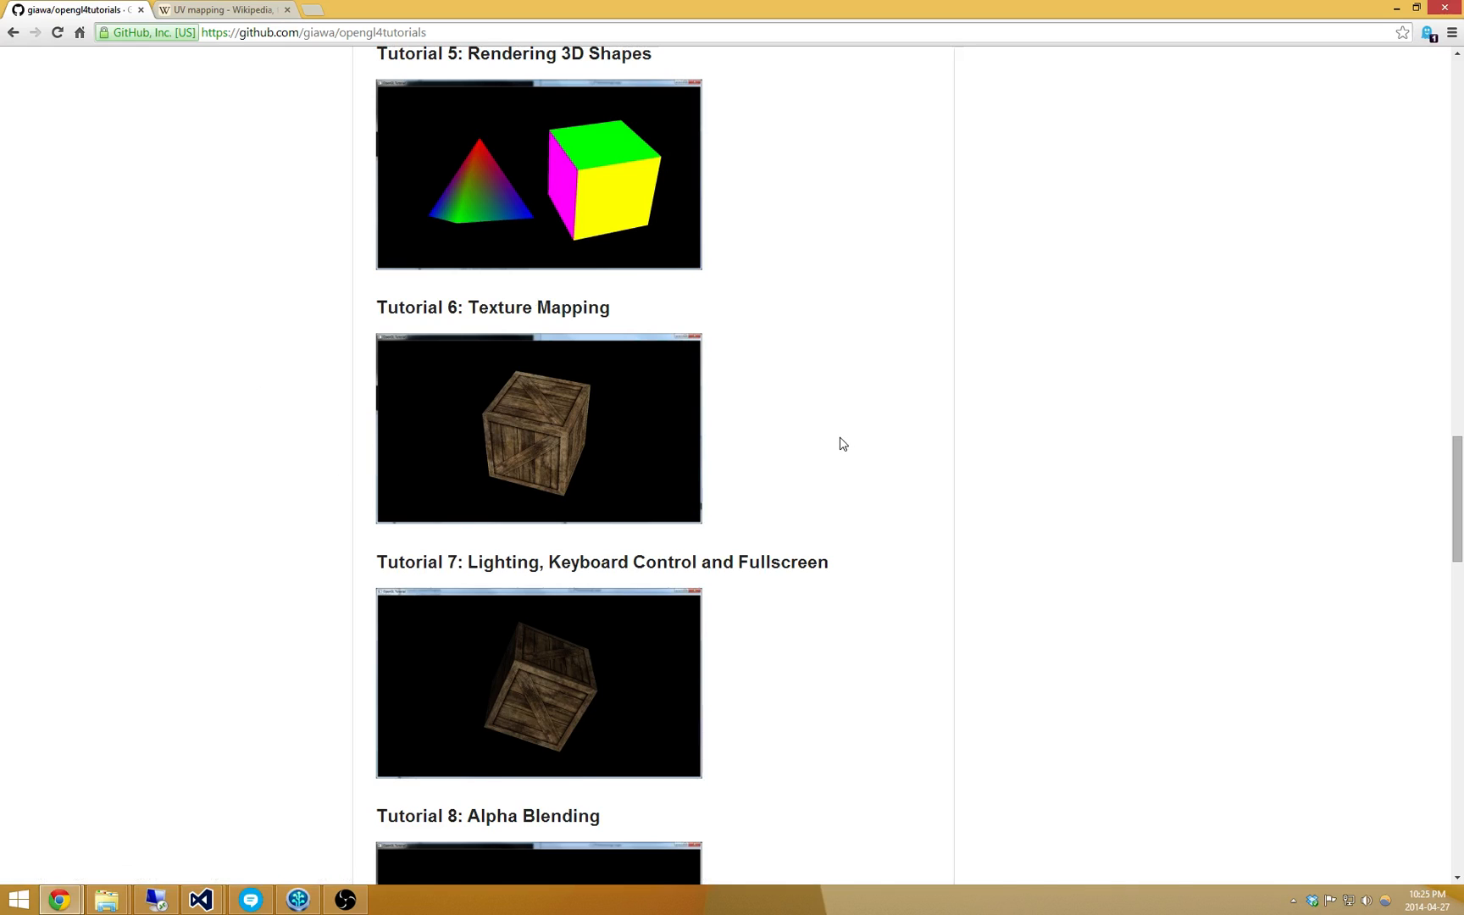
mouse_move(835, 457)
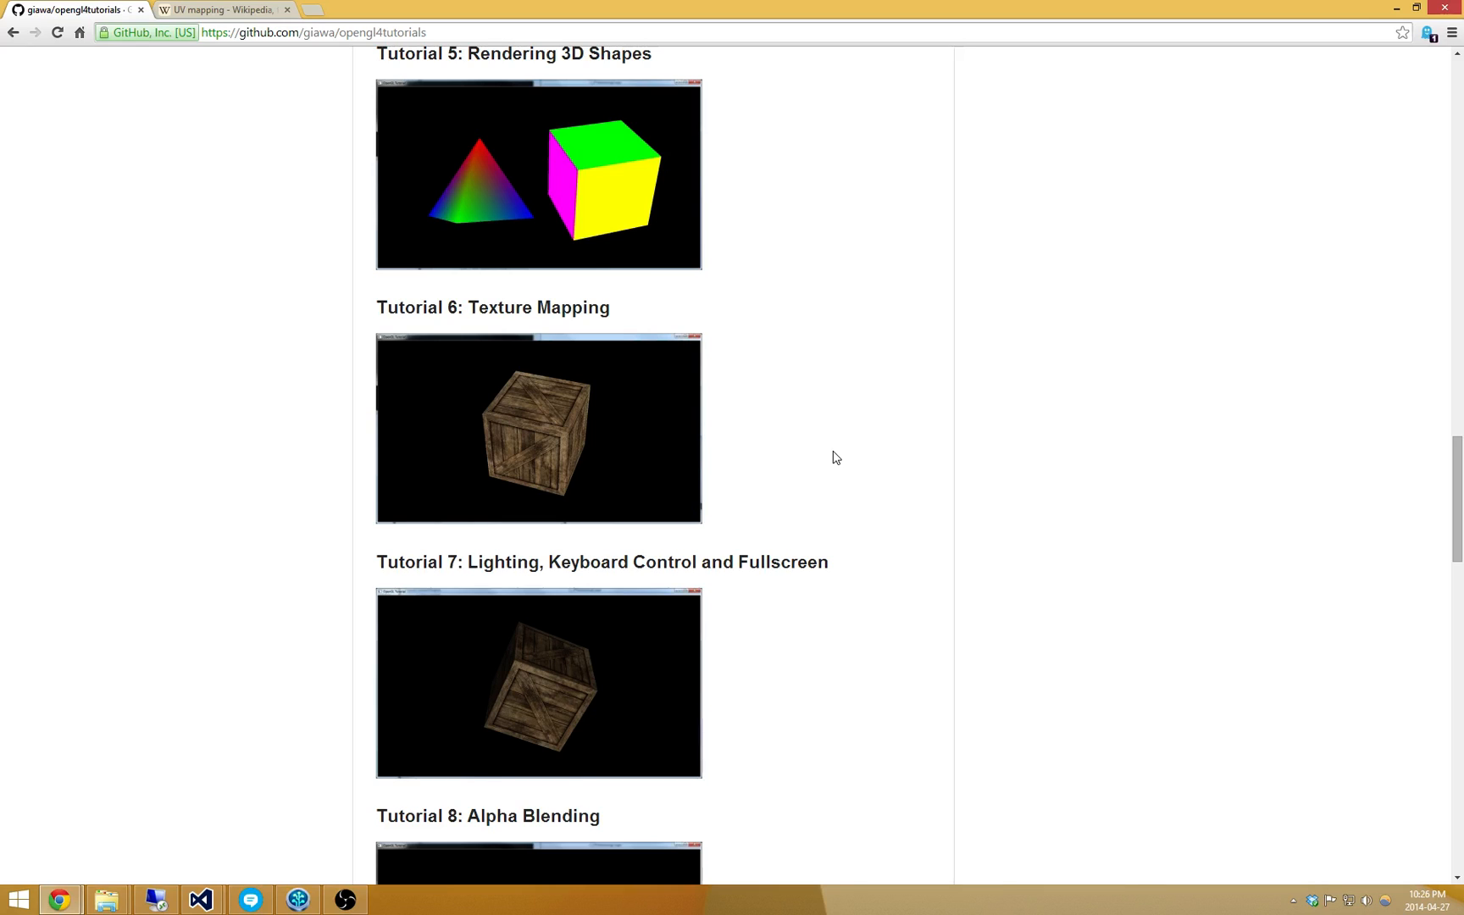
mouse_move(689, 474)
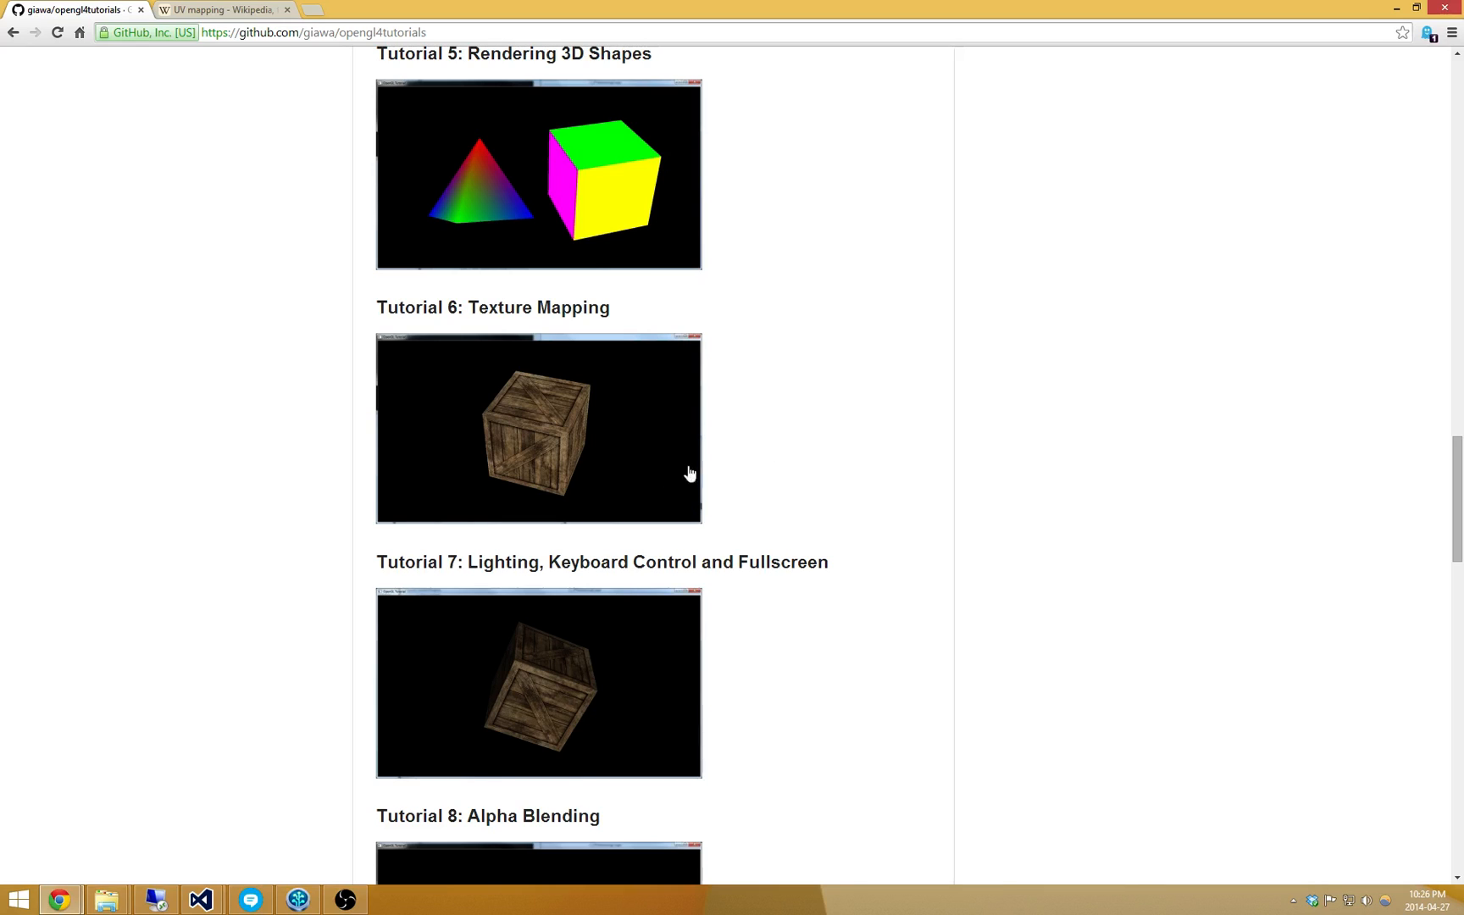
mouse_move(281, 520)
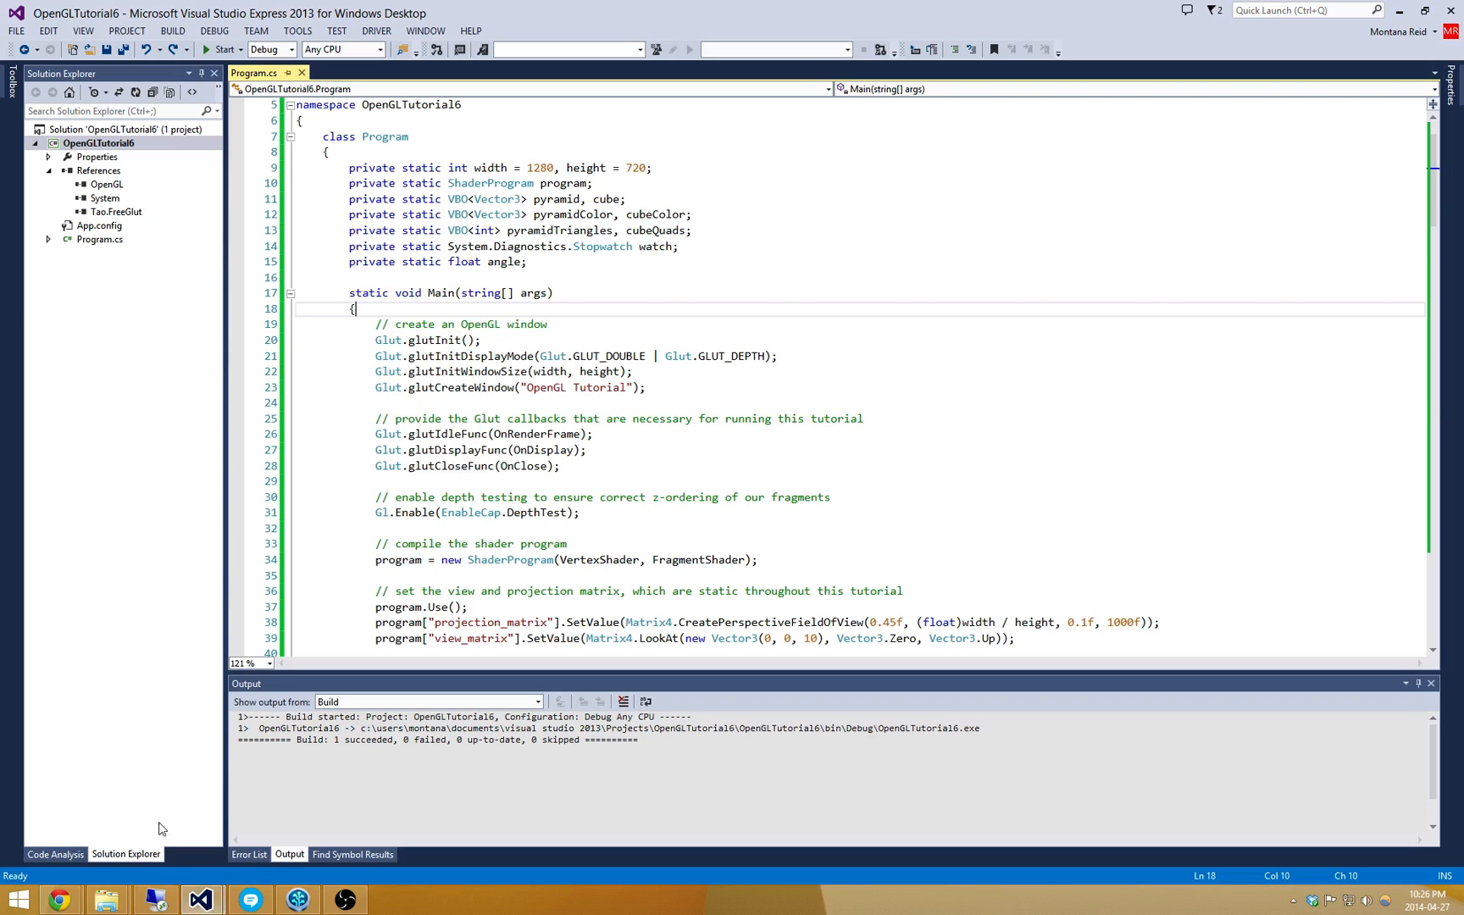
left_click(527, 261)
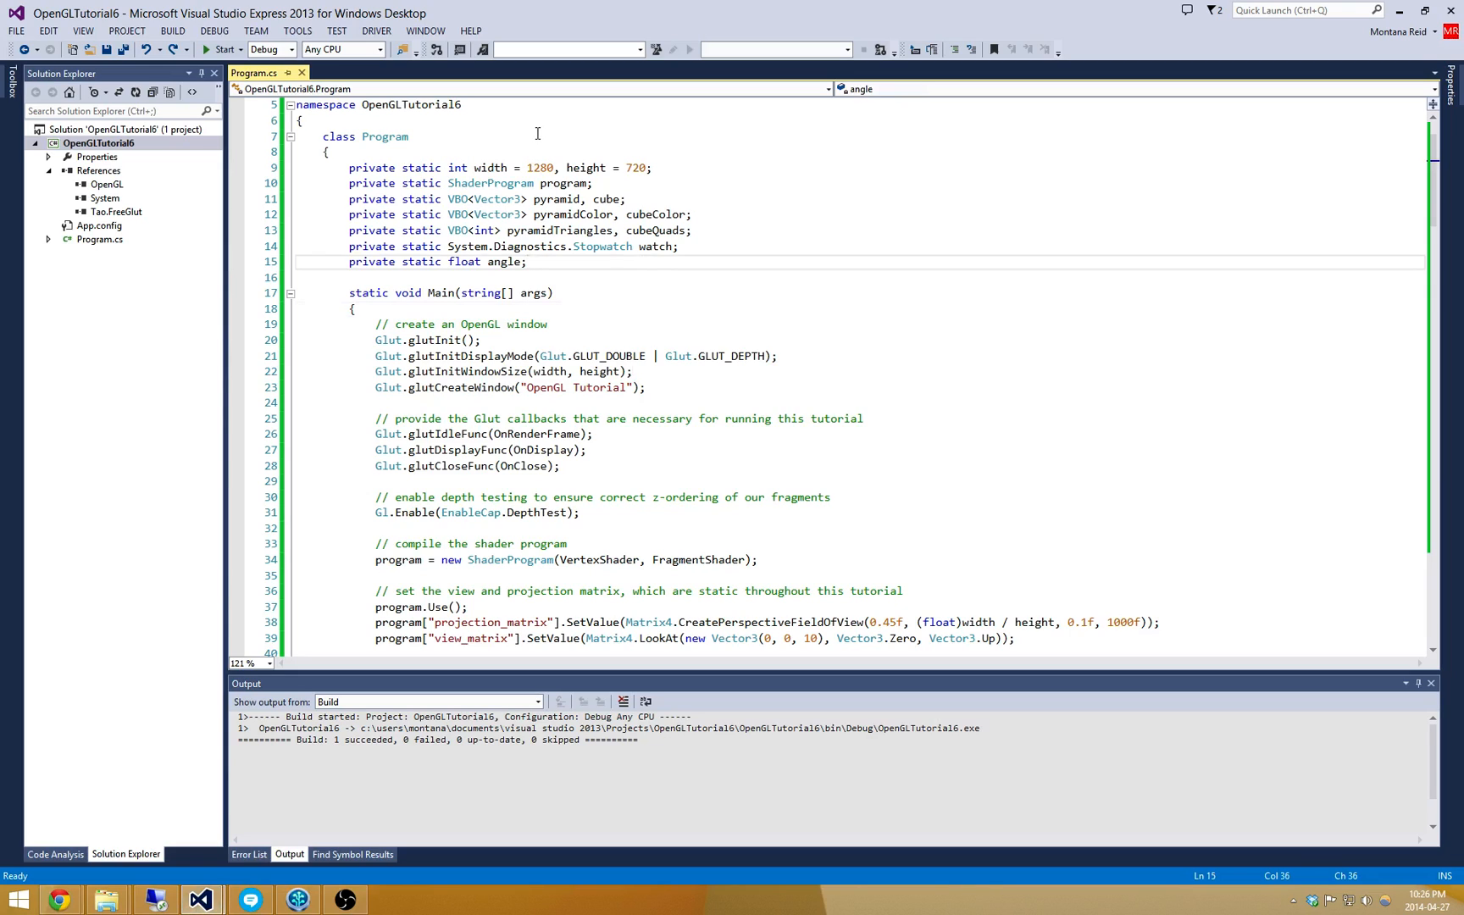
mouse_move(483, 138)
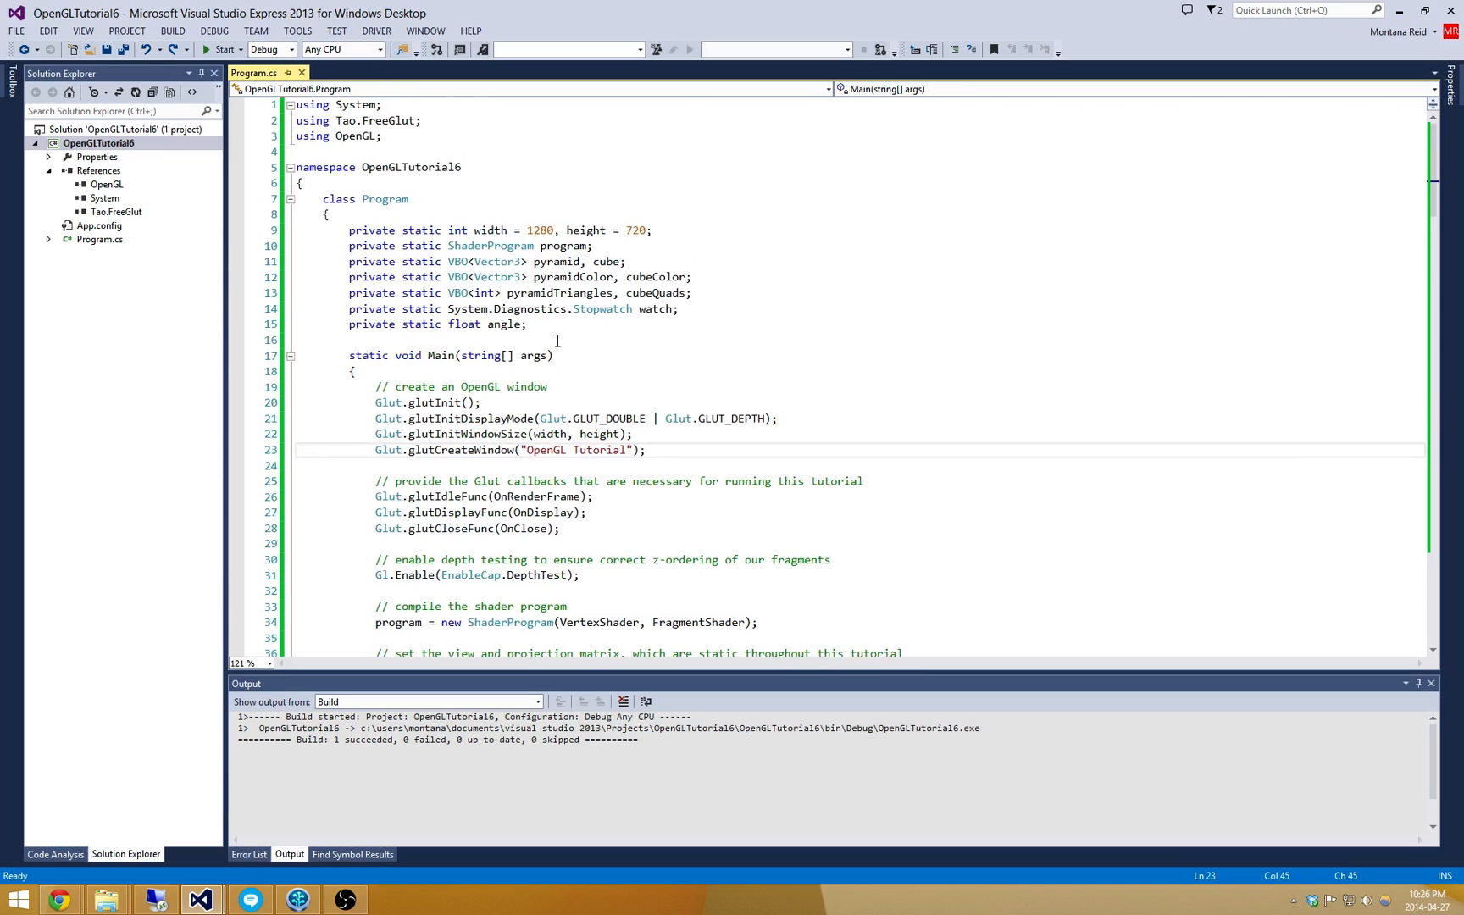
left_click(528, 278)
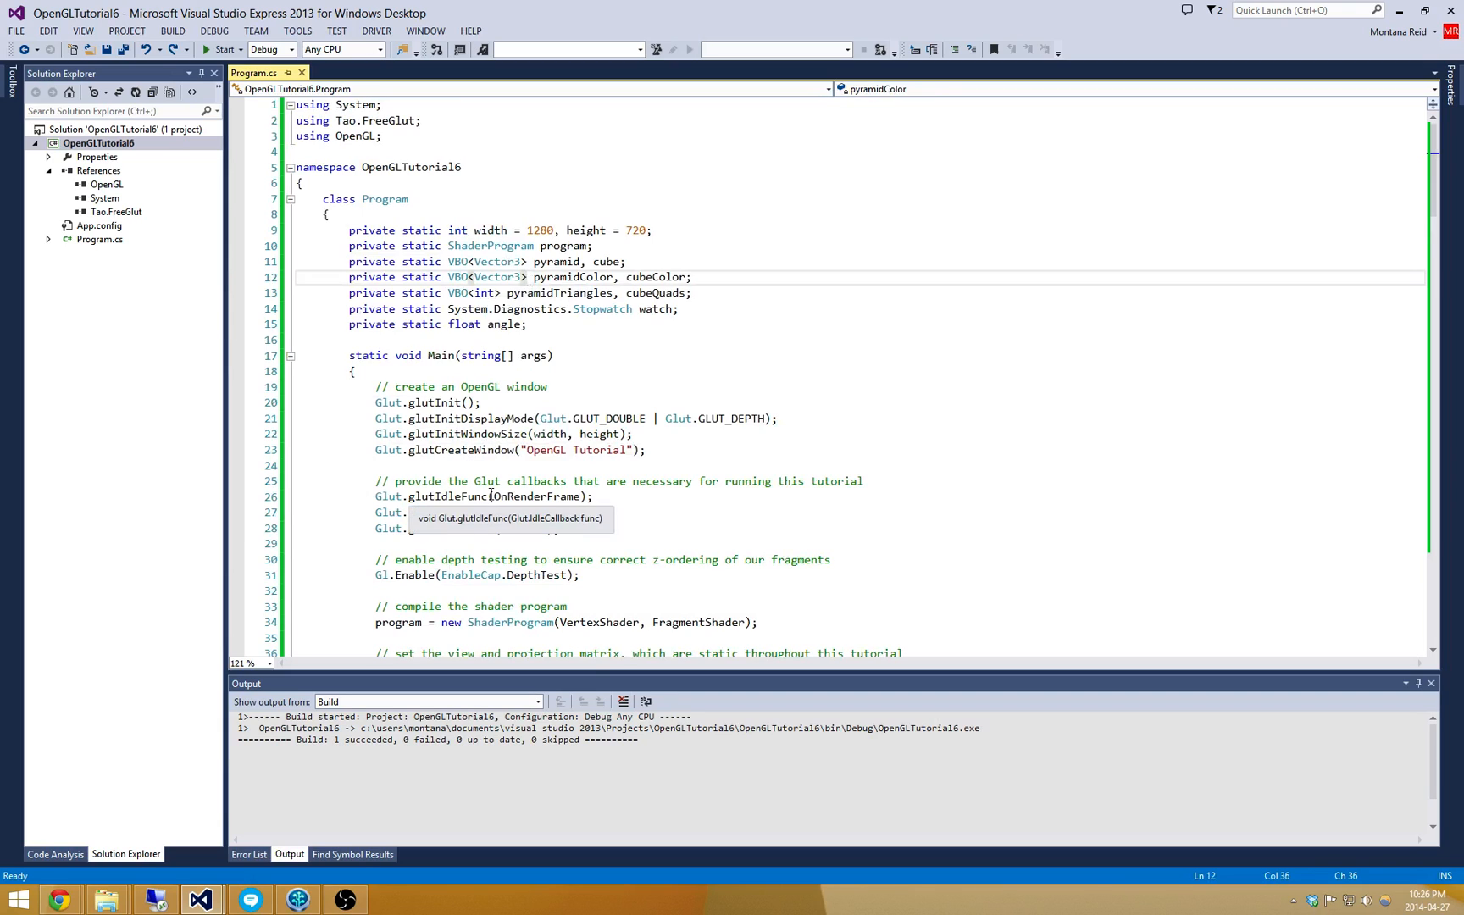
left_click(529, 481)
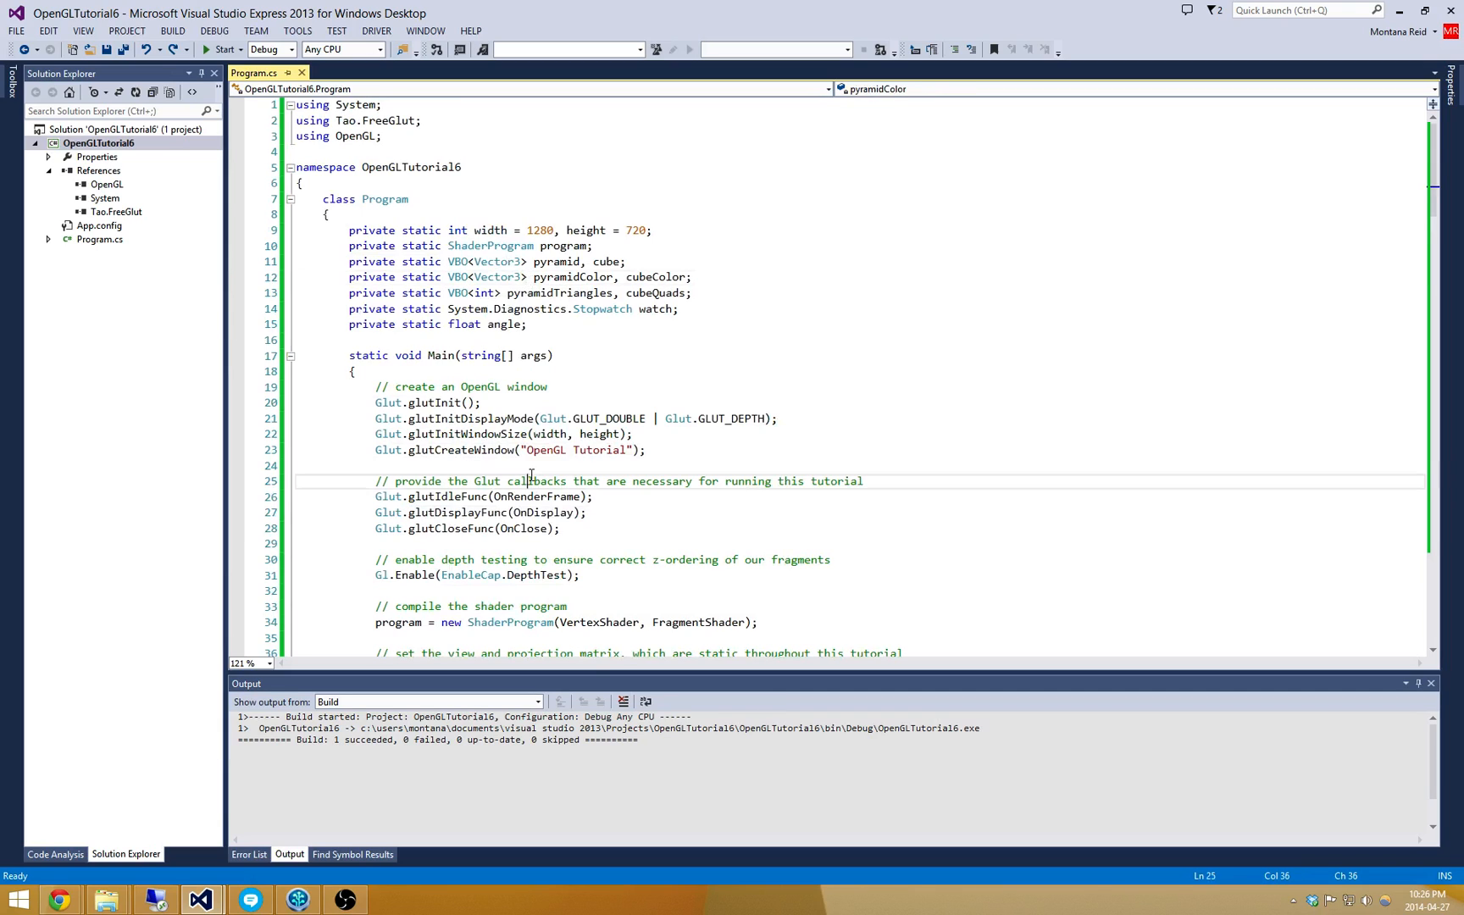
mouse_move(107, 899)
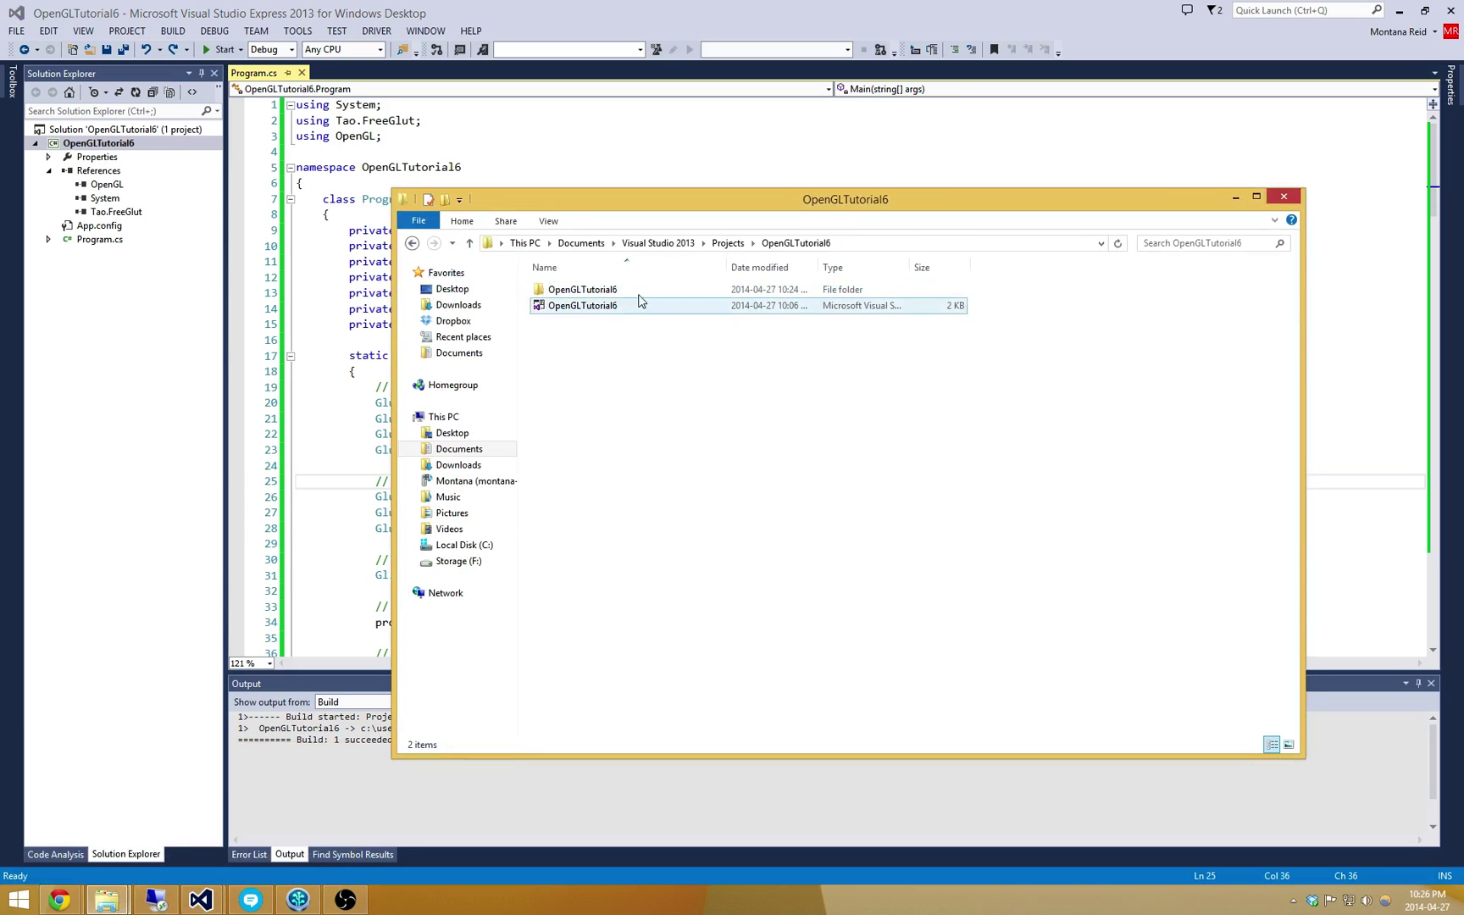
Enter the OpenGLTutorial6 data folder and open the crate texture image in Paint.
double_click(581, 288)
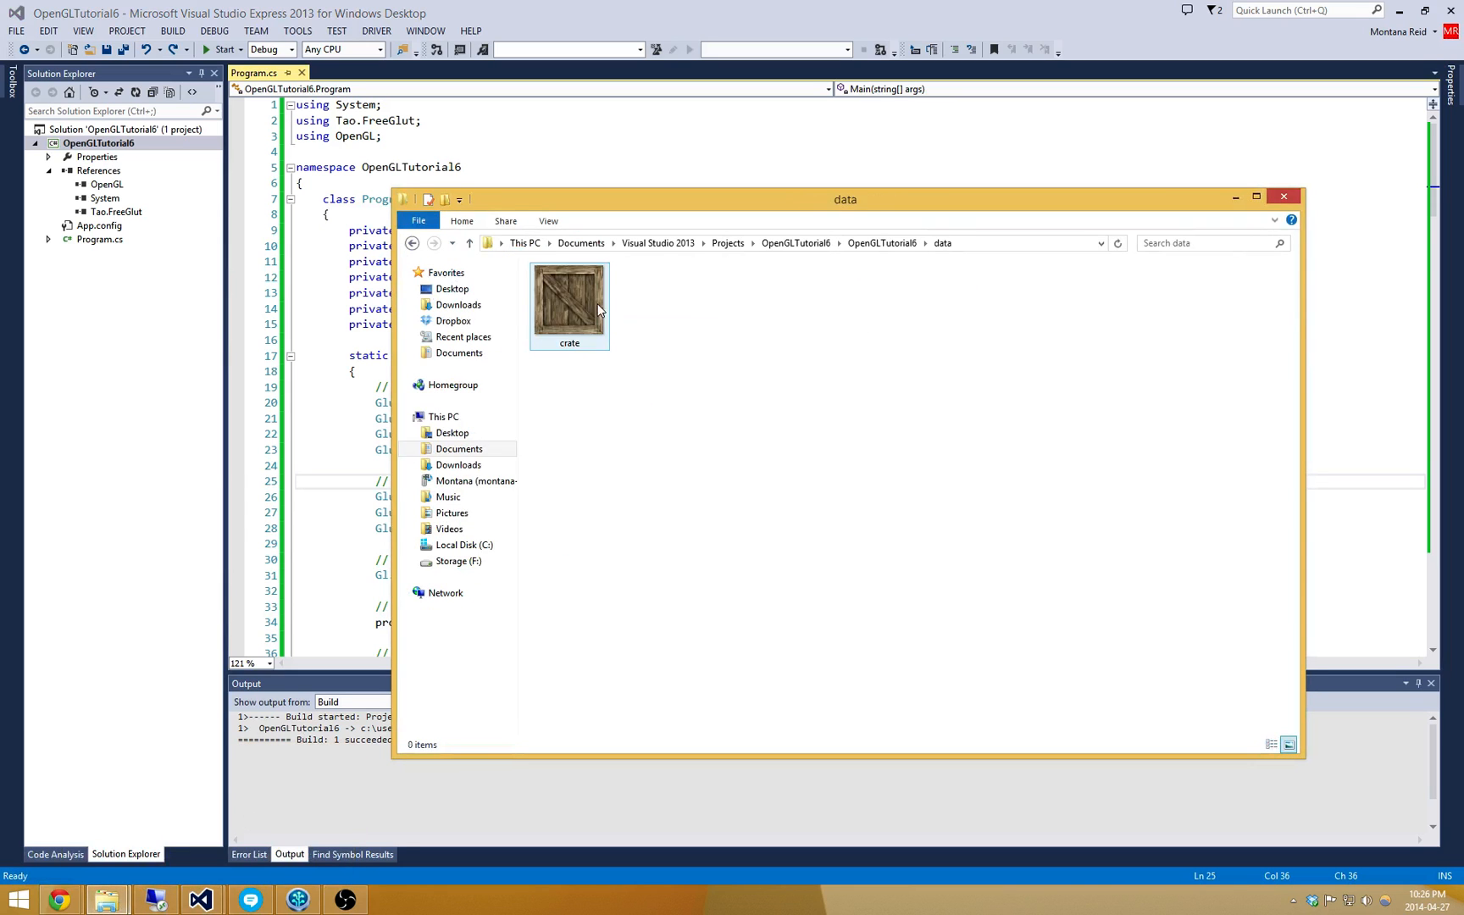
double_click(569, 290)
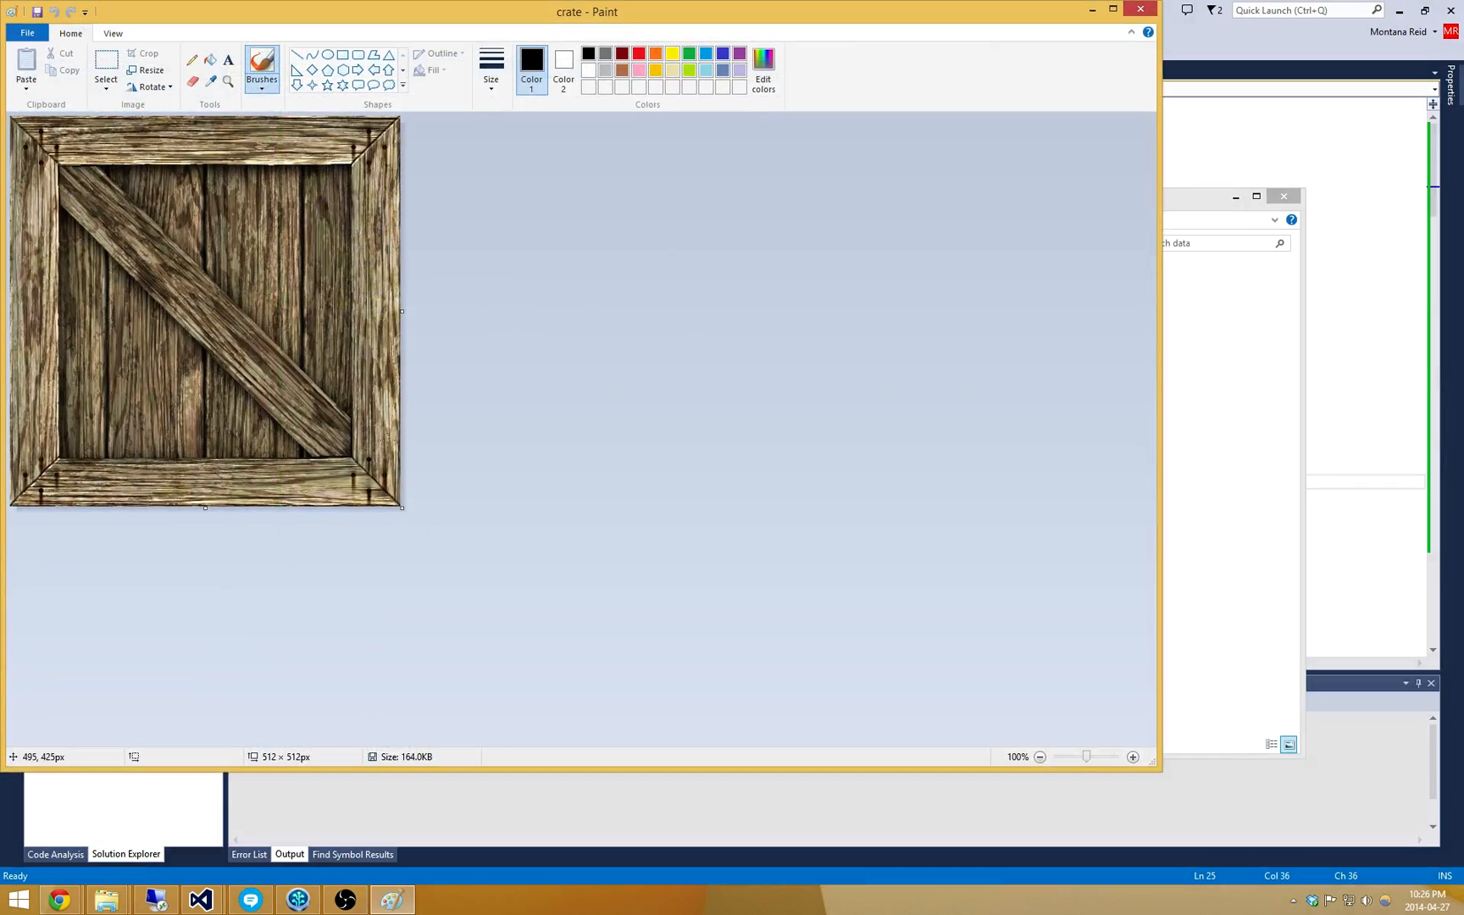
mouse_move(13, 505)
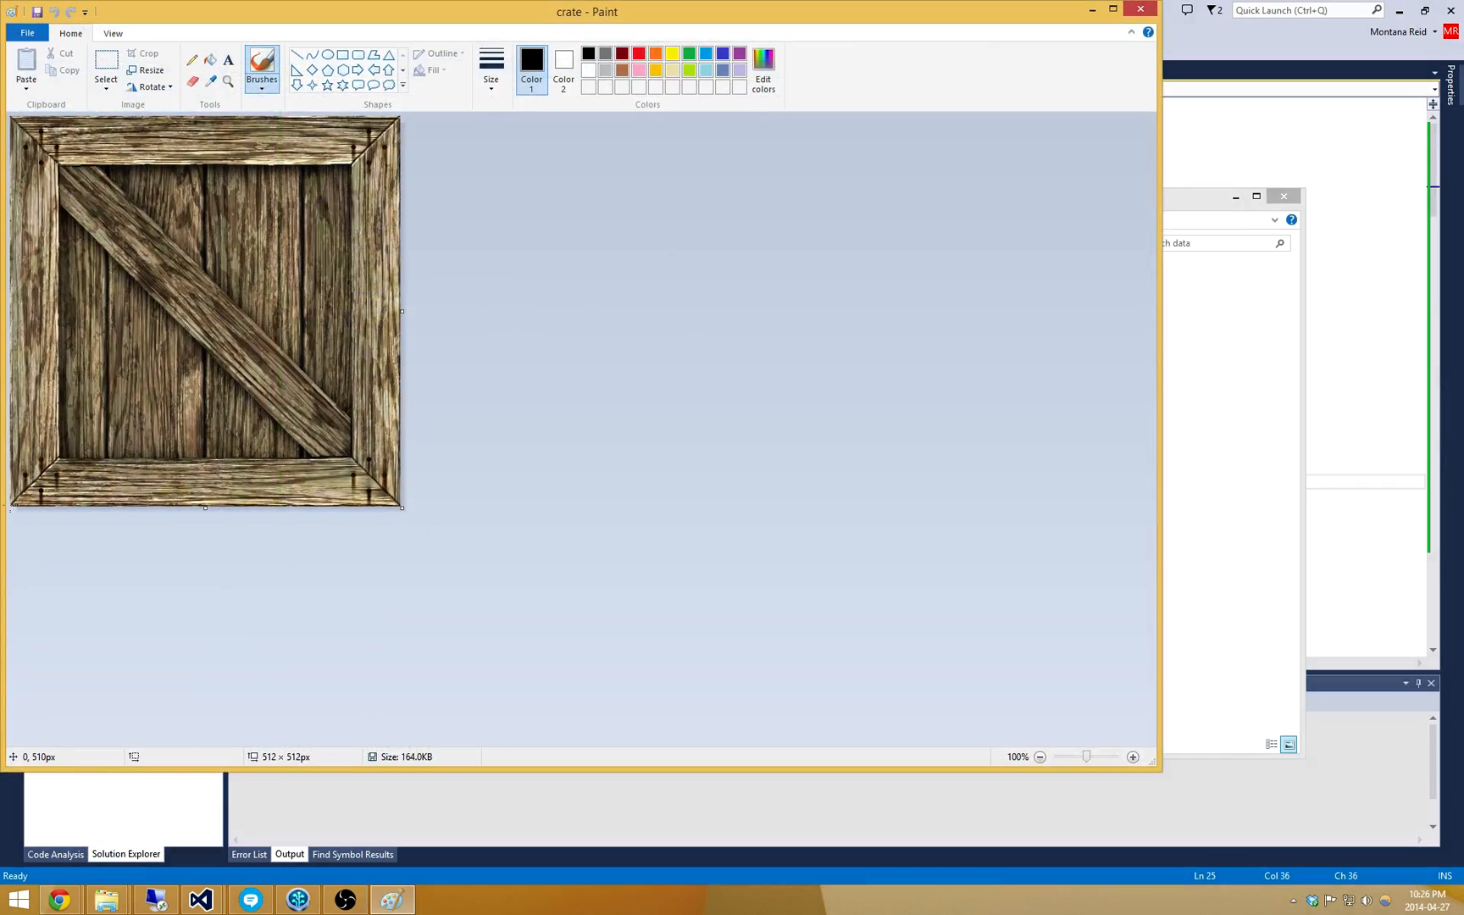
mouse_move(405, 122)
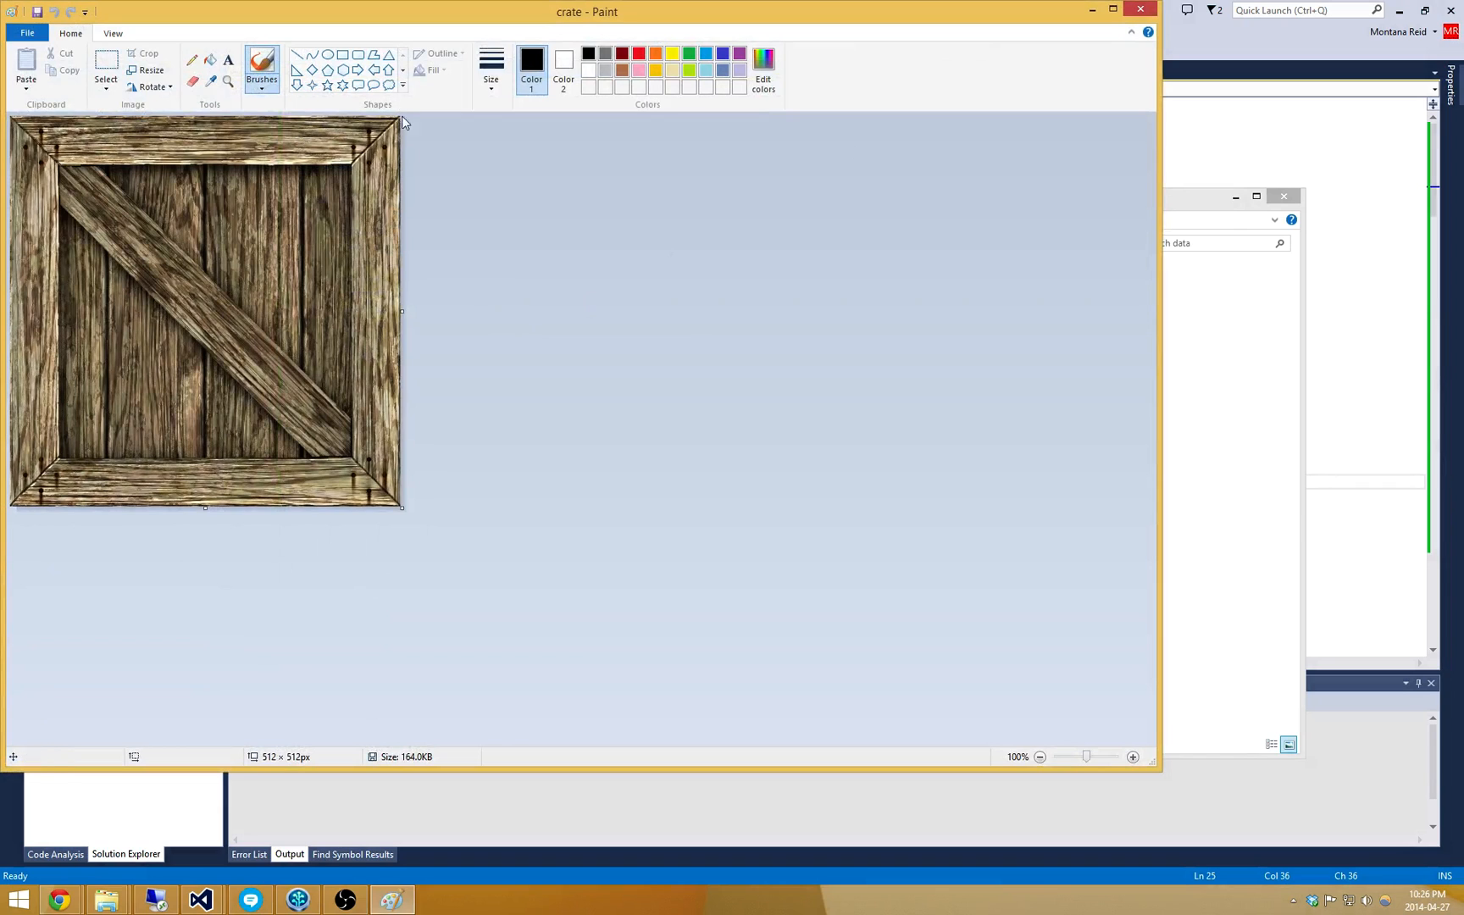
mouse_move(66, 505)
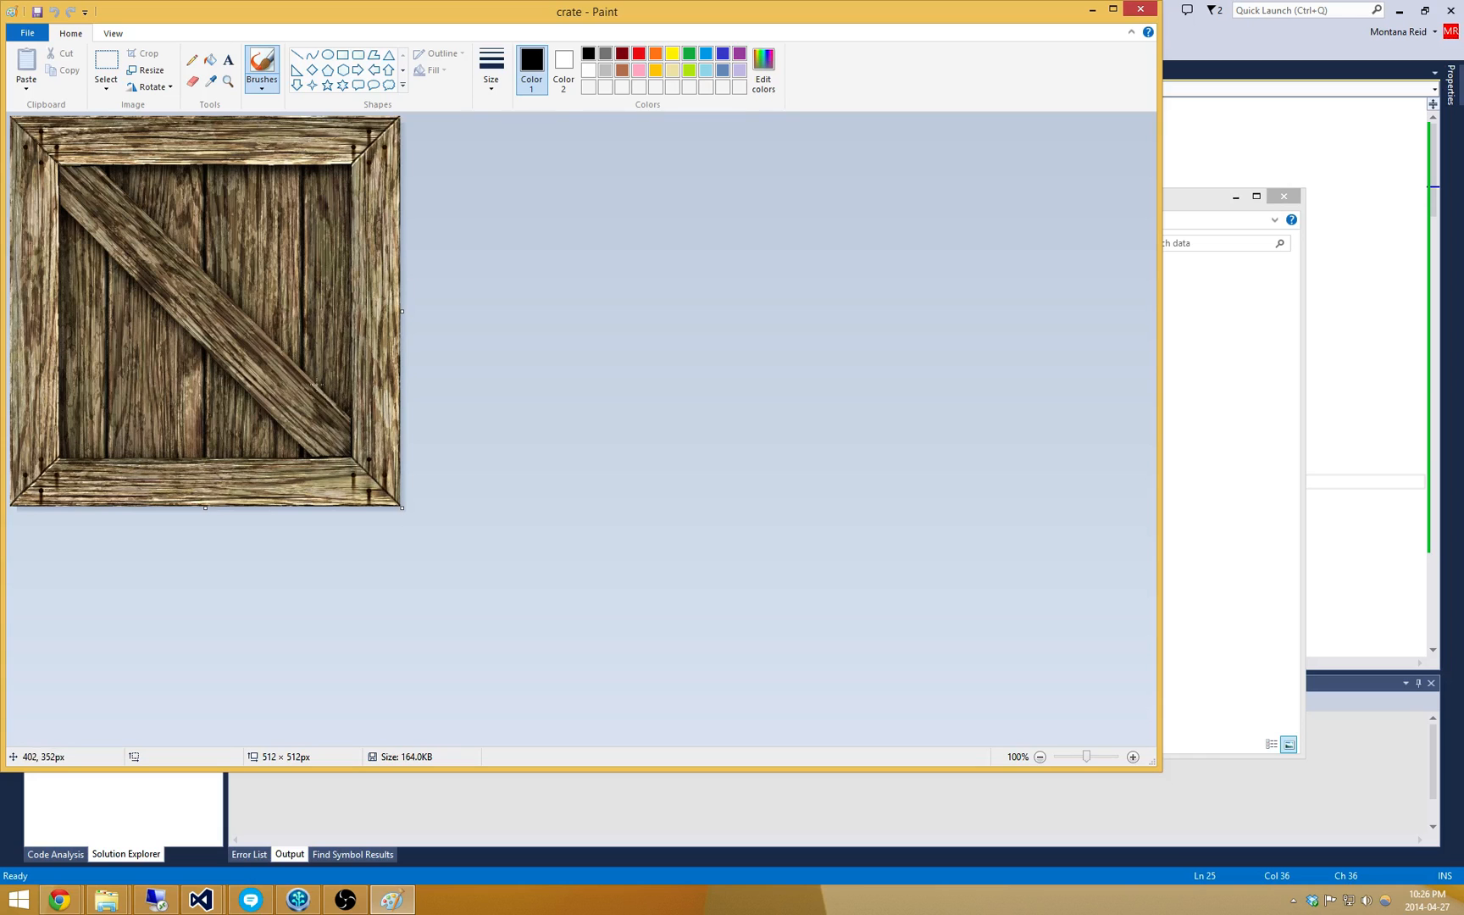
Close the 512×512 crate image in Paint, returning to Program.cs.
left_click(199, 900)
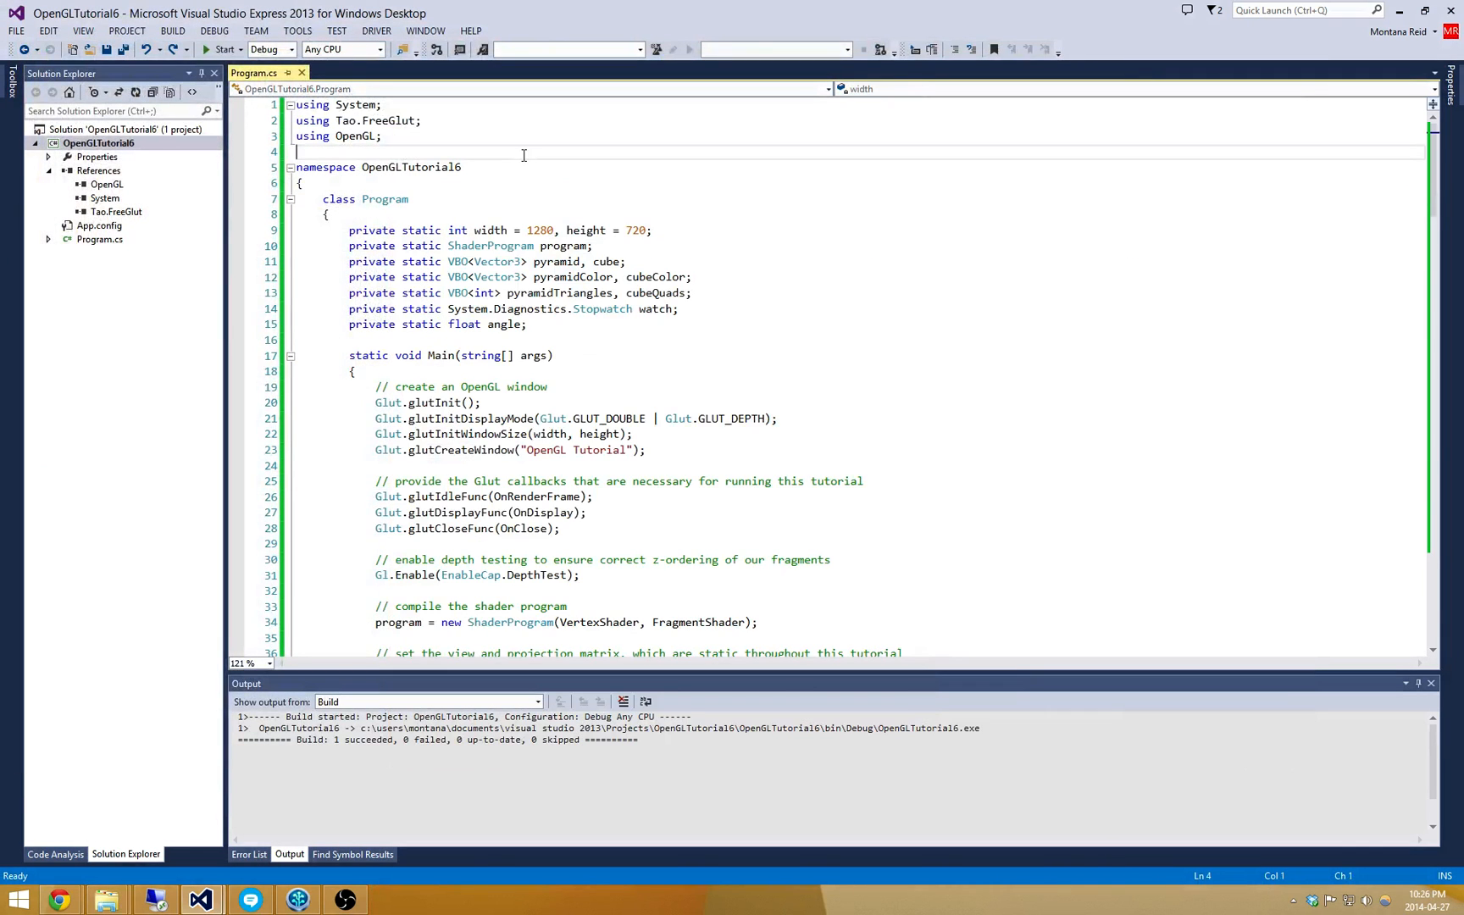
Revisit the data folder window, then return to the Visual Studio code editor.
left_click(105, 900)
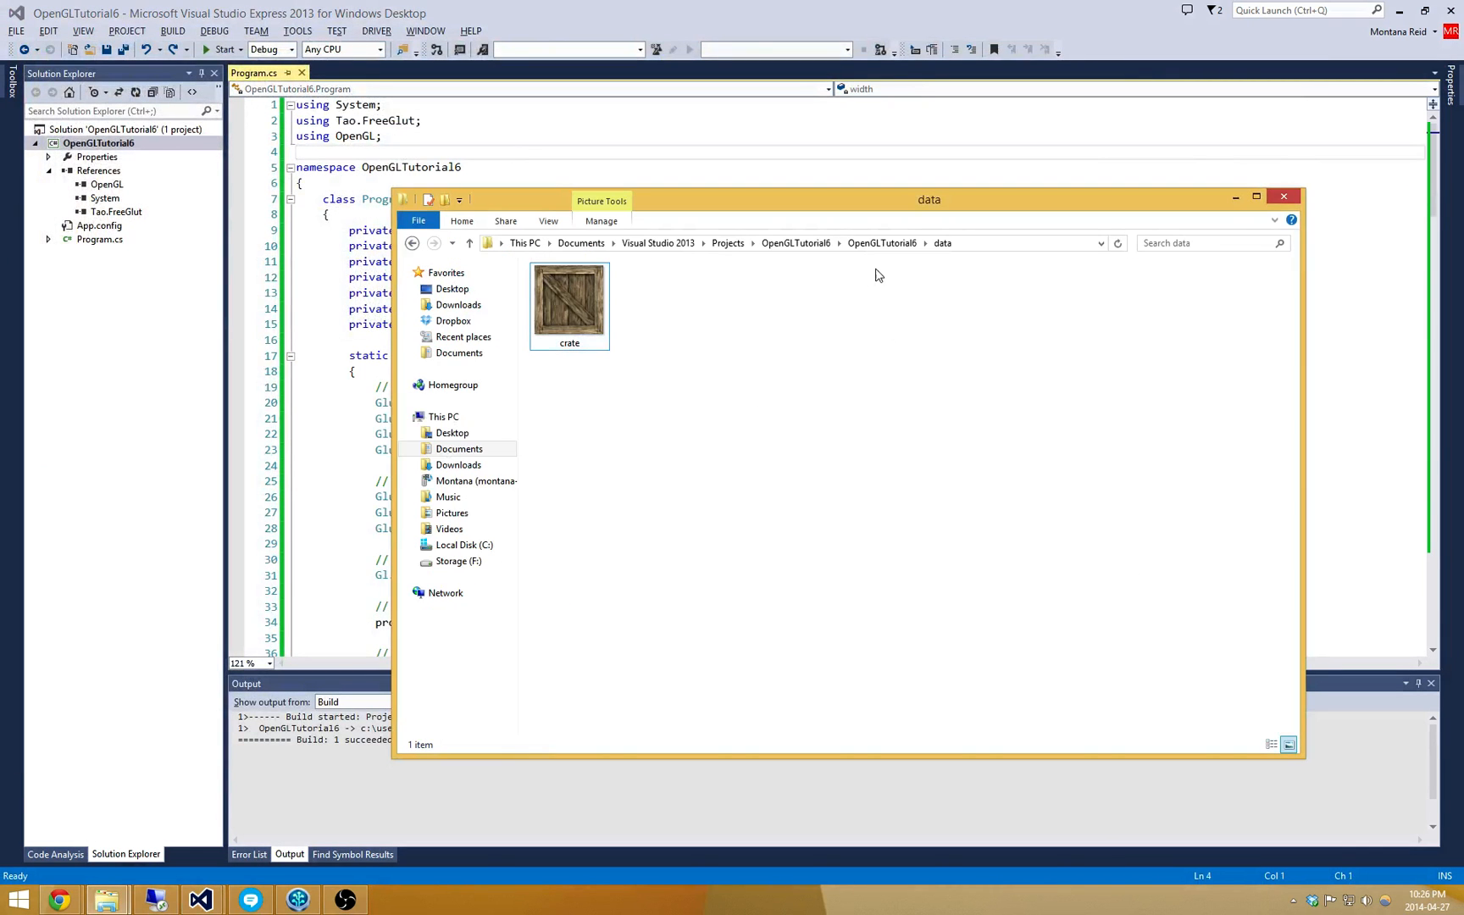
mouse_move(905, 260)
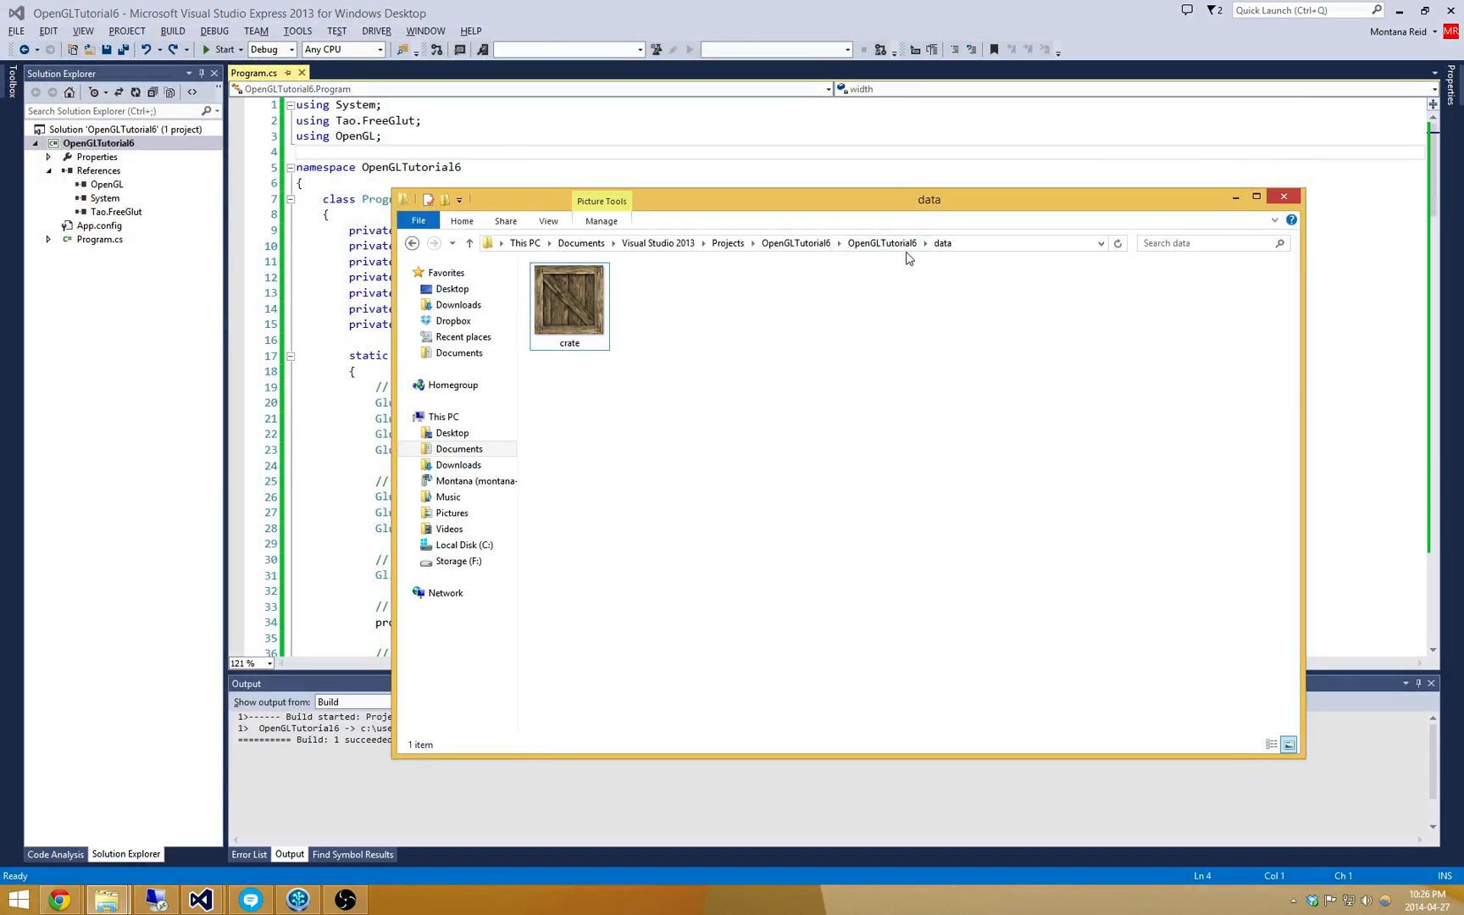
mouse_move(456, 119)
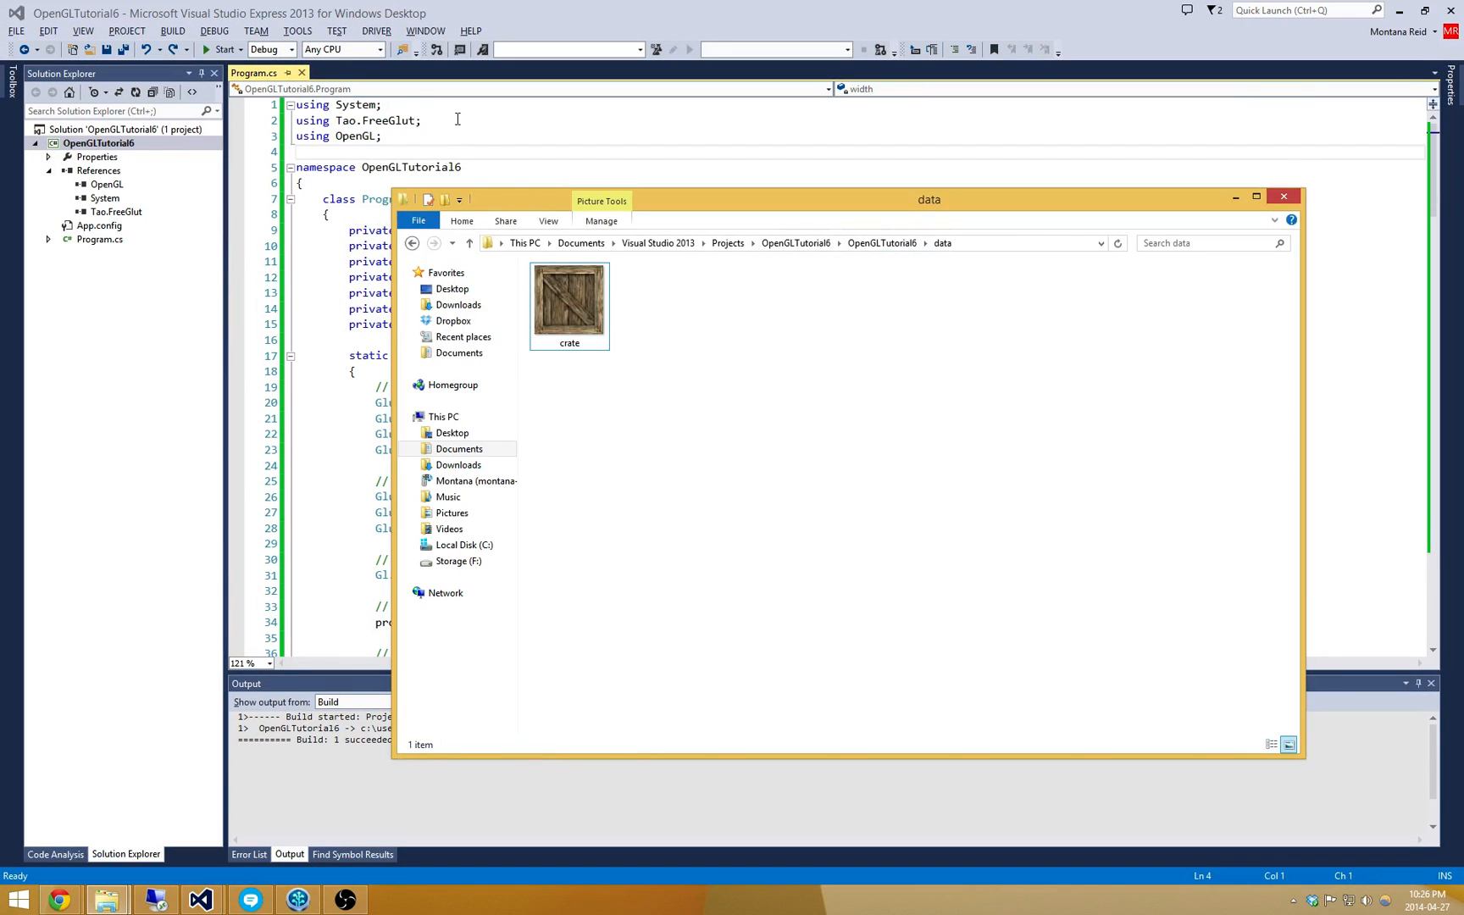
left_click(126, 30)
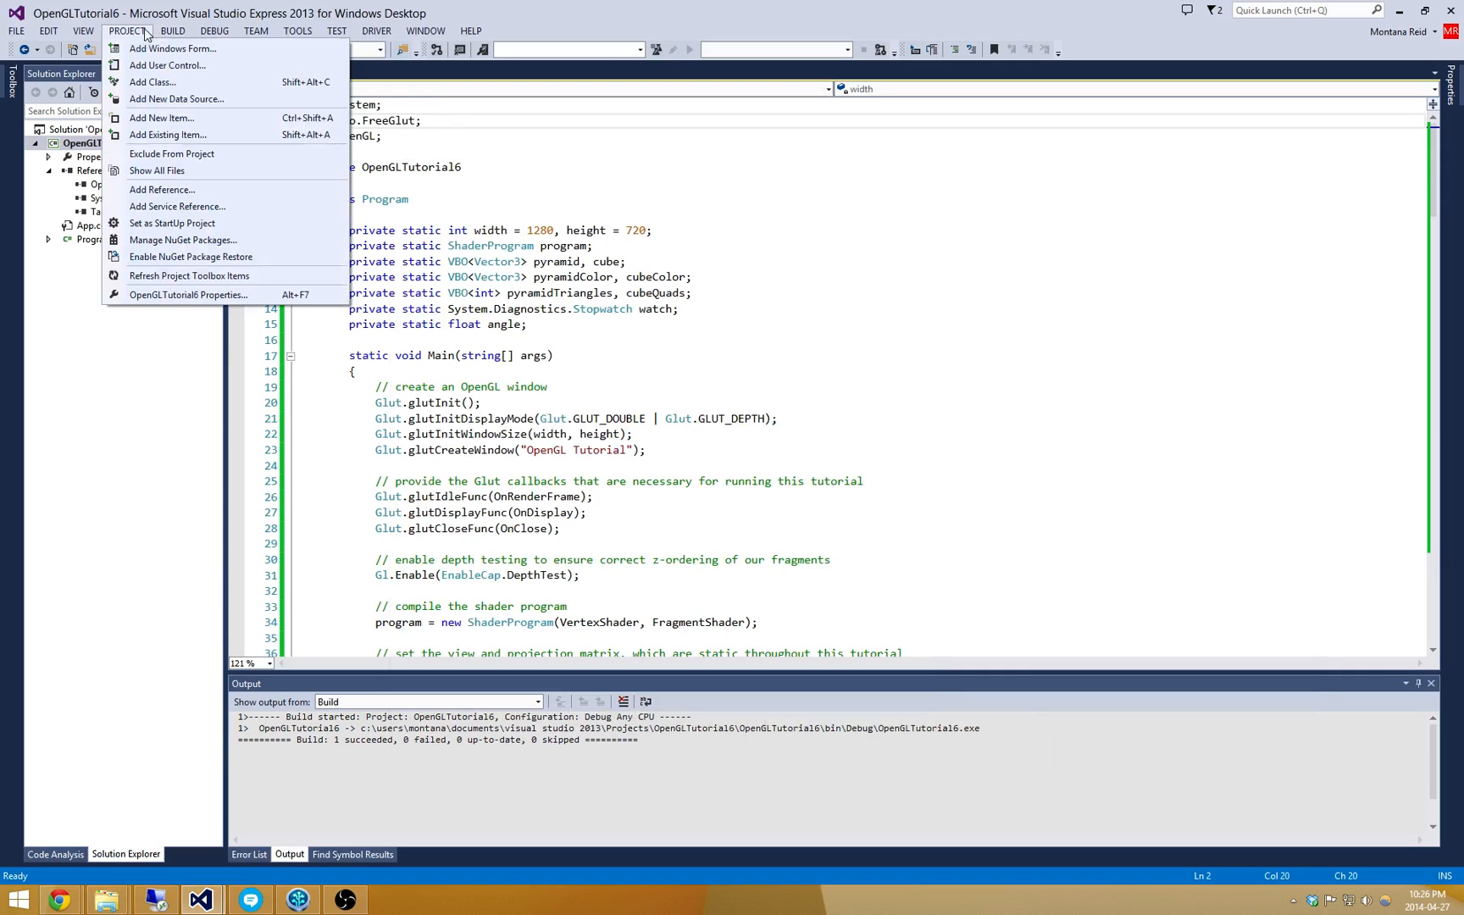
Add post-build events copying $(ProjectDir)\libs\* and \data\* into $(TargetDir).
left_click(188, 295)
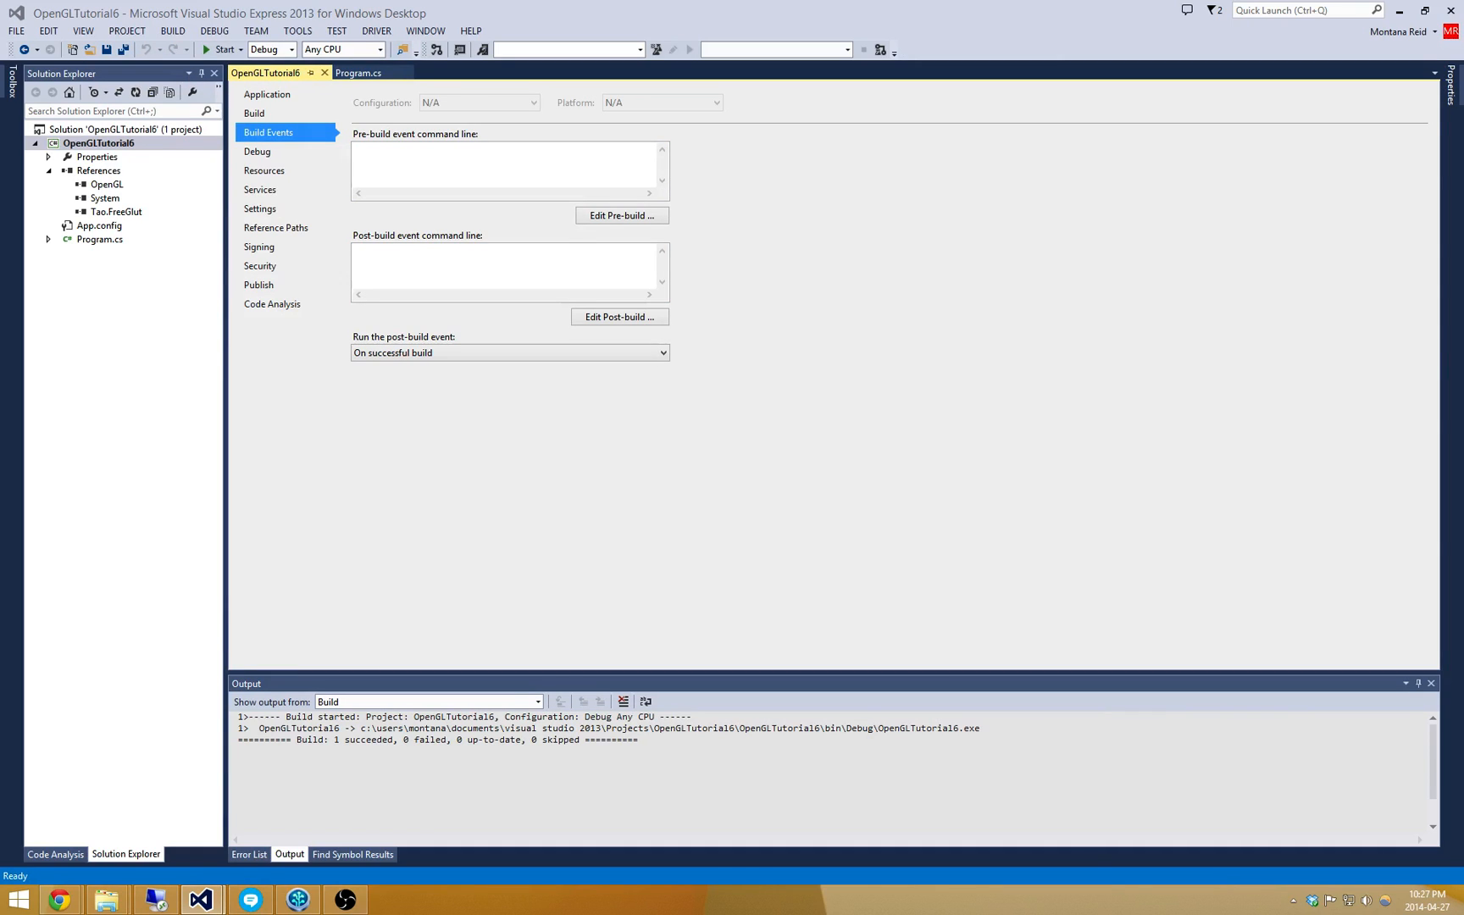
type("copy \"$(ProjectDir)\\libs\\*\" \"$(TargetDir)\"")
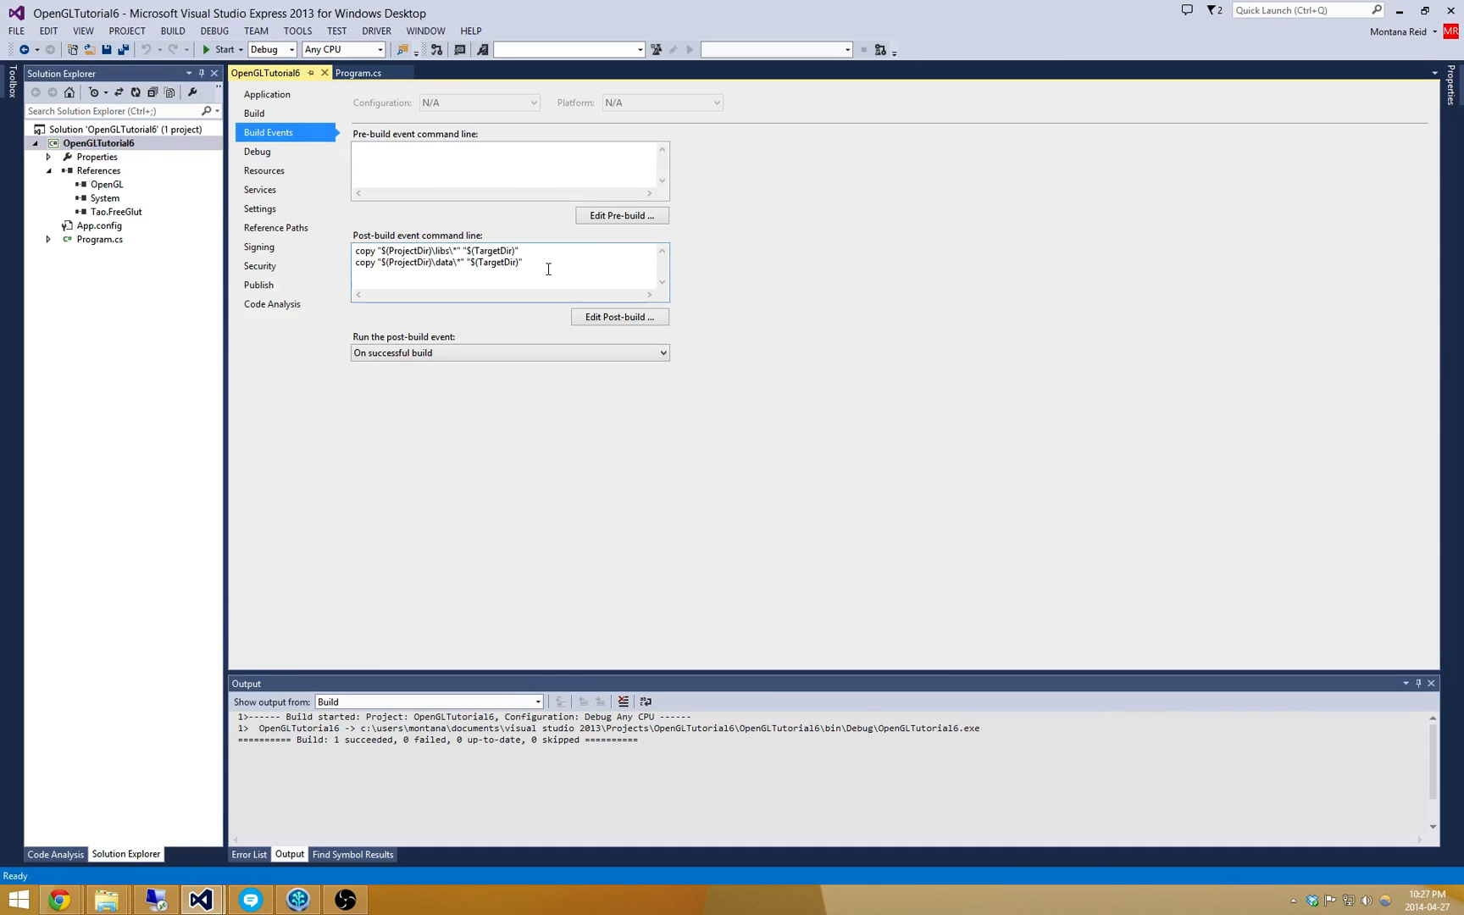
double_click(494, 262)
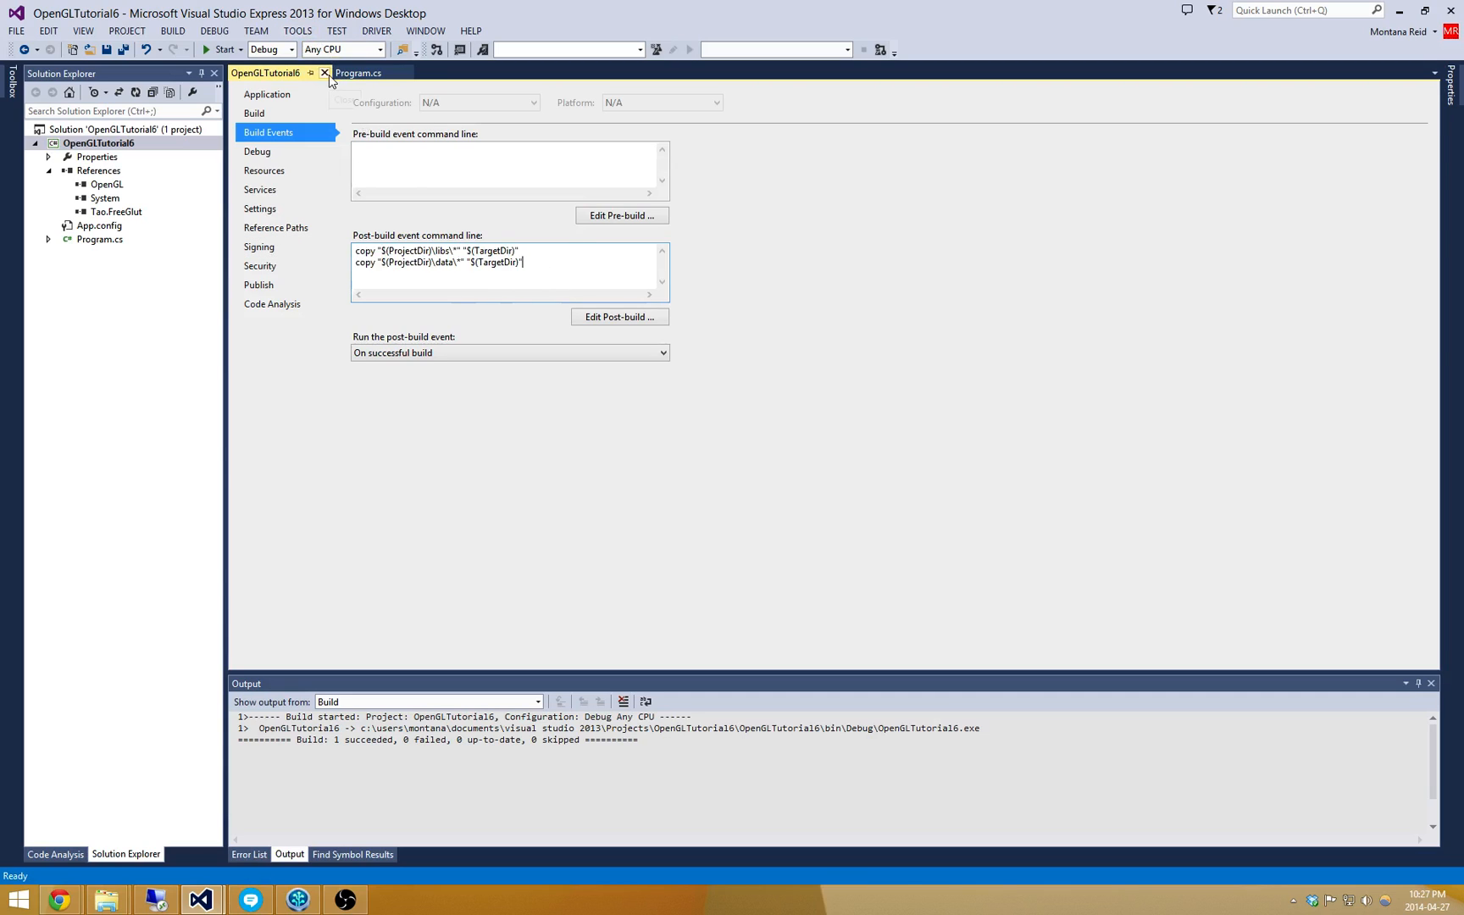
mouse_move(323, 73)
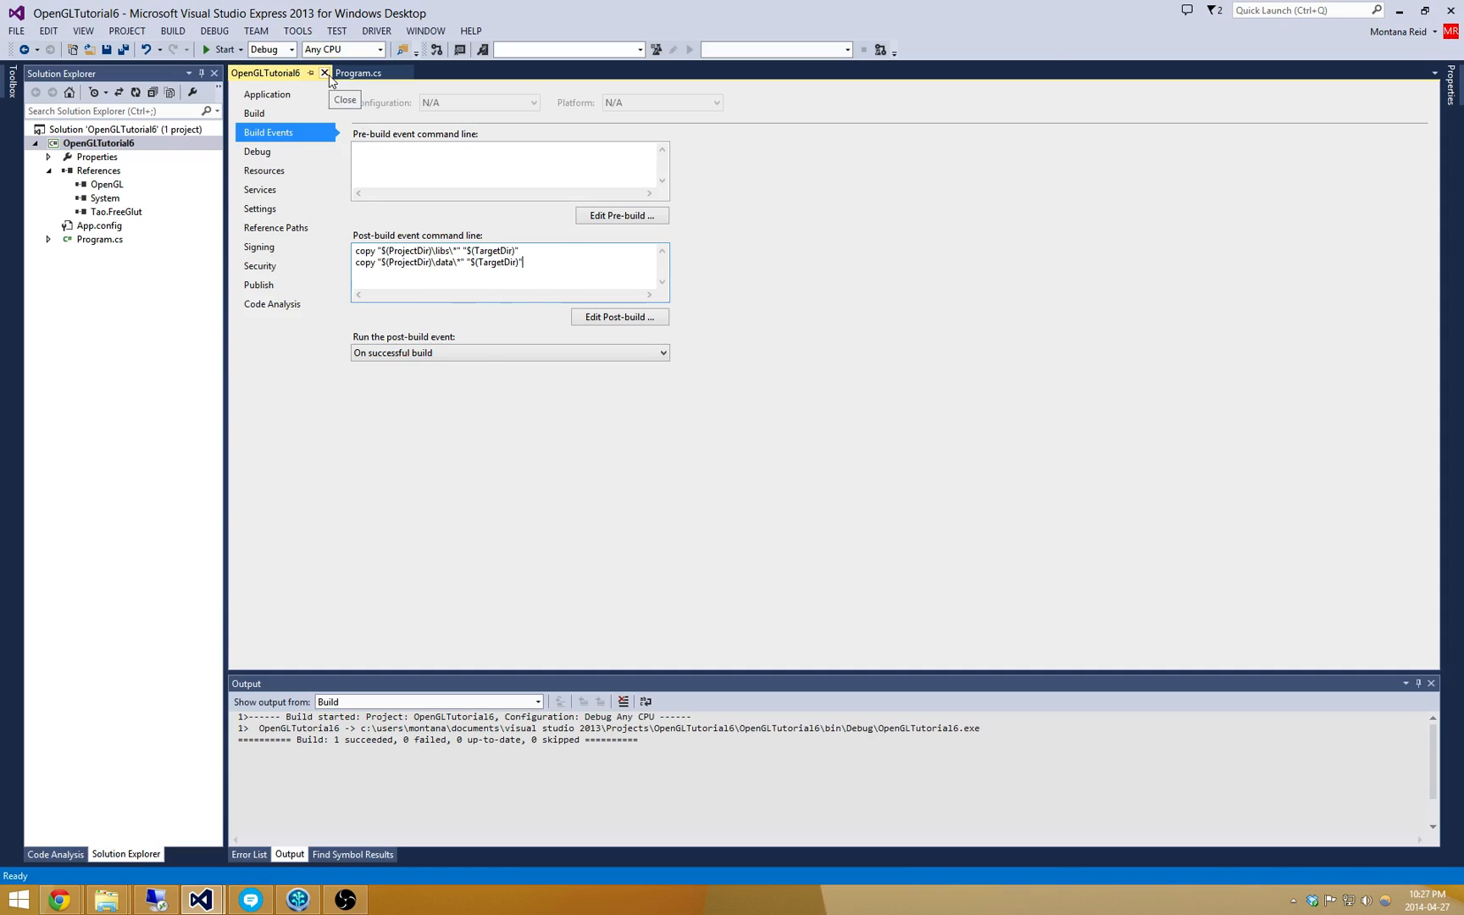
Close the project properties page and rebuild the solution.
left_click(323, 73)
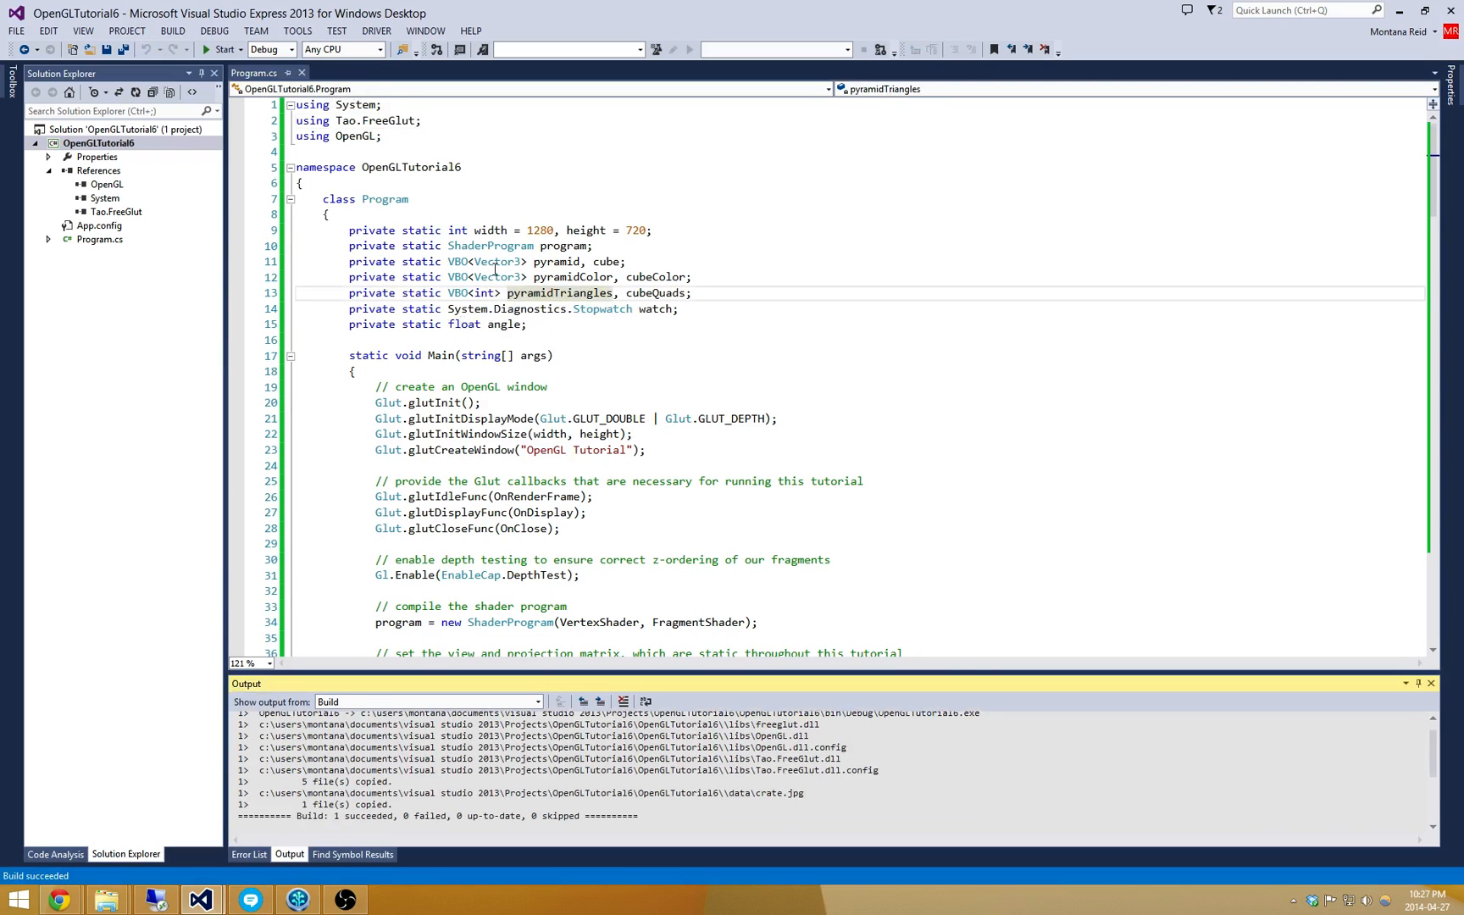
mouse_move(486, 292)
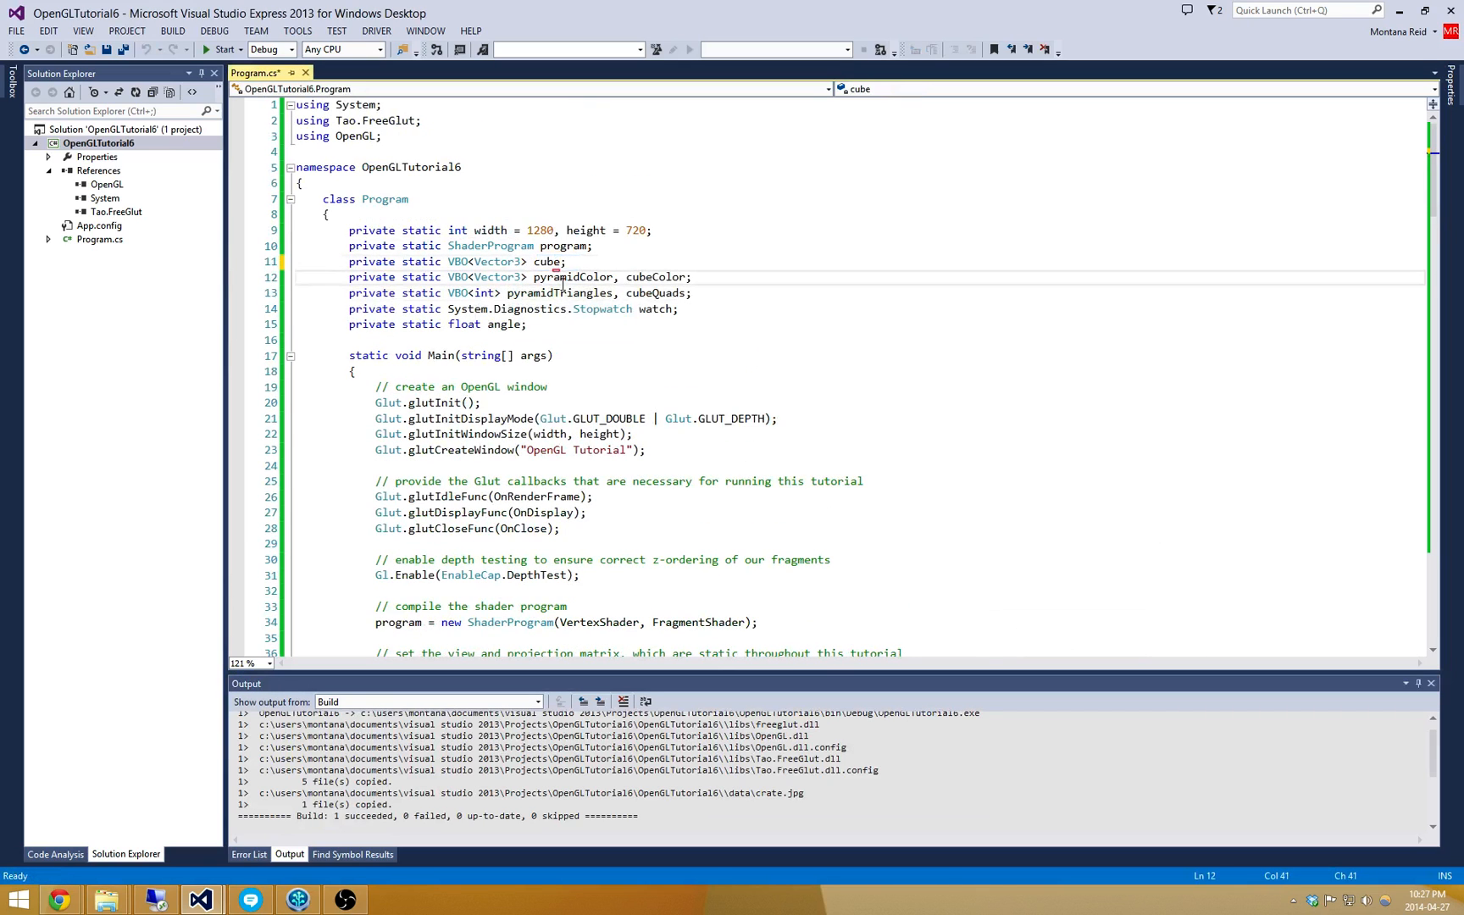
Review the OnRenderFrame cube-drawing code and run it as a rotating colored cube.
scroll("down", 3)
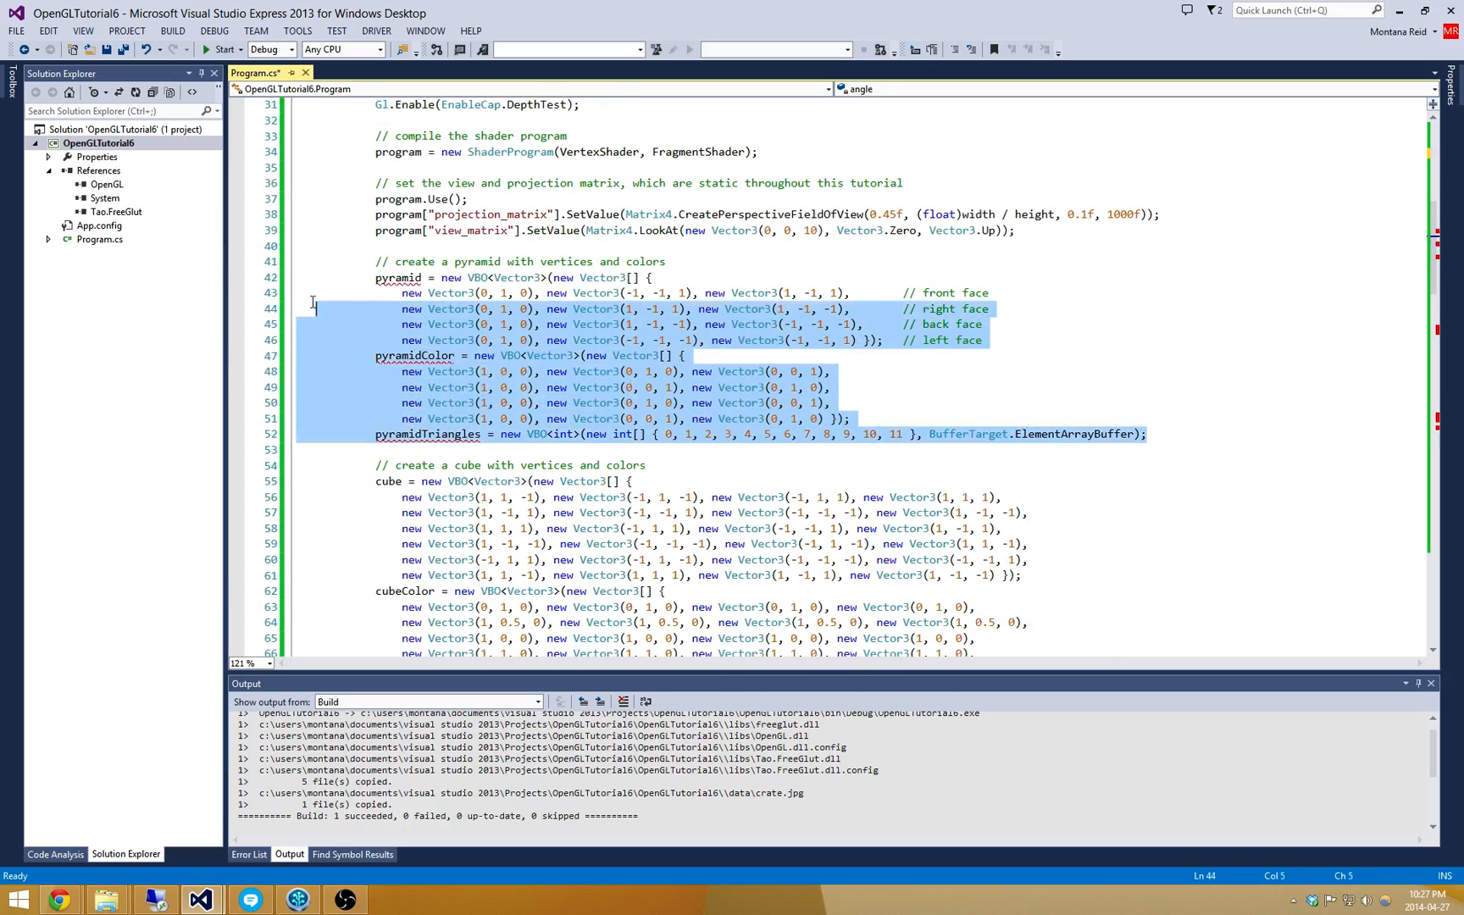
scroll("down", 3)
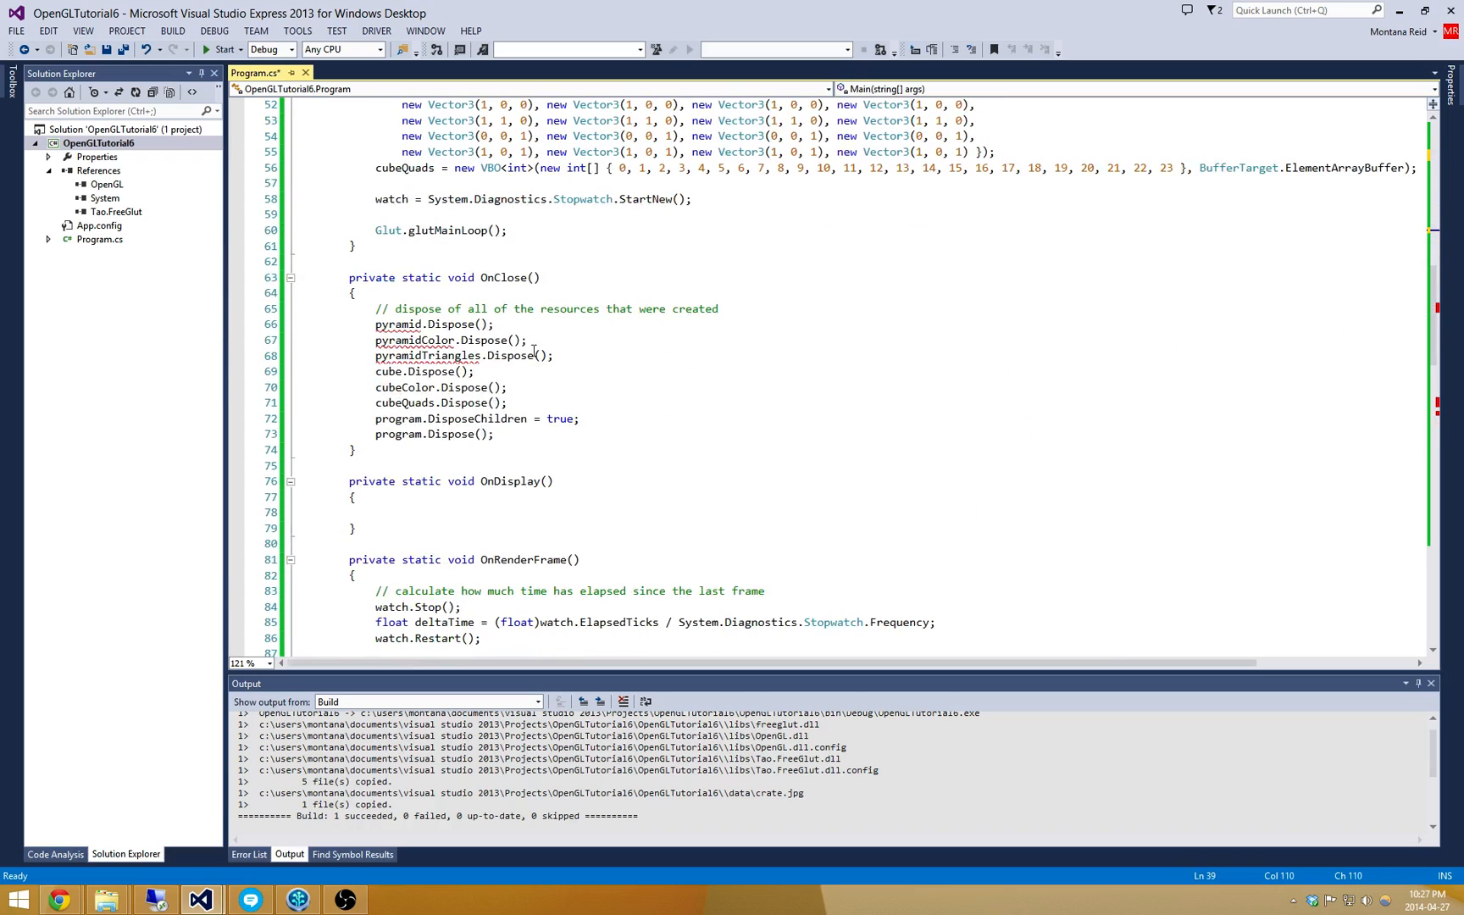
scroll("down", 3)
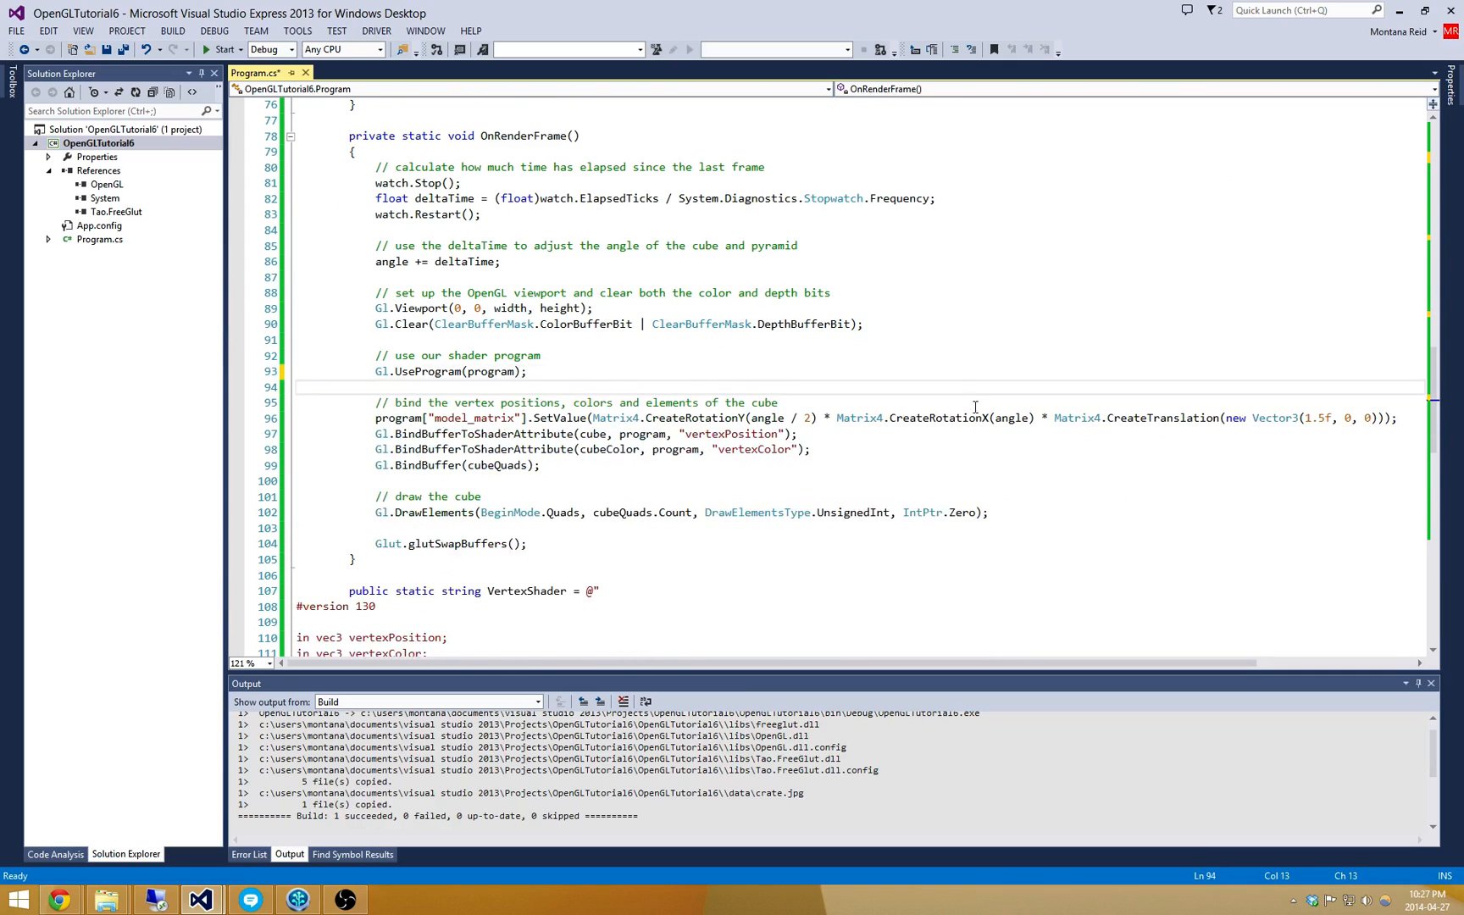
mouse_move(1032, 417)
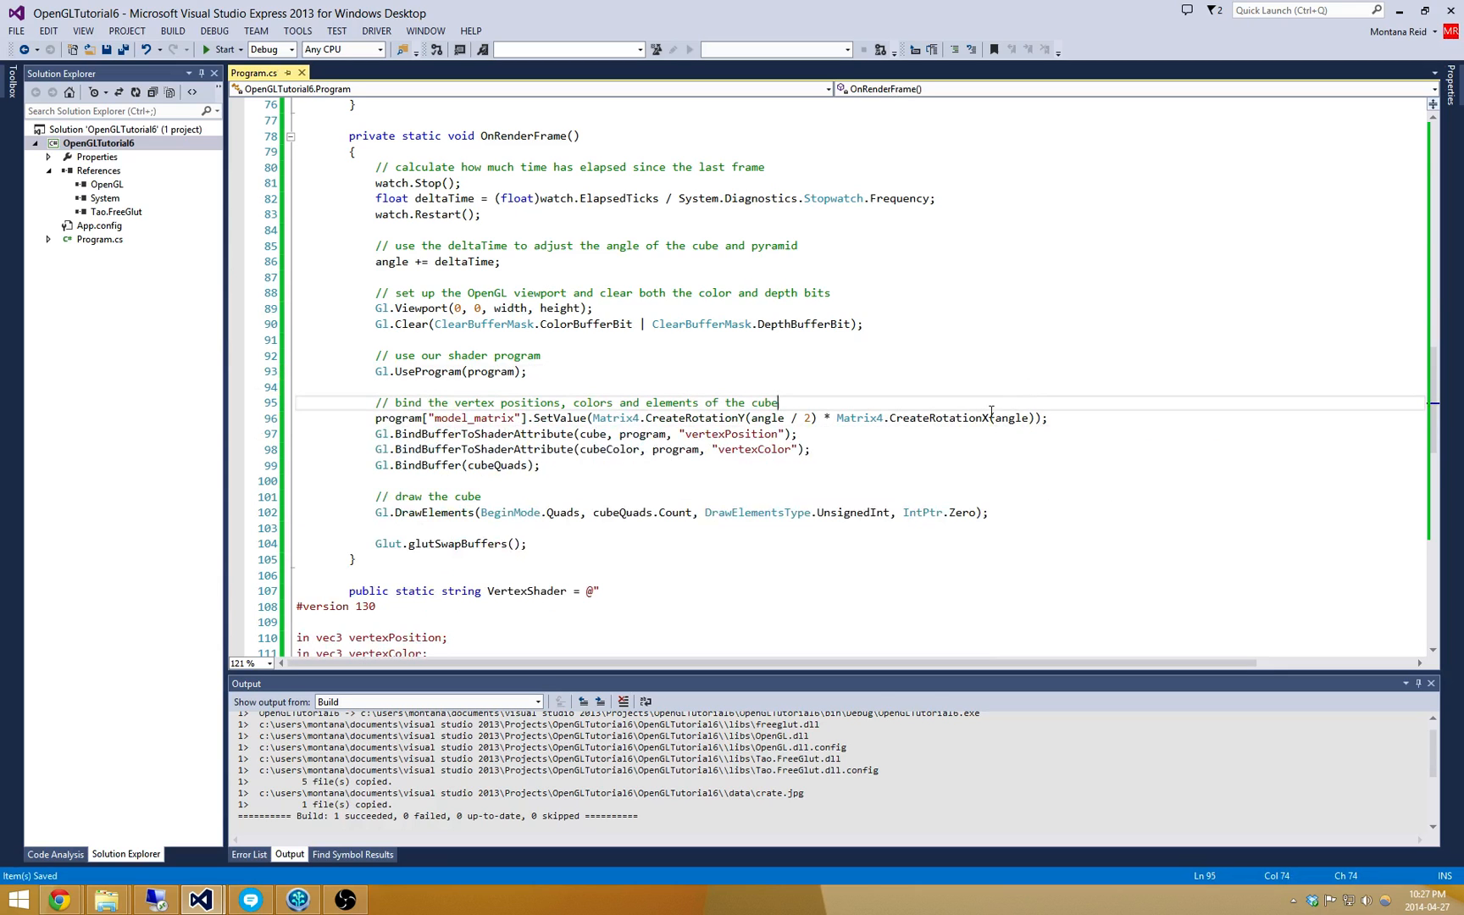
left_click(217, 50)
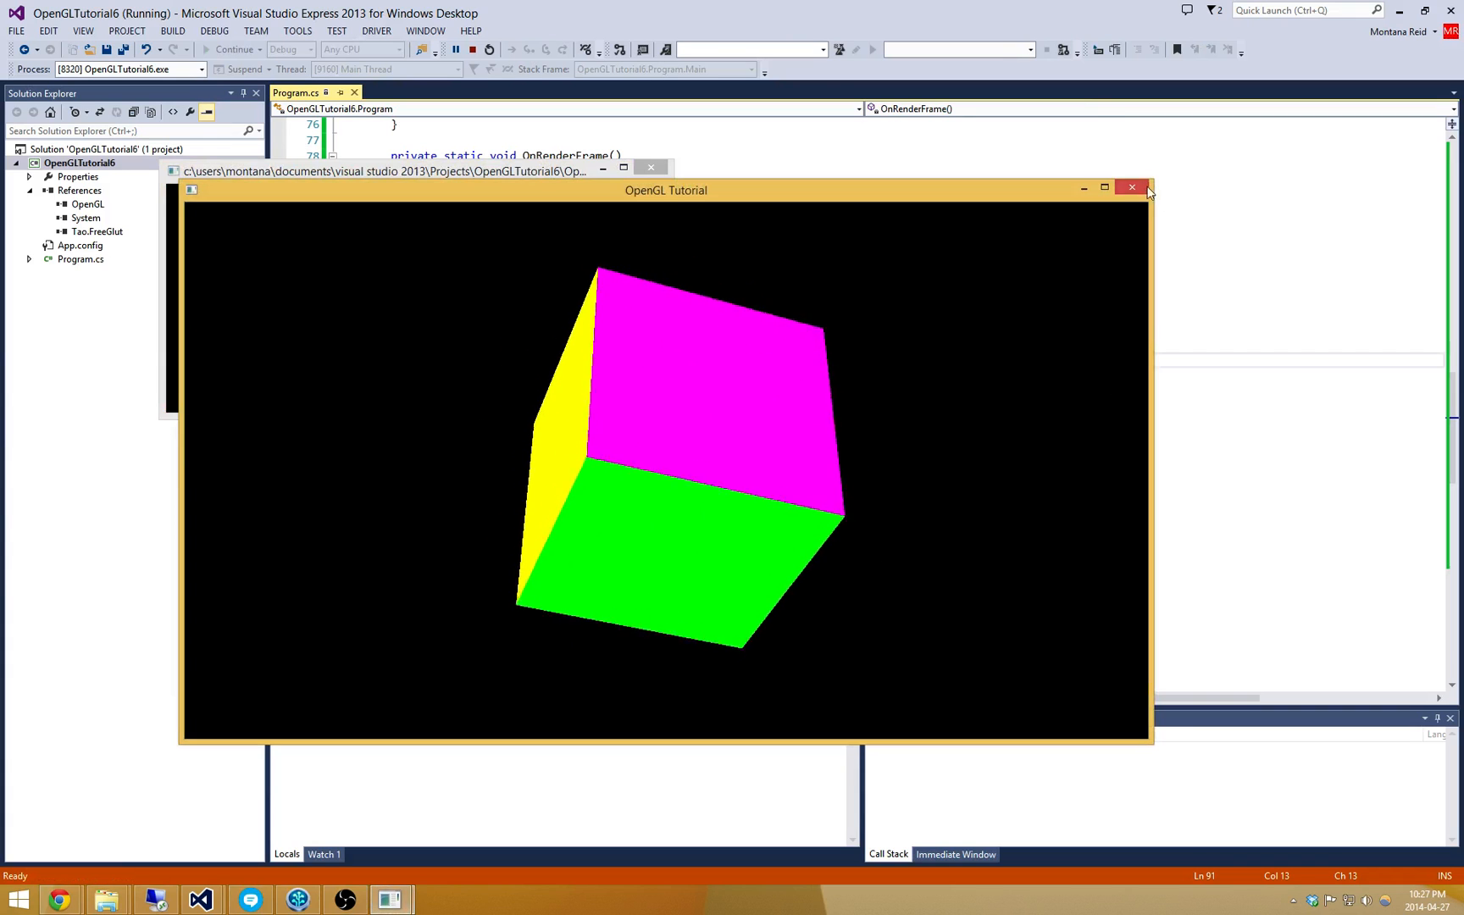
left_click(1131, 188)
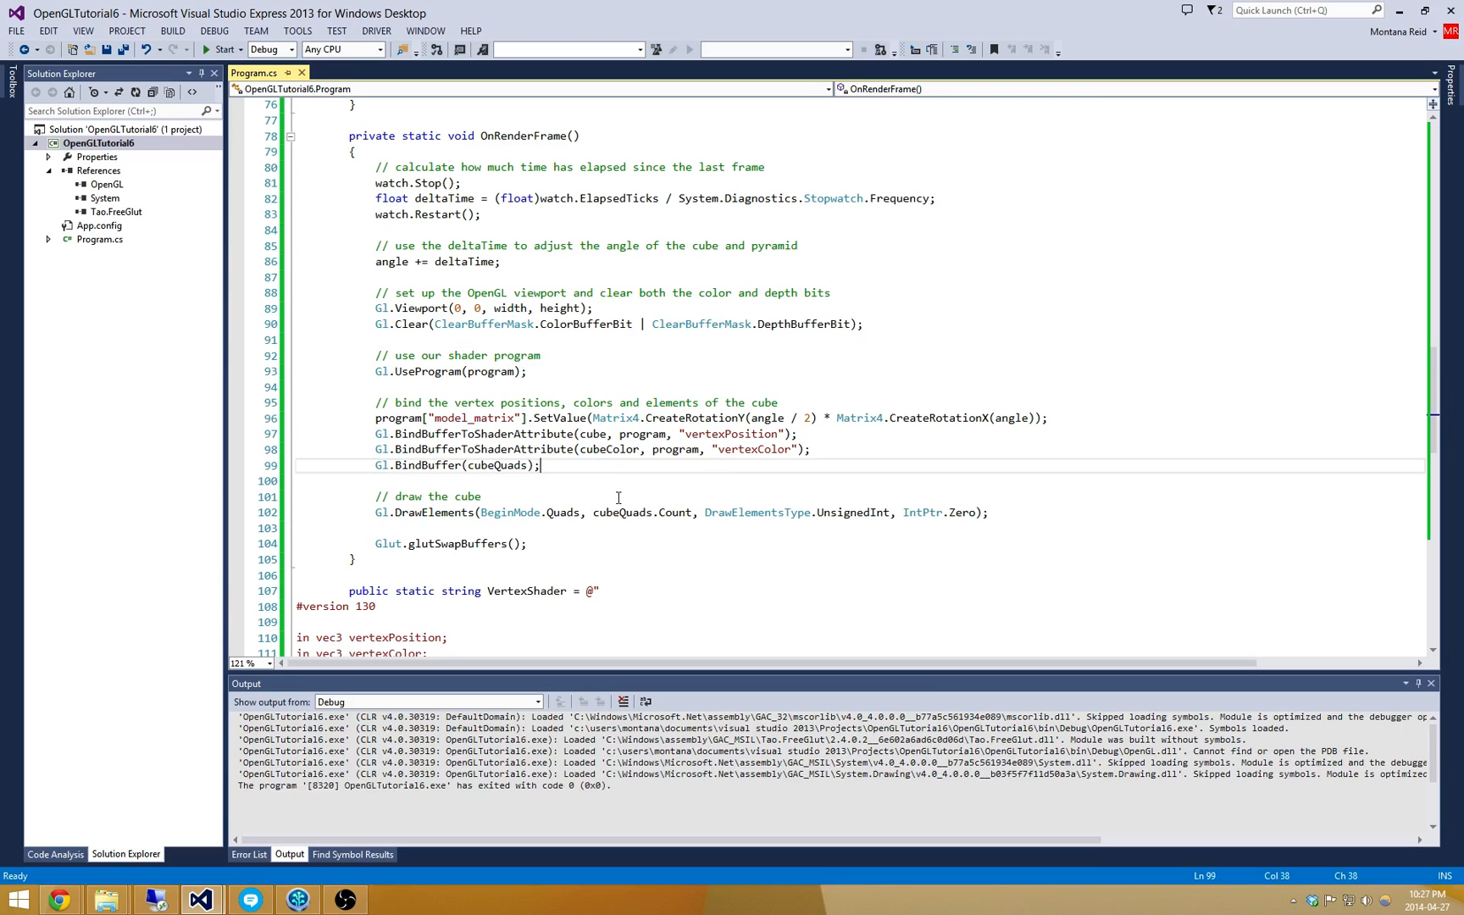
Declare 'private static Texture crateTexture;' with a 'load our crate texture' comment.
scroll("up", 3)
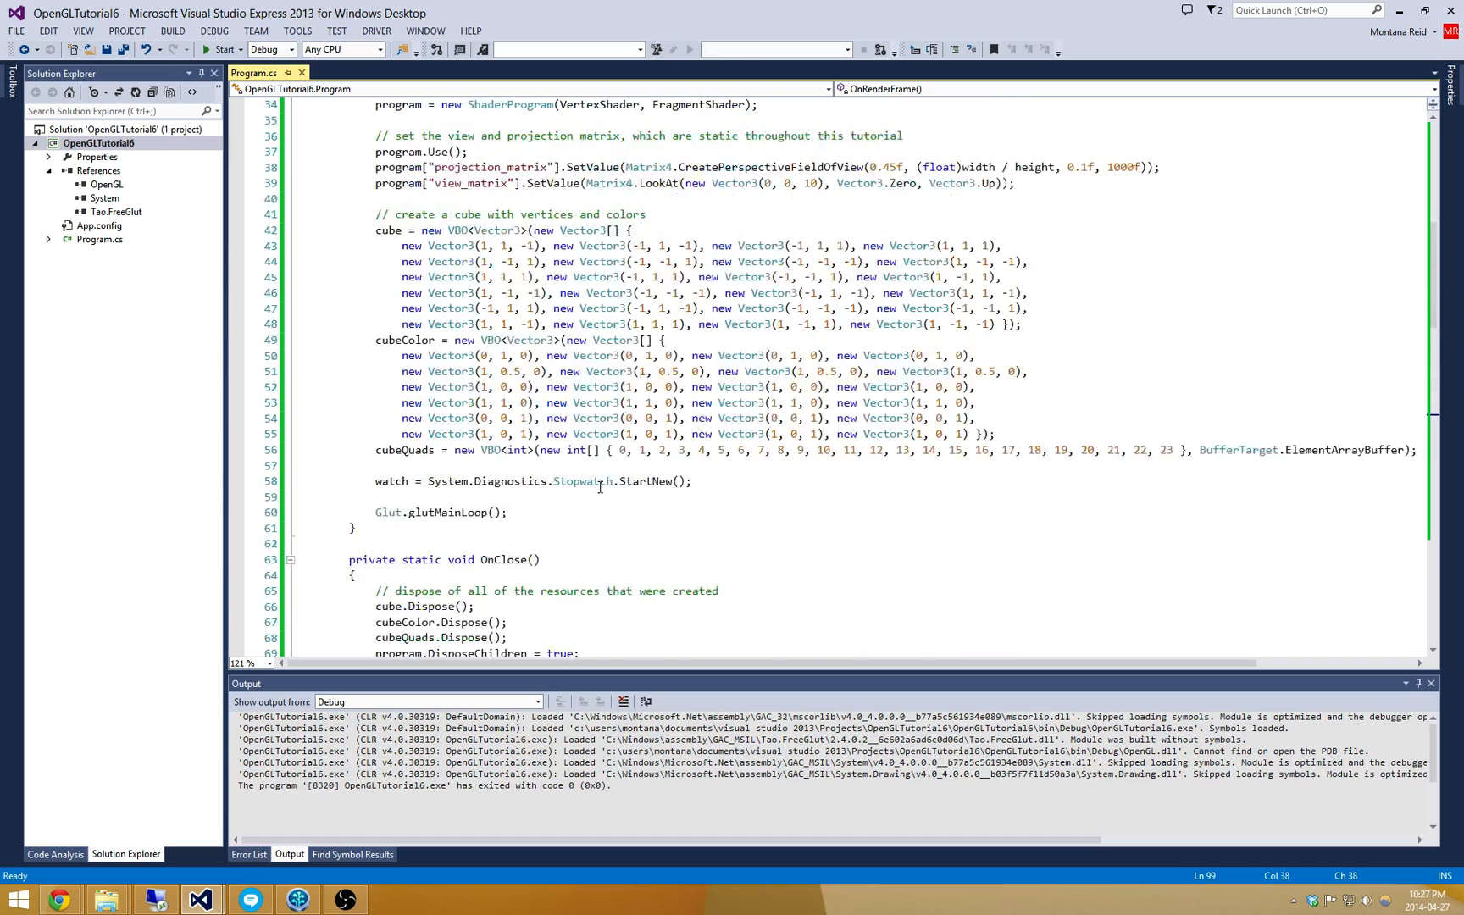
scroll("up", 3)
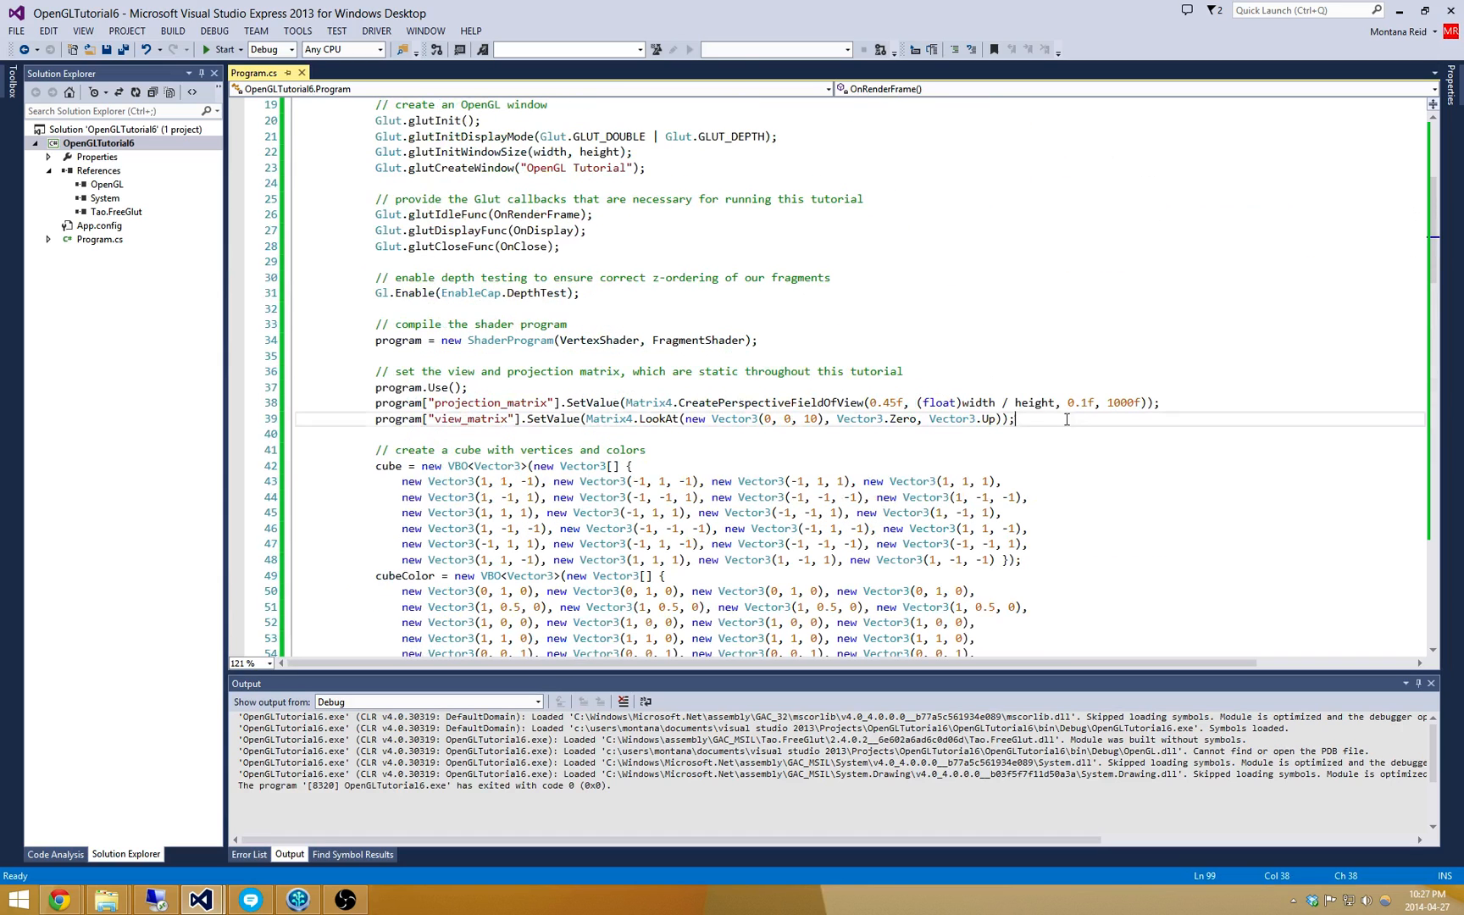
type("// load our c")
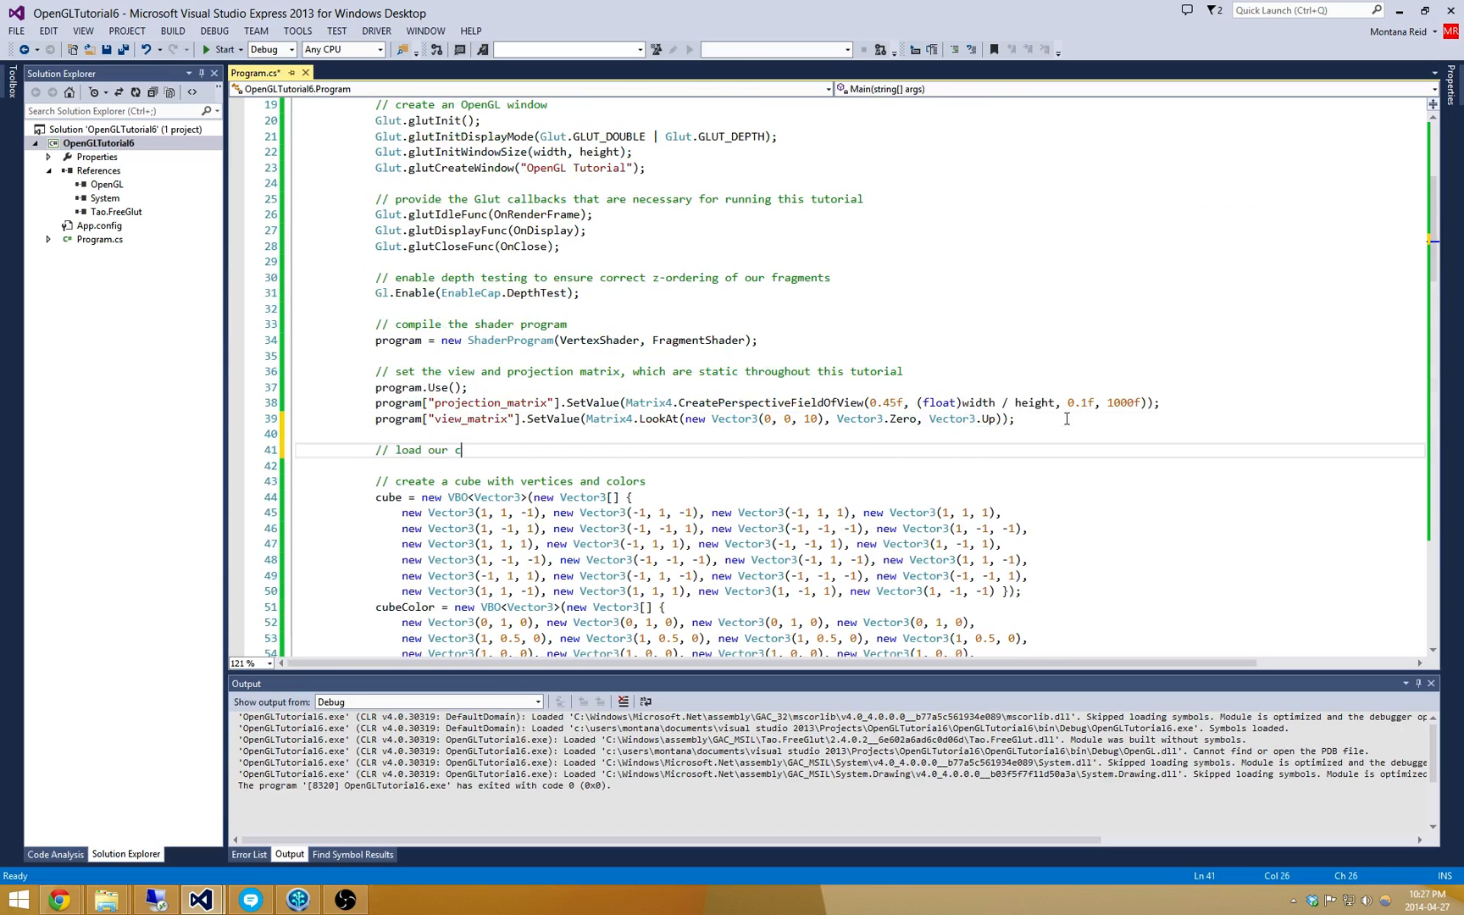
type("rate texture")
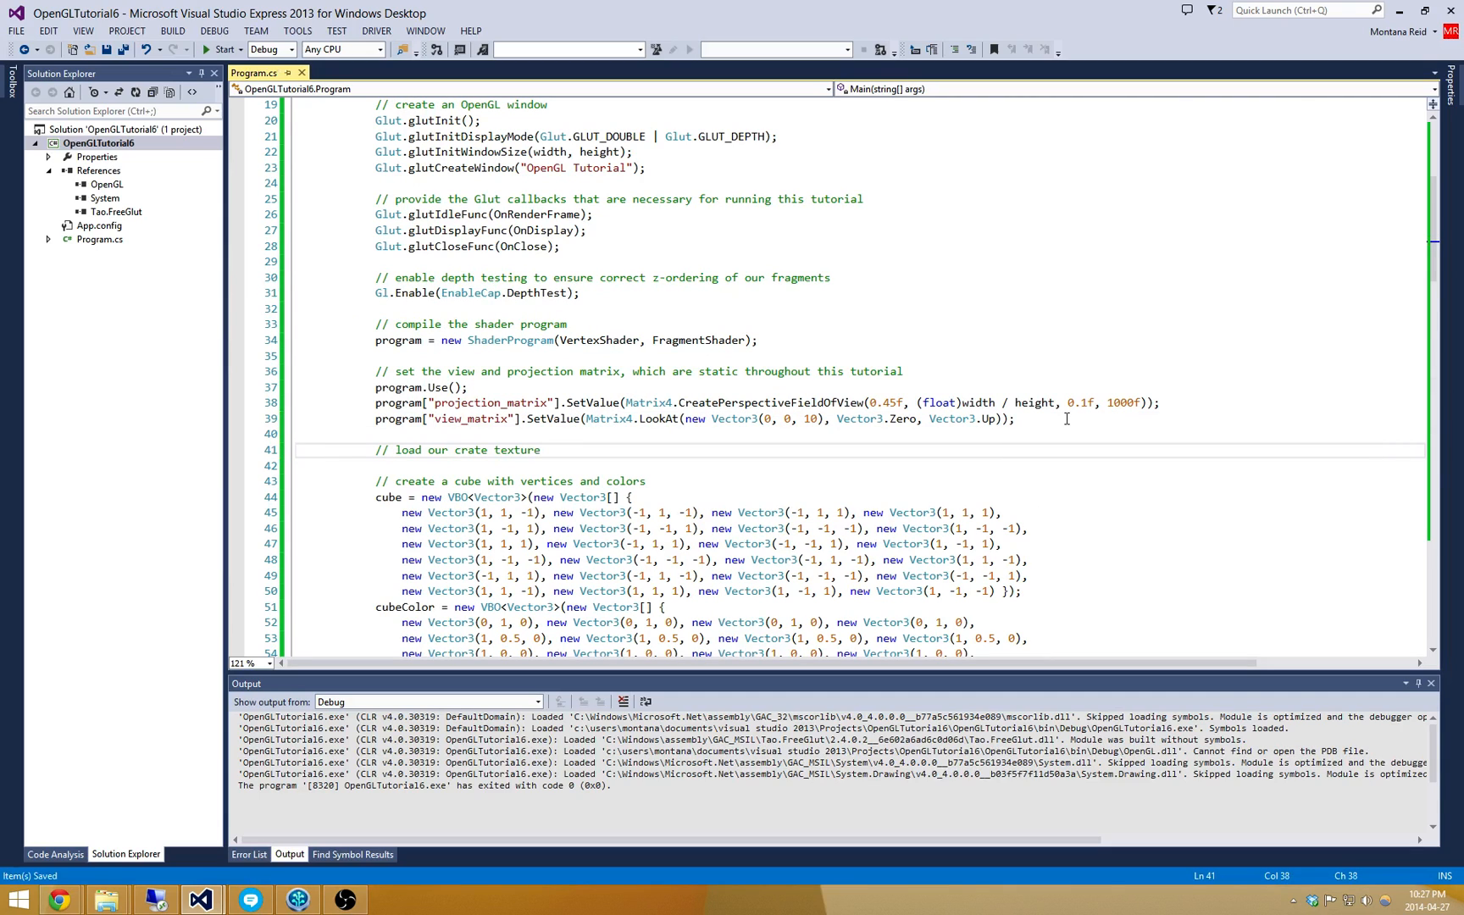
mouse_move(608, 419)
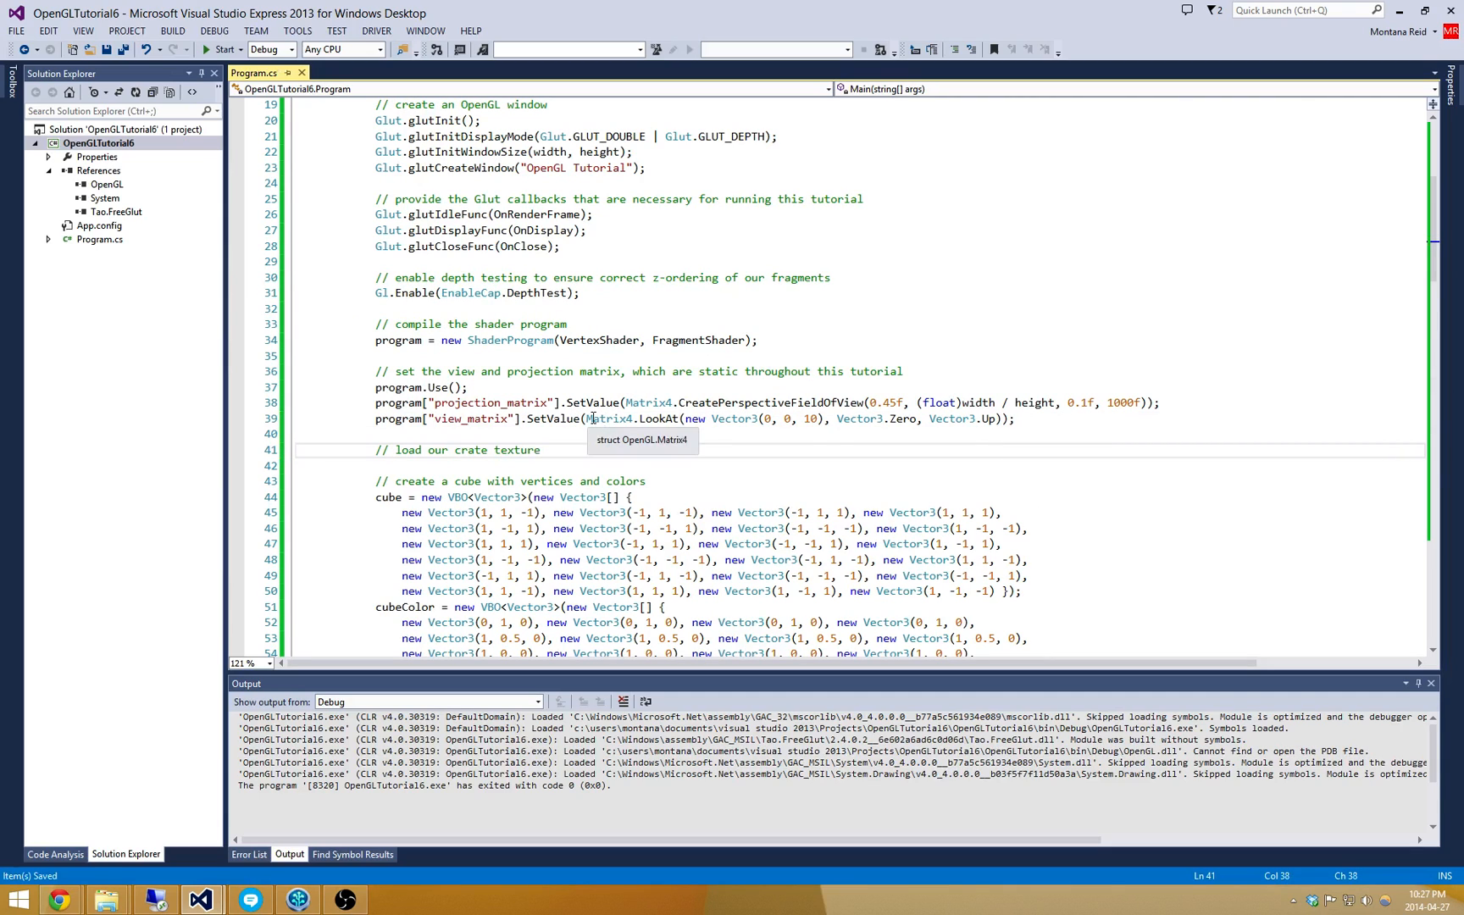
type("Text")
type("p")
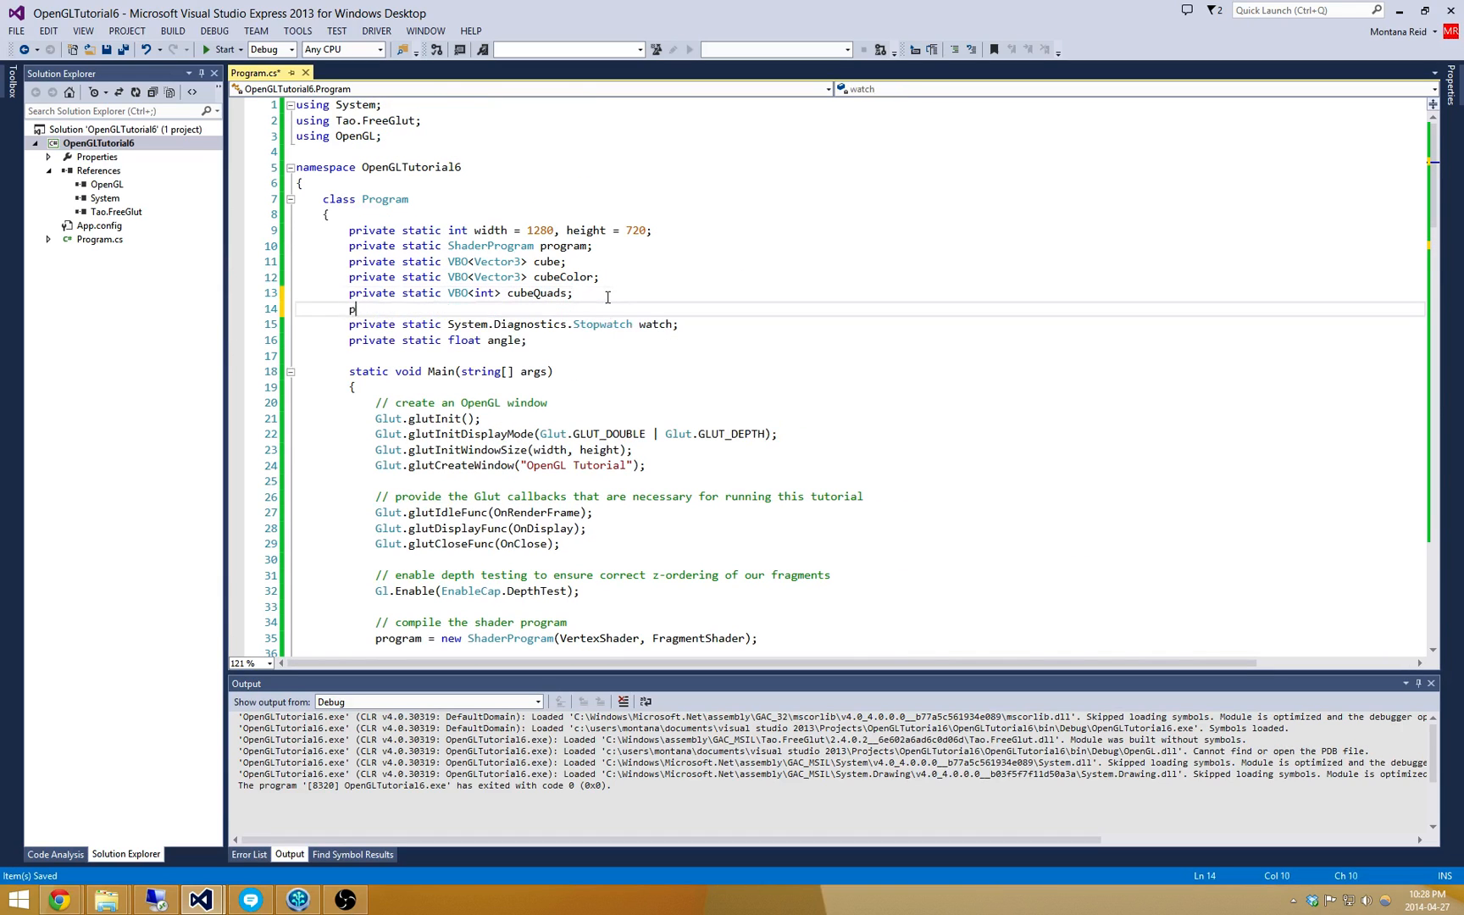
type("rivate static")
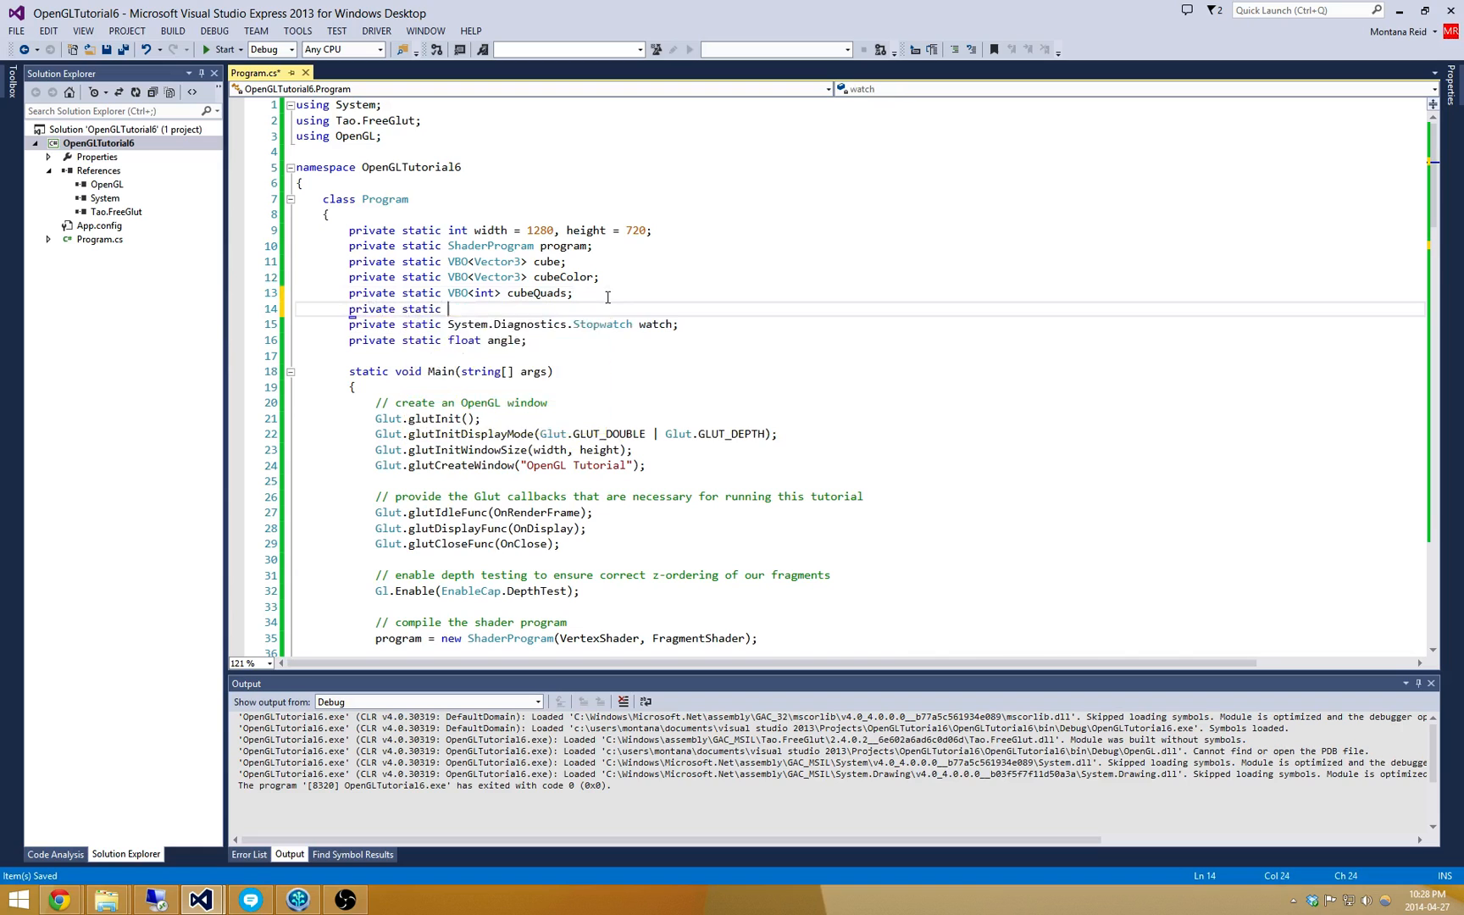
type("Texture crate")
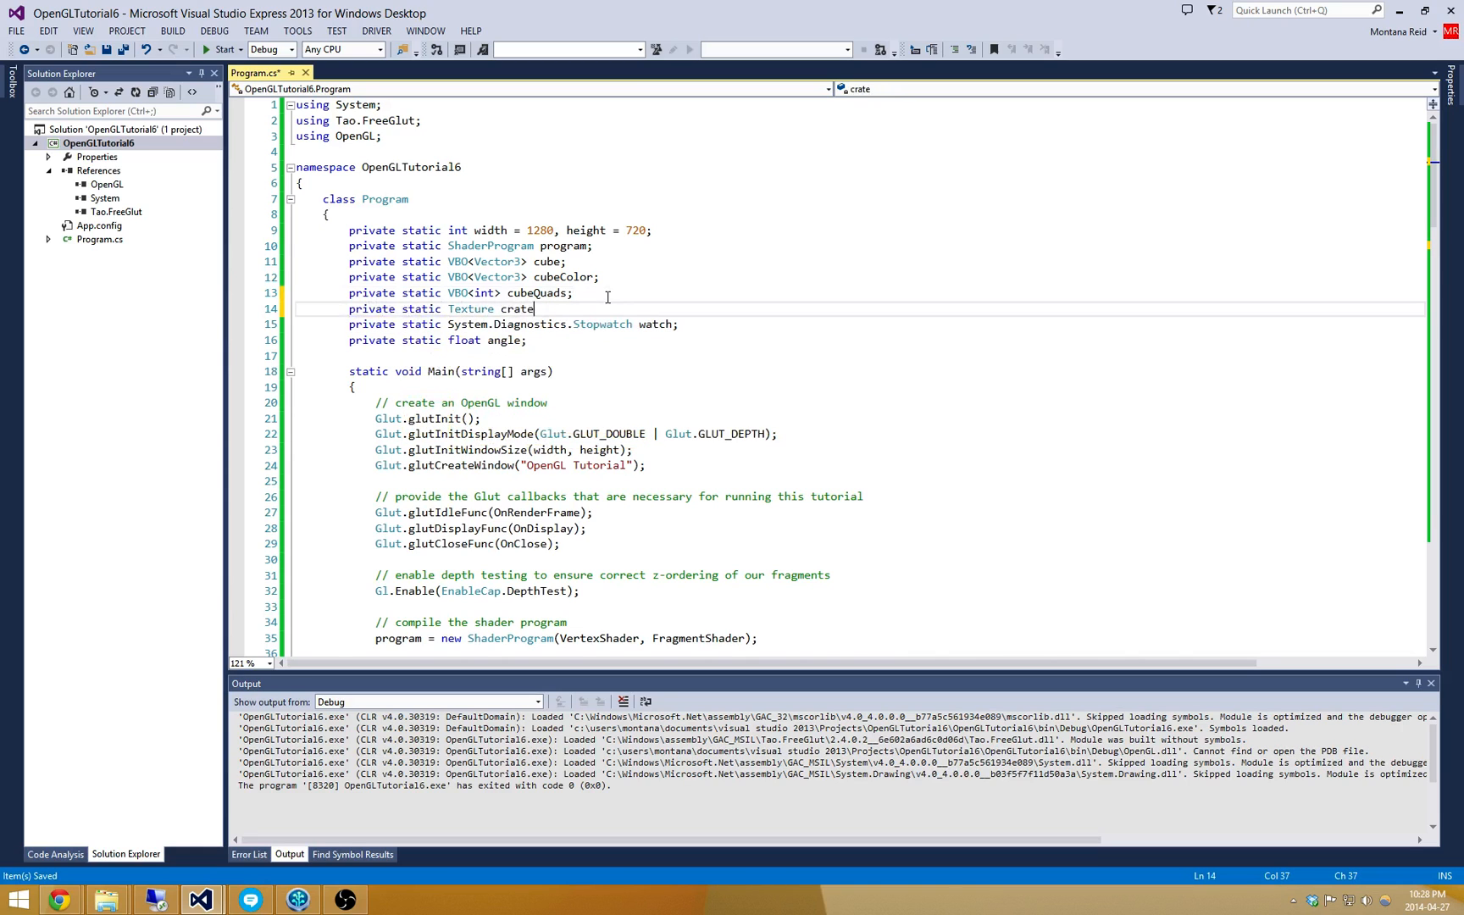
Load the texture in Main with 'crateTexture = new Texture("crate.jpg");'.
type("Texture;")
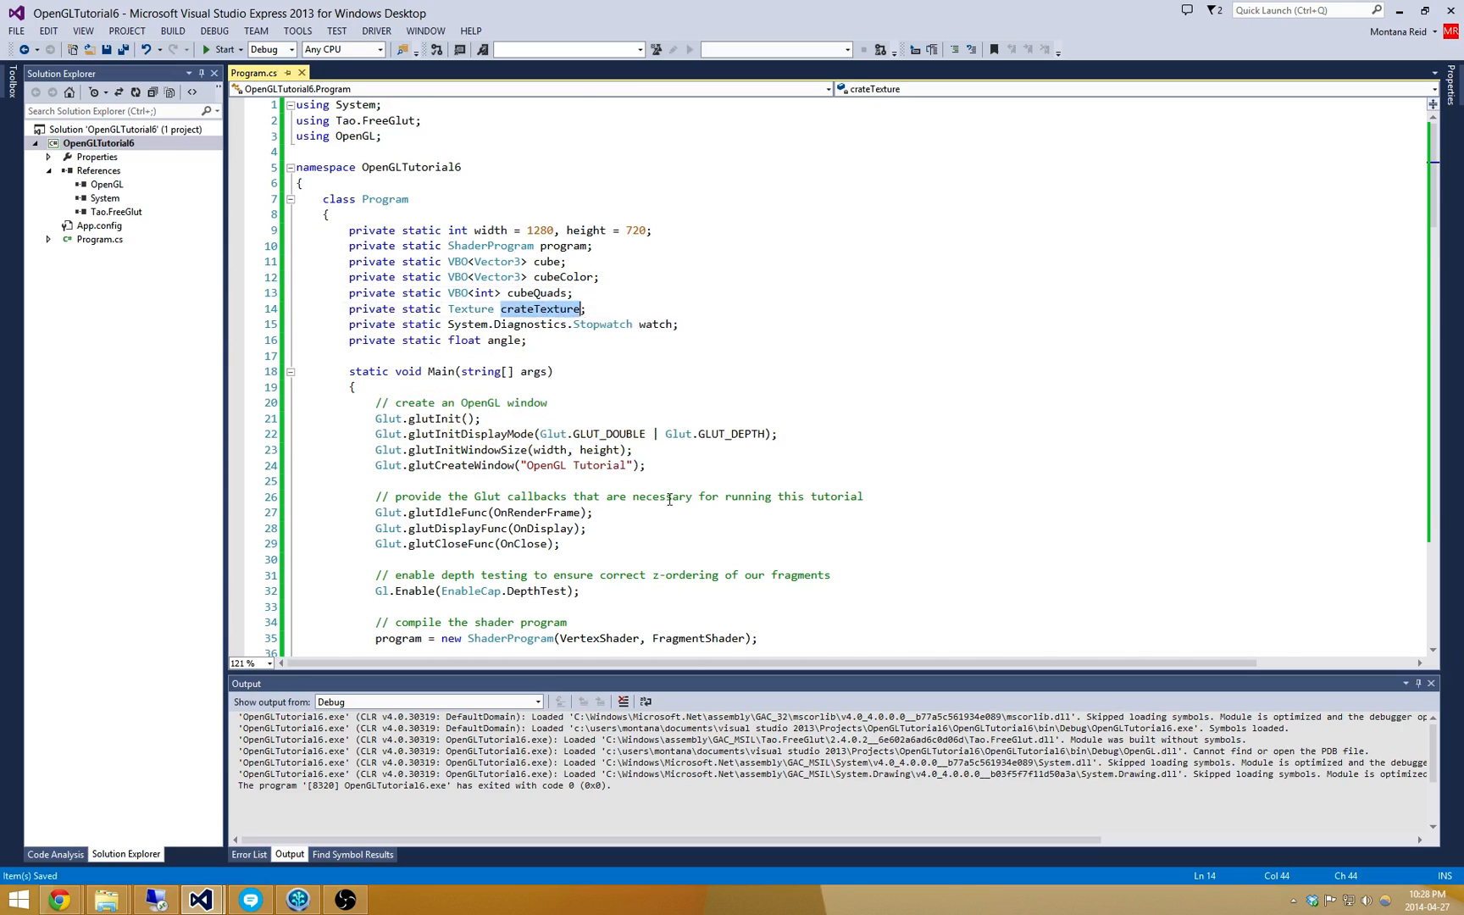
type("new Texture(")
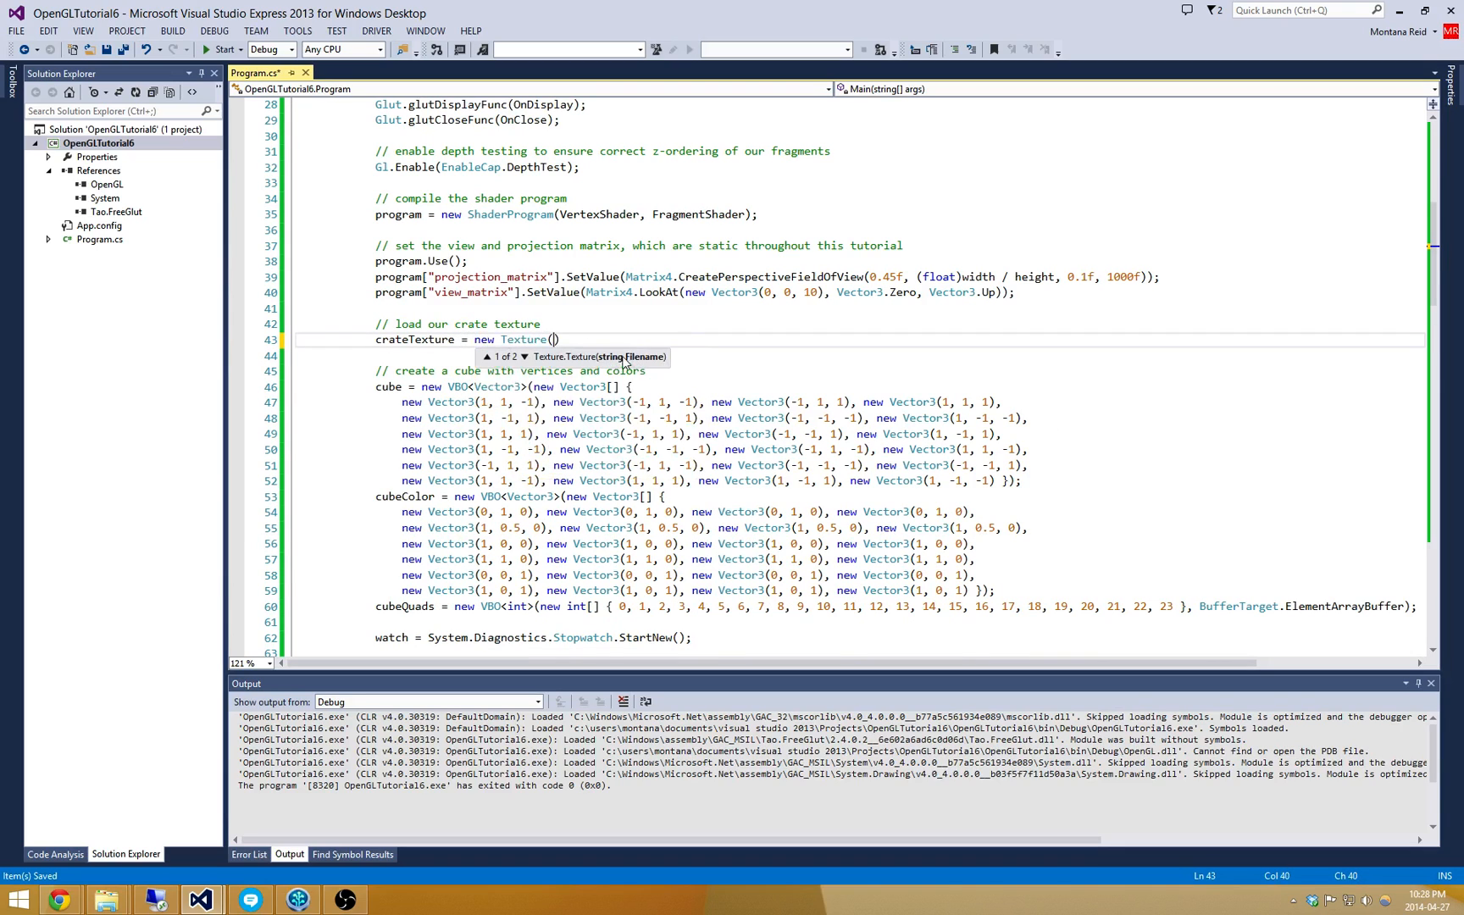
type("\"crate\"")
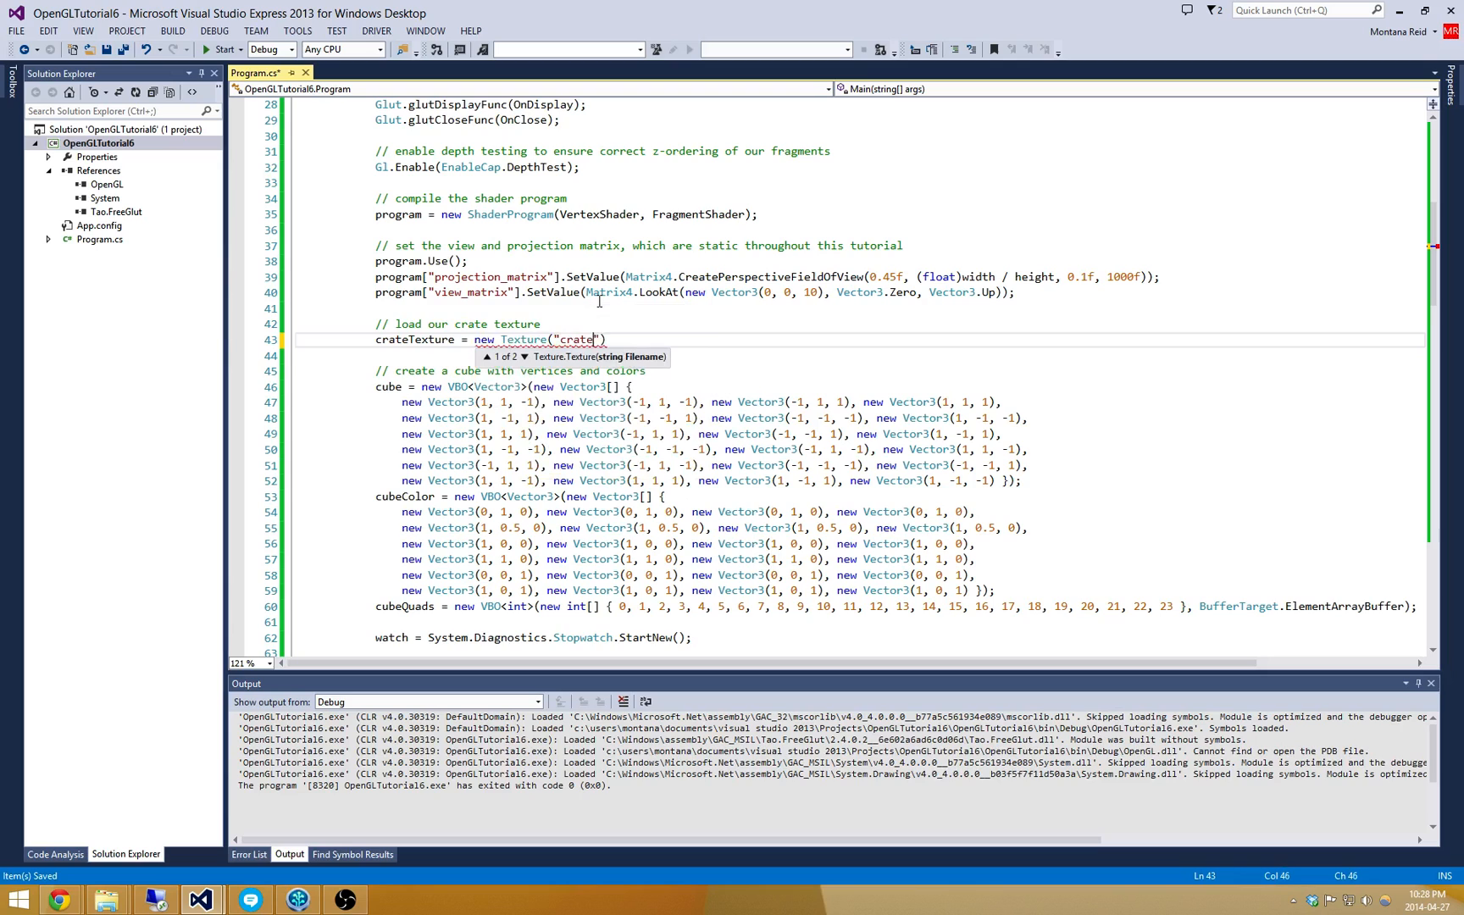
type(".jpg\");")
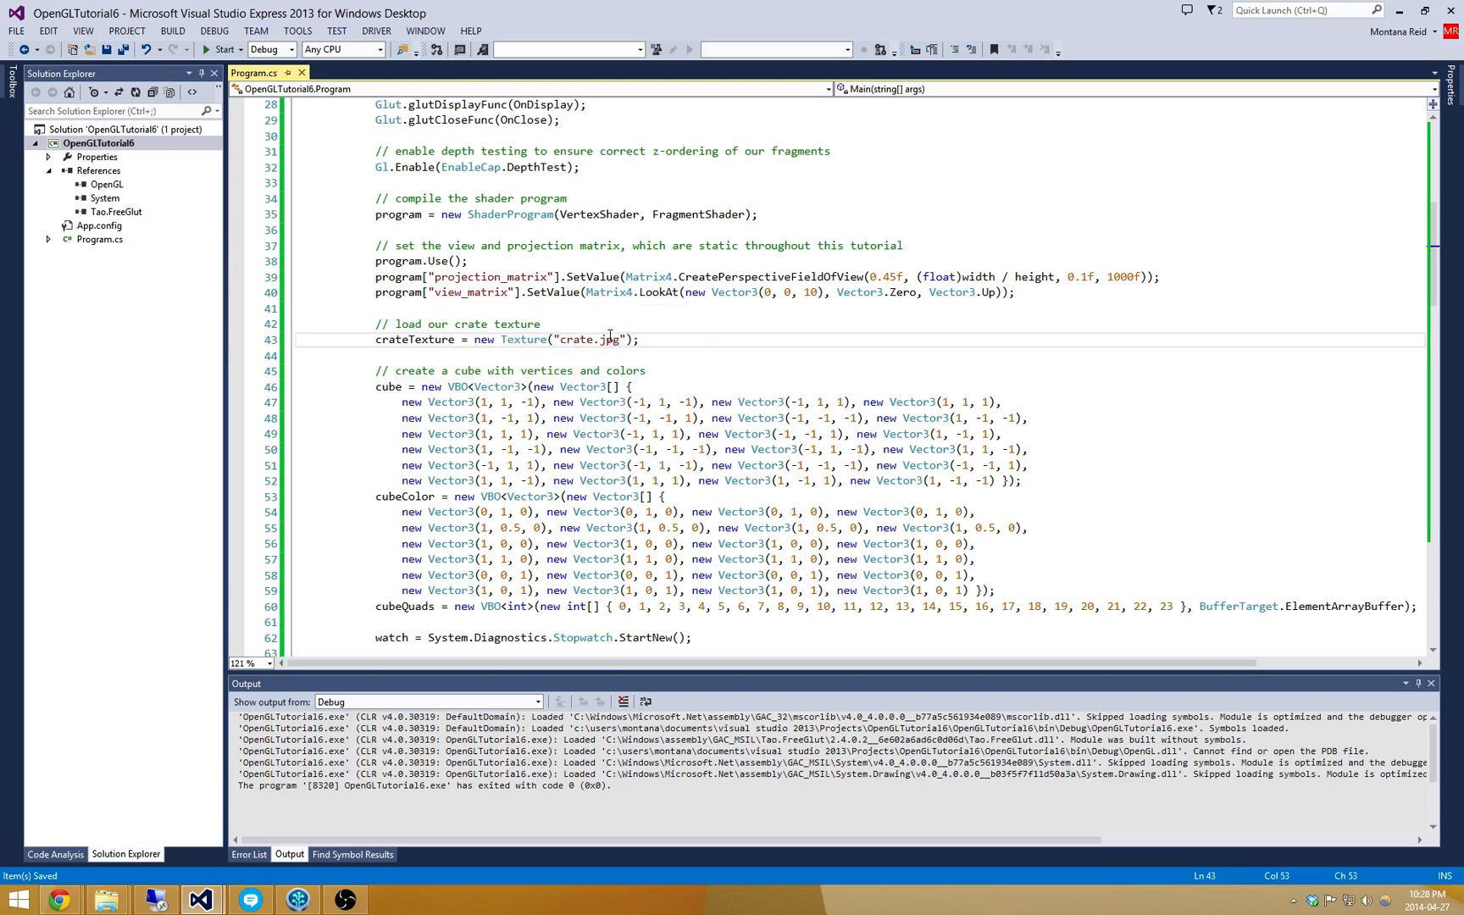
double_click(415, 339)
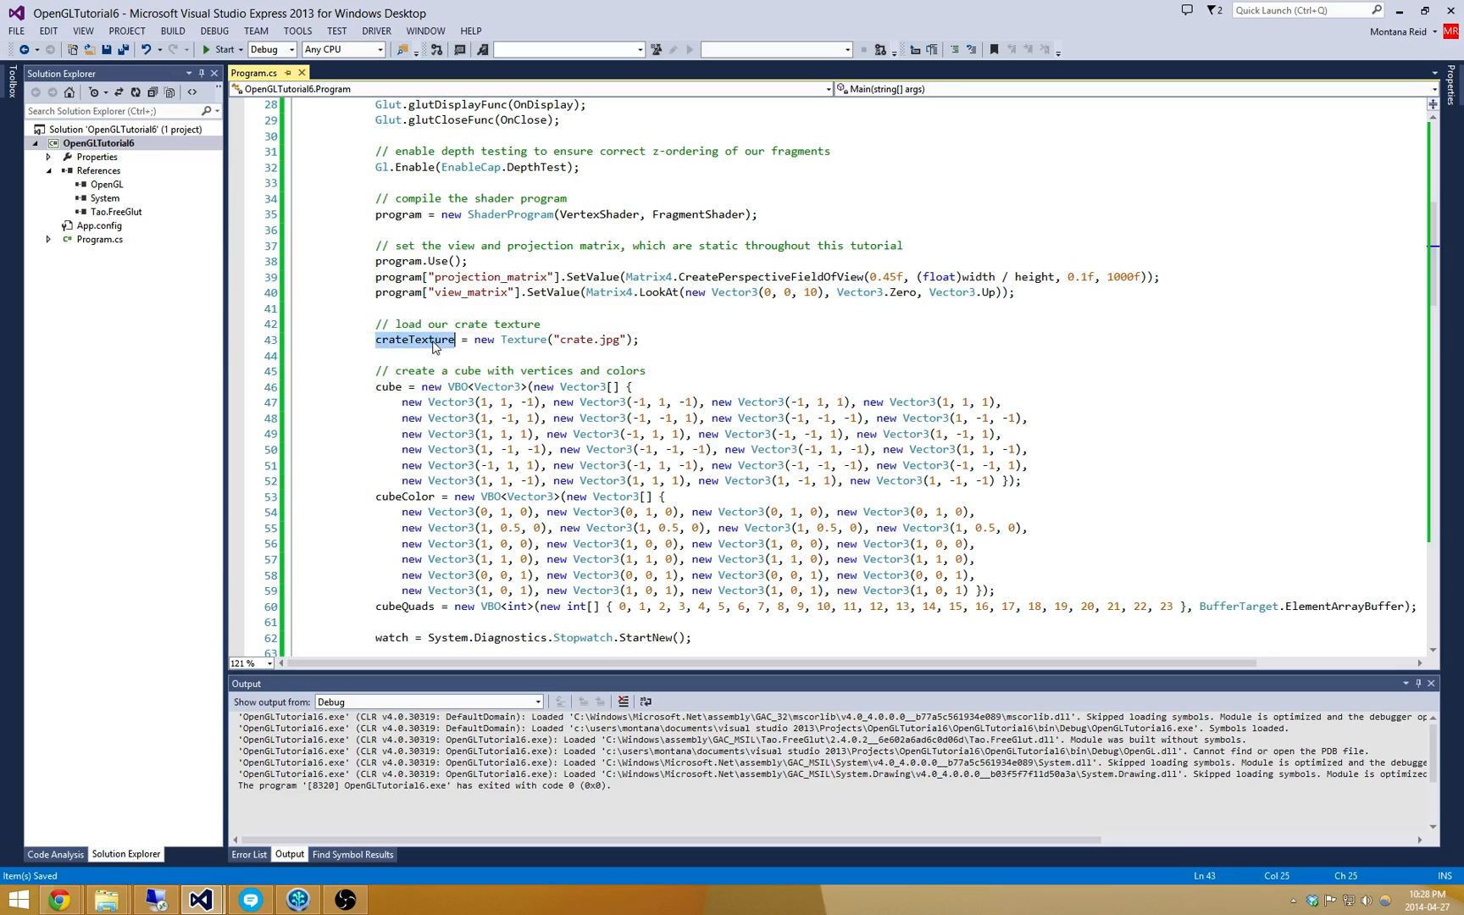
Add 'Gl.BindTexture(crateTexture);' after UseProgram in OnRenderFrame and build, hitting a System.Drawing error.
scroll("down", 3)
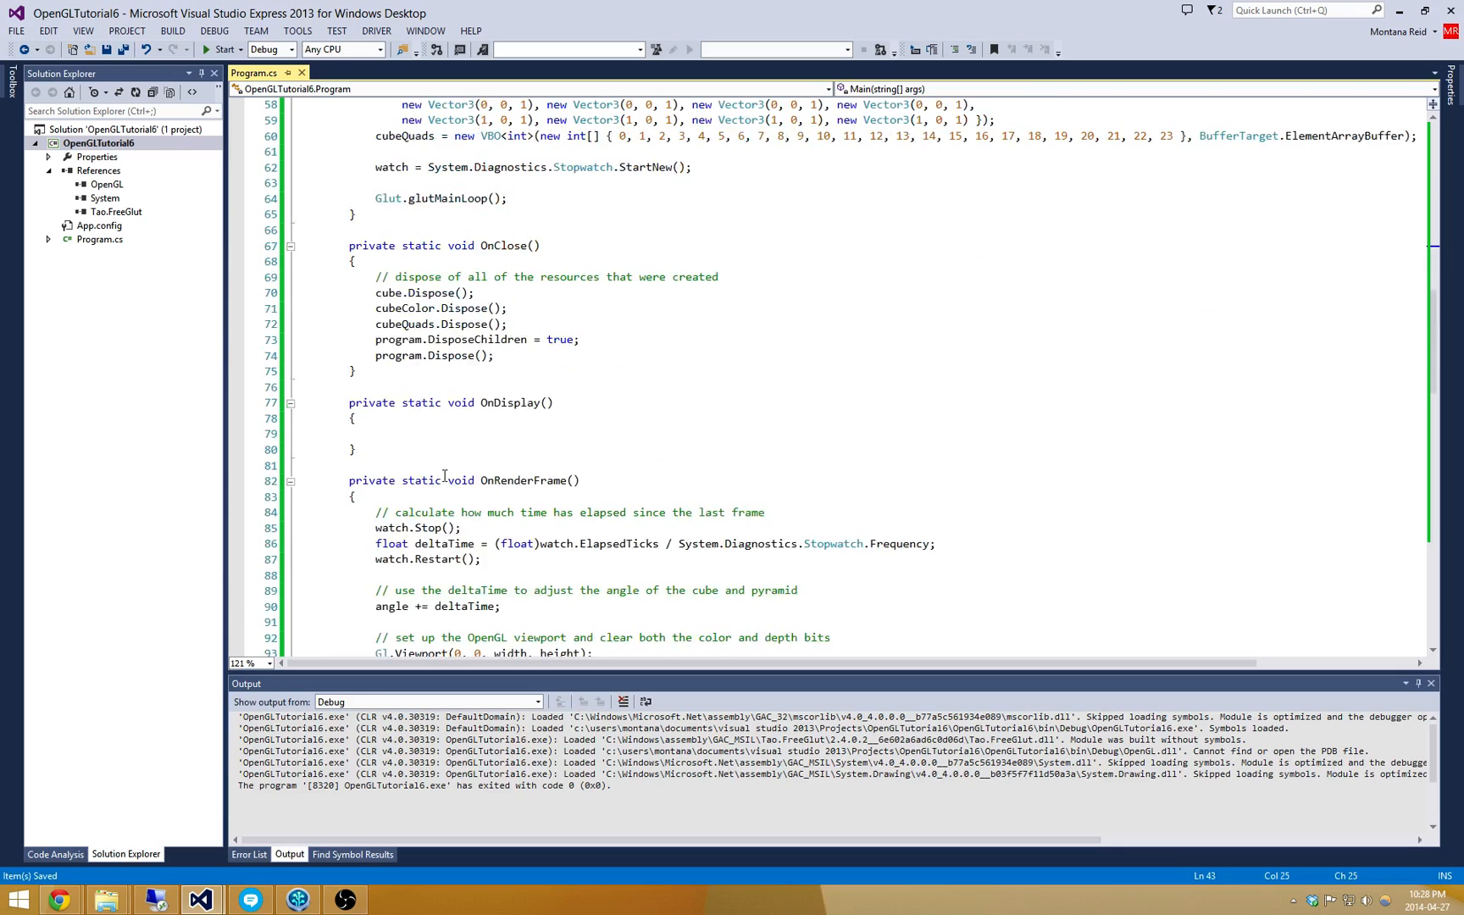
scroll("down", 3)
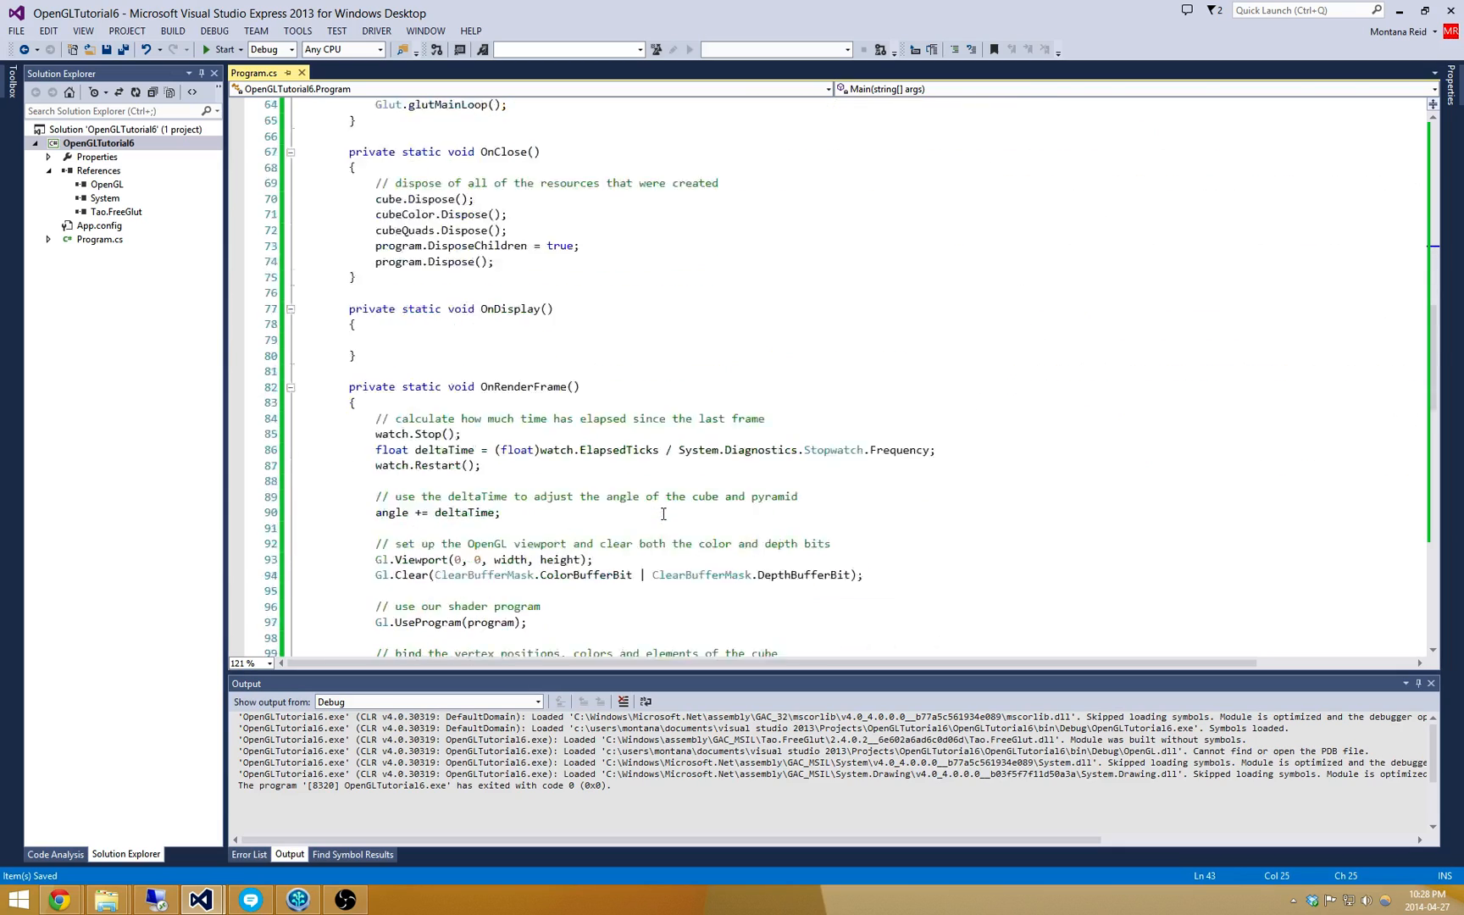
type("Gl.BindTexture(")
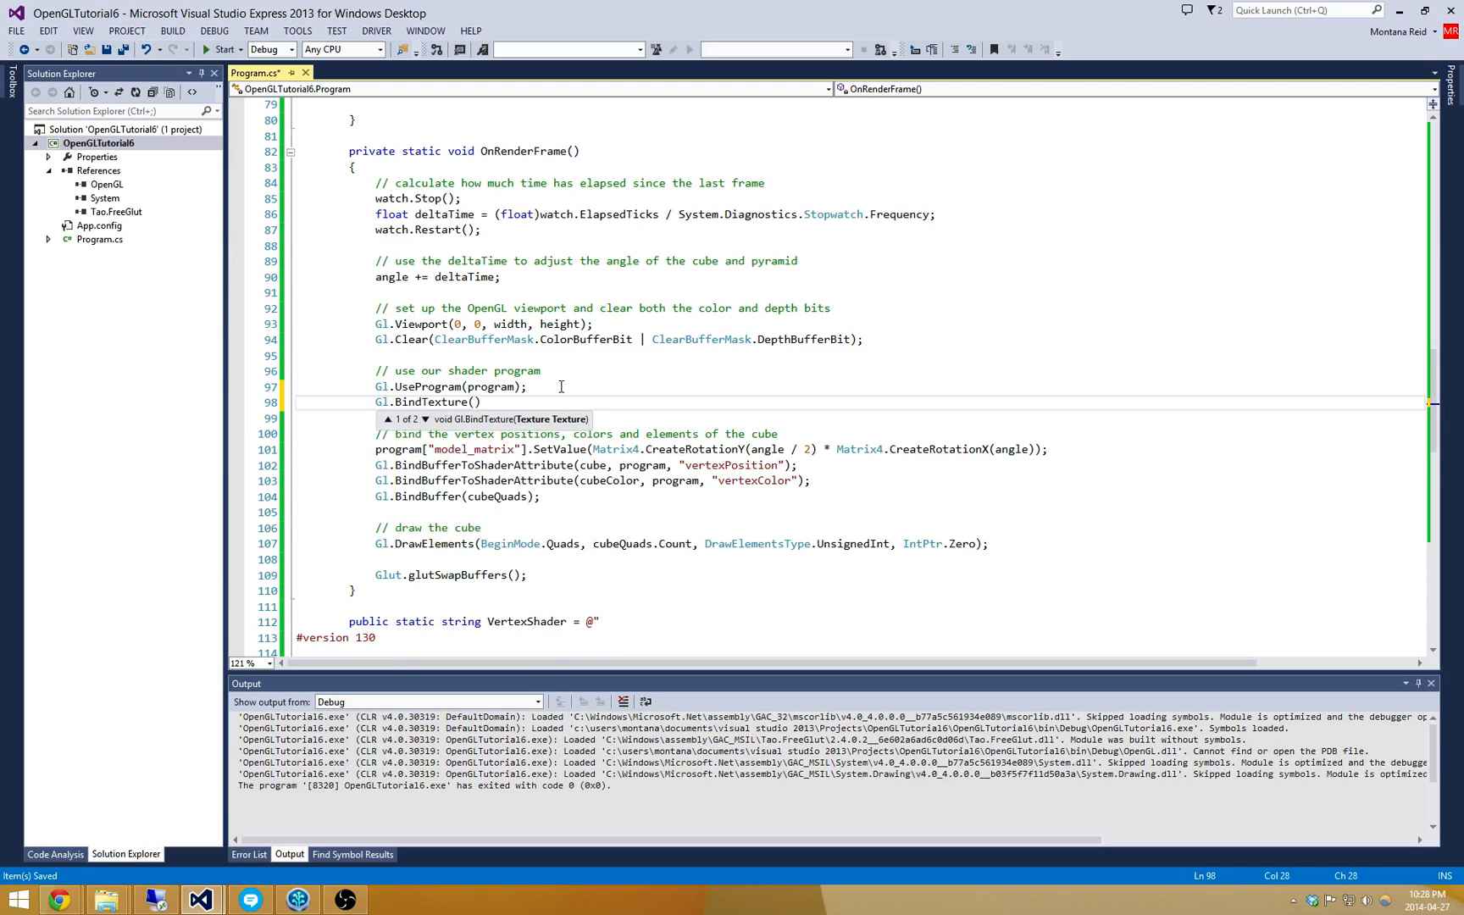
type("crateTexture);")
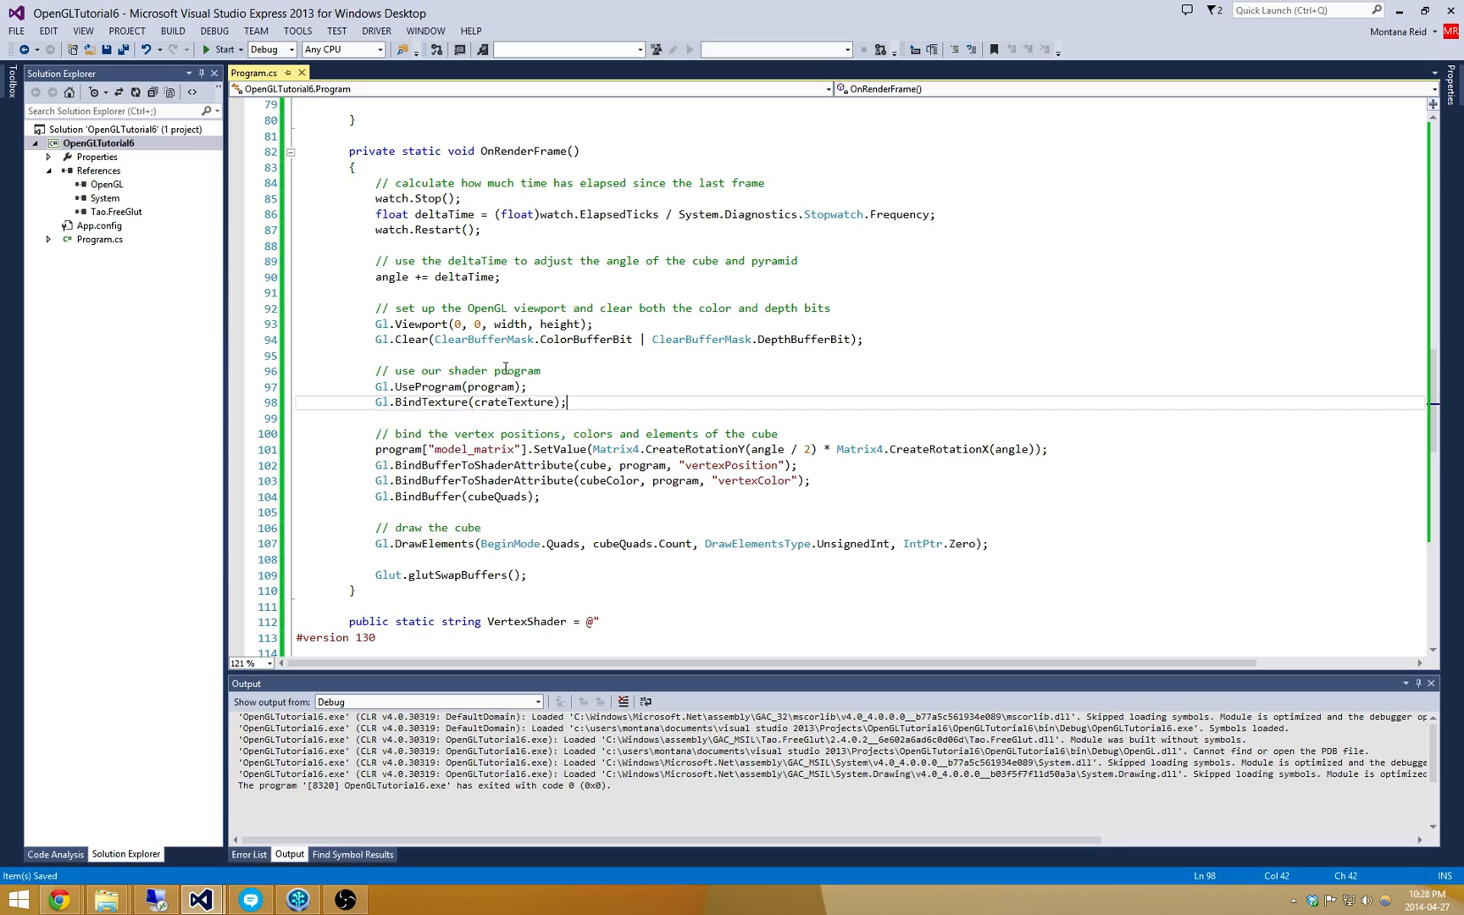
mouse_move(529, 401)
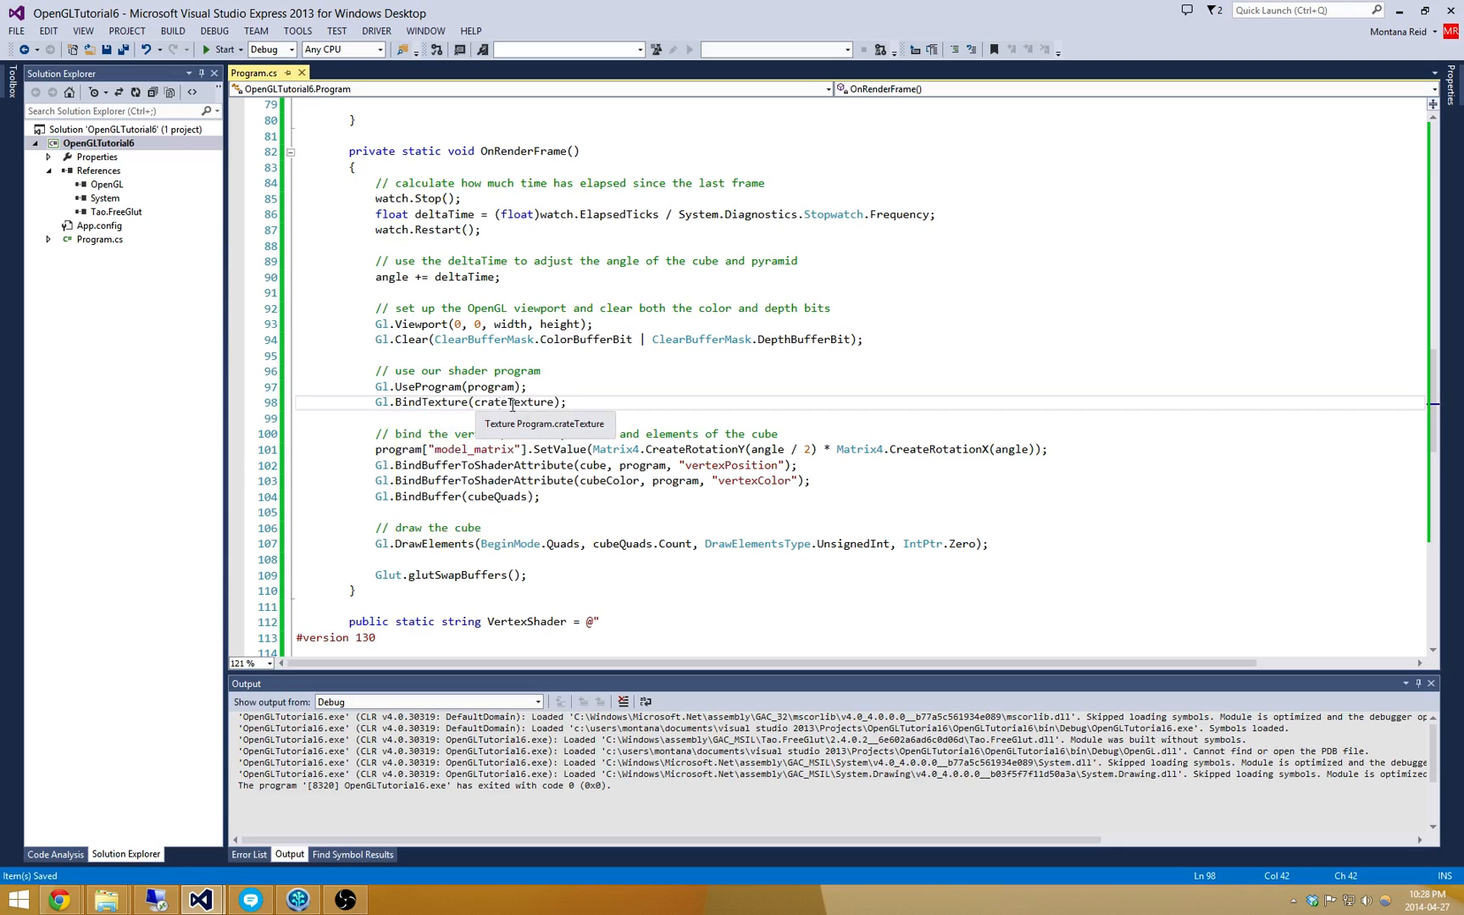
mouse_move(581, 406)
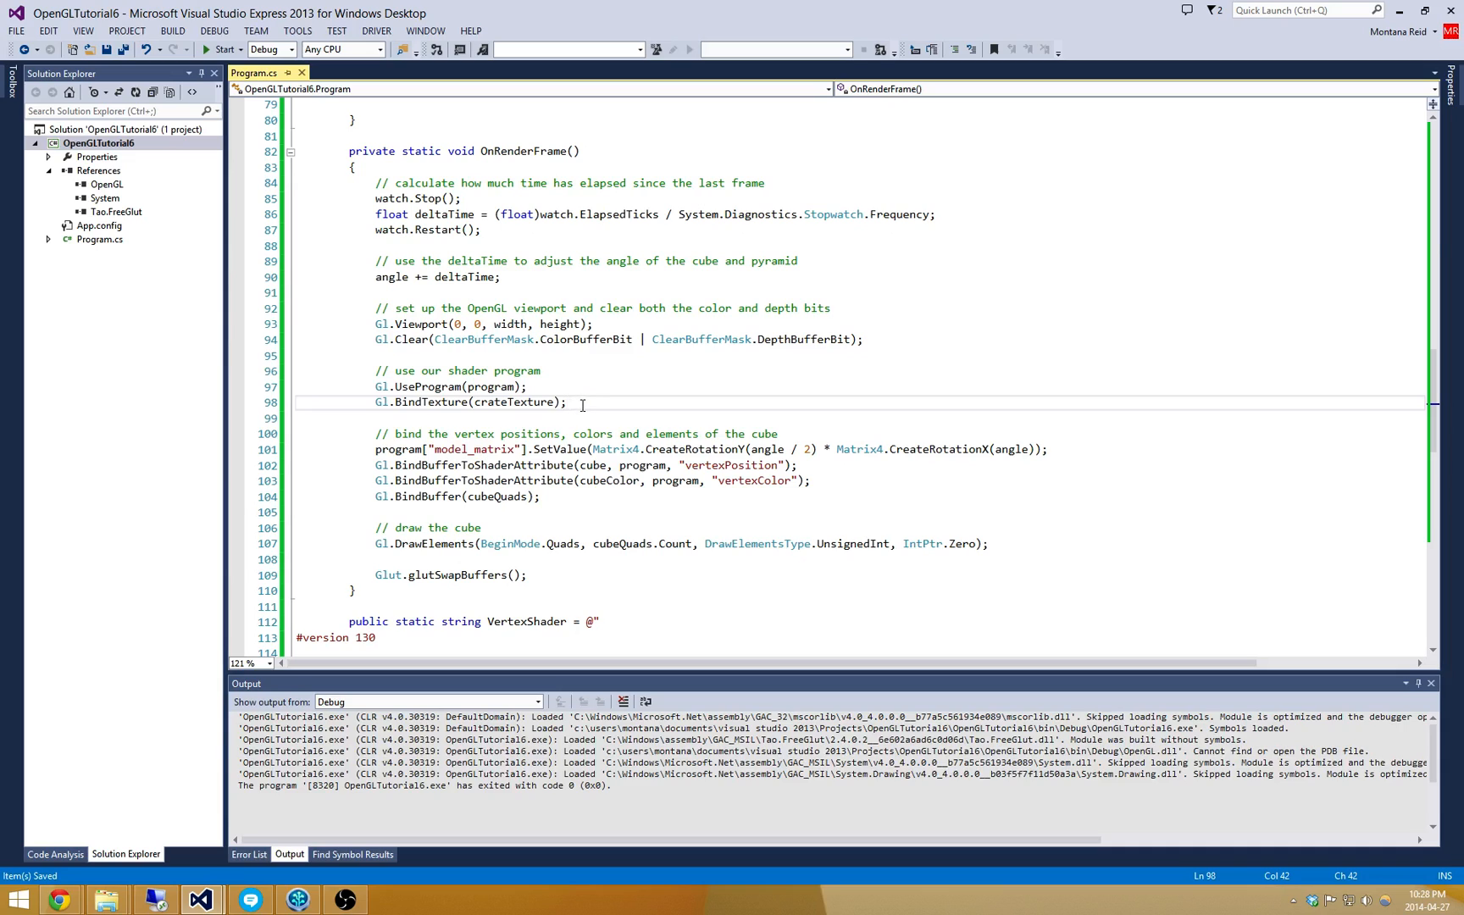
left_click(249, 854)
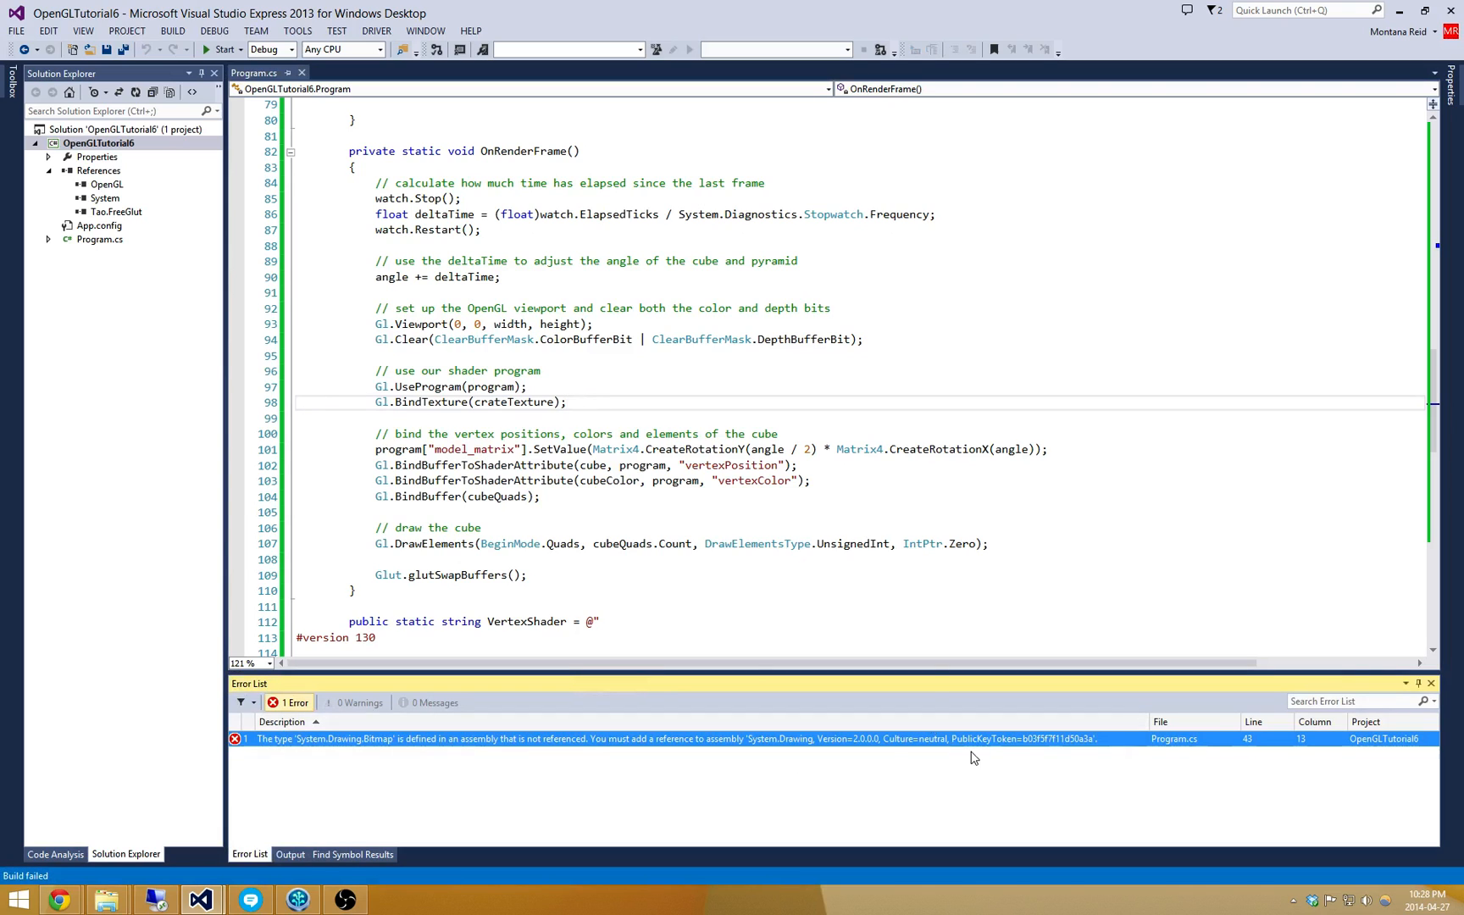
mouse_move(368, 749)
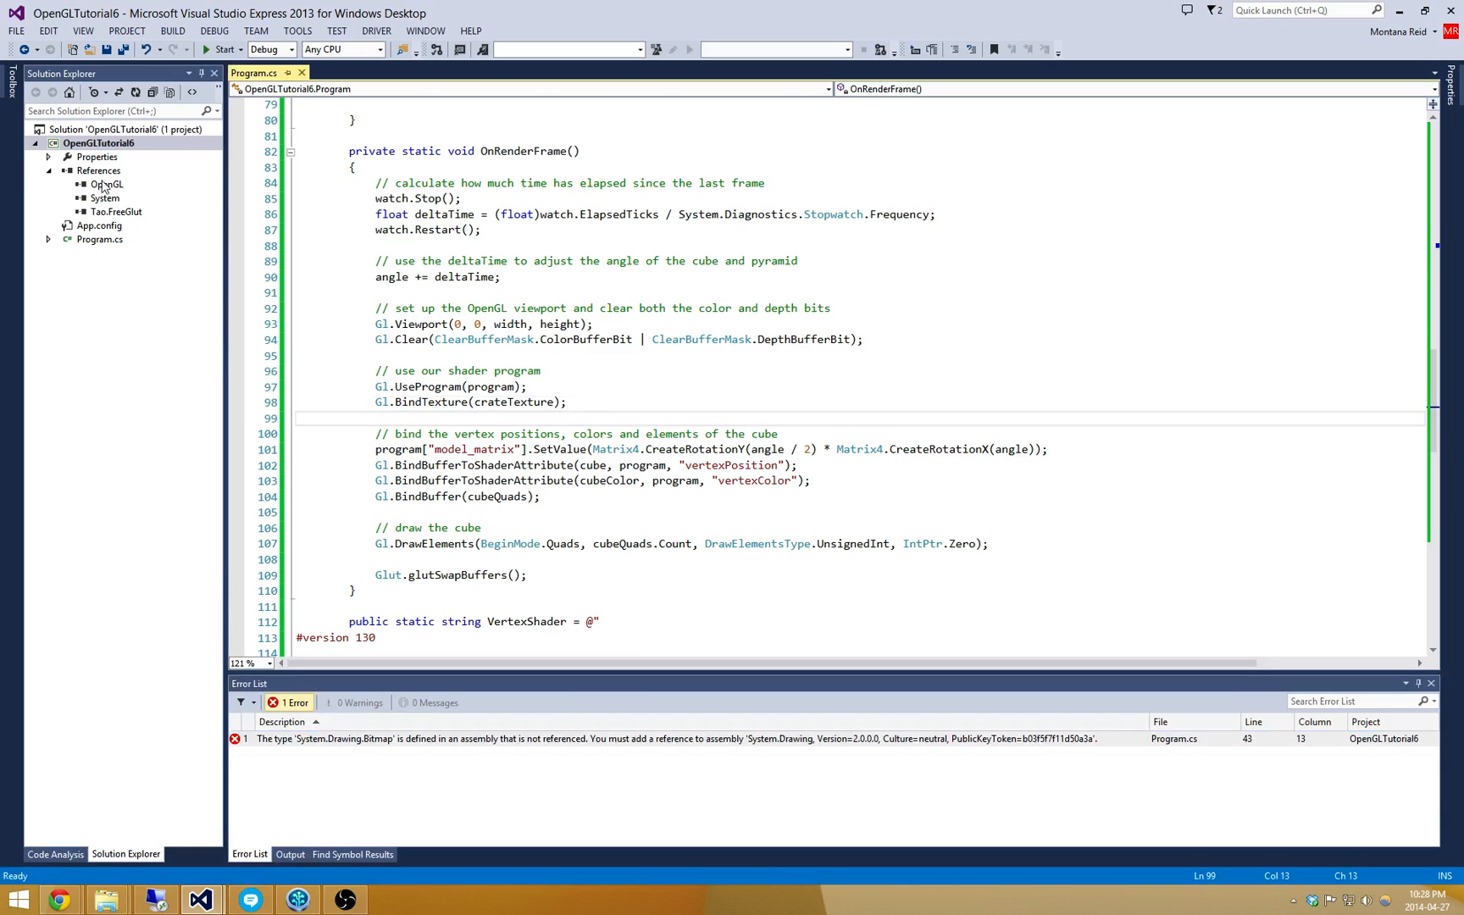
Add a System.Drawing reference to the project and run the rebuilt program.
right_click(98, 169)
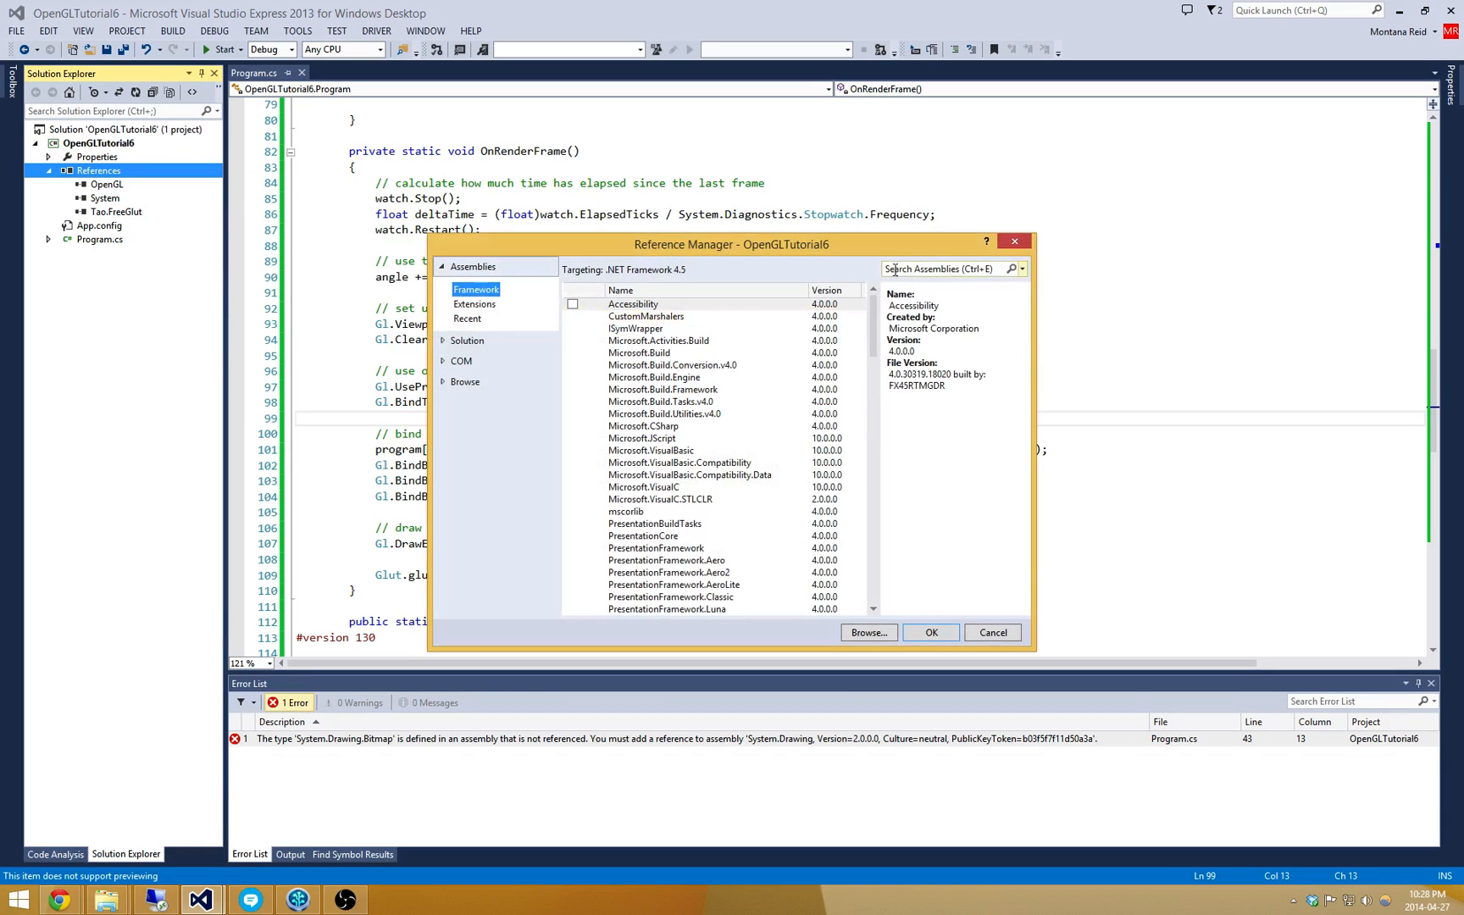
type("drawing")
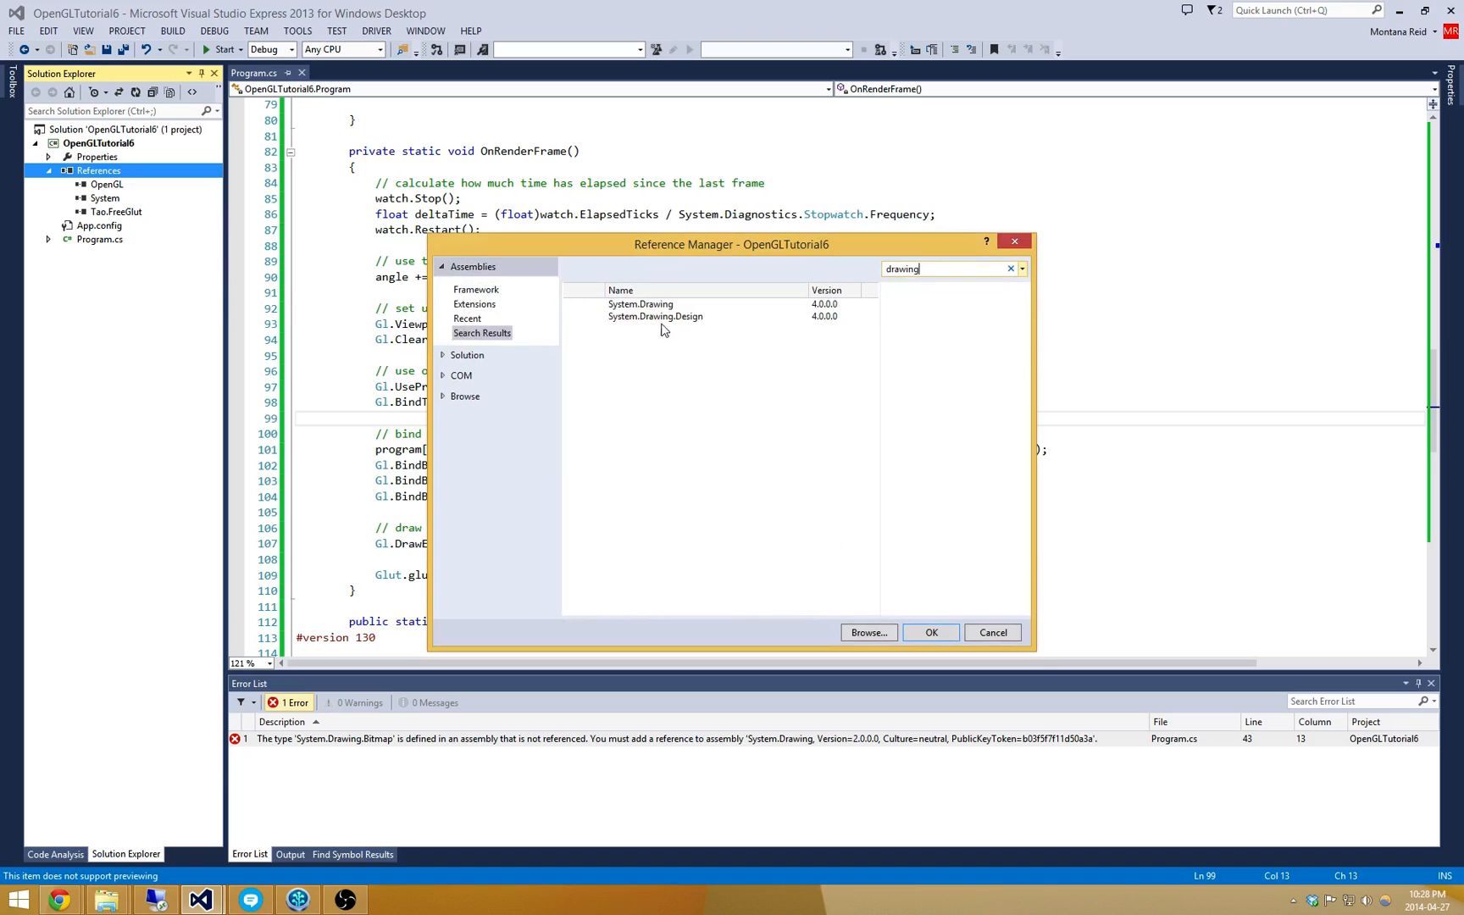
left_click(571, 305)
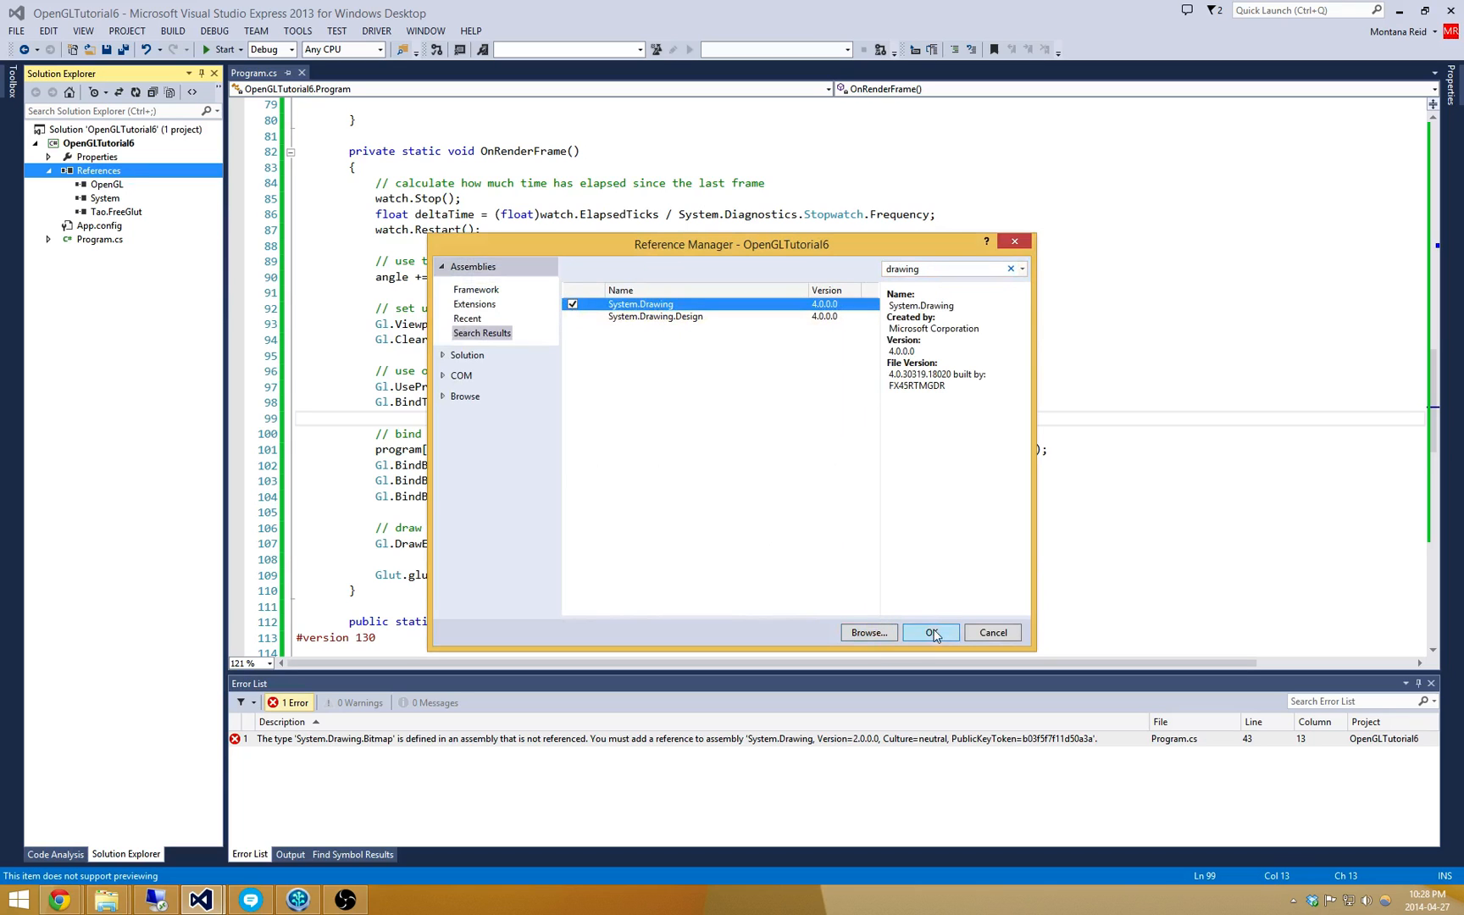
left_click(929, 632)
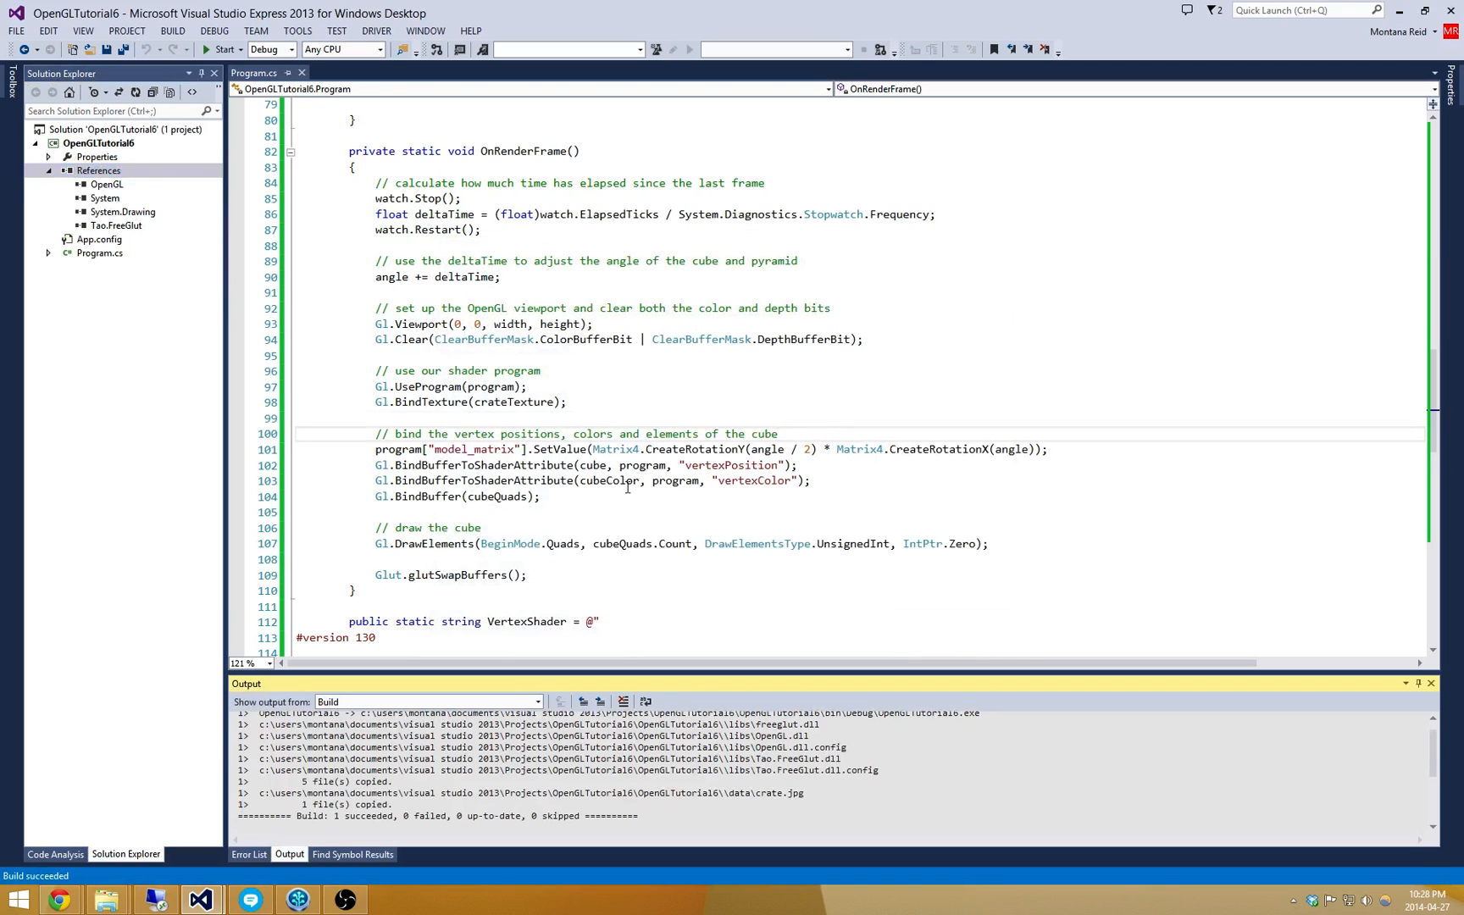
left_click(220, 49)
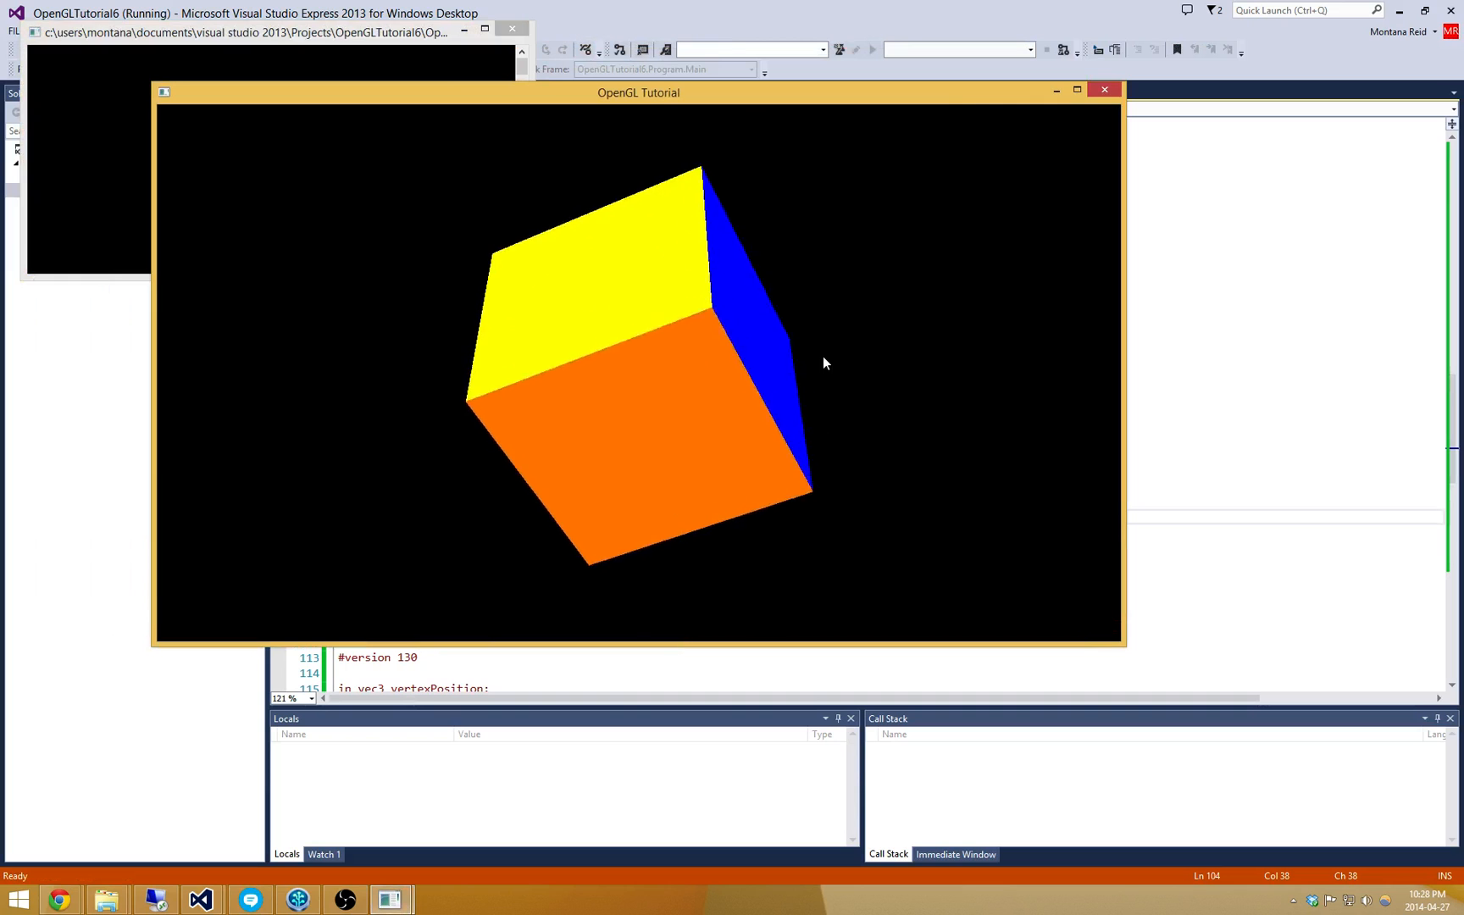
Watch the rotating solid-coloured cube in the OpenGL Tutorial window until it exits.
left_click(1103, 90)
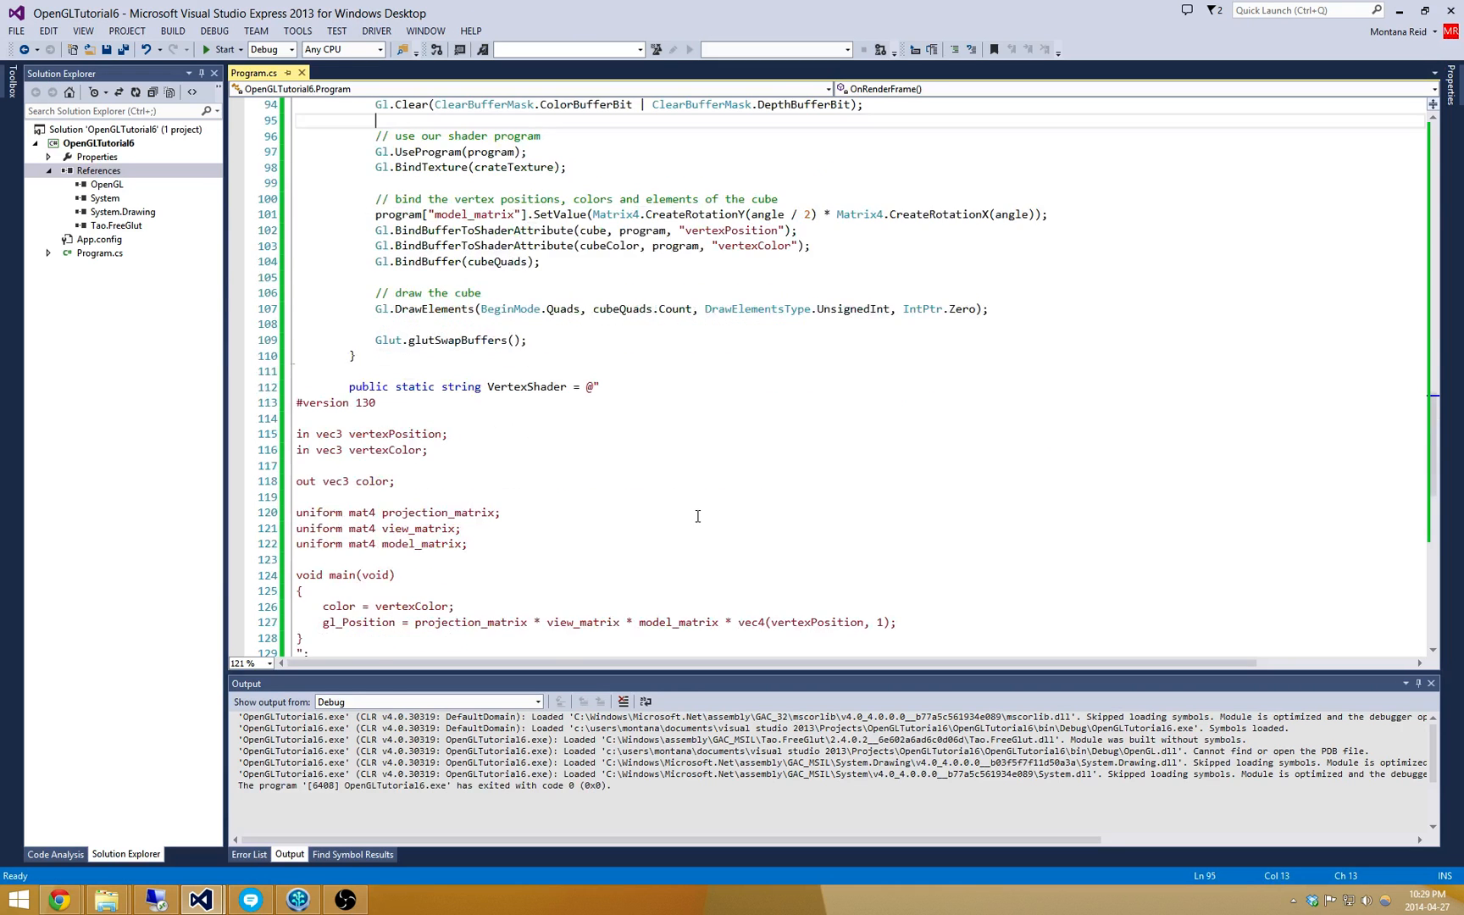
Rewrite the vertex shader to take 'in vec2 vertexUV' and output 'out vec2 uv' with uv = vertexUV.
scroll("down", 3)
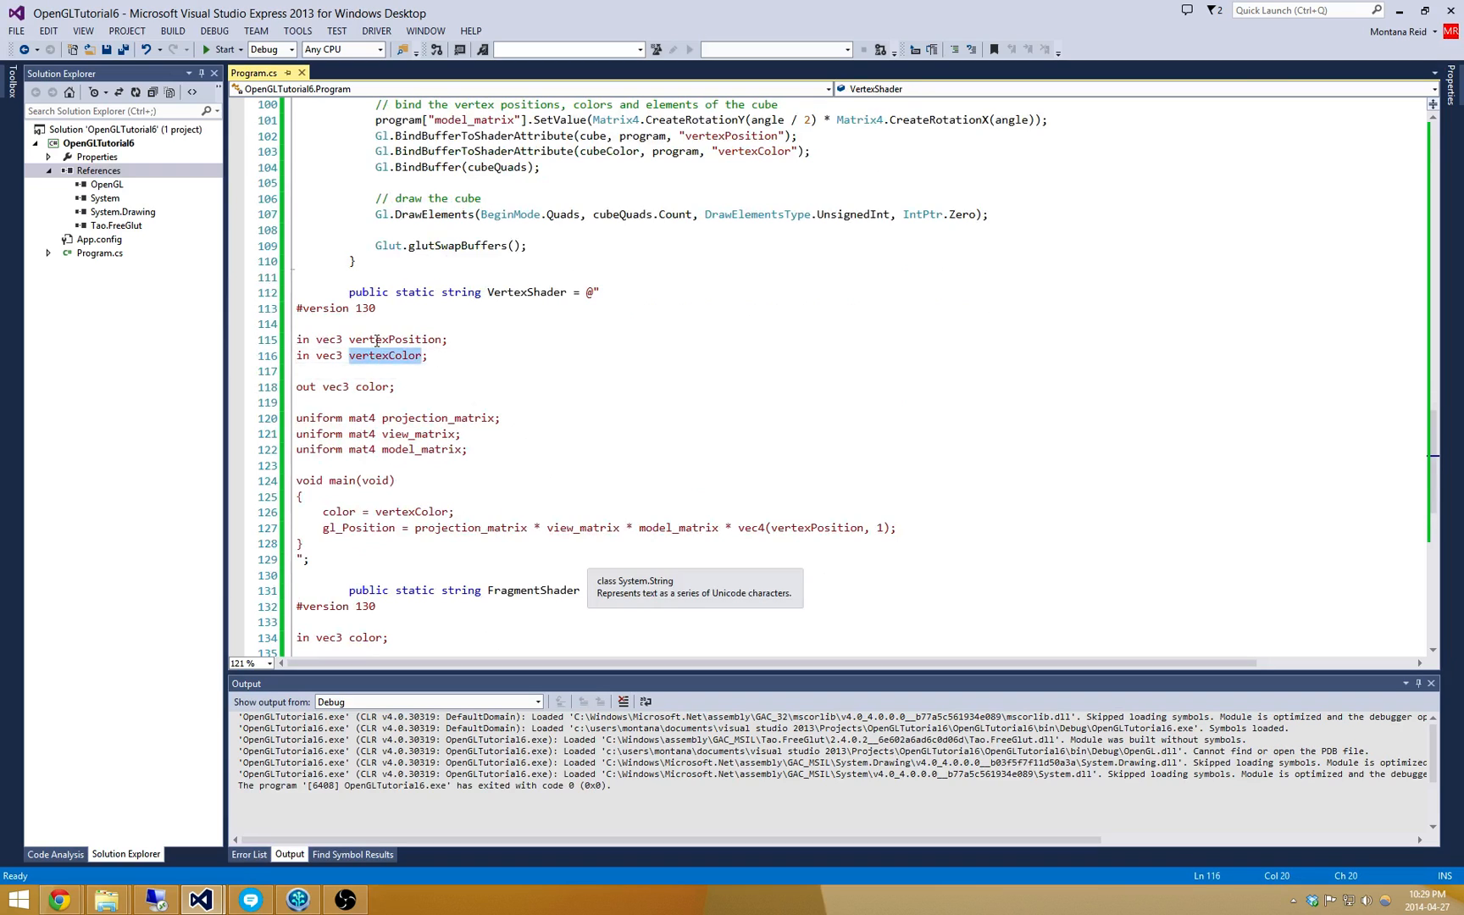
type("vertexUV")
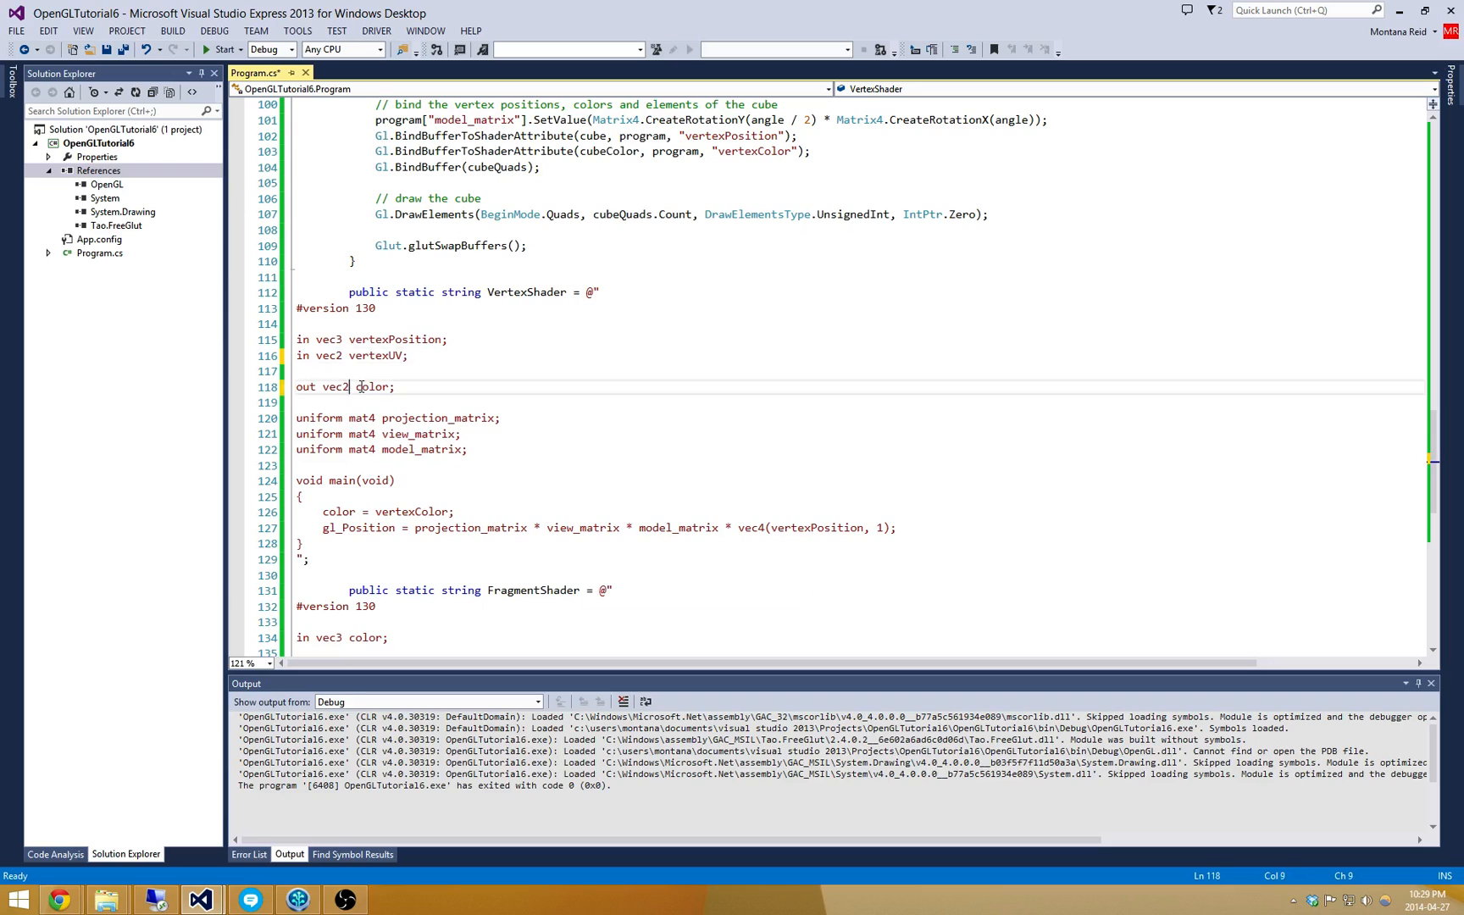
type("uv")
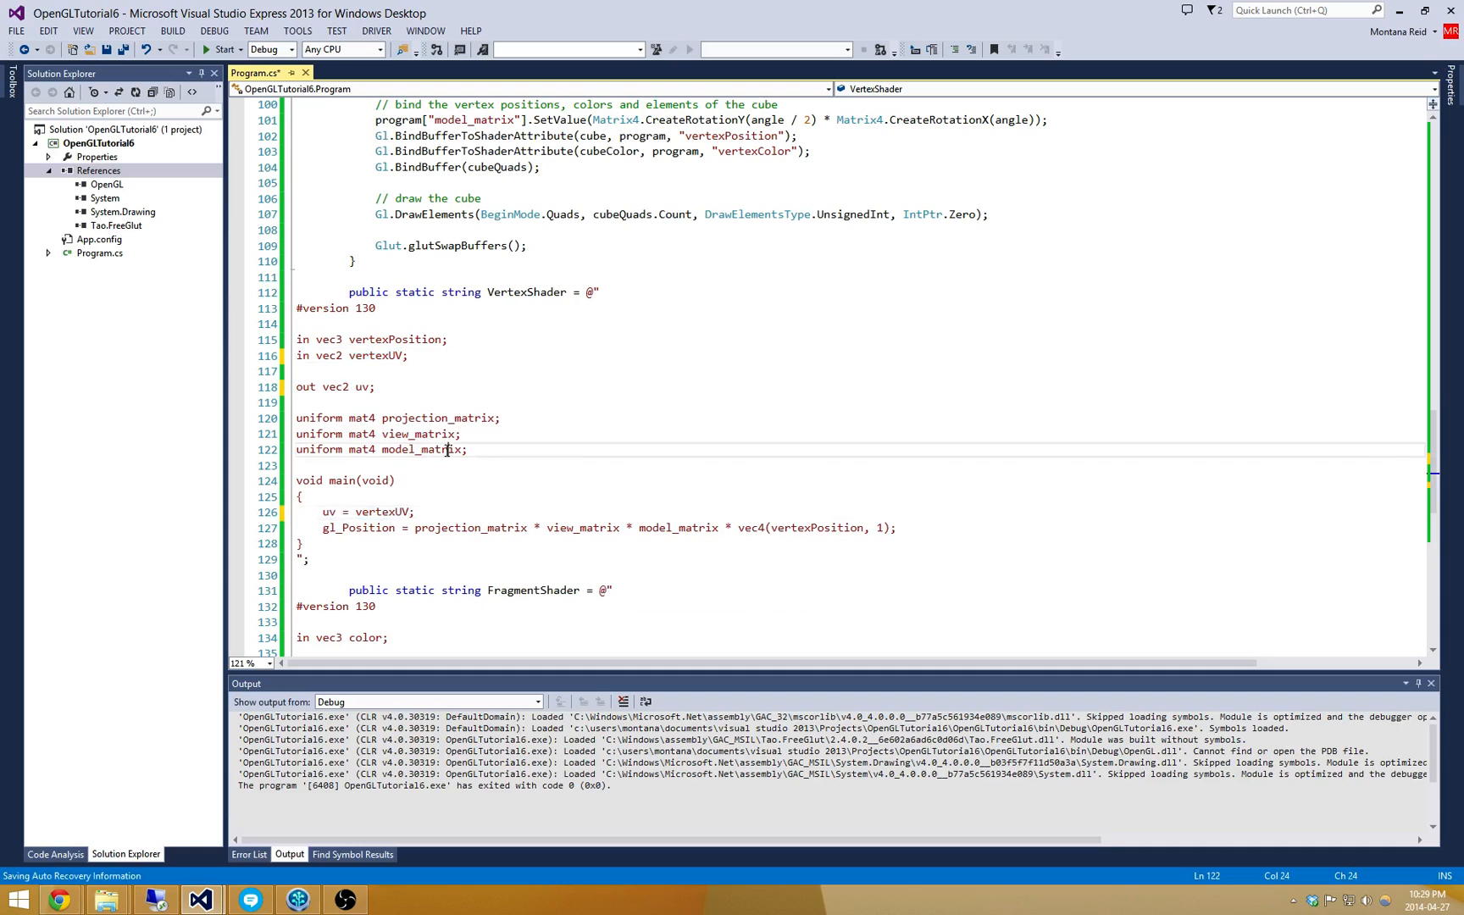
scroll("down", 3)
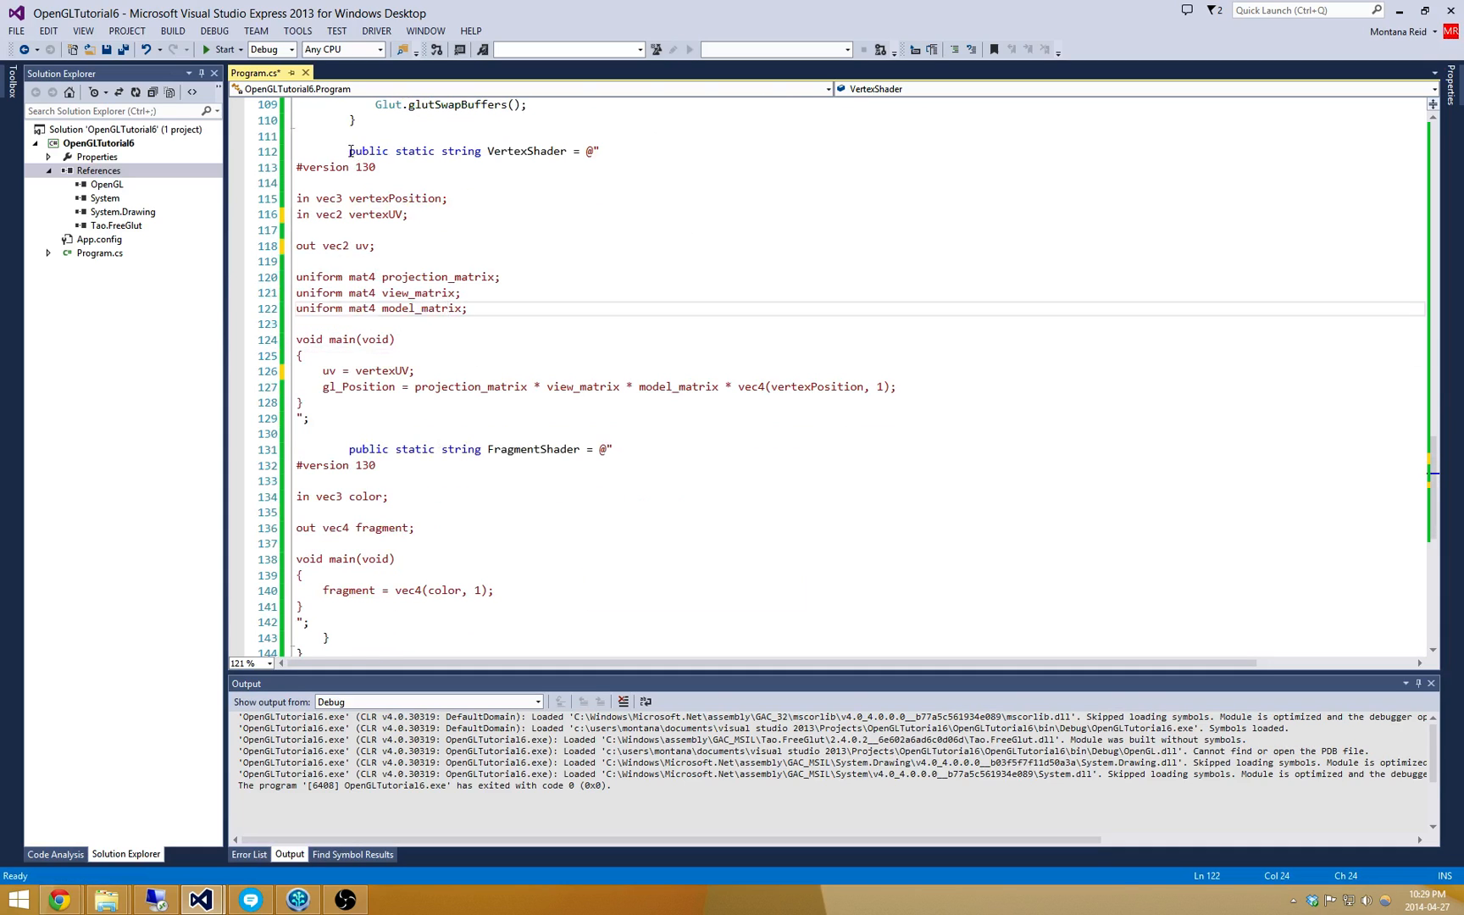
left_click(446, 198)
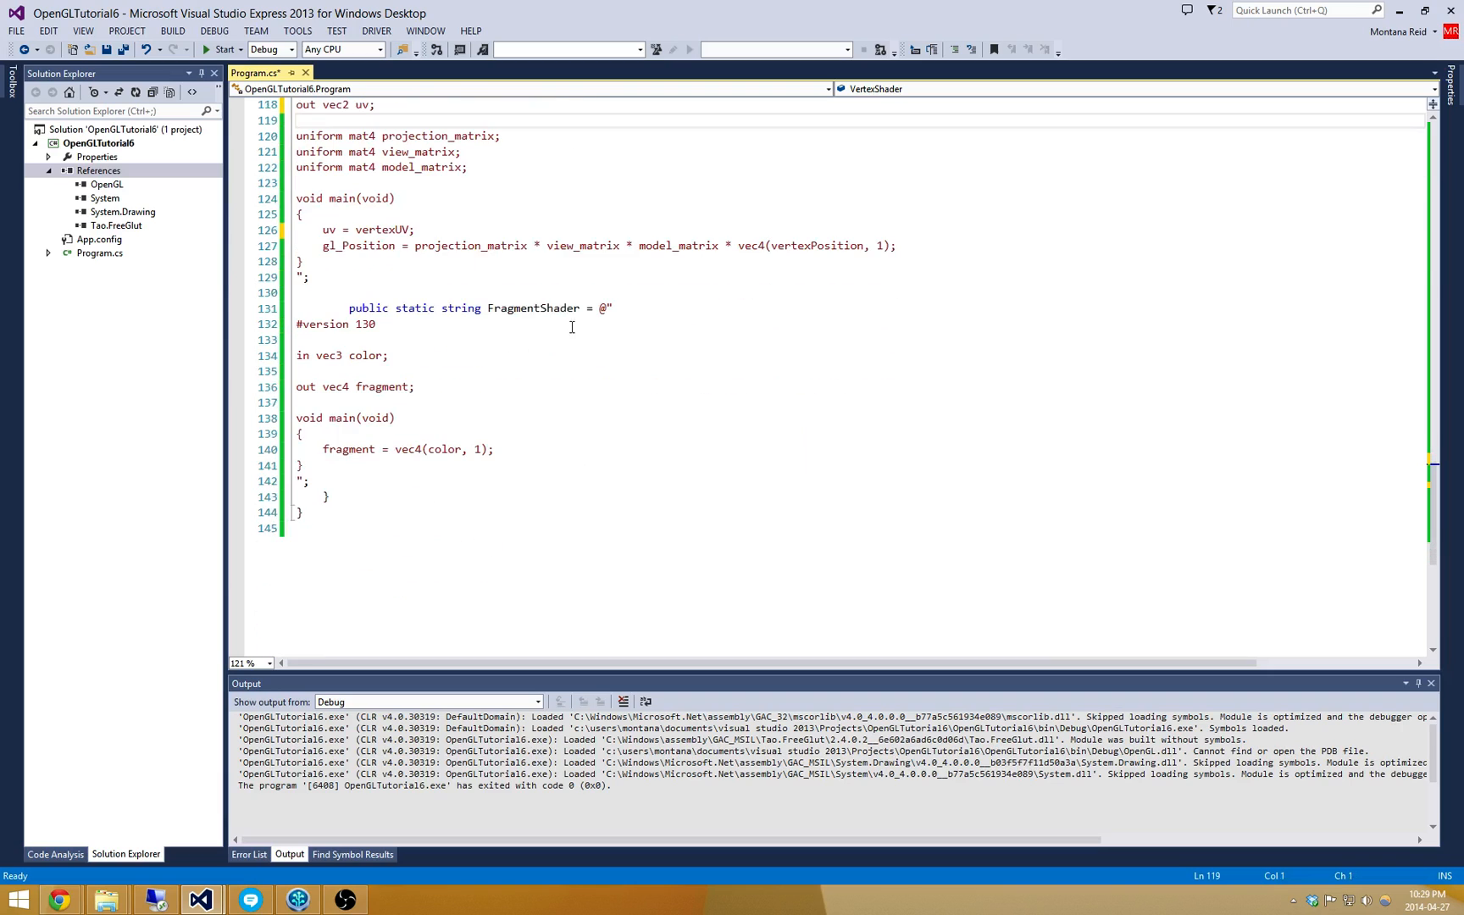
Declare 'uniform sampler2D texture;' in the fragment shader below the version line.
scroll("up", 3)
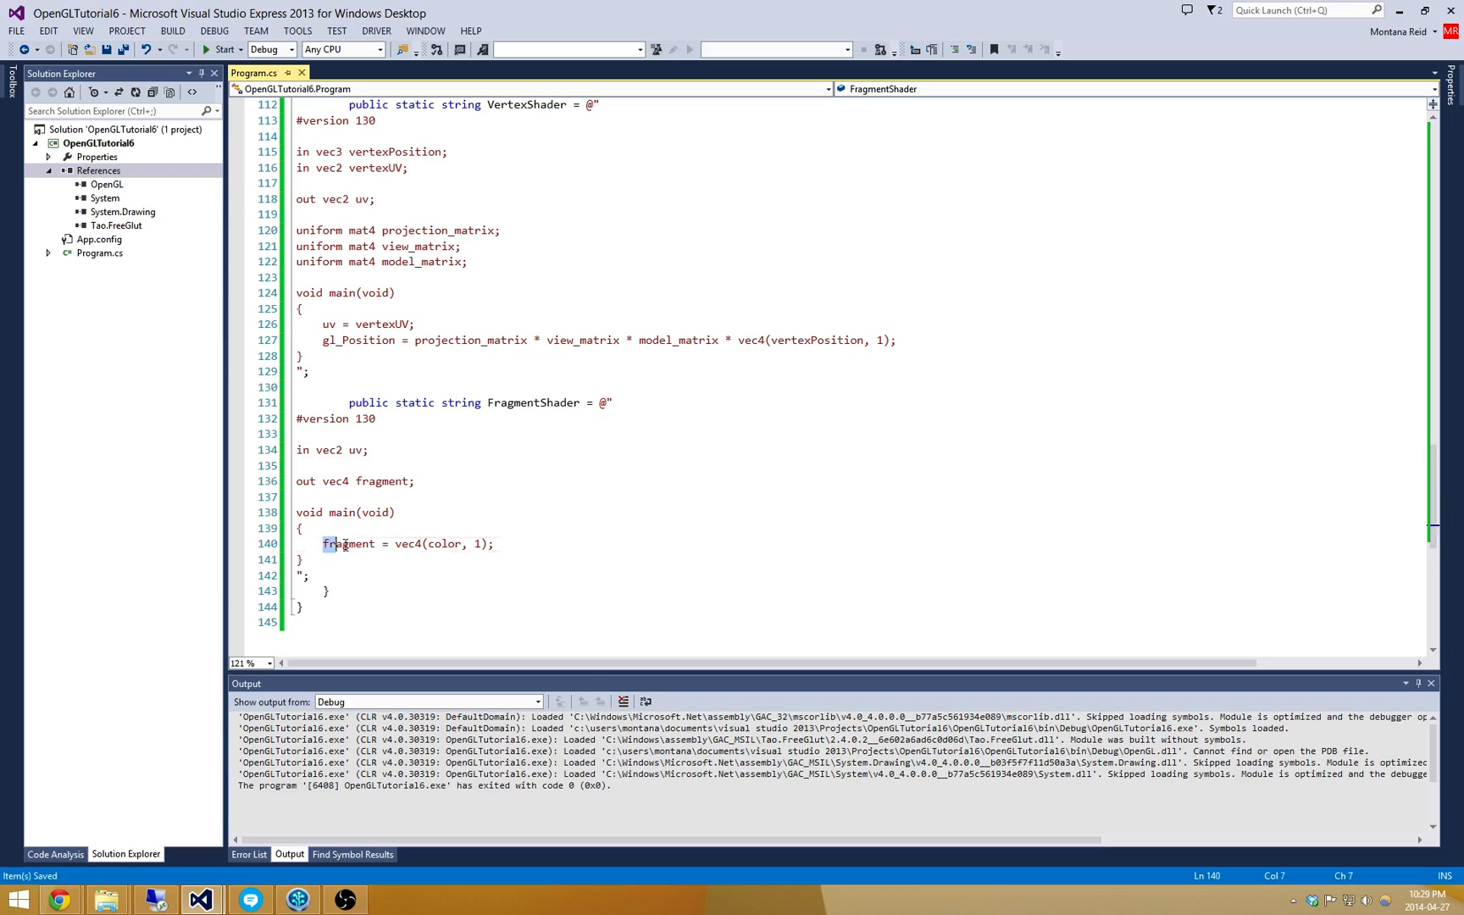
left_click(493, 544)
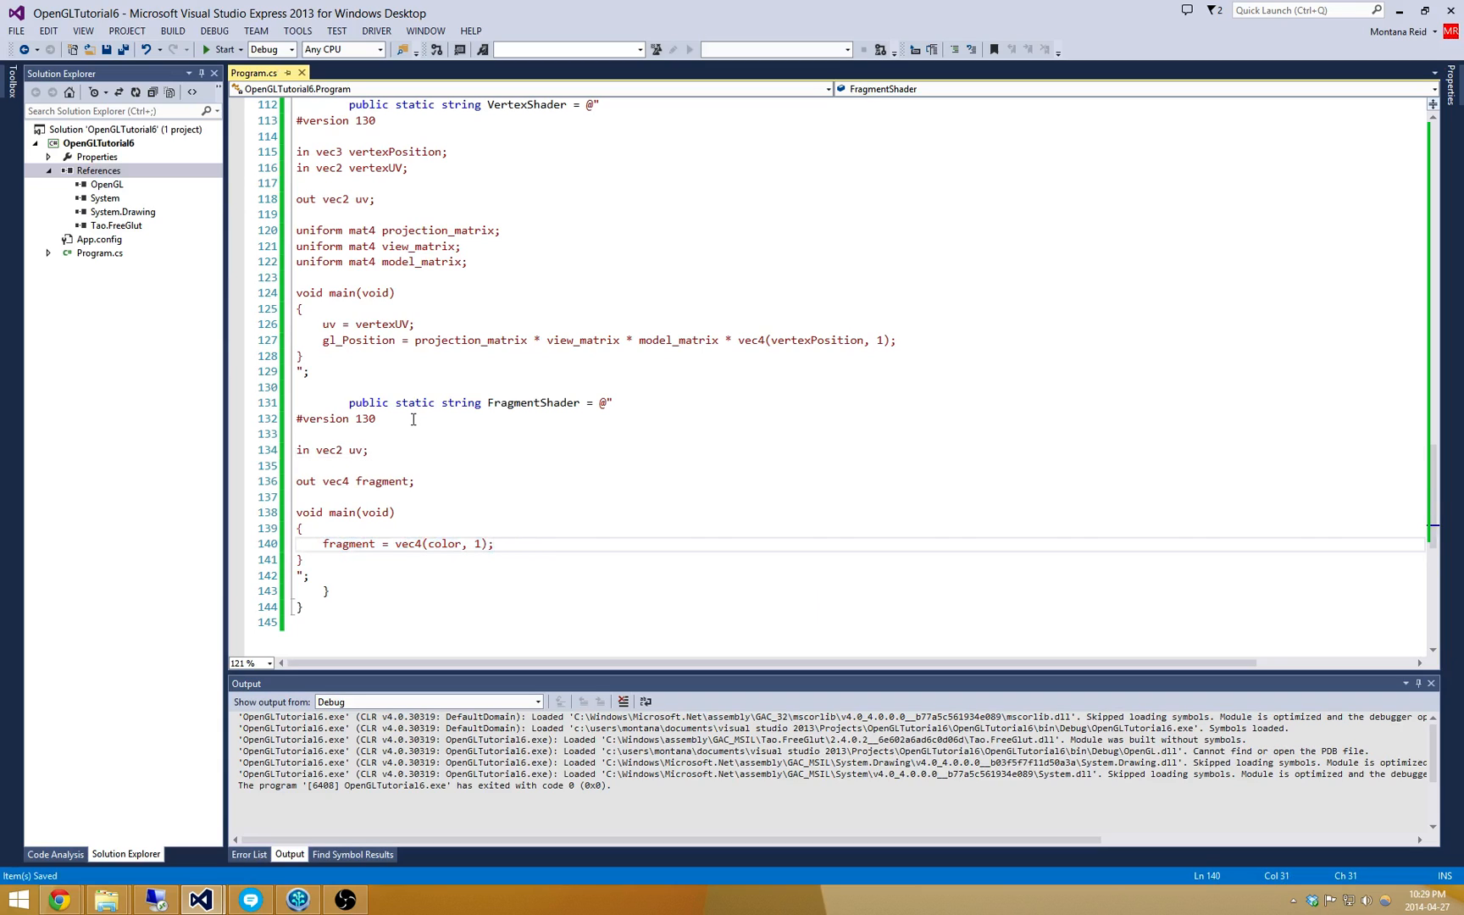
type("uniform")
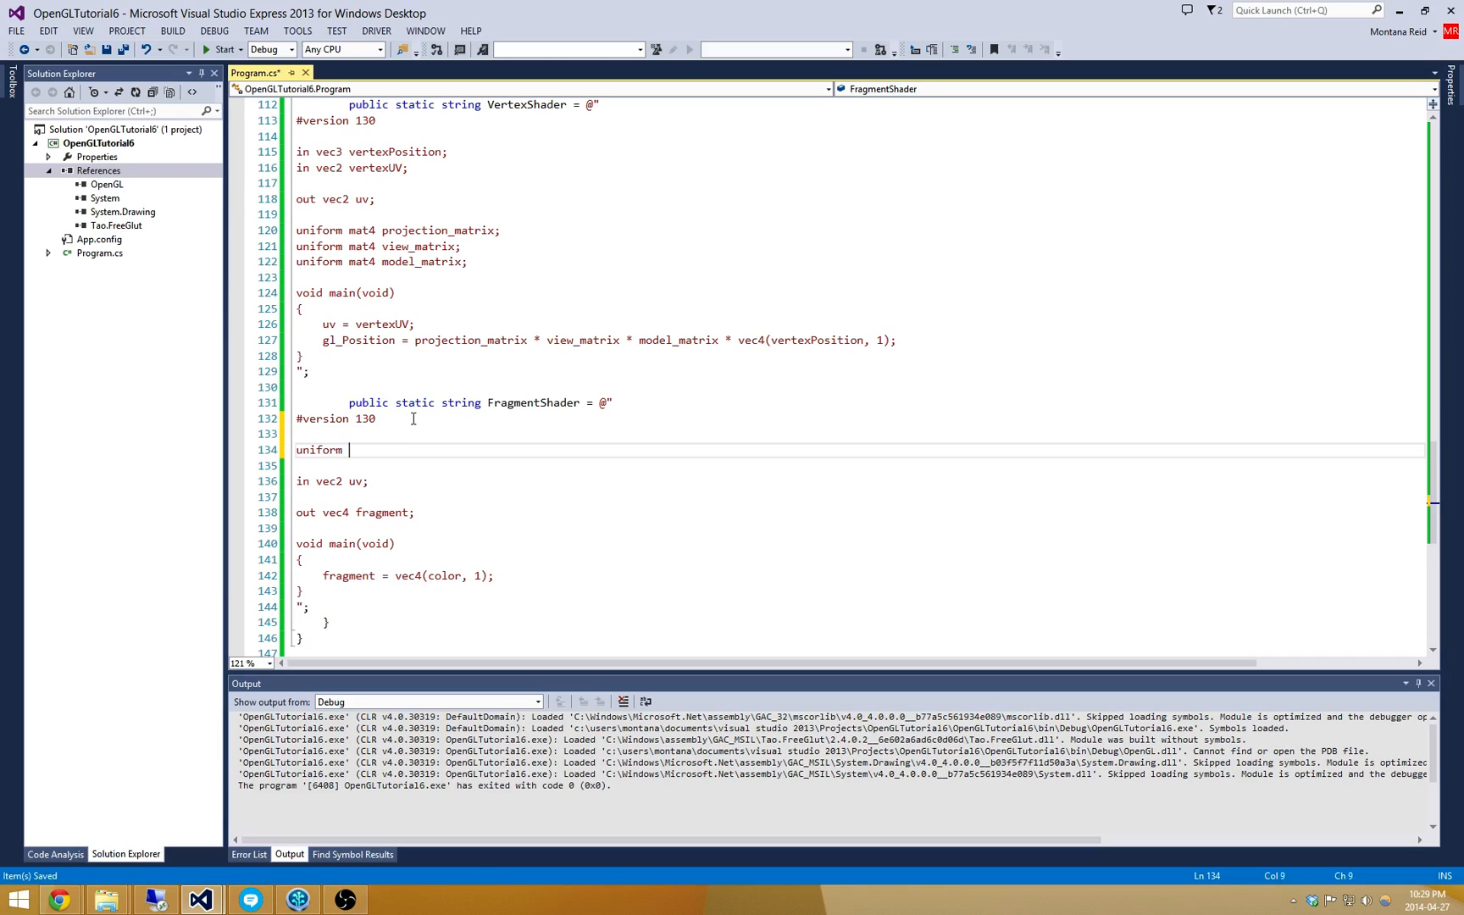
type("sampler2D")
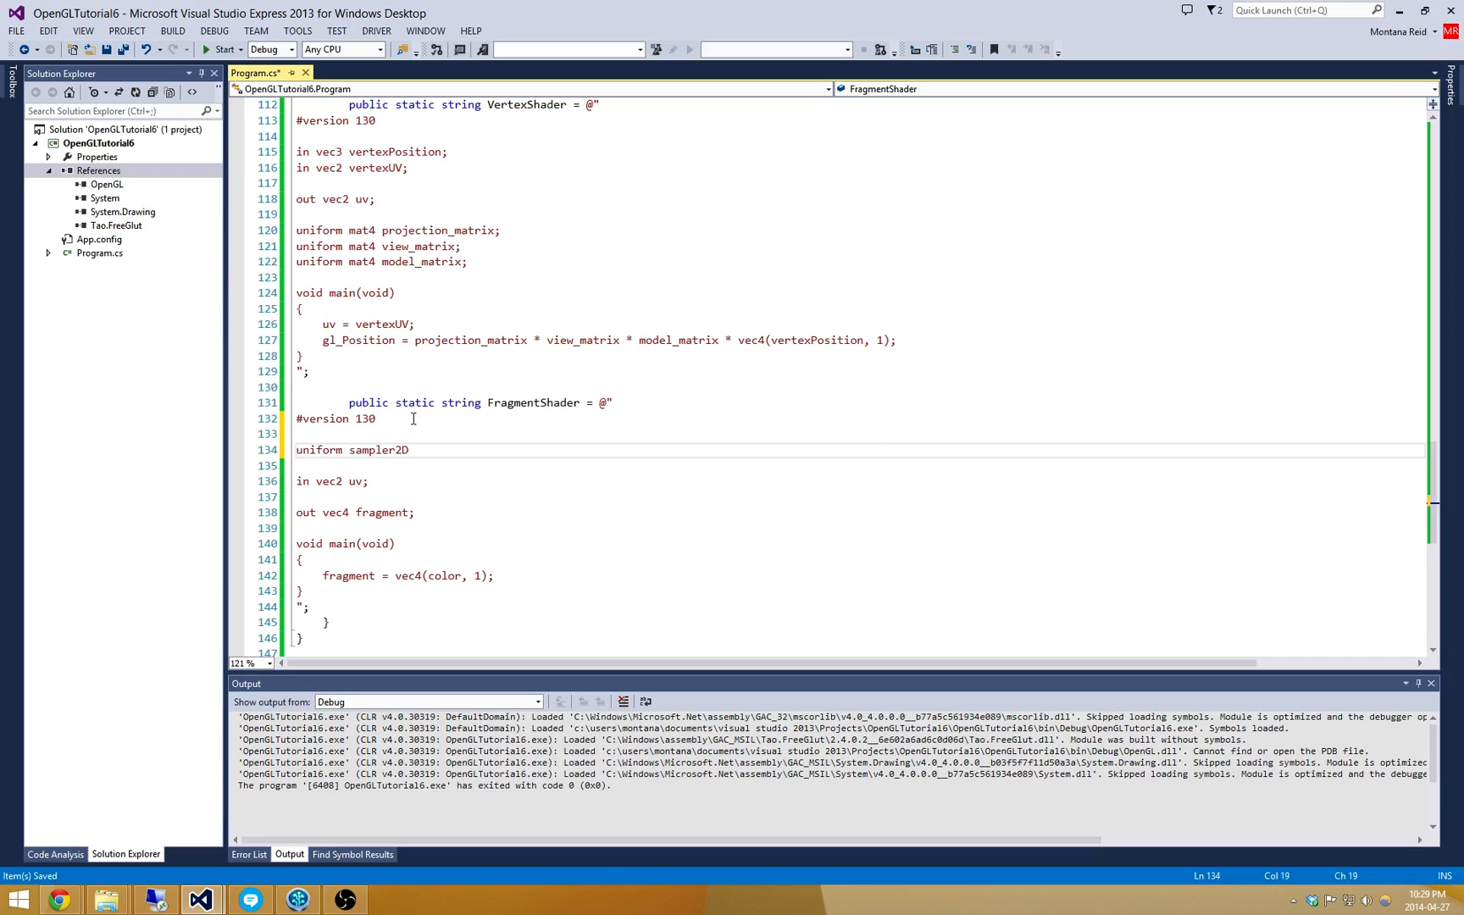
type("texture;")
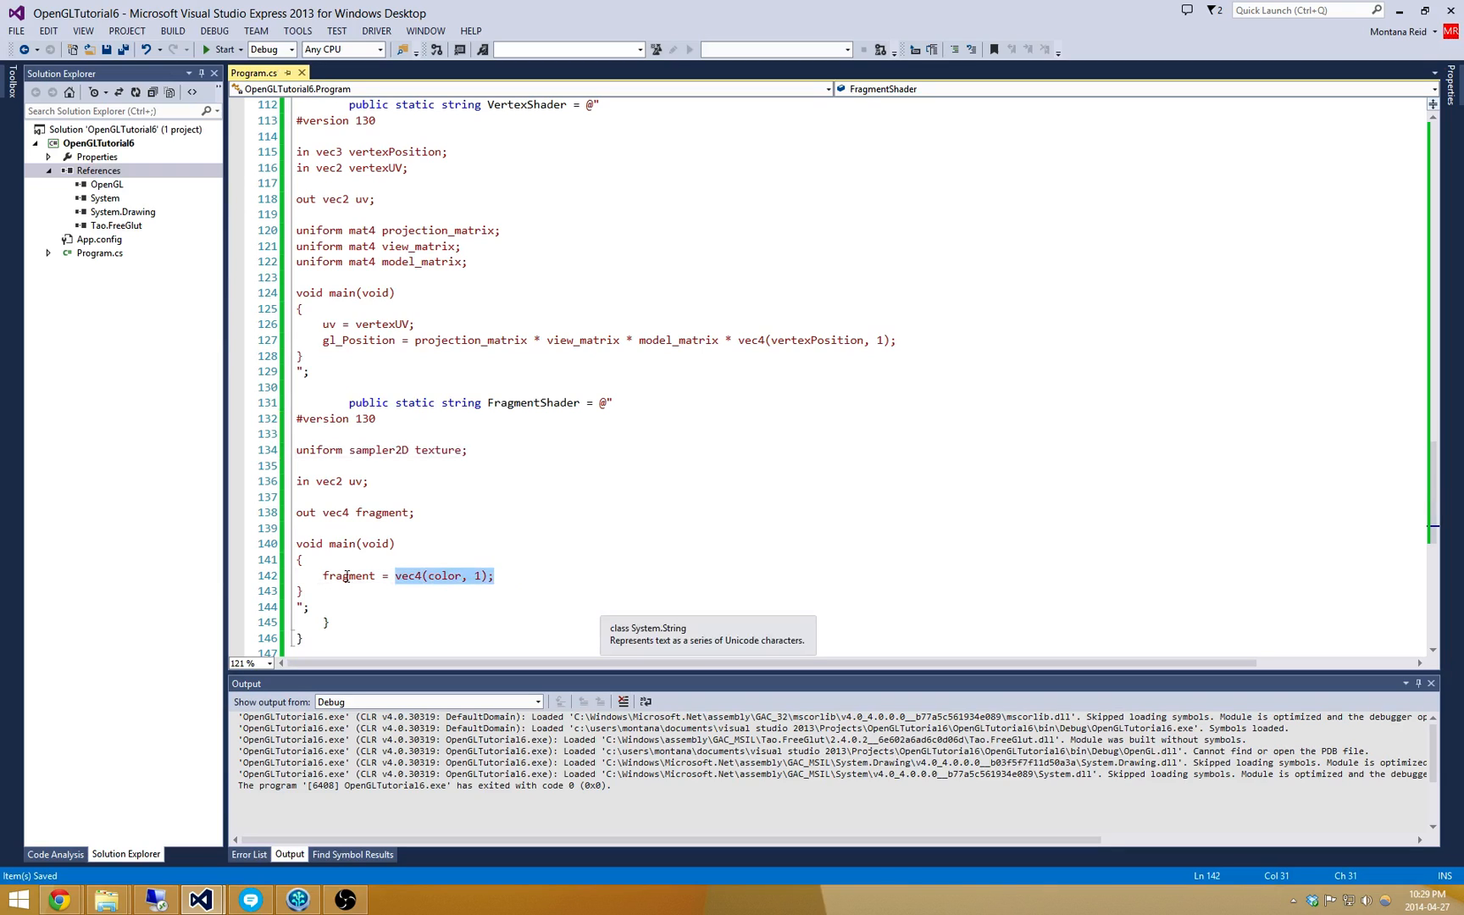
Set the fragment output to texture2D(texture, uv) using the vec2 uv input.
type("te")
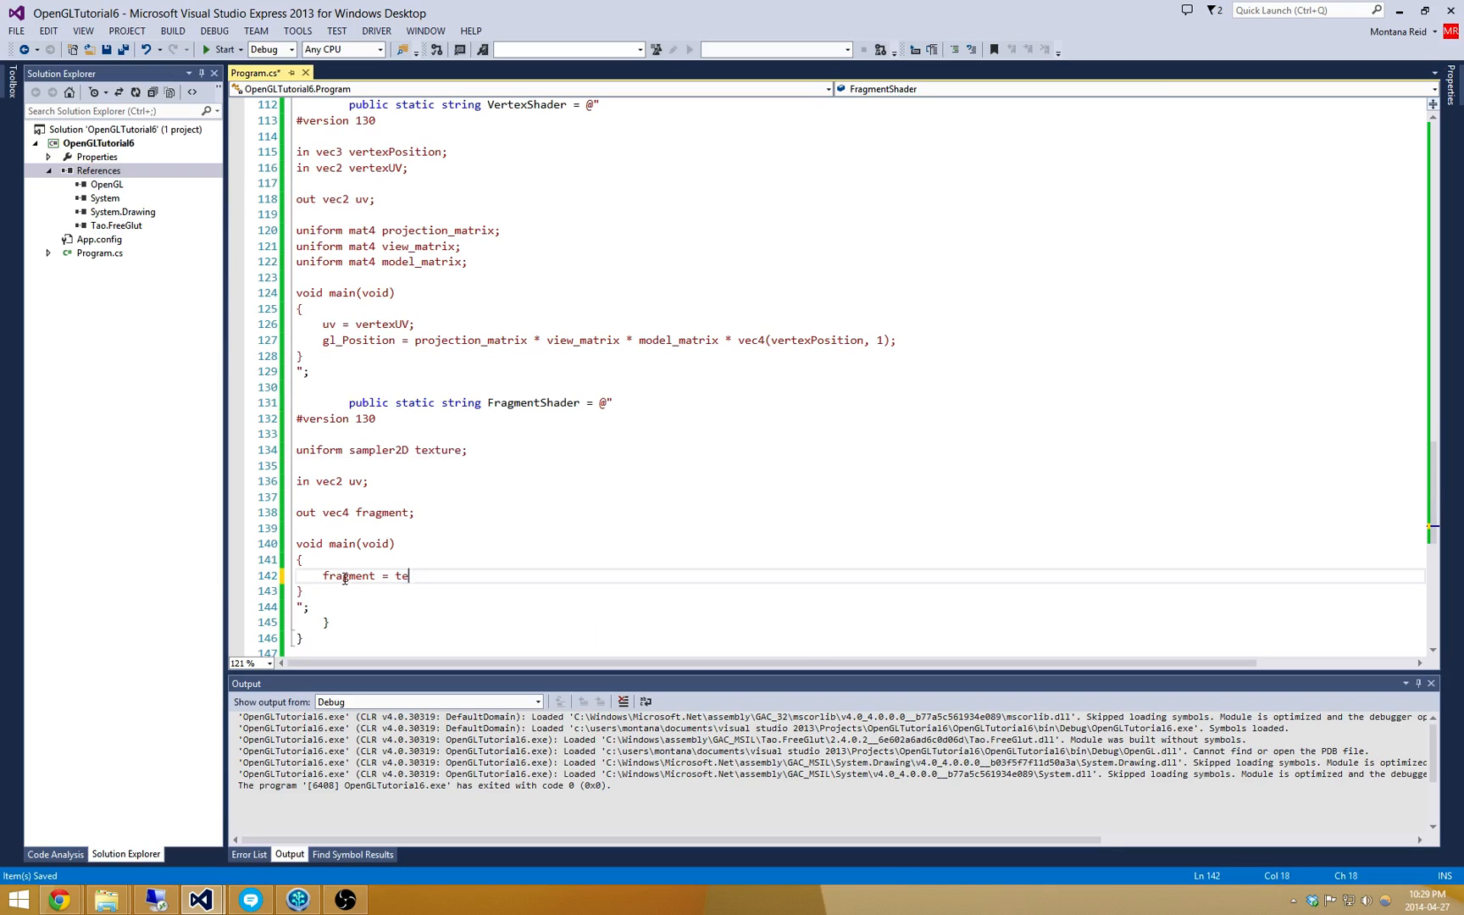
type("xture2D(")
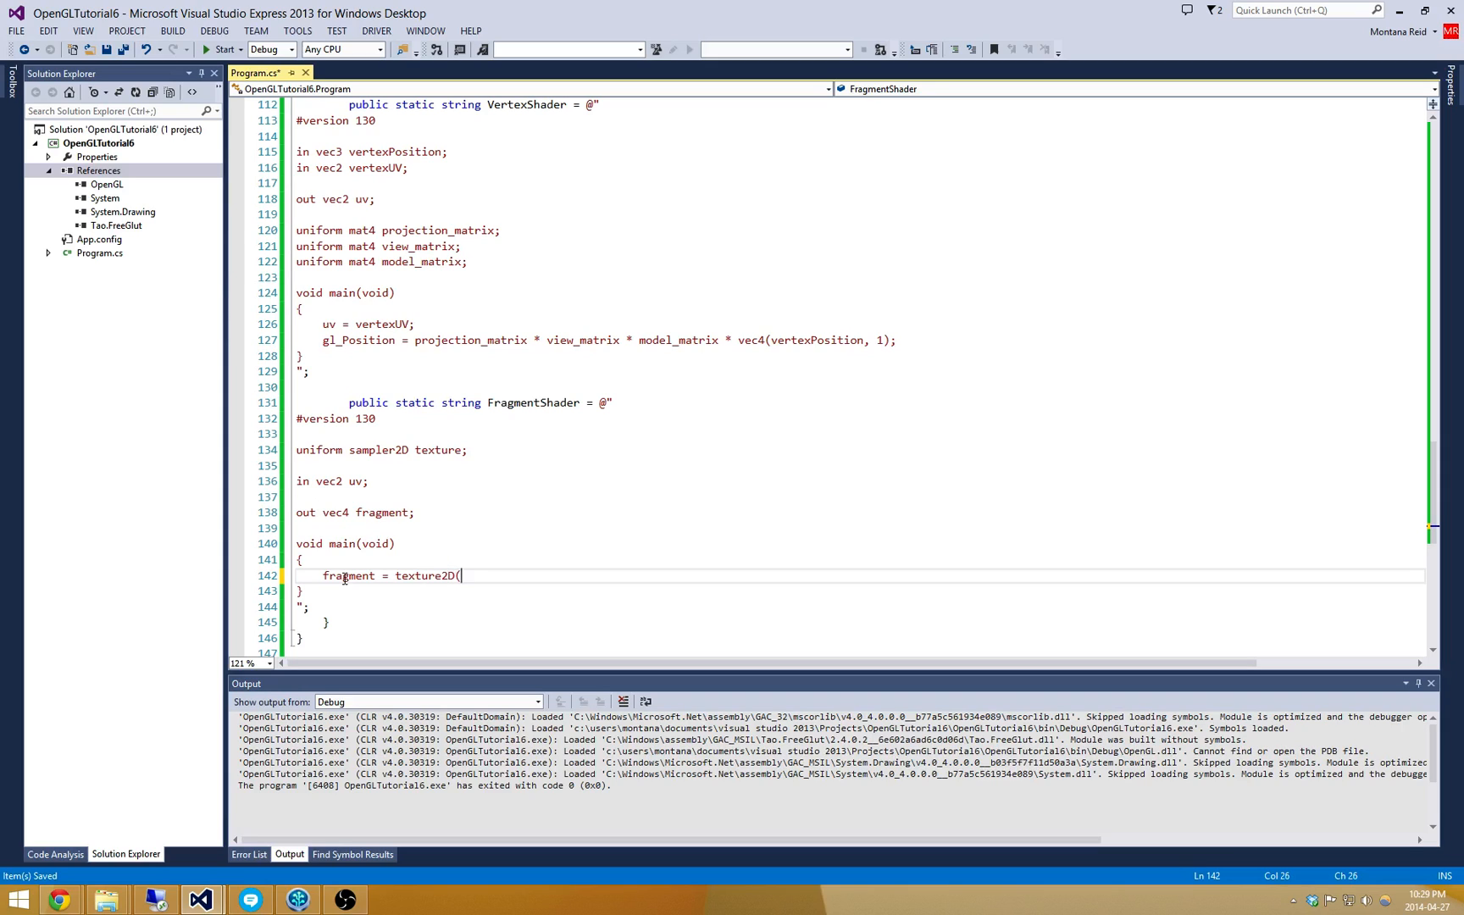
type("texture")
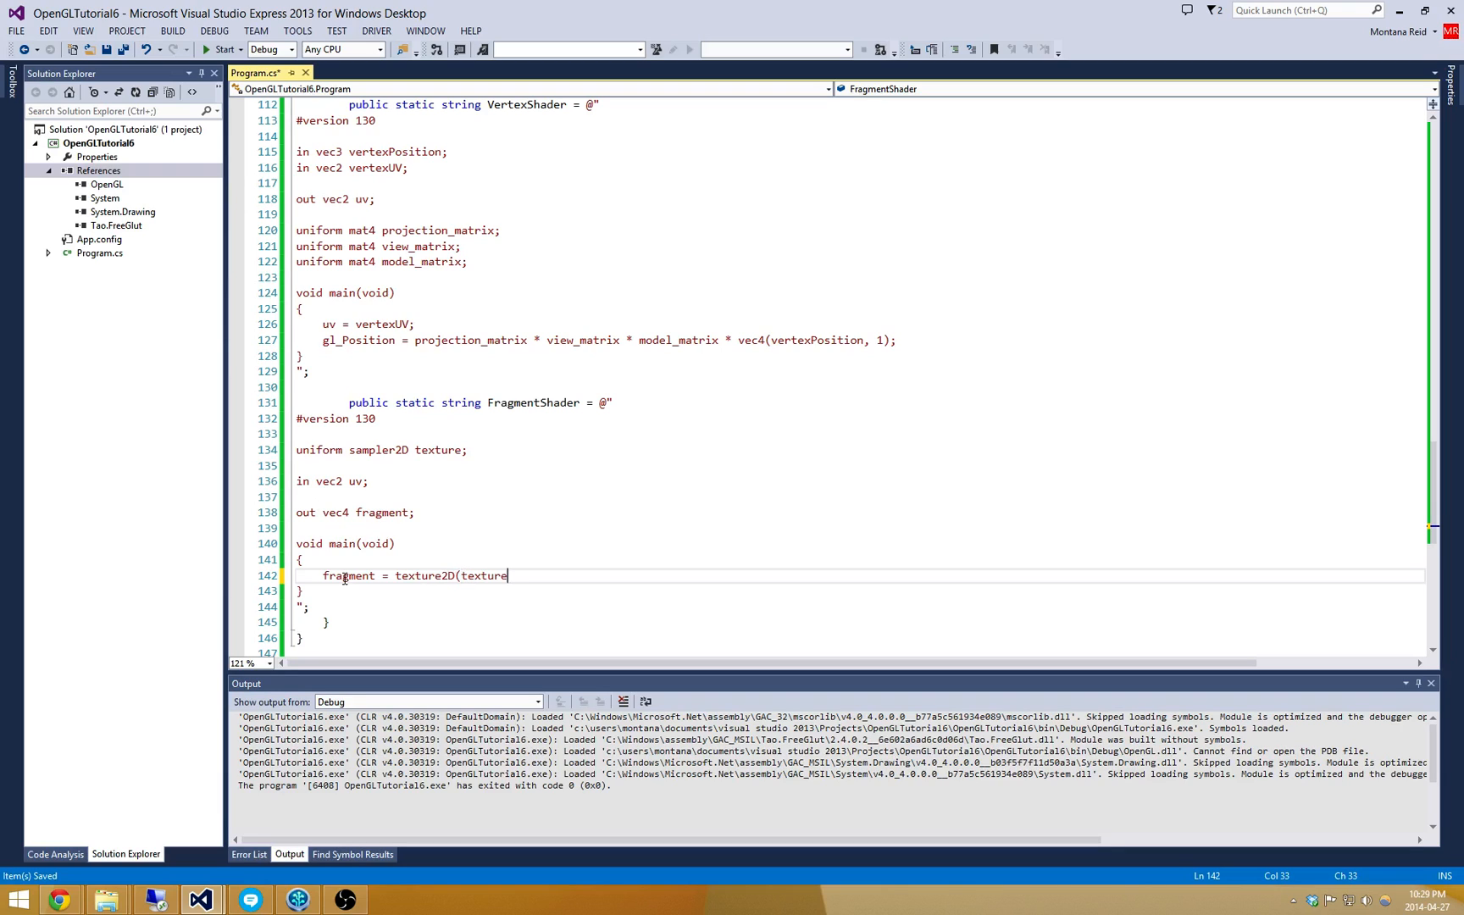
mouse_move(553, 585)
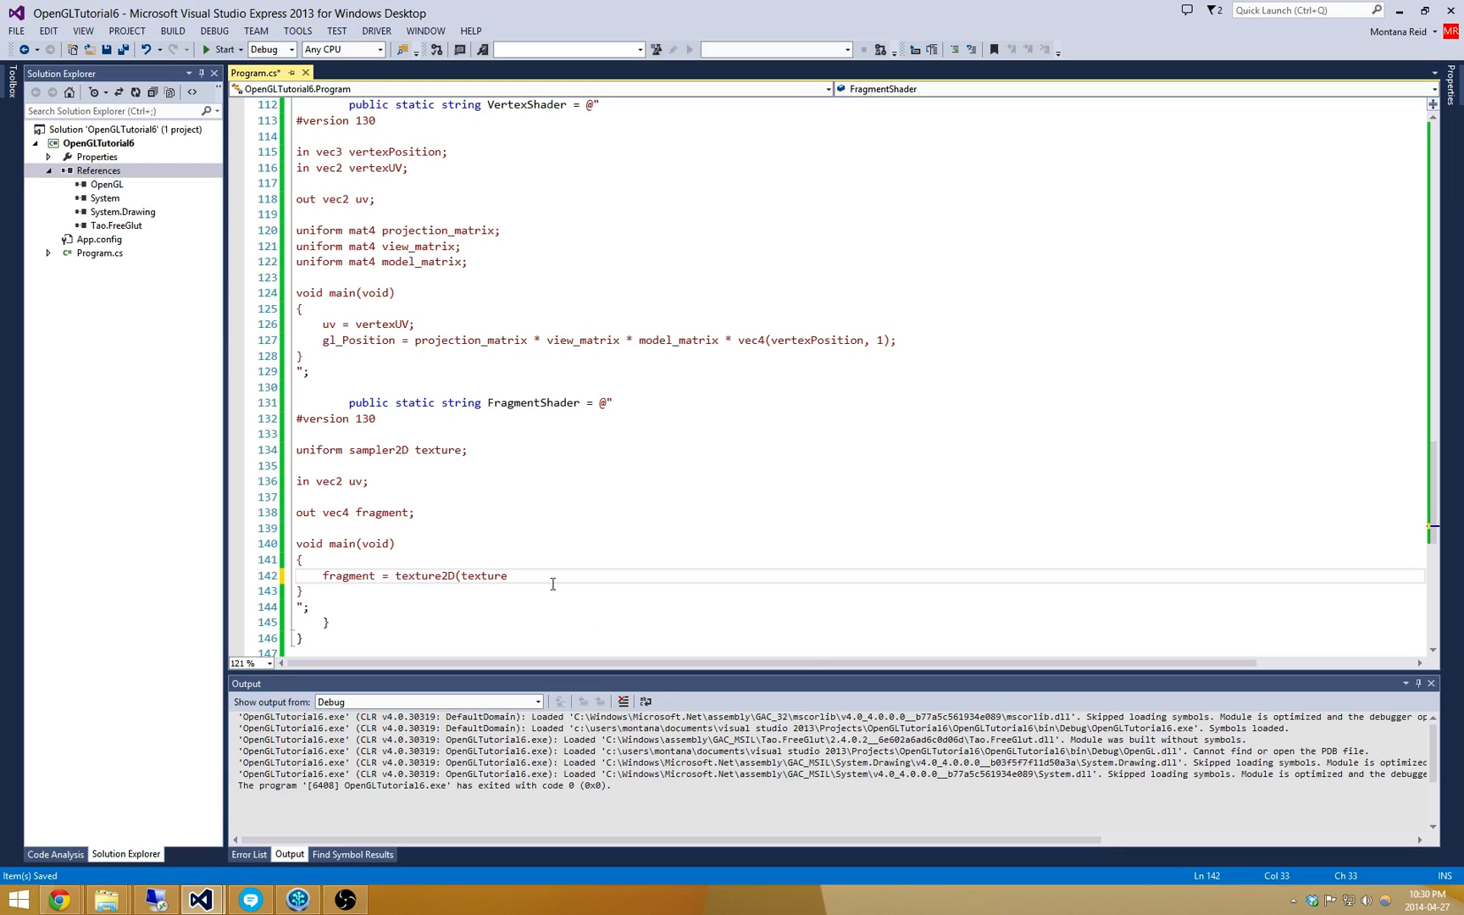
type(", uv);")
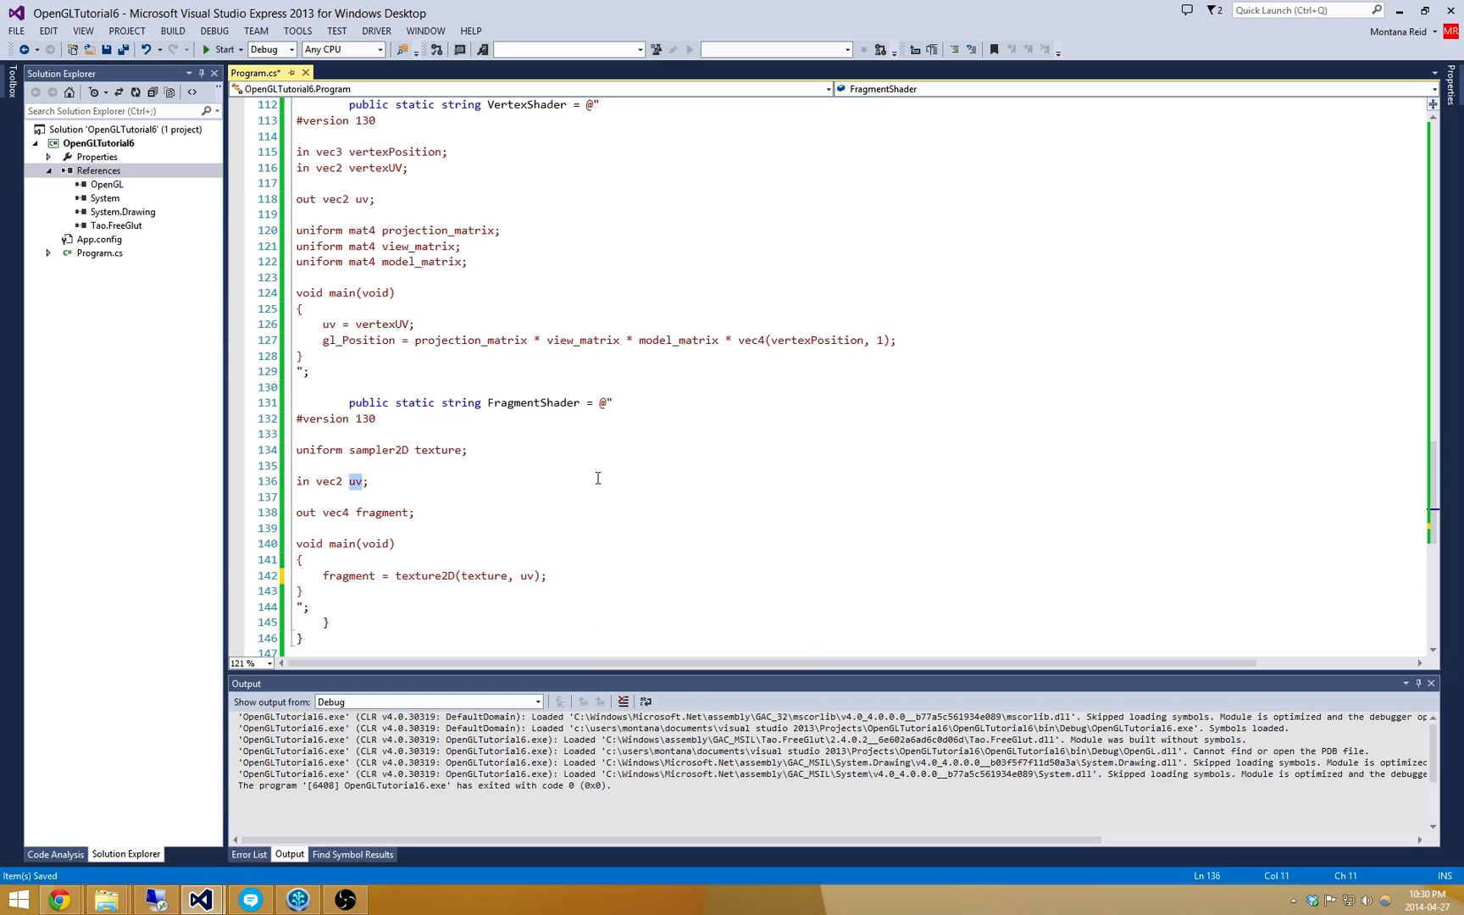
left_click(546, 574)
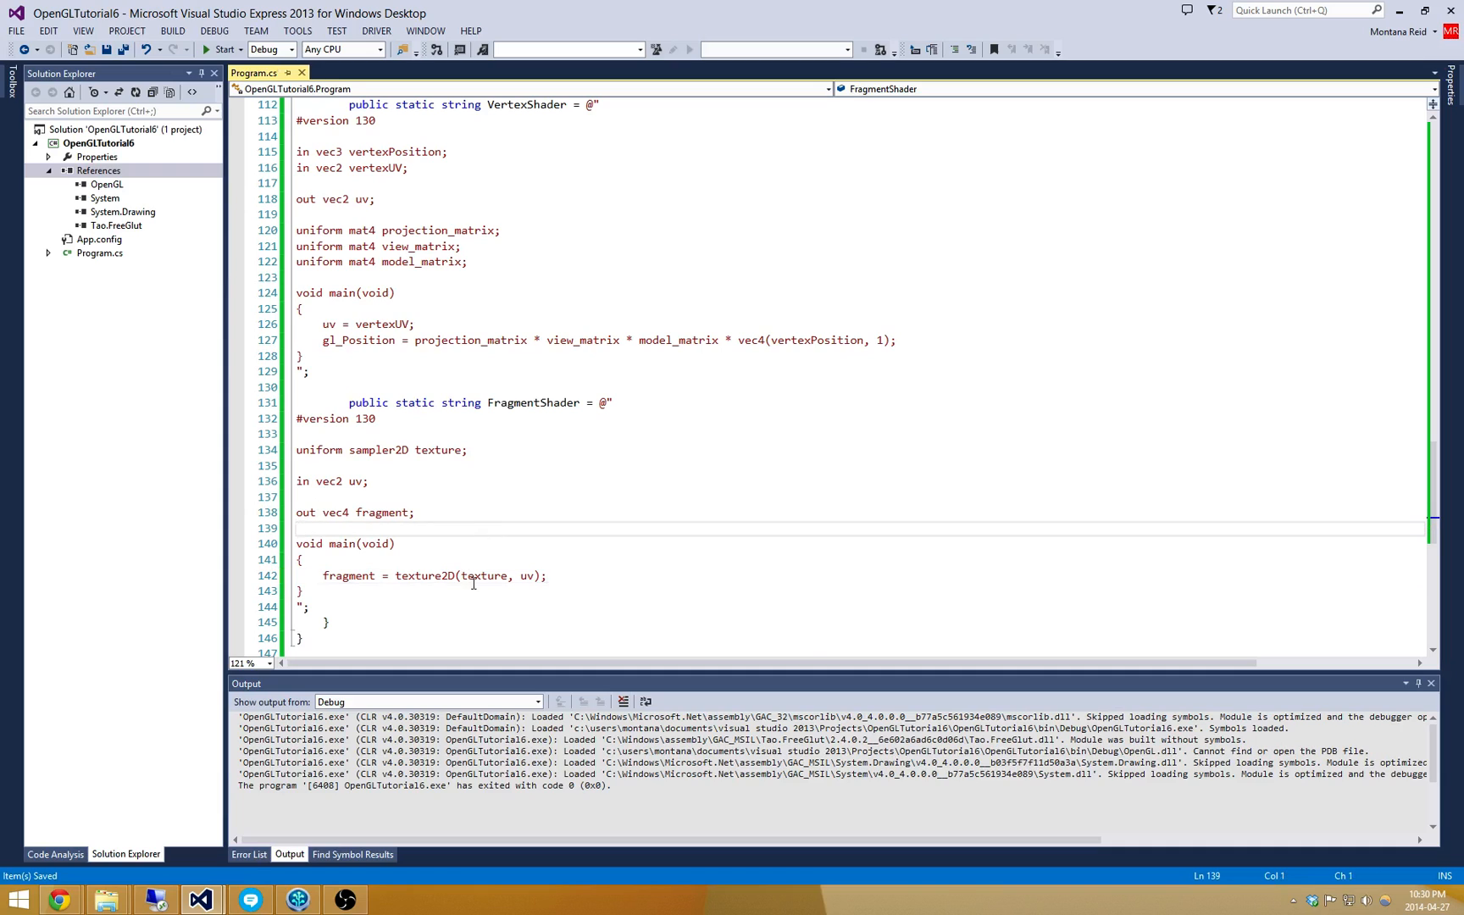
mouse_move(607, 441)
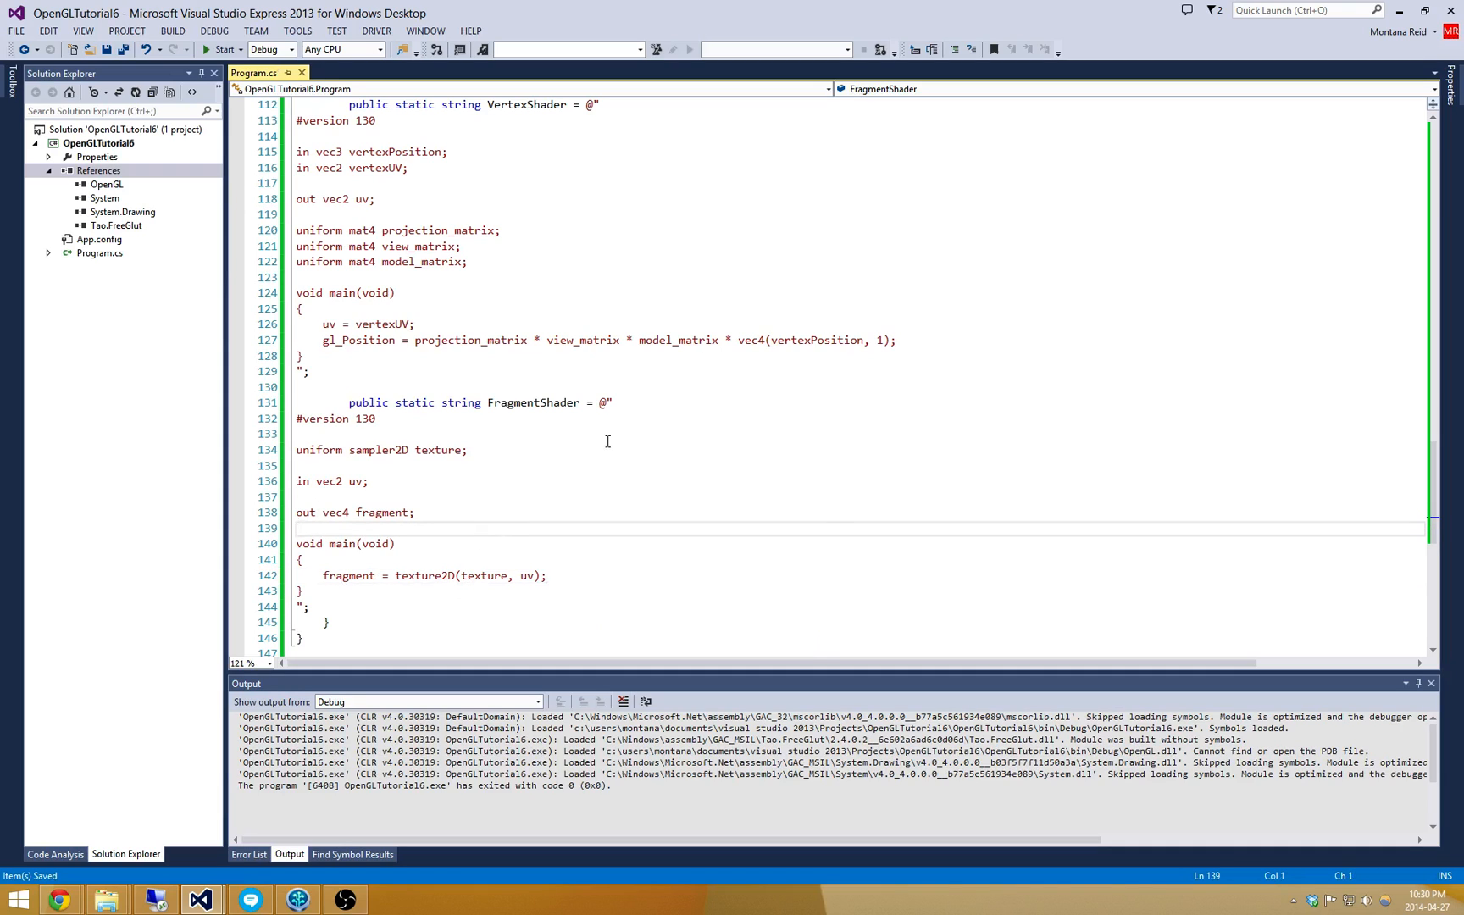
mouse_move(654, 445)
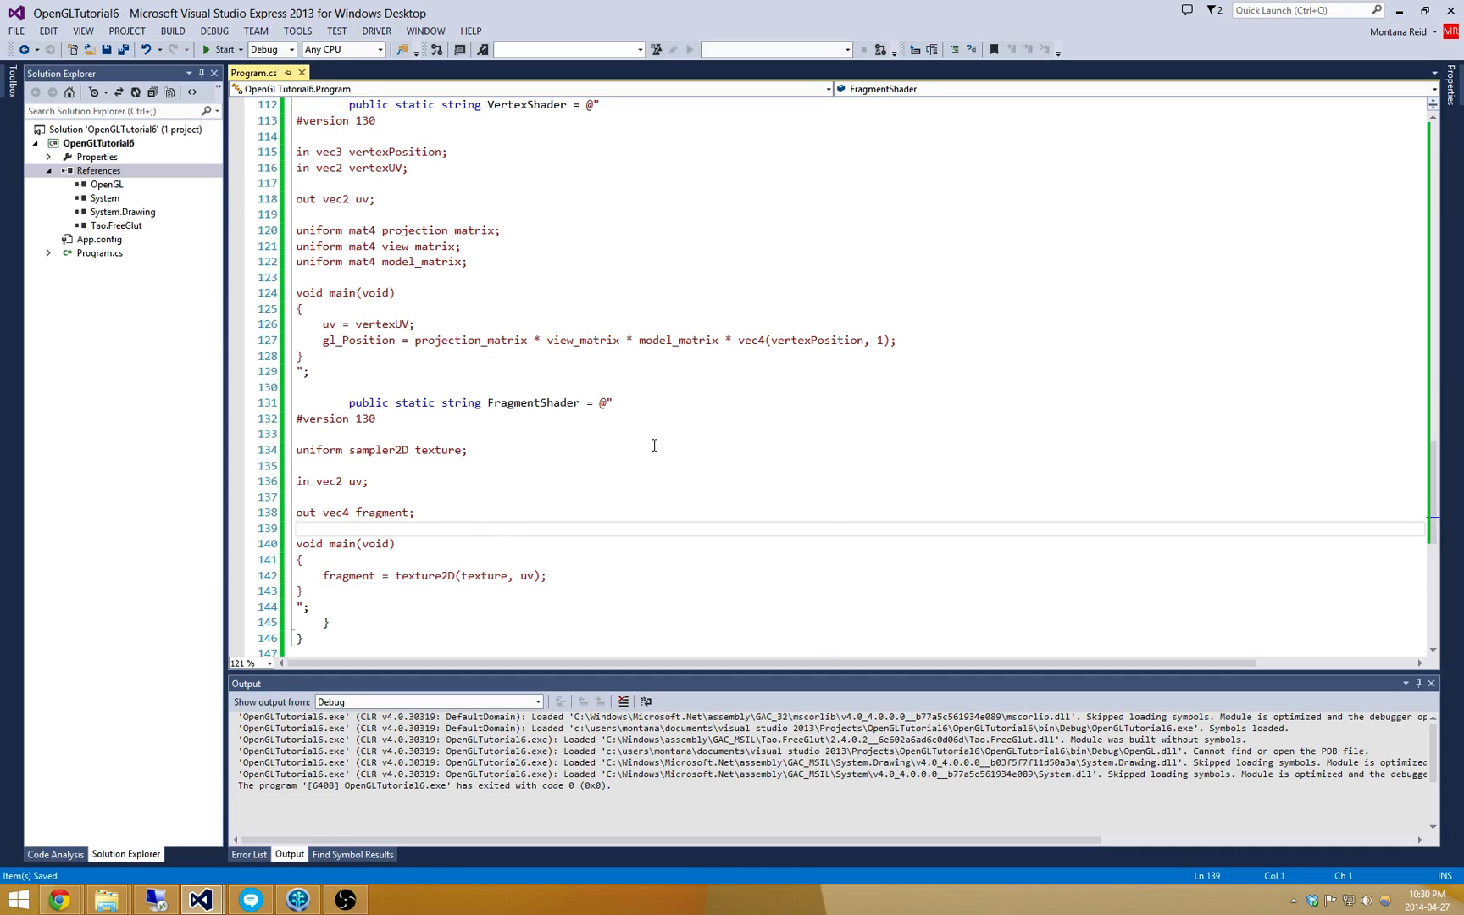
left_click(296, 527)
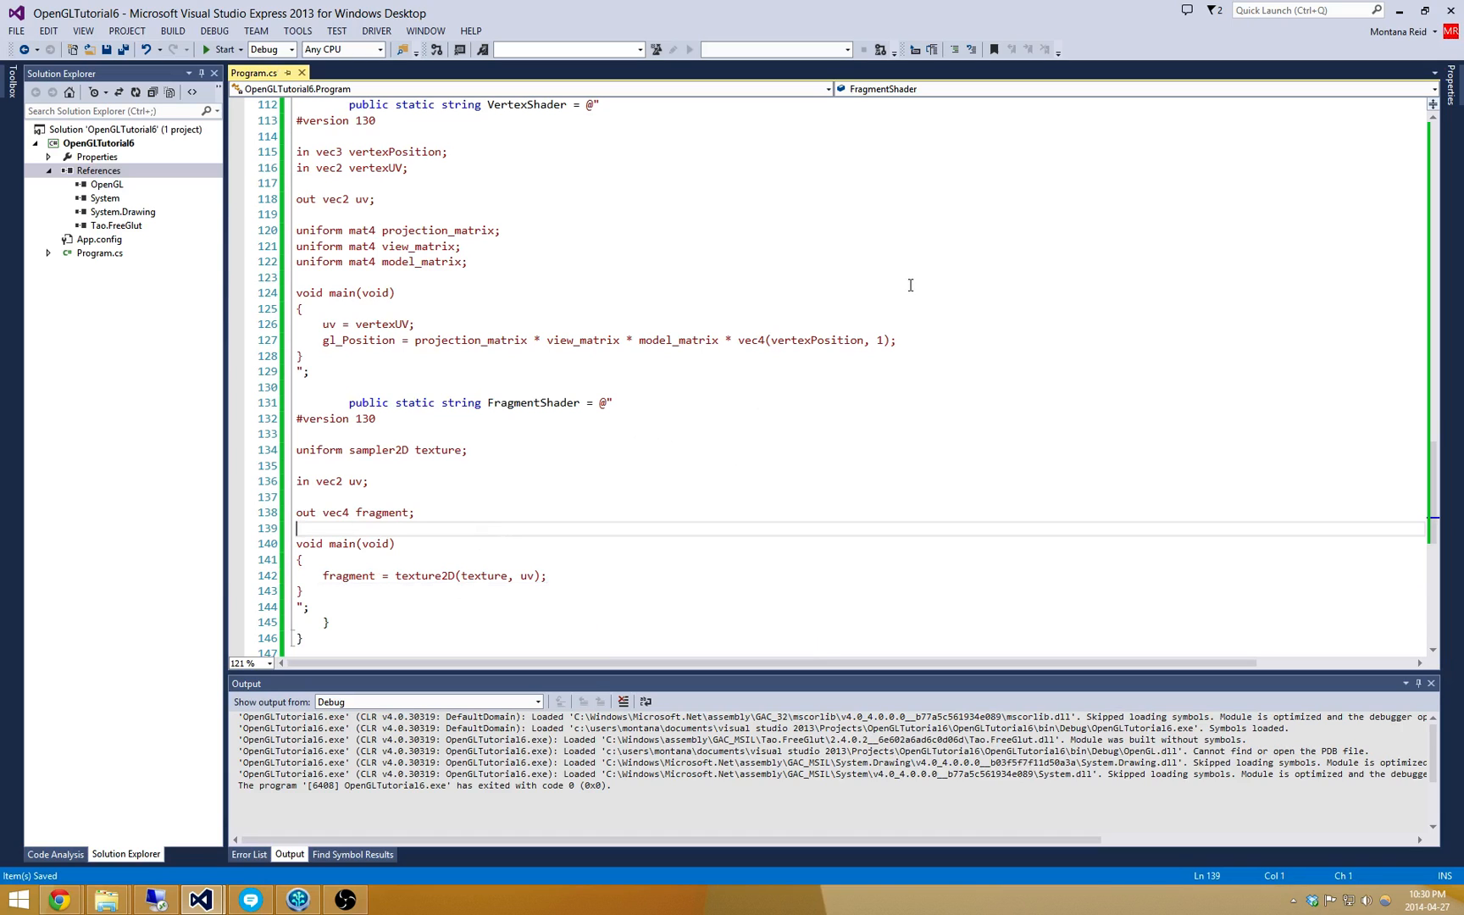
Delete the cubeColor VBO data block and redeclare the field as VBO<Vector2> cubeUV.
scroll("up", 3)
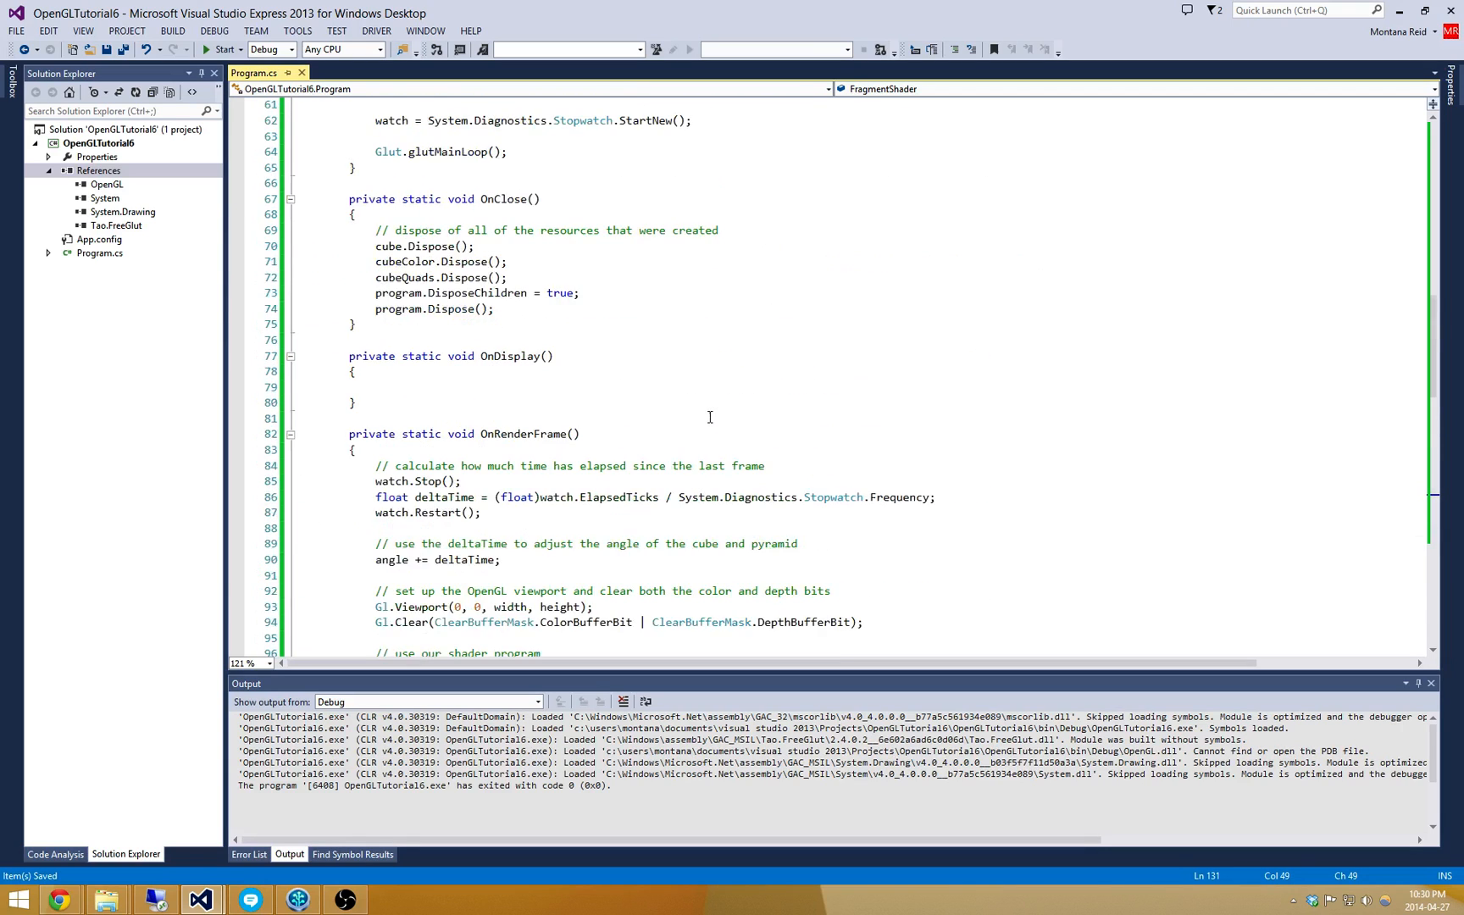
scroll("up", 3)
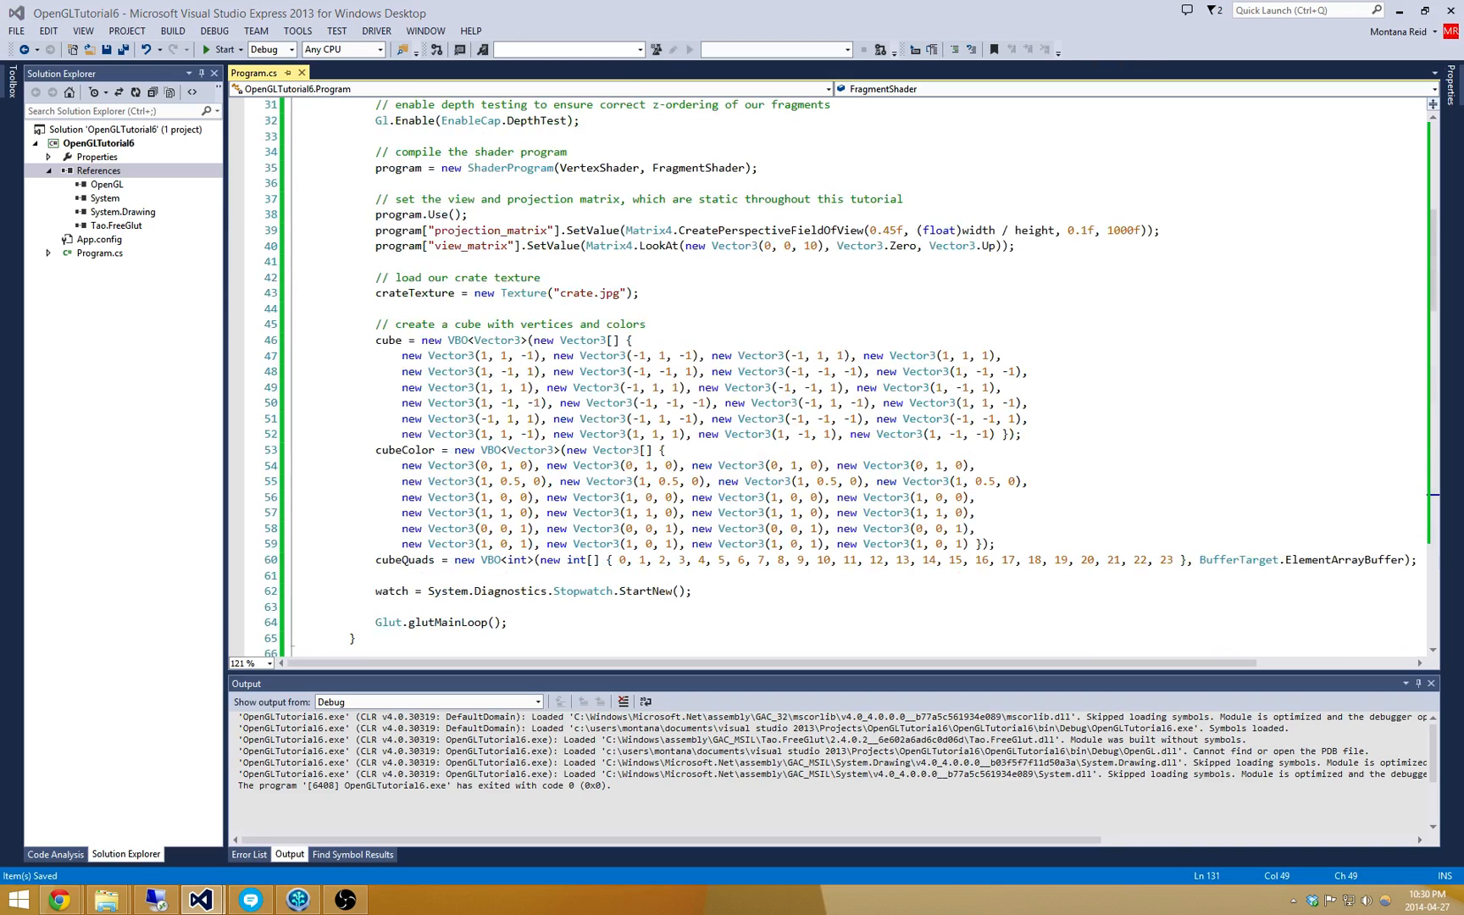
left_click(883, 371)
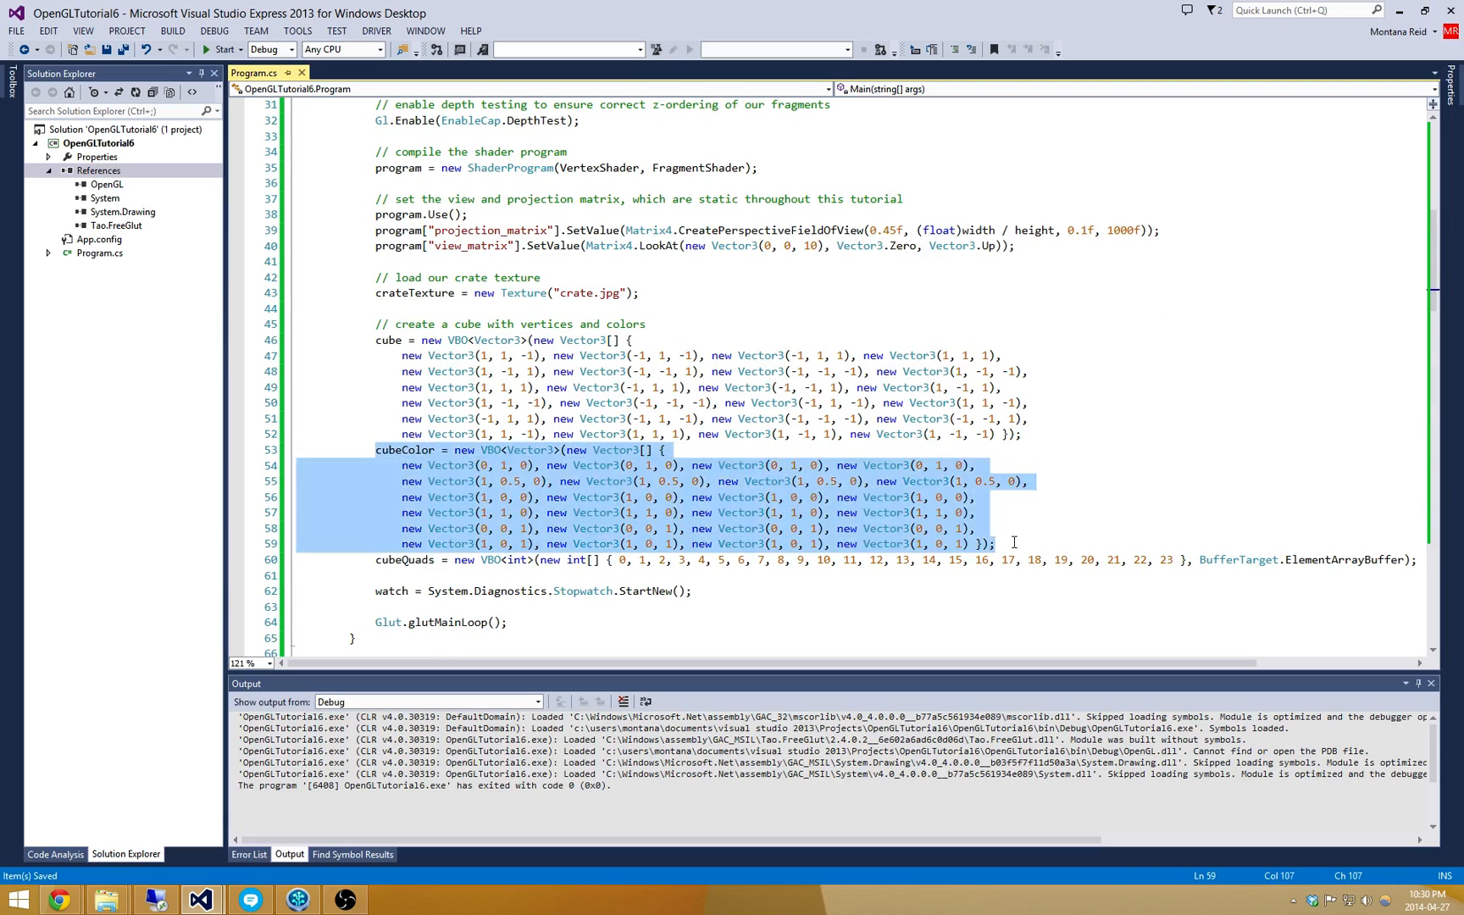
scroll("up", 3)
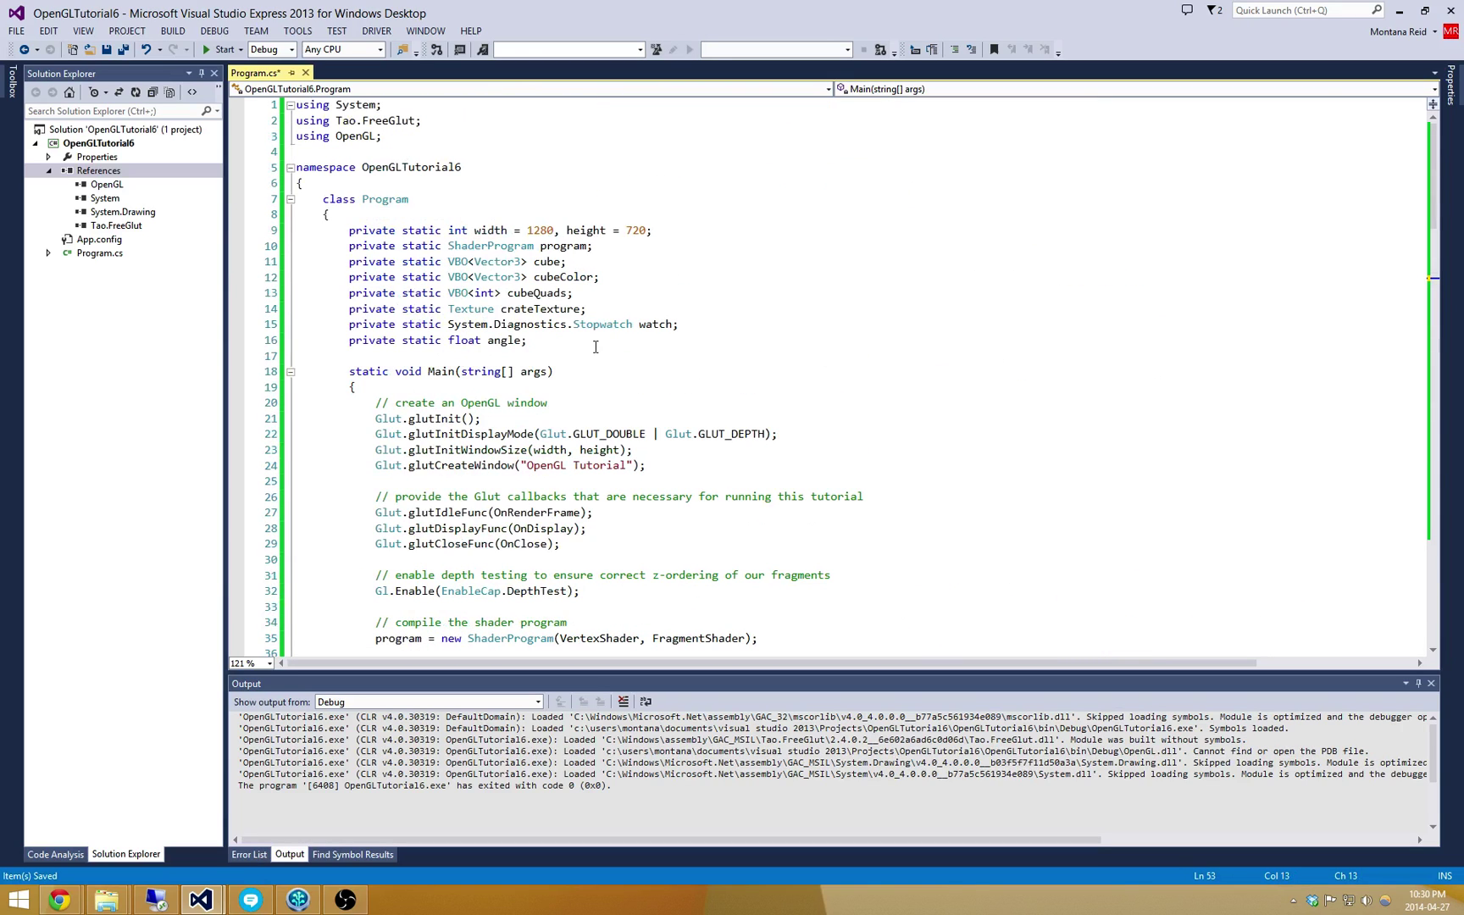
left_click(520, 276)
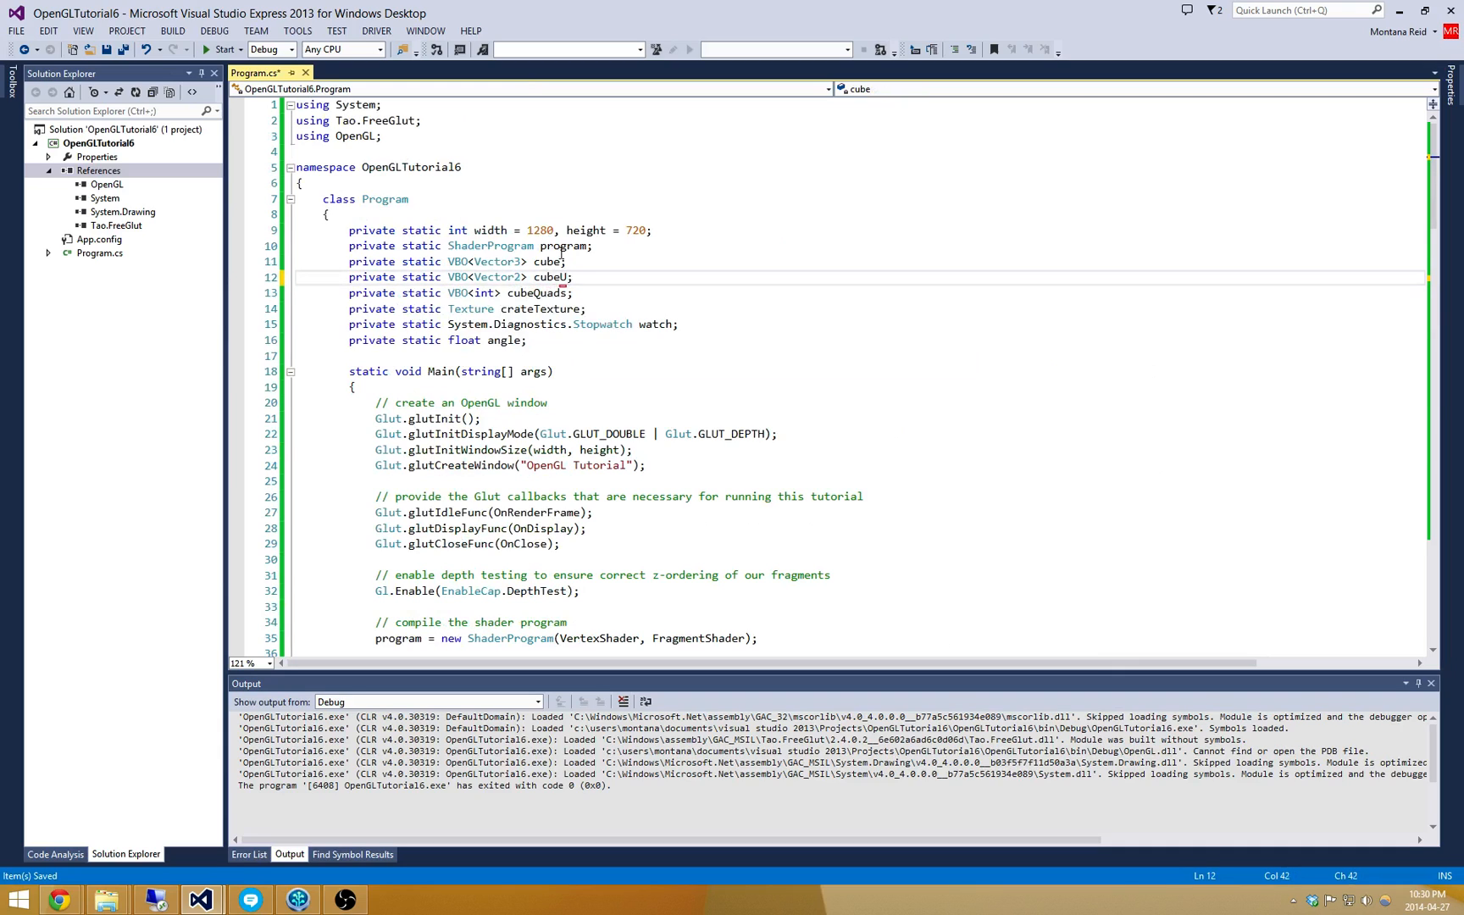
type("V")
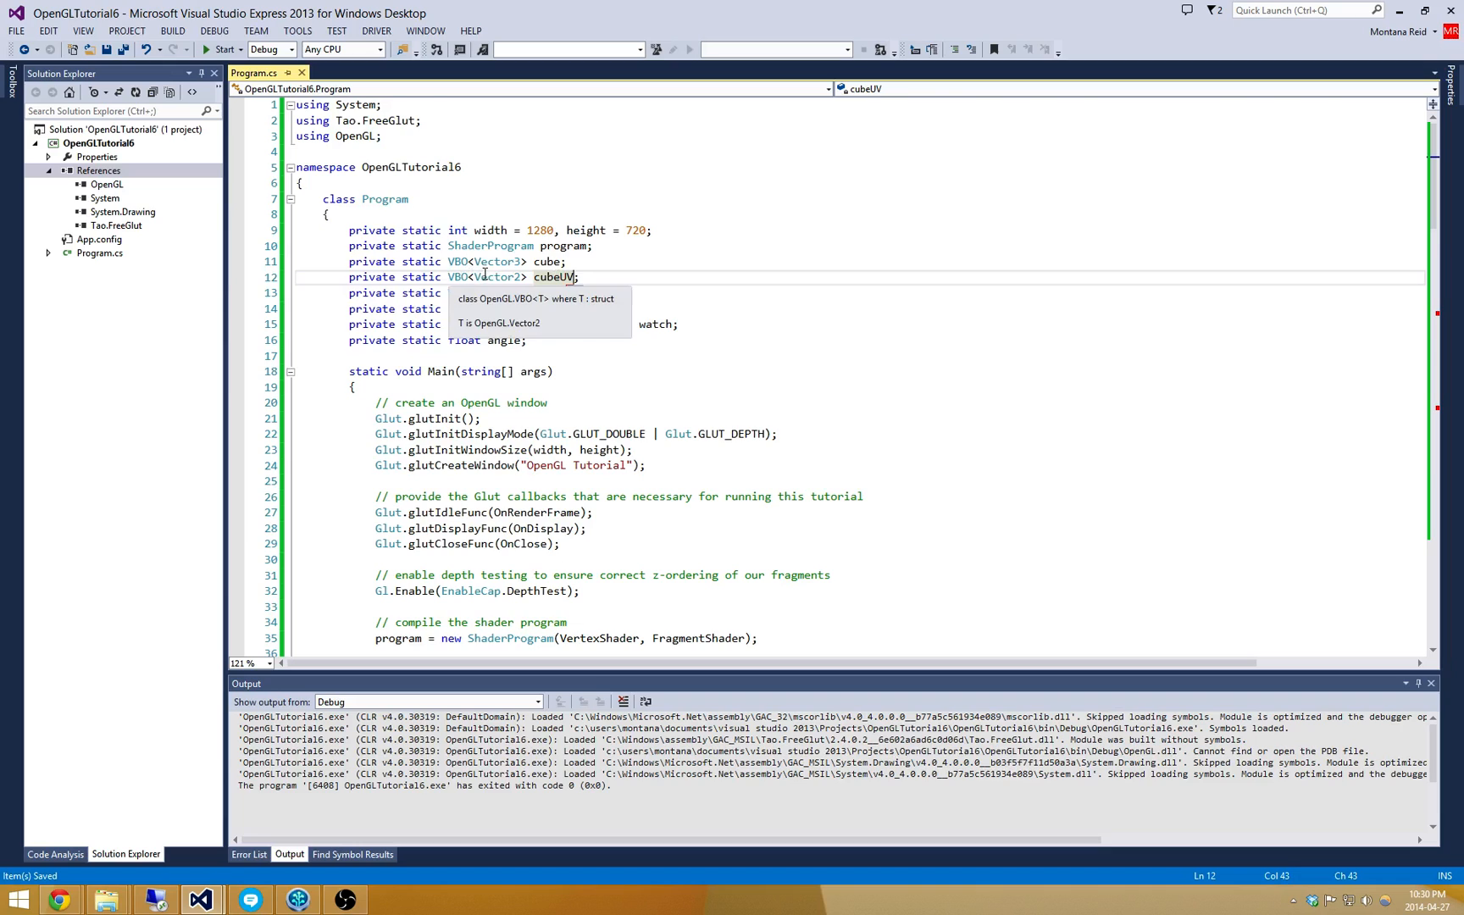
scroll("down", 3)
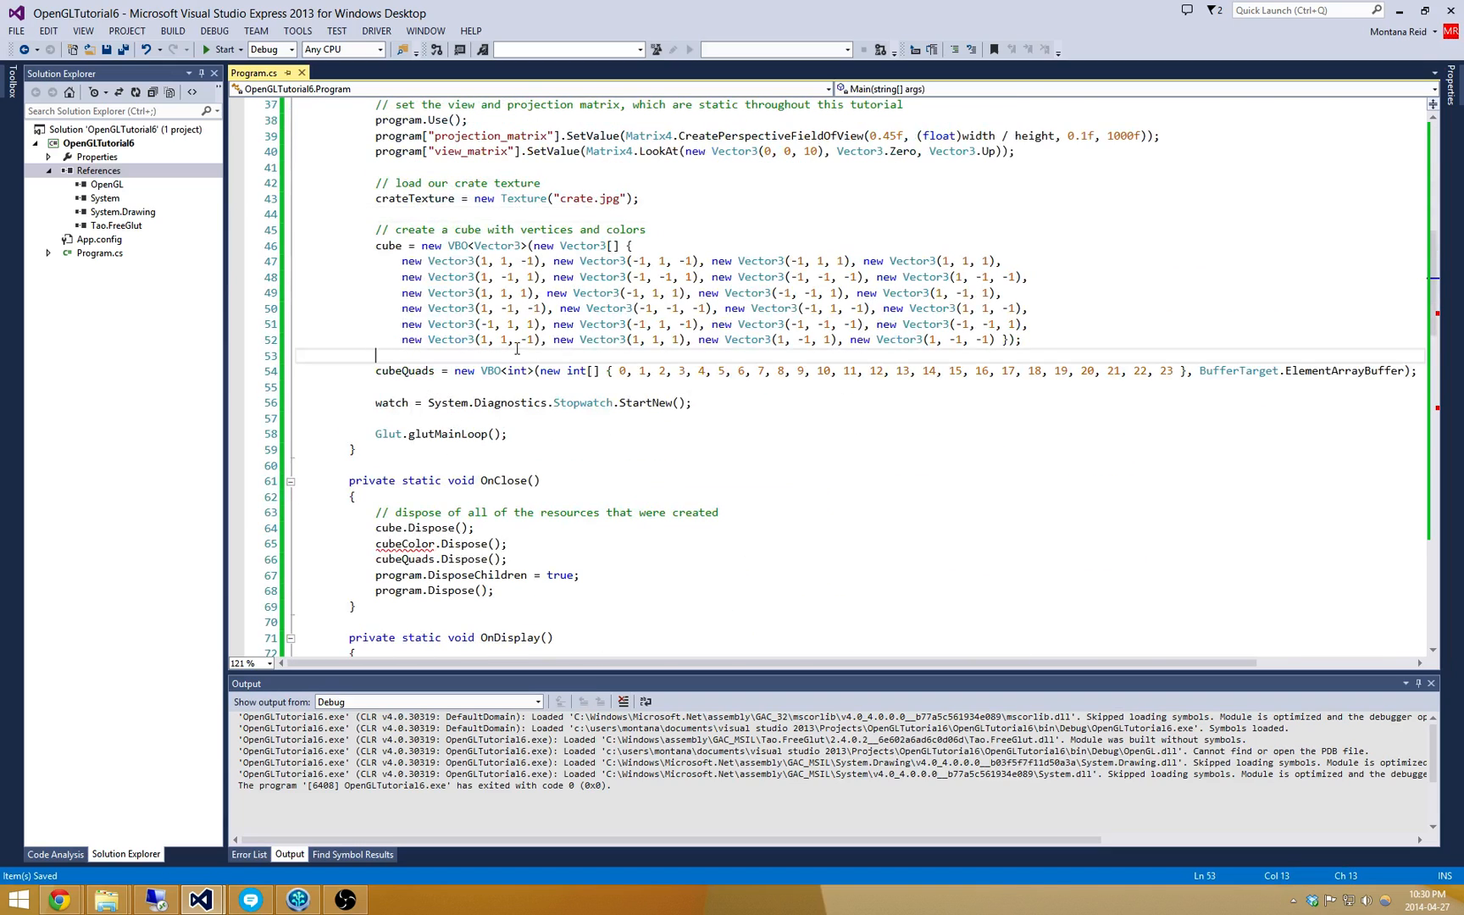
Start cubeUV = new VBO<Vector2>(new Vector2[] { ... }) with the first UV corner (0, 0).
type("cubeUV =")
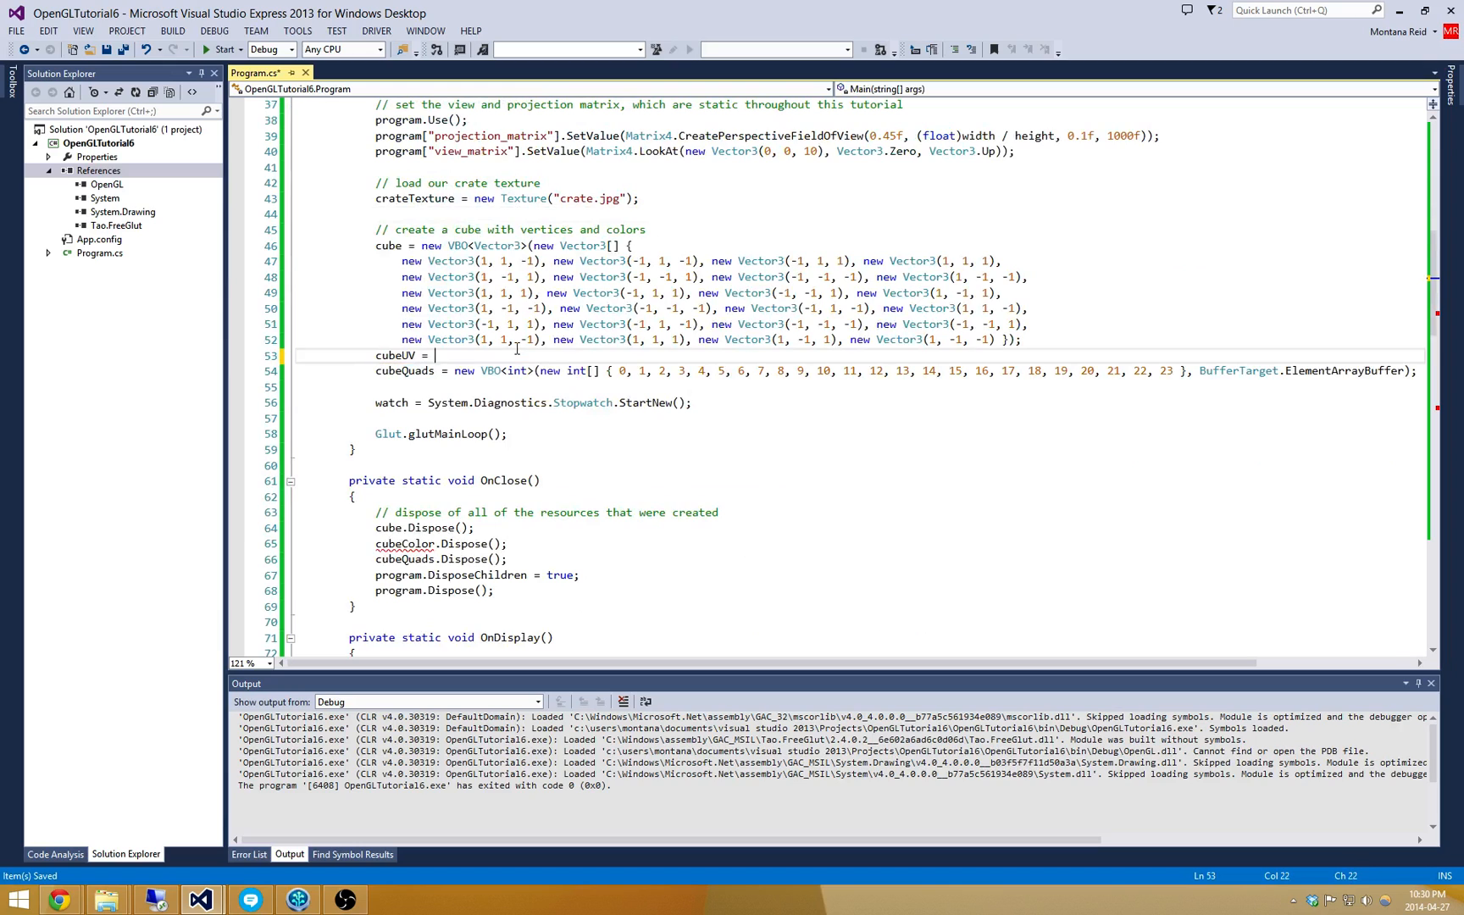
type("new VBO<Vector2>(new Vector2[] {")
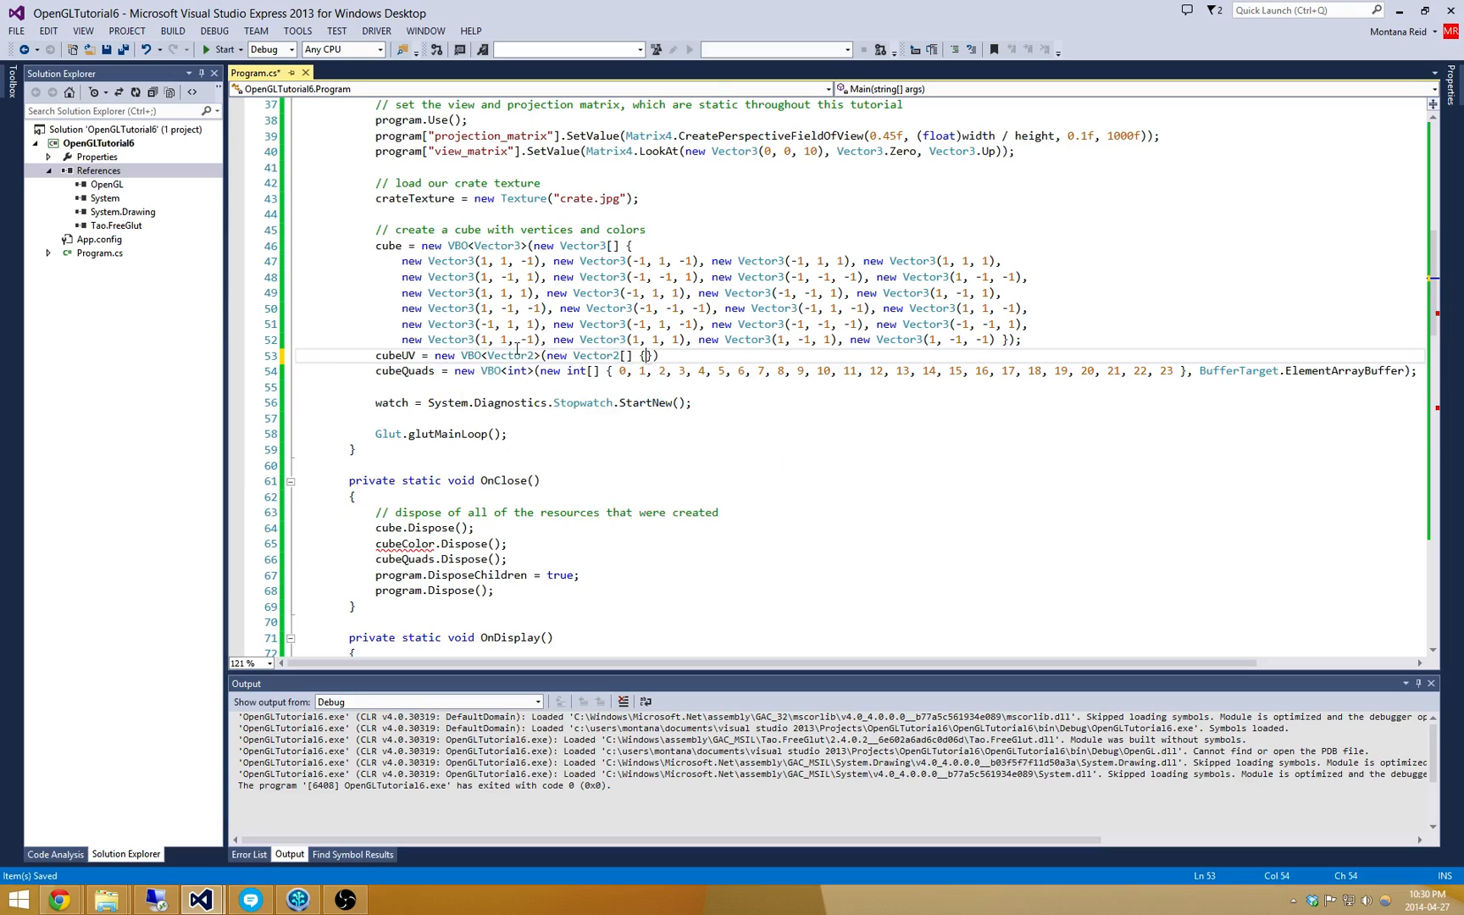
key("Enter")
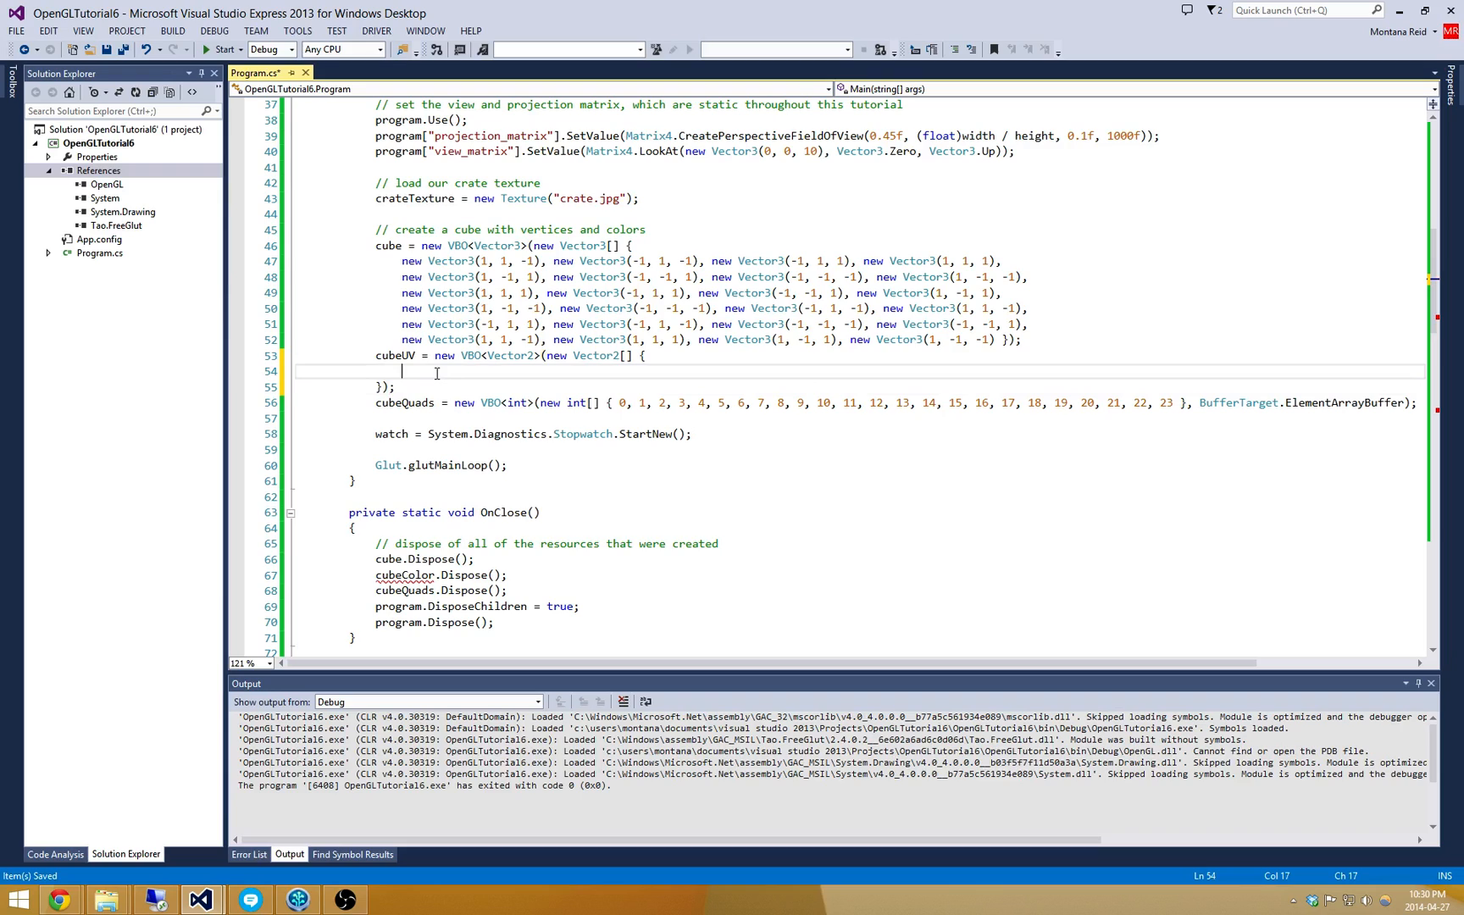
mouse_move(421, 370)
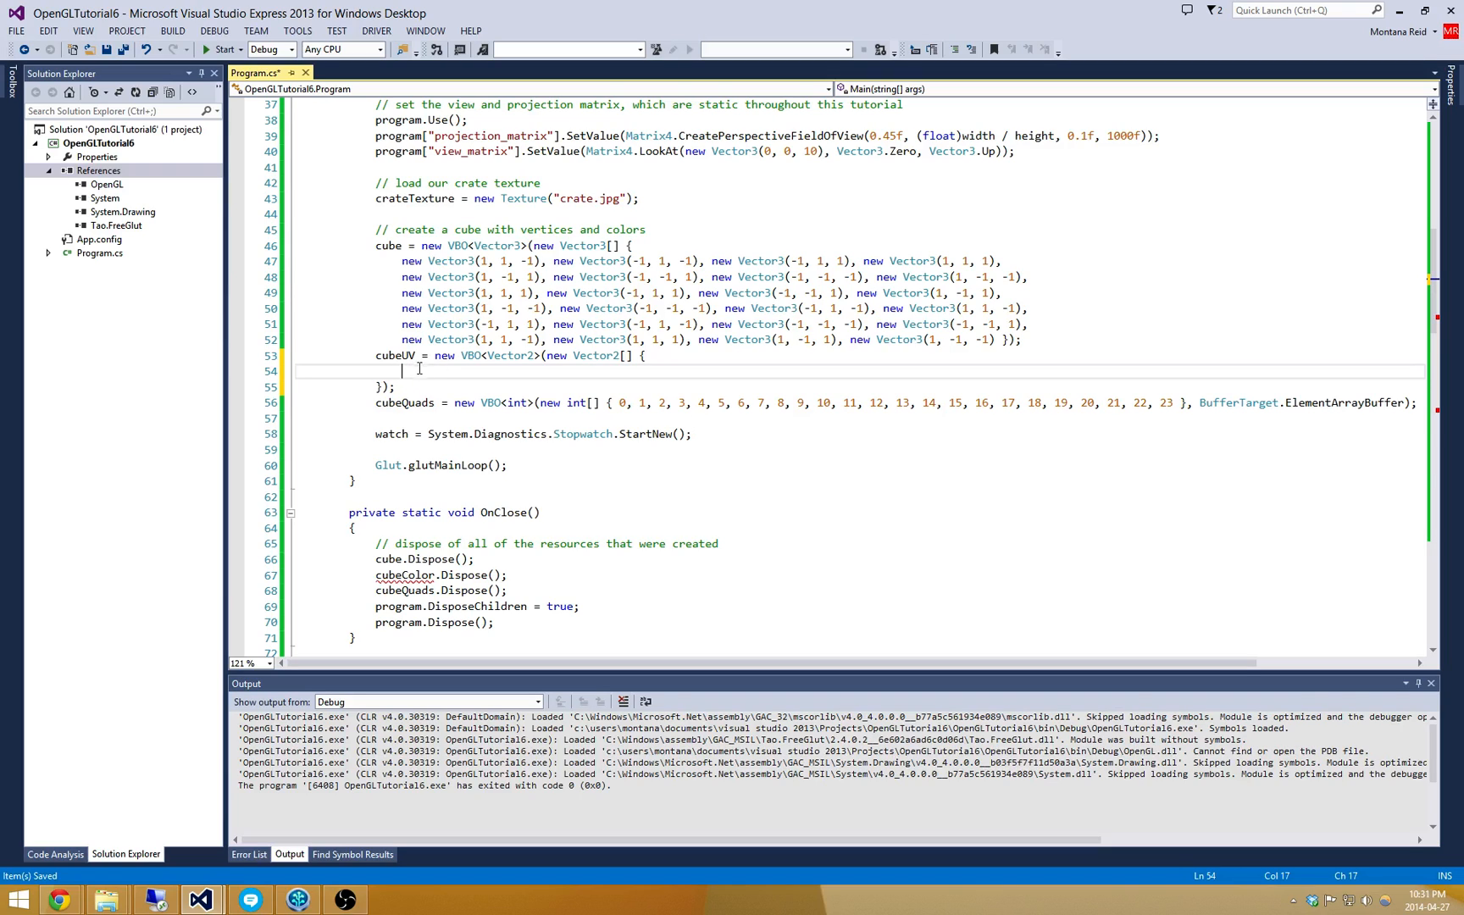
type("new V")
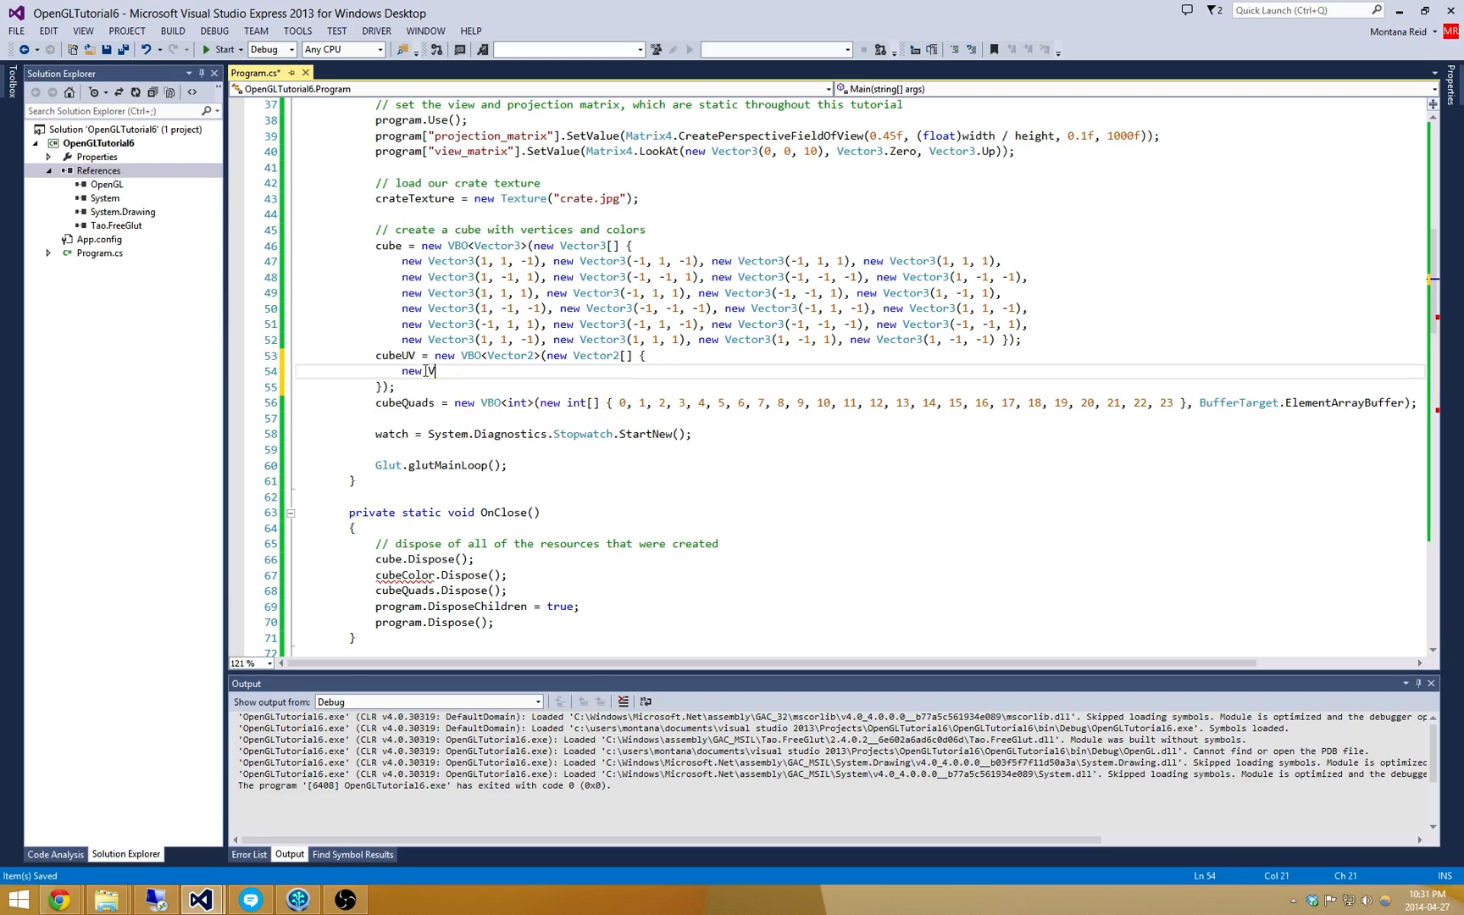
type("Vector2")
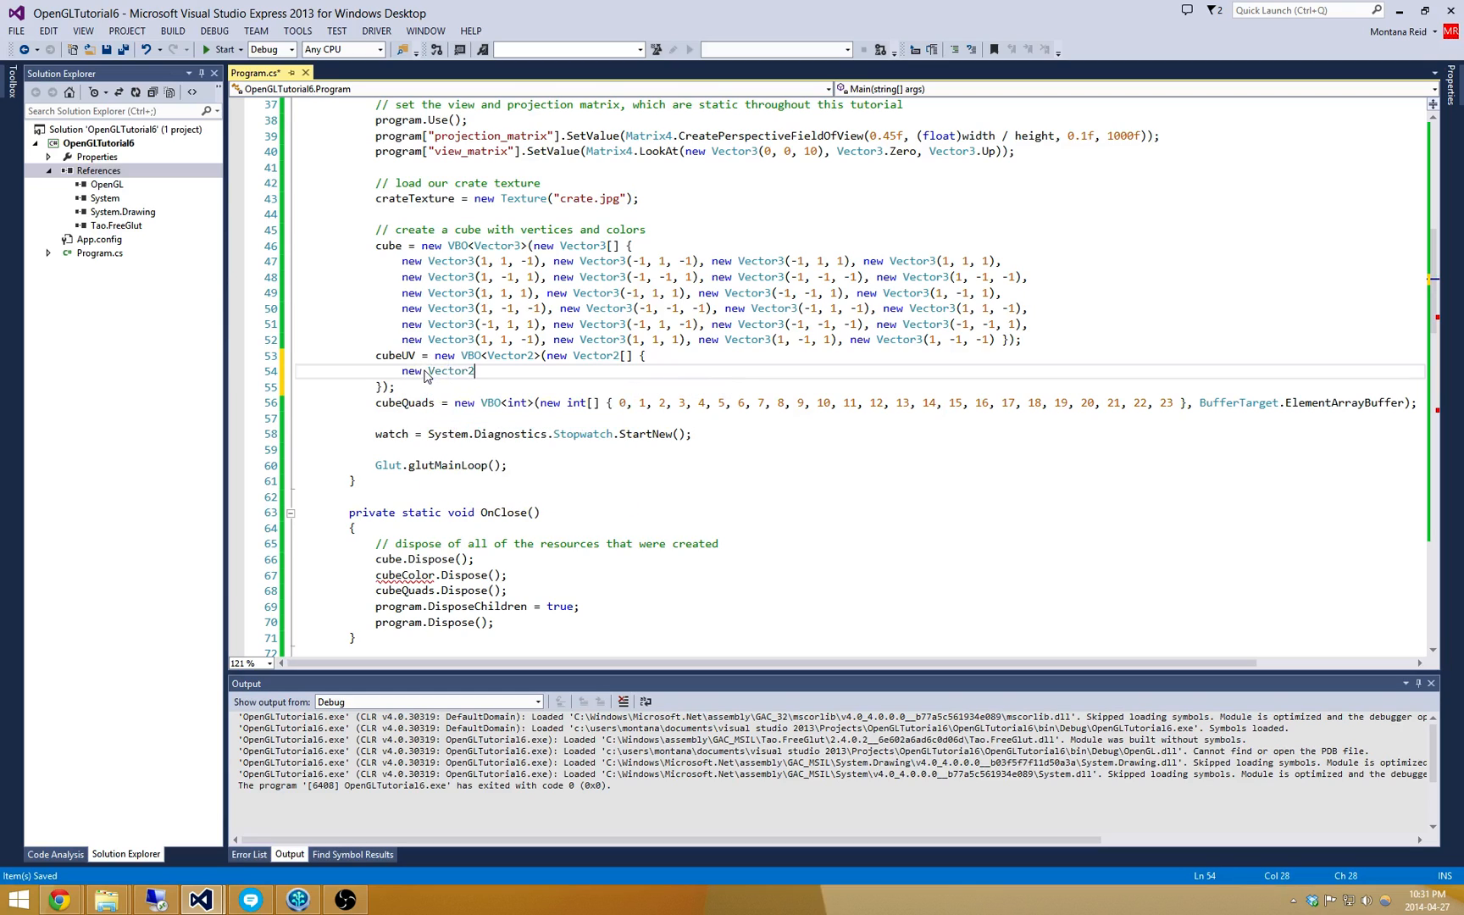
type("(0, 0), new Vector2(1, 0), new Vector2(")
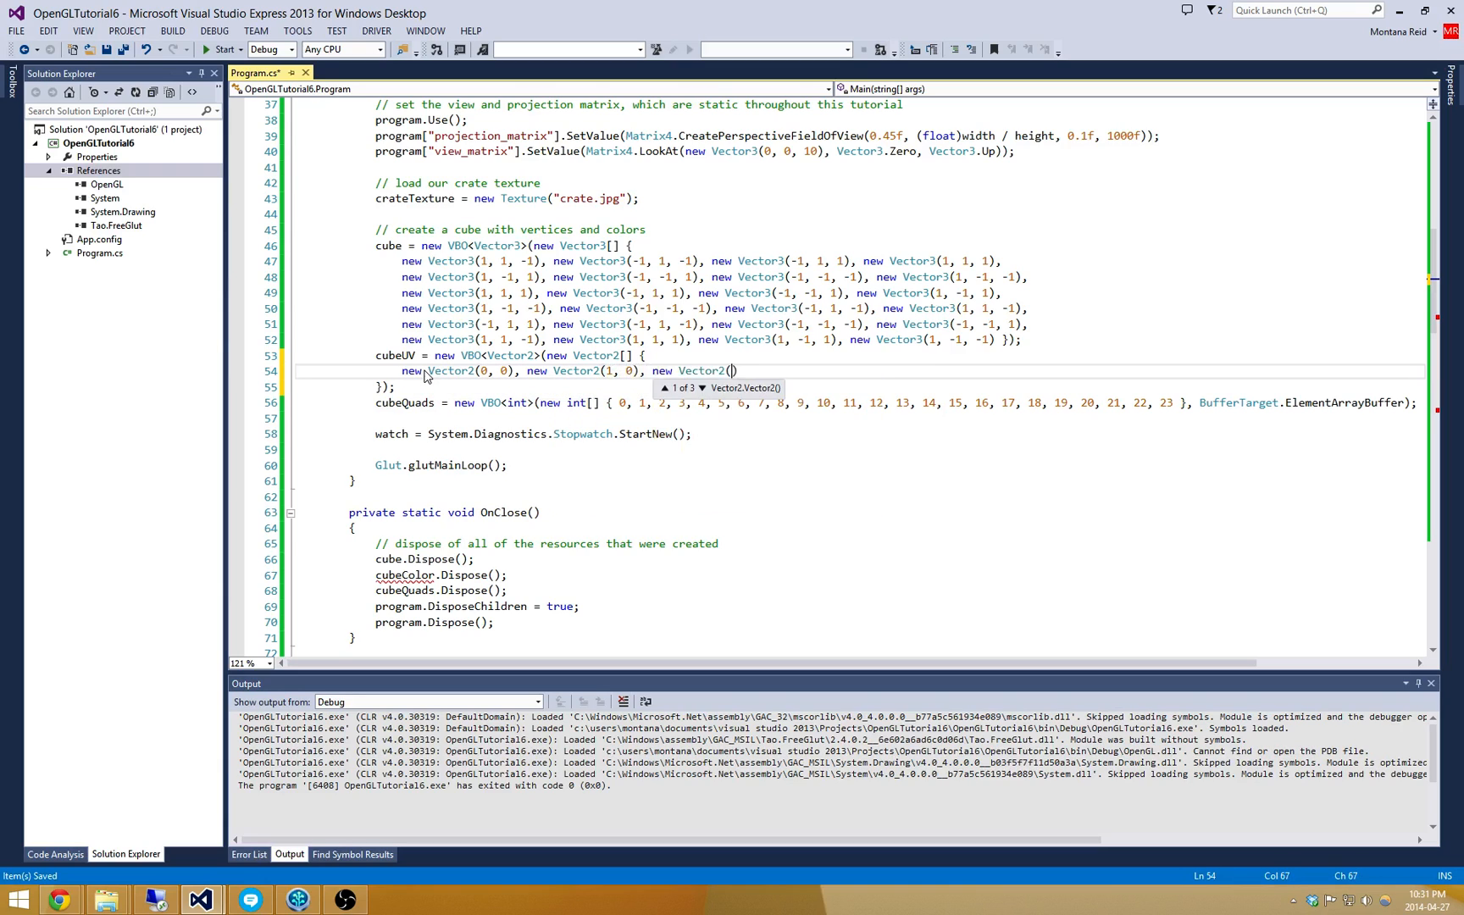
Fill the array with six rows of (0,0), (1,0), (1,1), (0,1) face texture coordinates.
type(", 1), new")
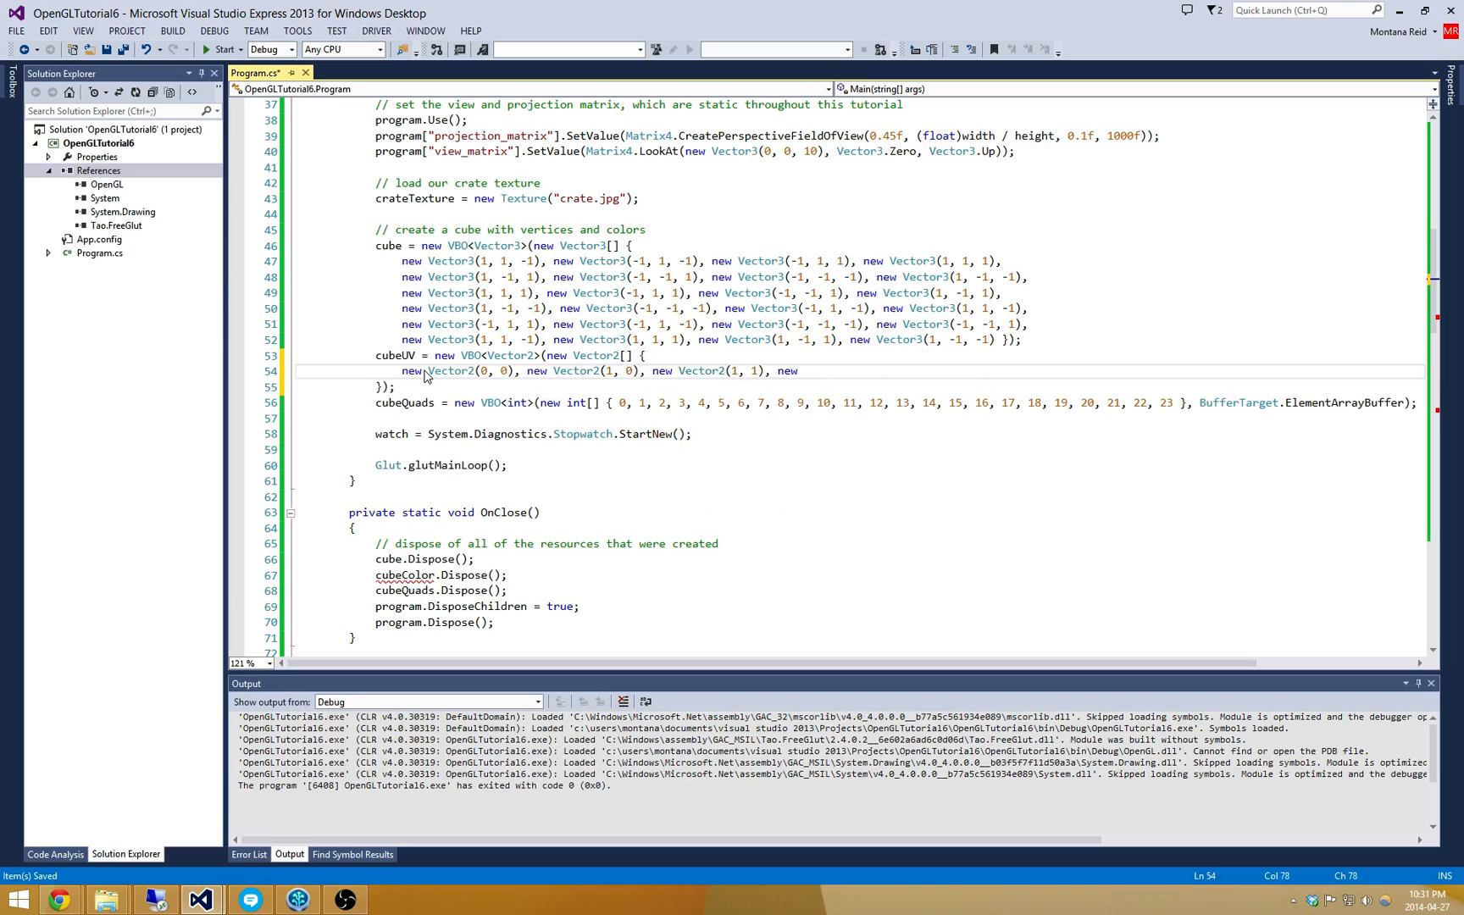
type("Vector2()")
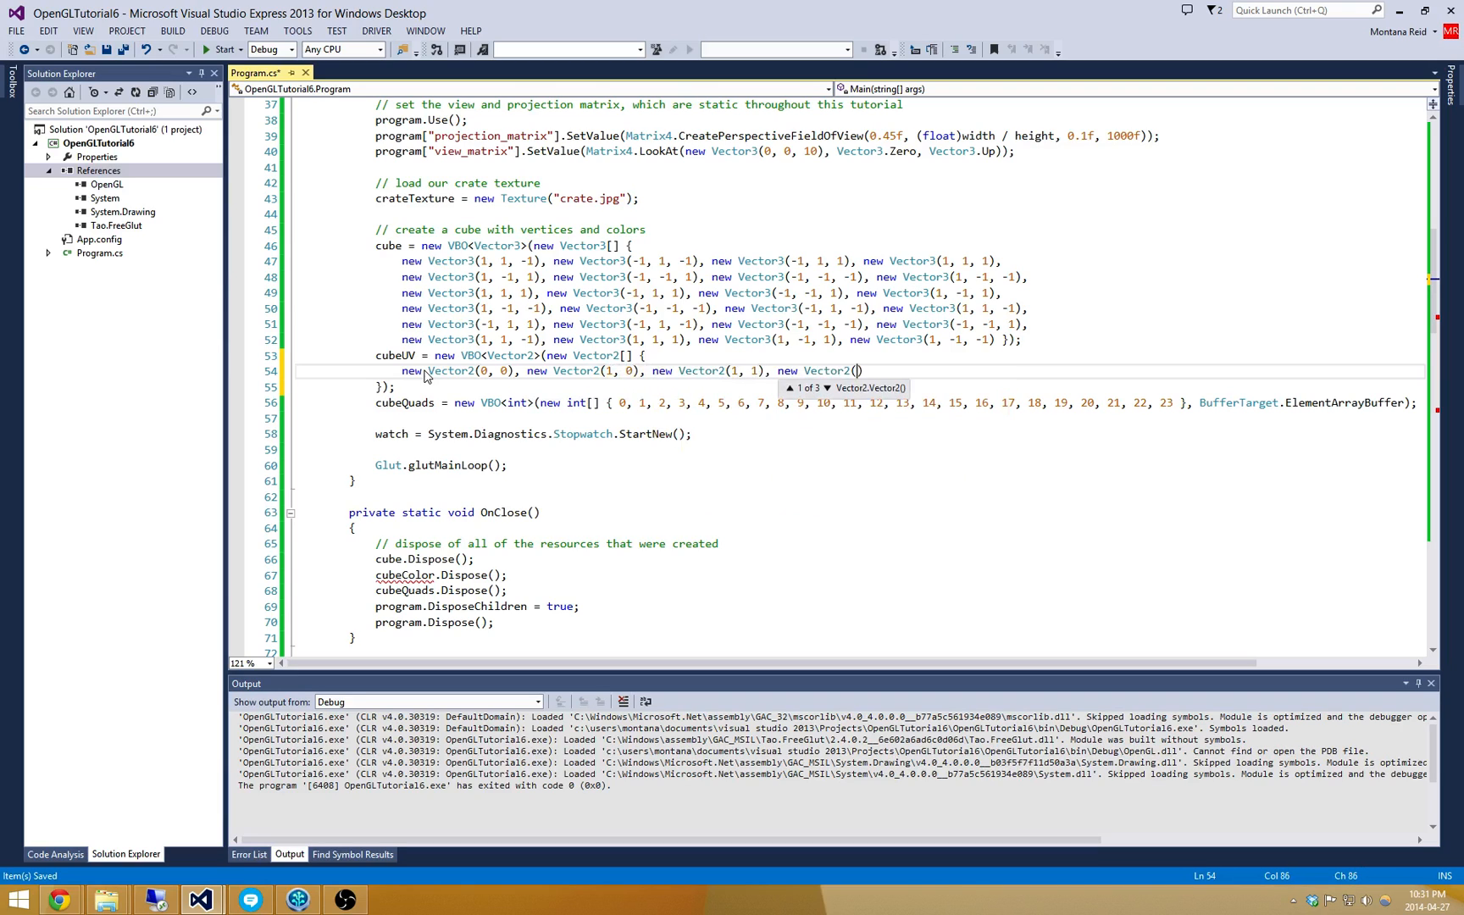
type("0, 1")
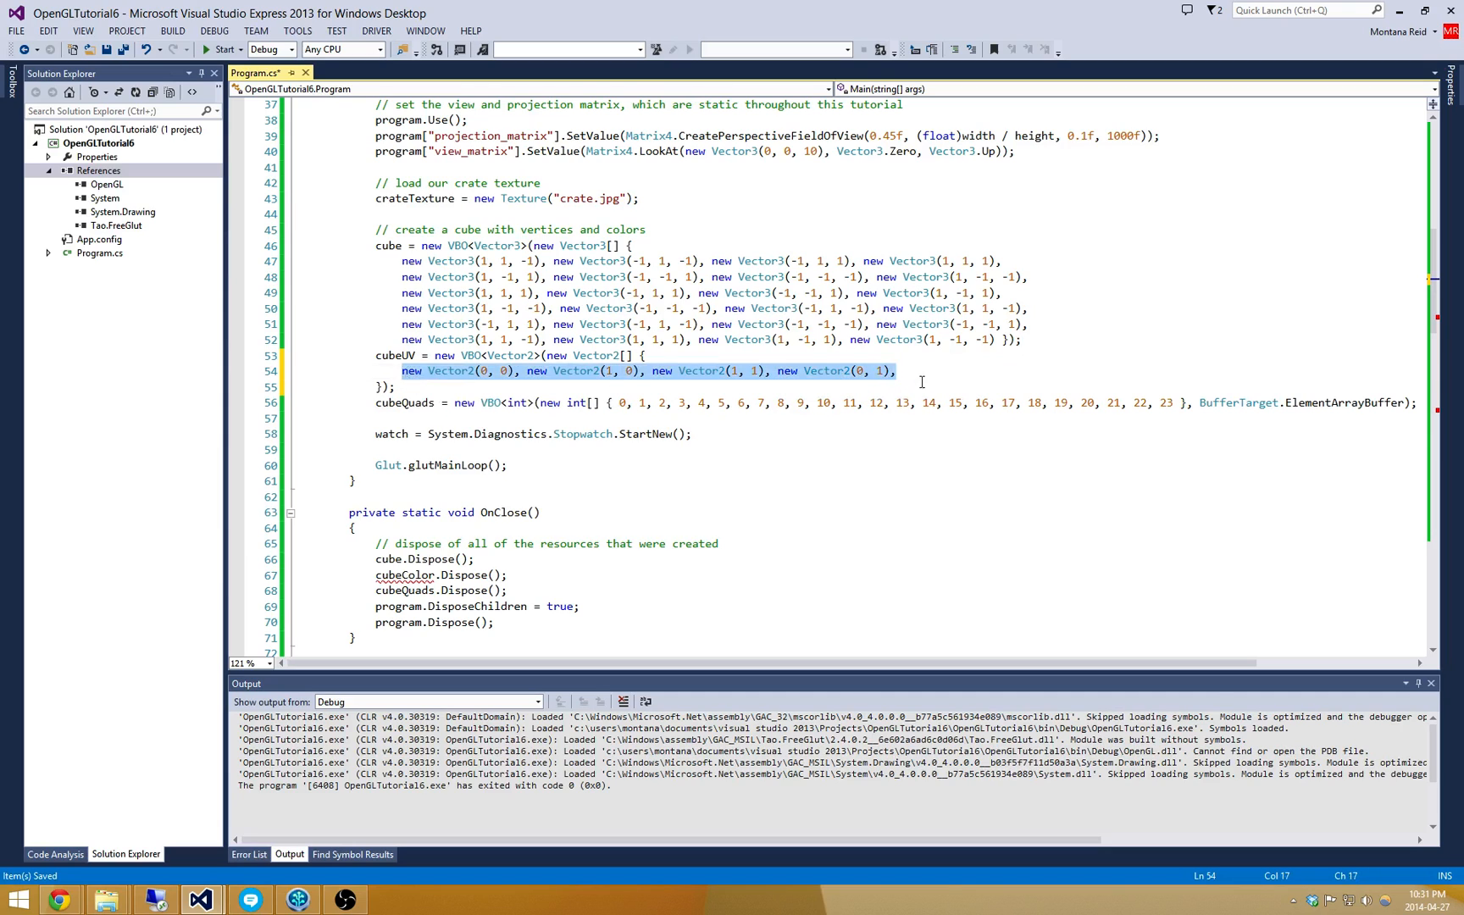
type("new Vector2(0, 0), new Vector2(1, 0), new Vector2(1, 1), new Vector2(0, 1),")
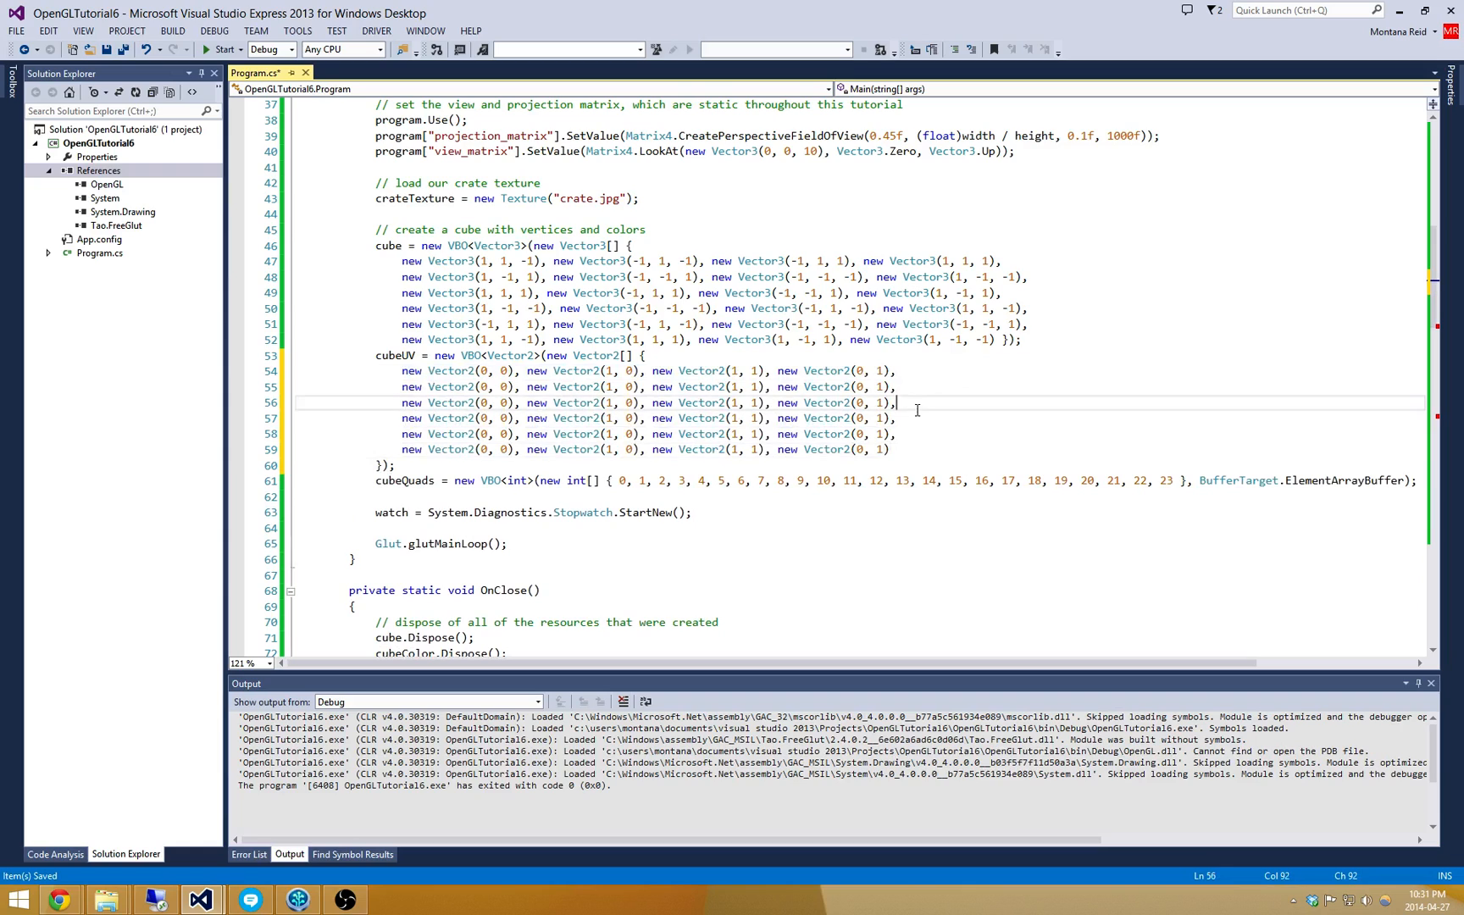
mouse_move(400, 356)
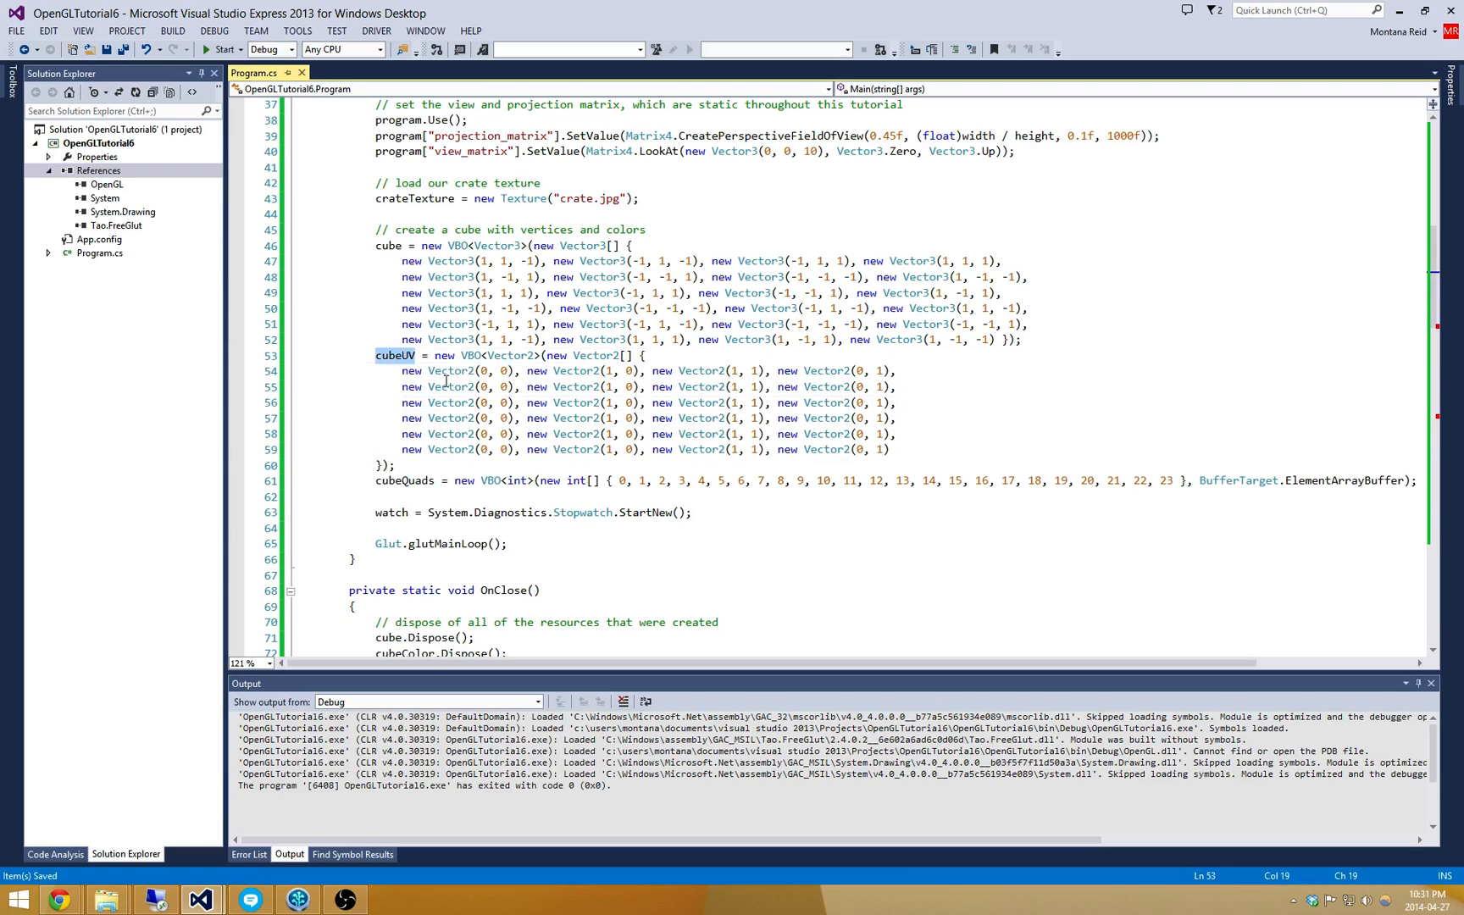
mouse_move(506, 283)
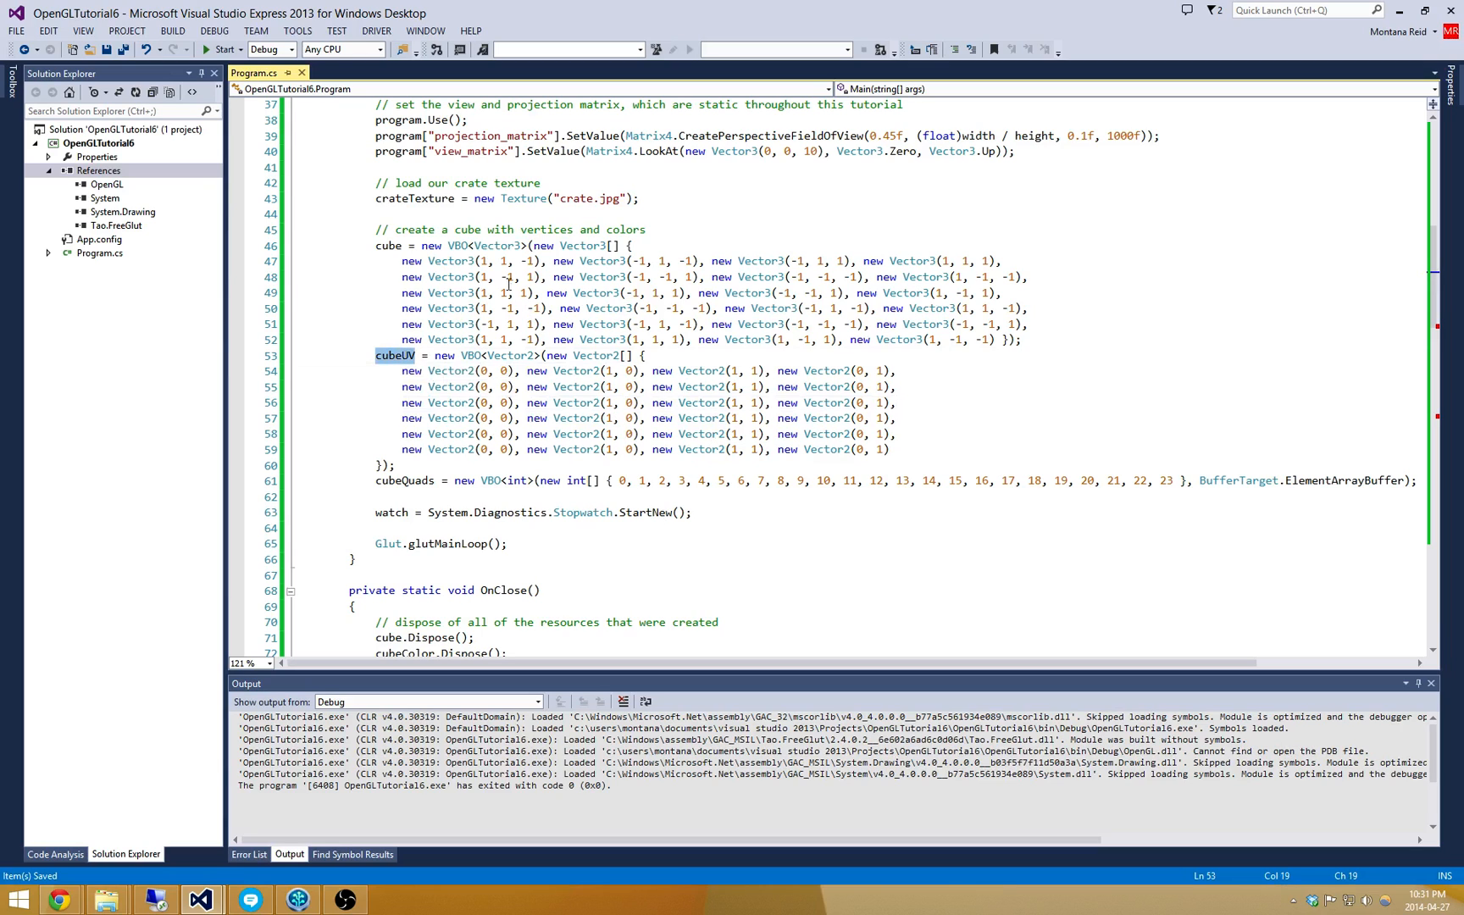
Dispose cubeUV and crateTexture in OnClose.
scroll("down", 3)
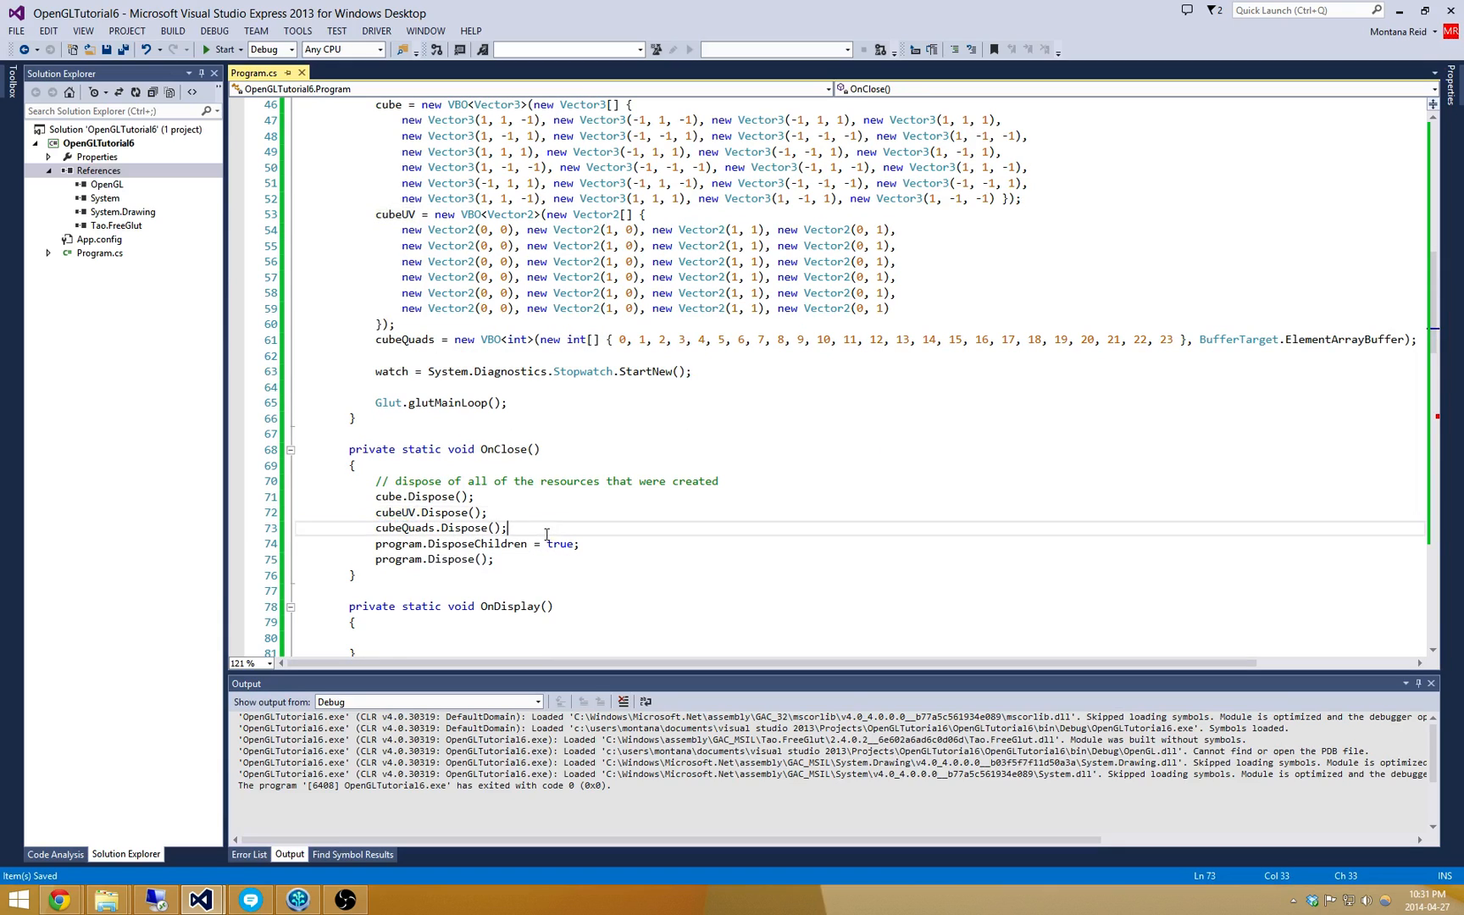
type("crateTexture.Dispose();")
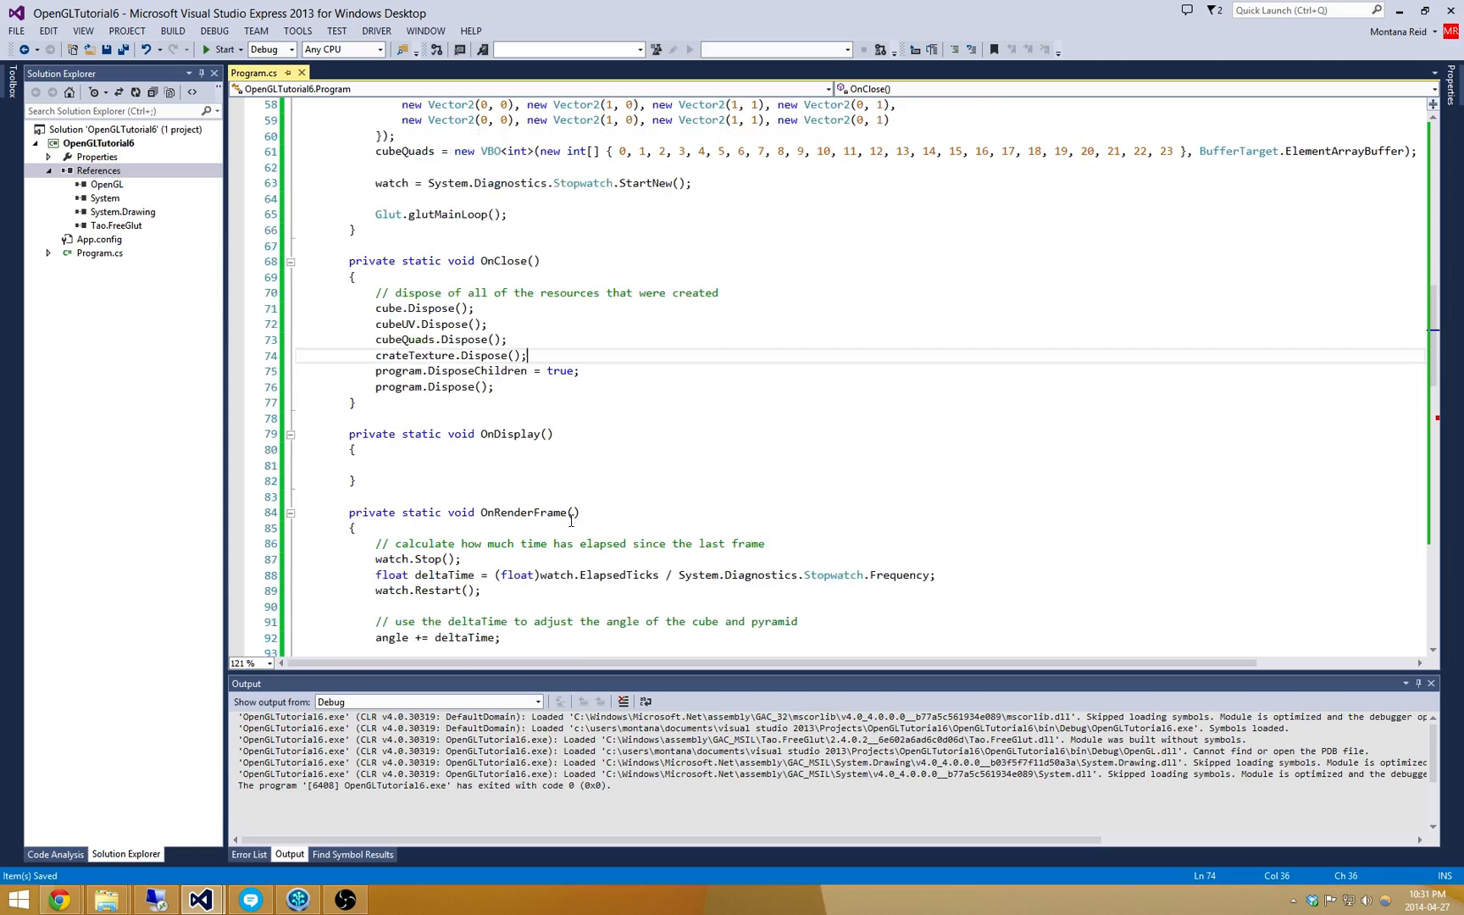
scroll("down", 3)
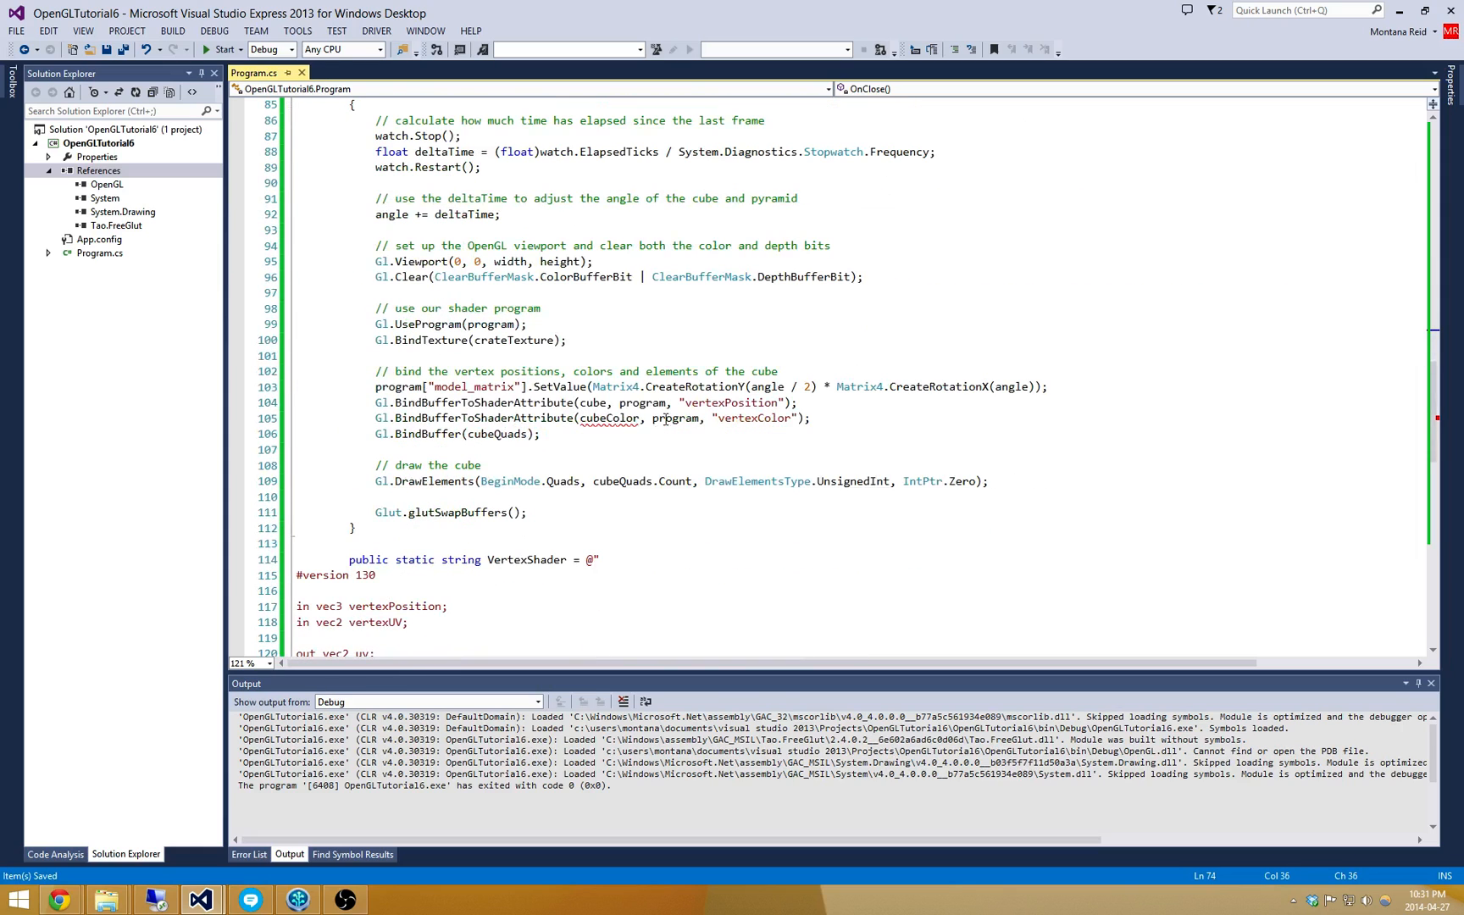
Bind cubeUV to the vertexUV attribute in OnRenderFrame and build successfully.
left_click(620, 417)
type("UV")
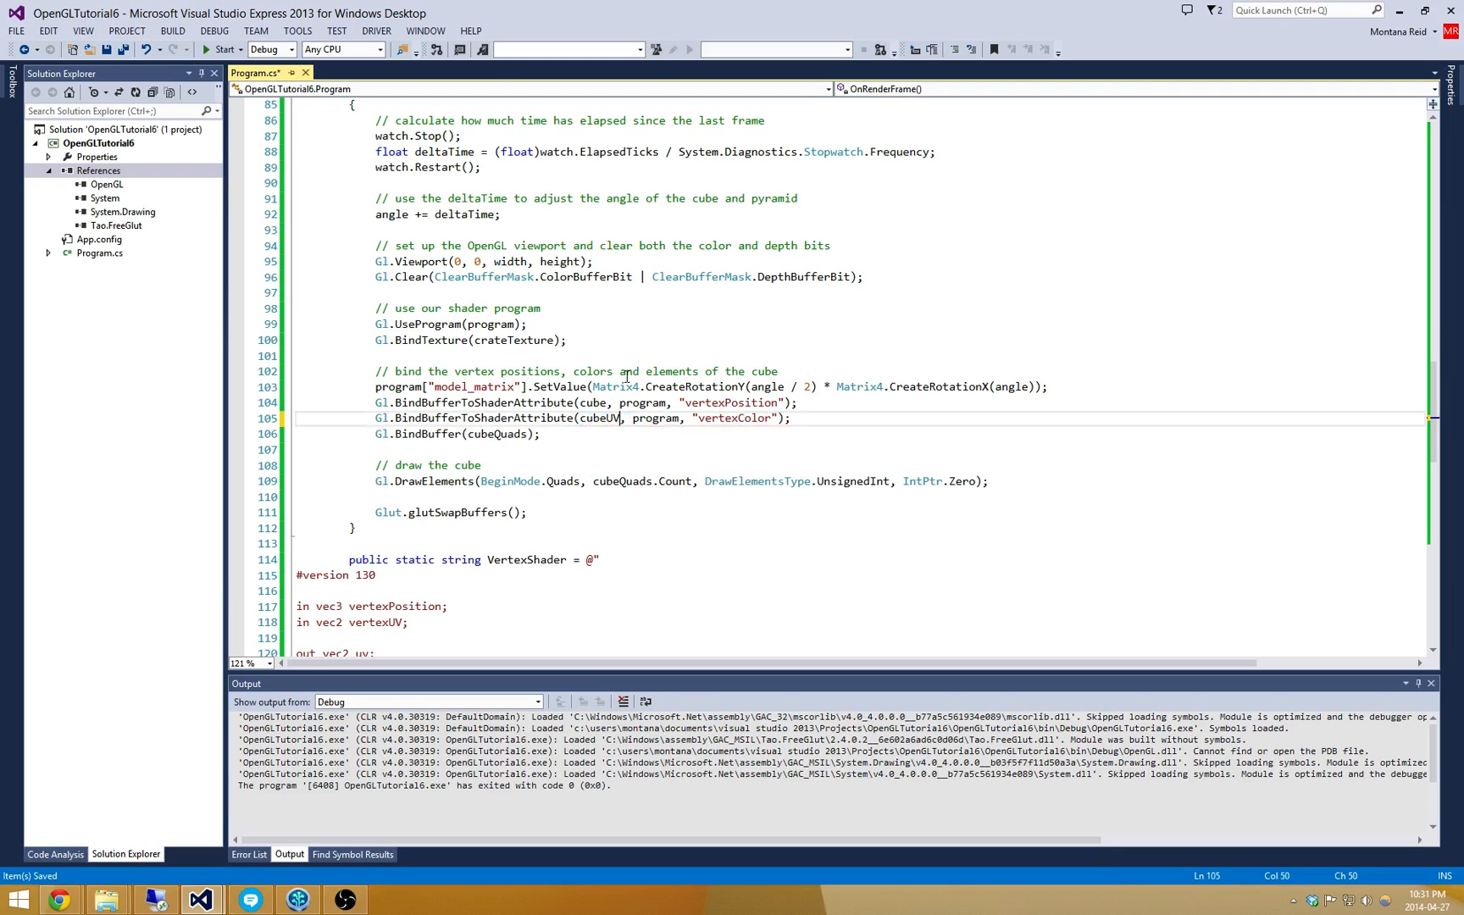
type("vertexUV")
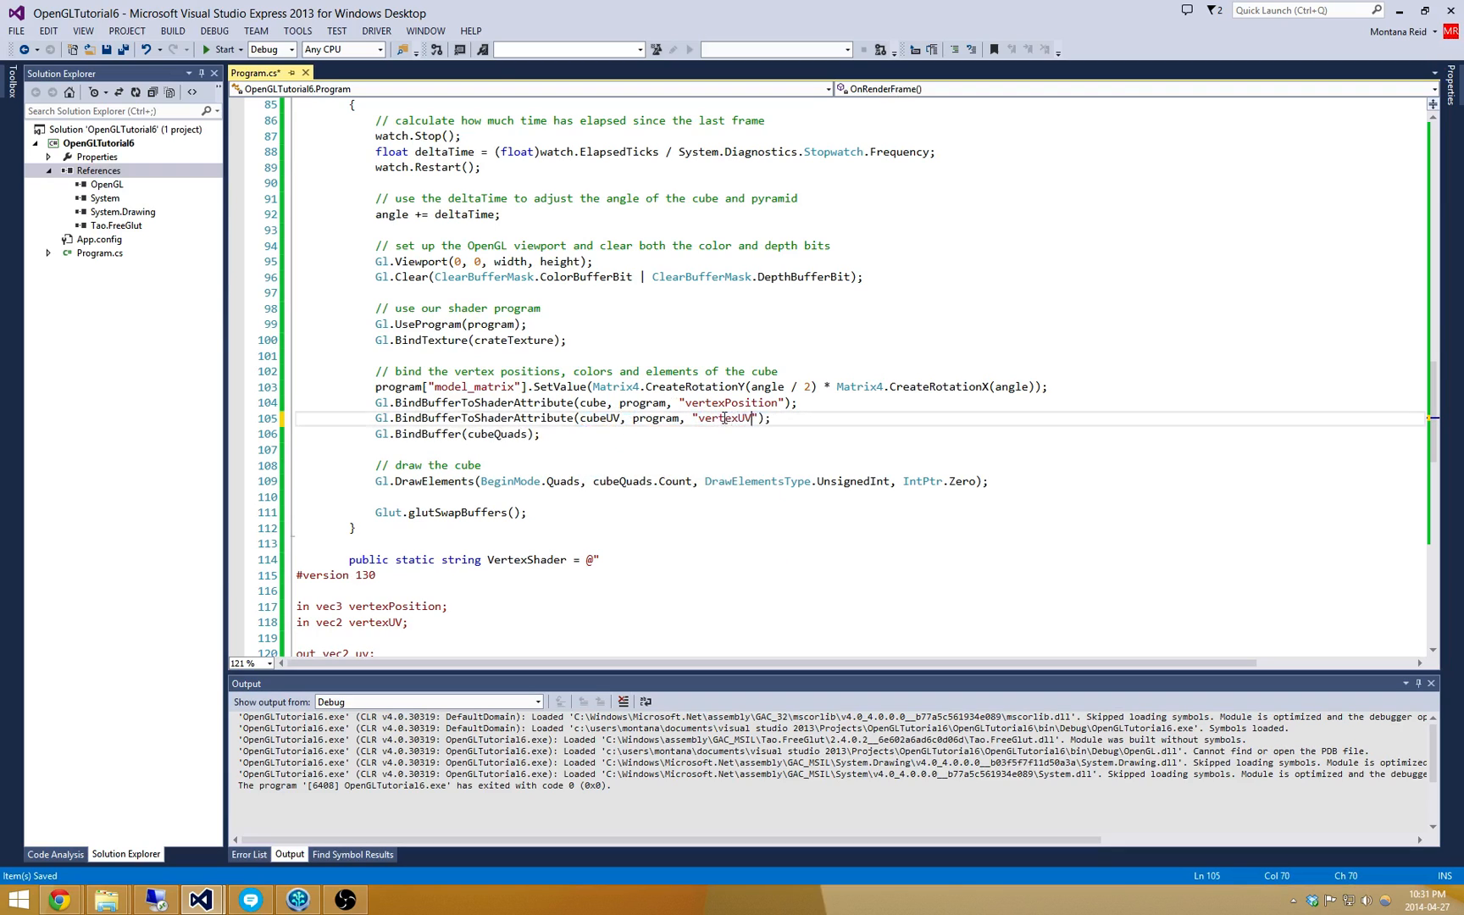
double_click(723, 417)
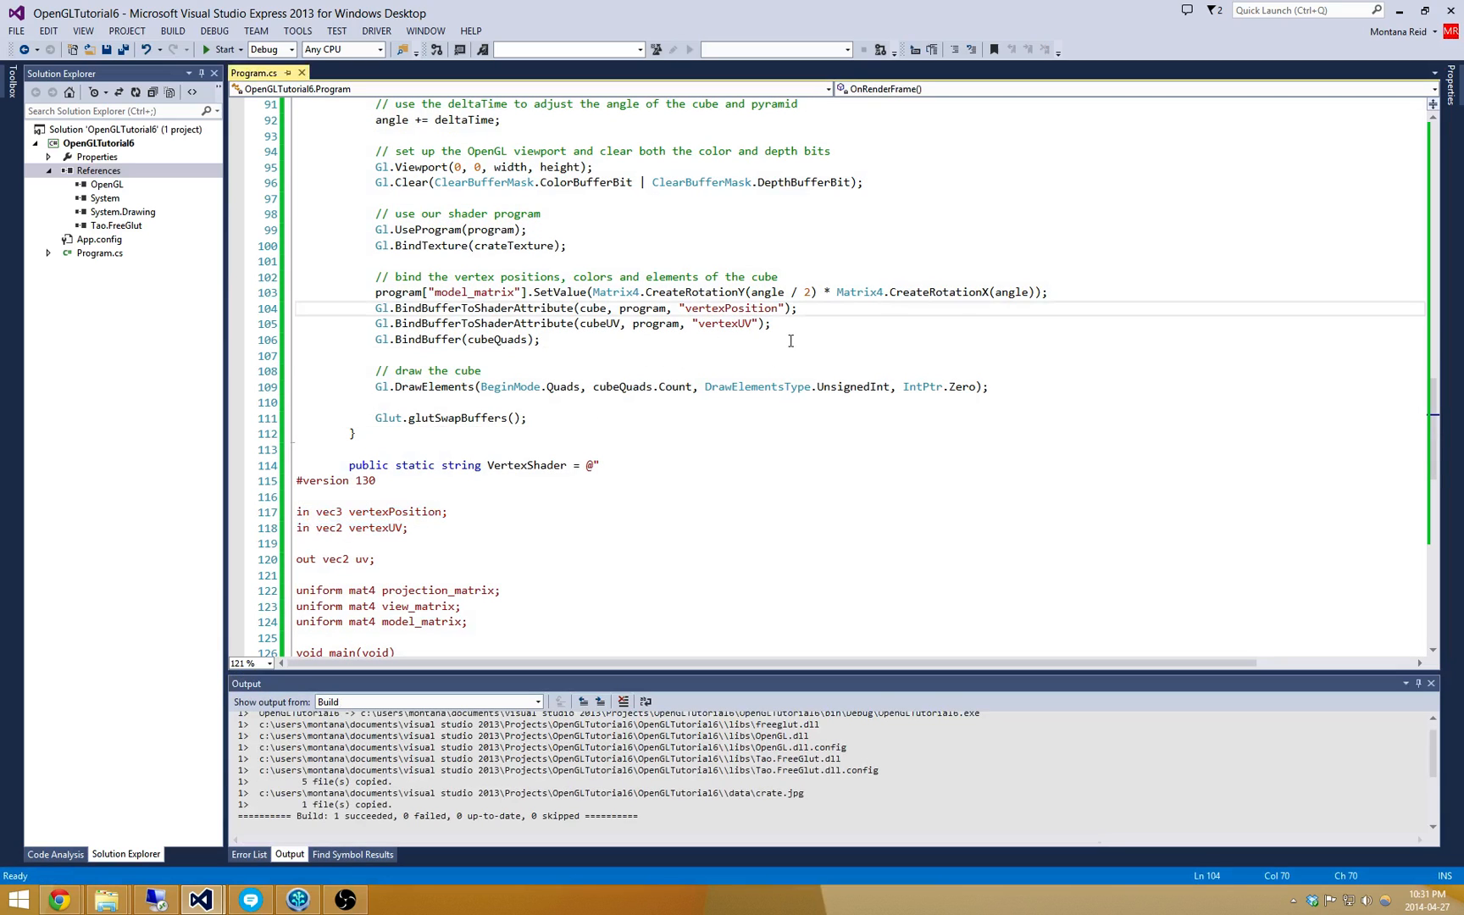
Run the program to render the rotating wooden-crate textured cube, then exit.
left_click(217, 49)
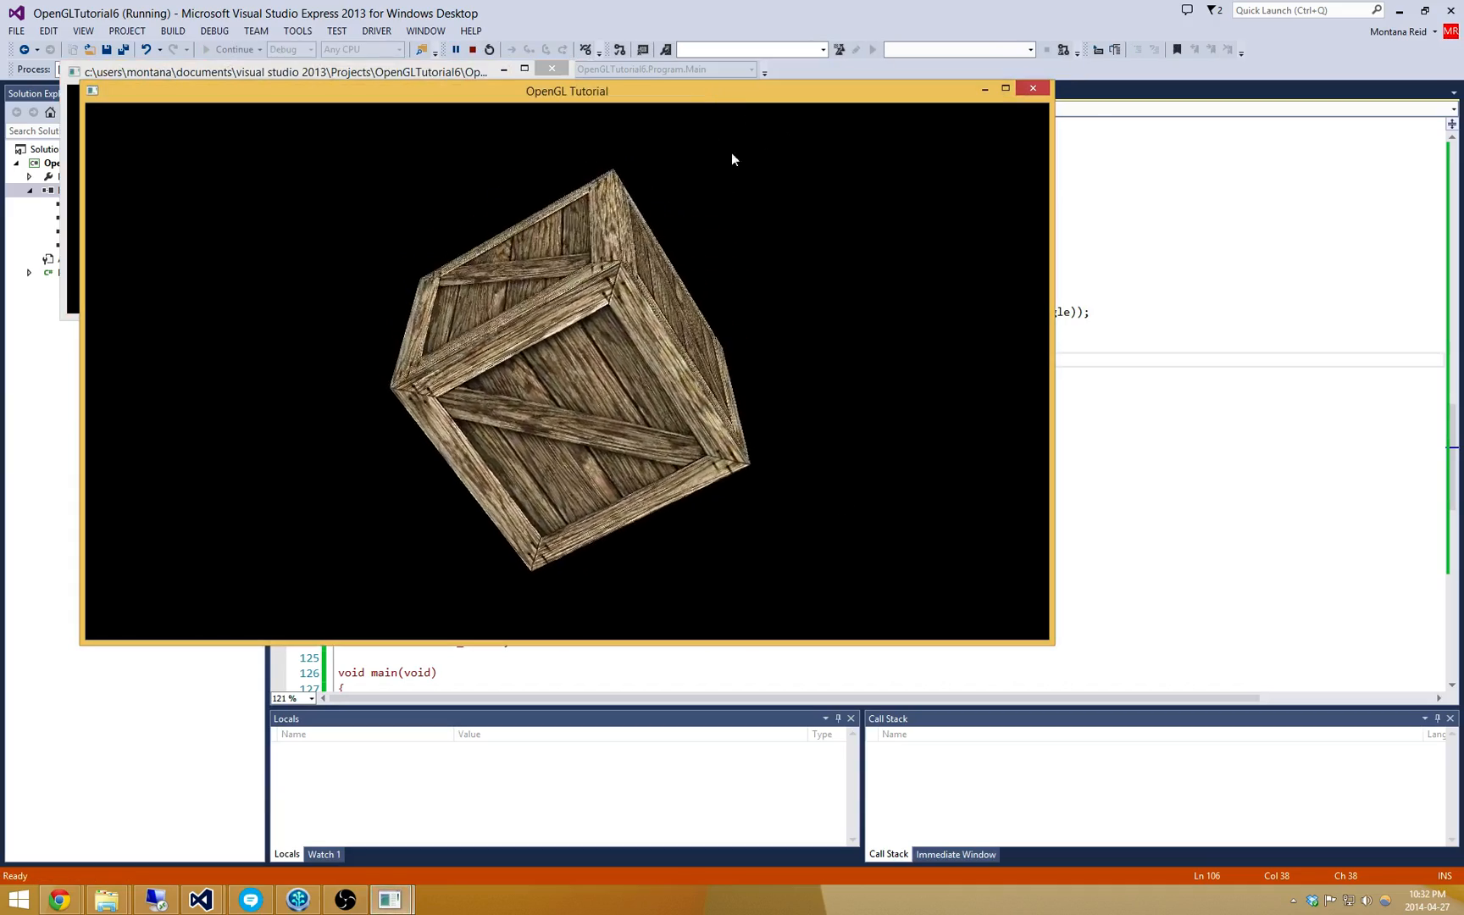
mouse_move(754, 412)
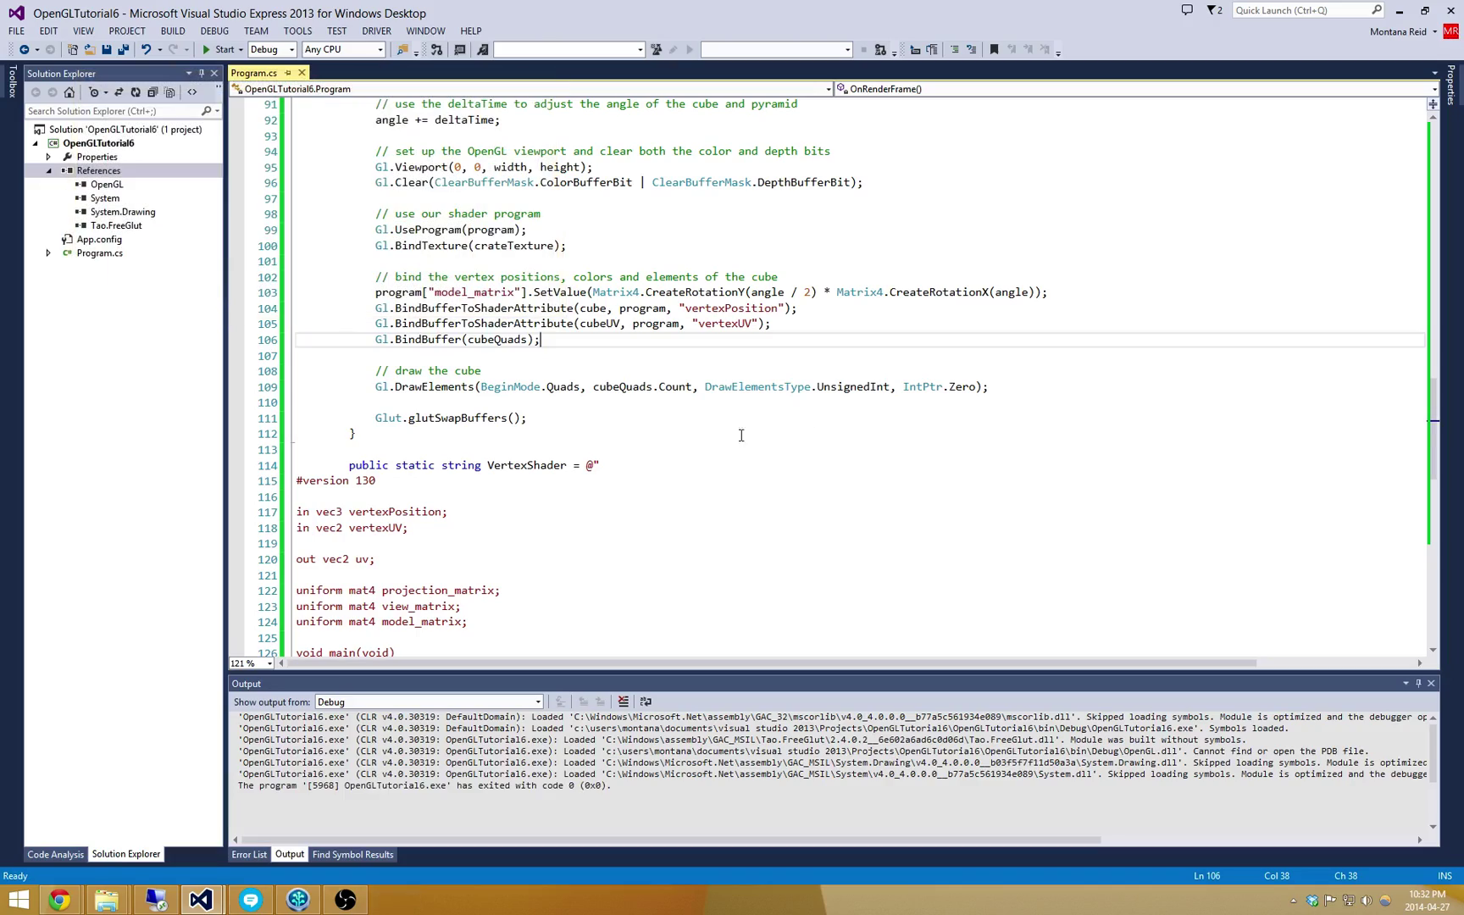
mouse_move(609, 342)
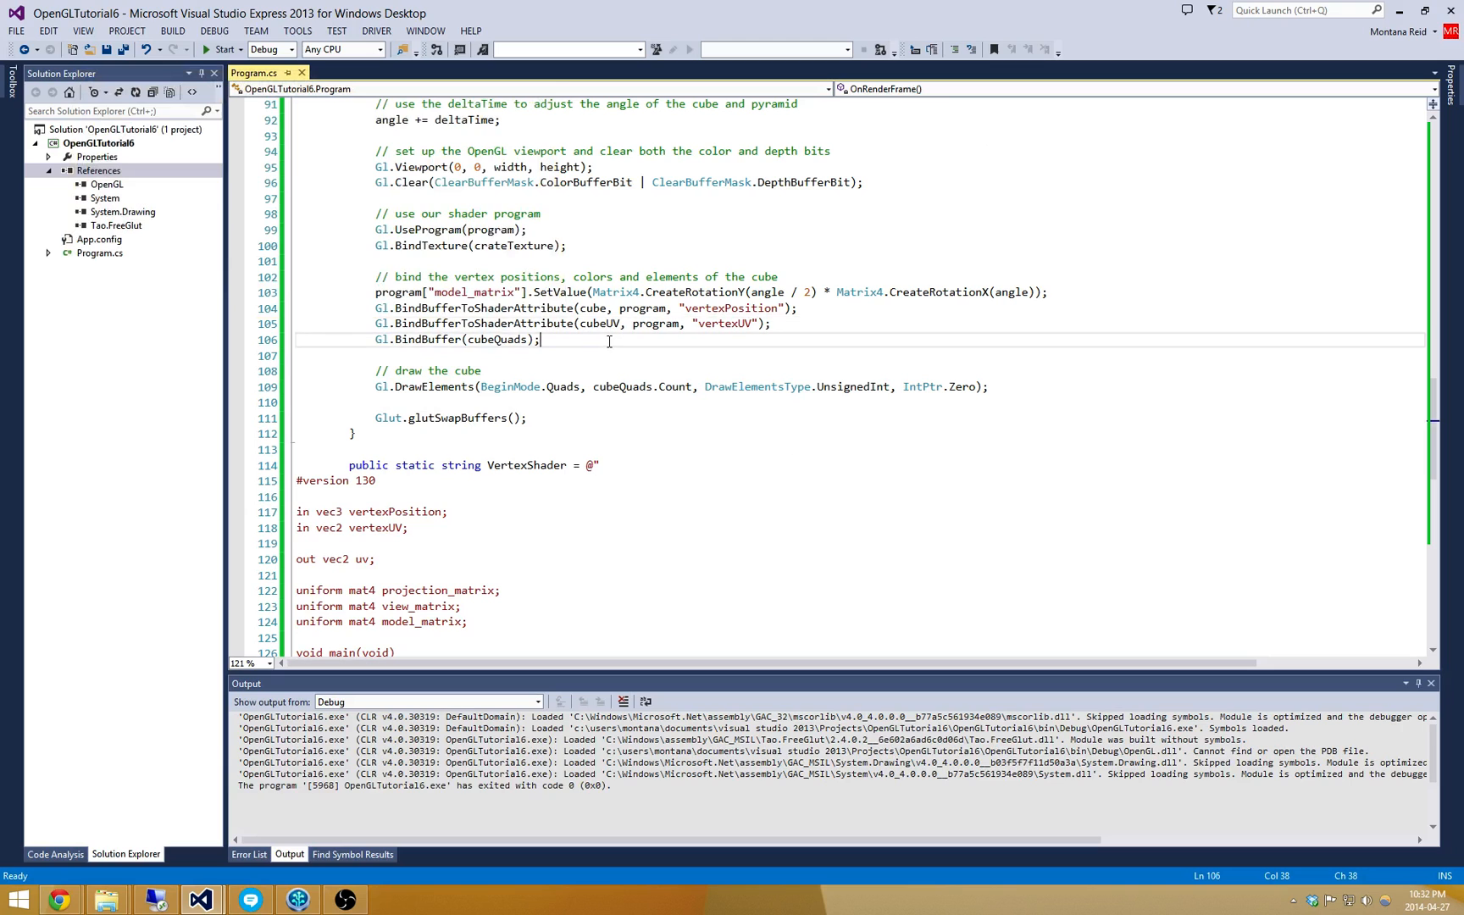
scroll("up", 3)
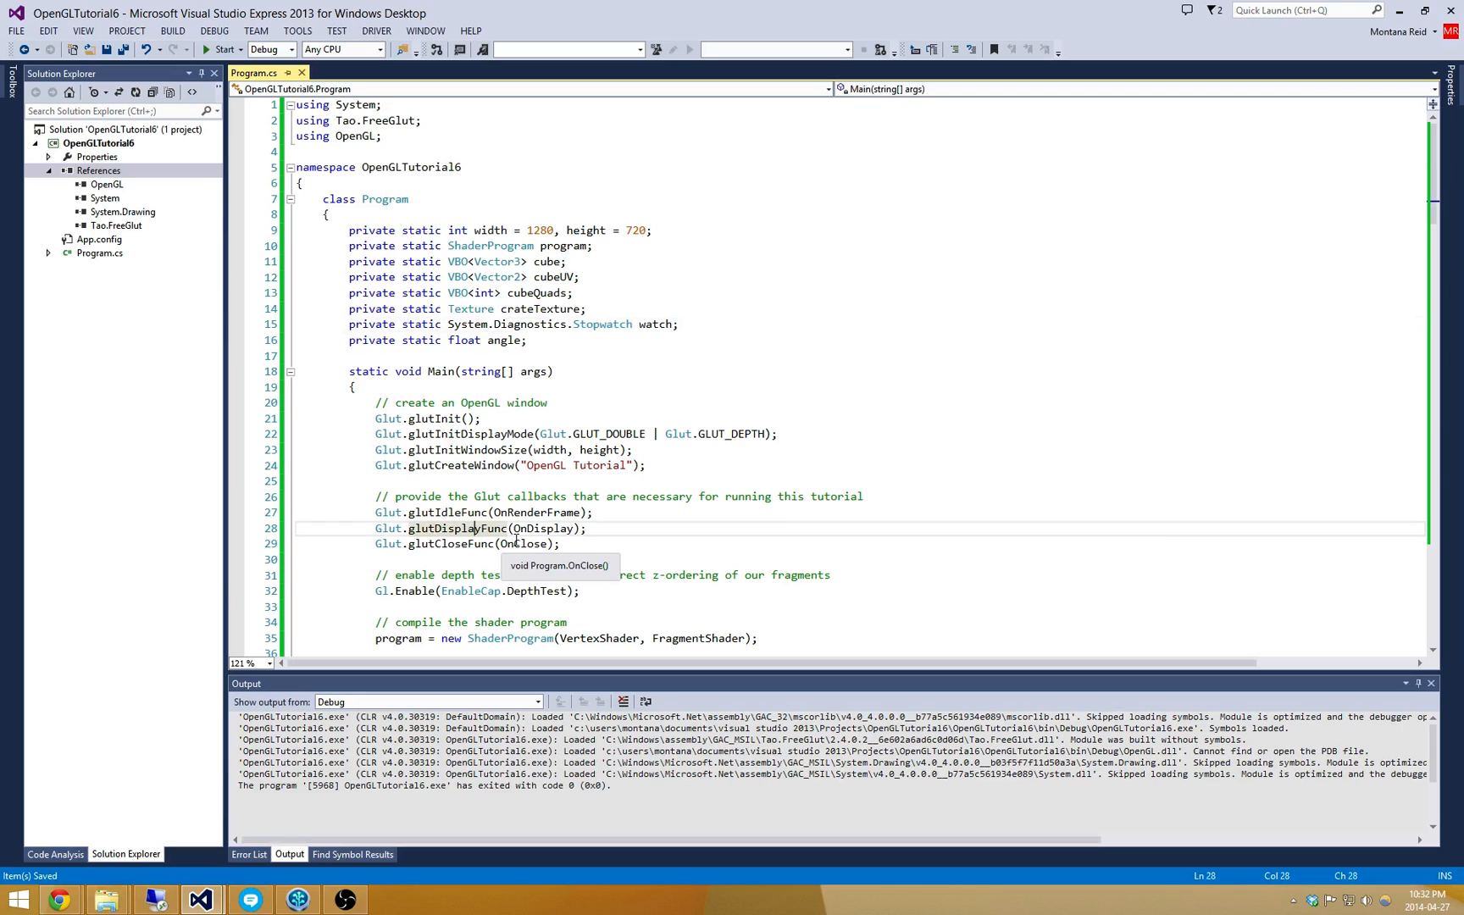
scroll("down", 3)
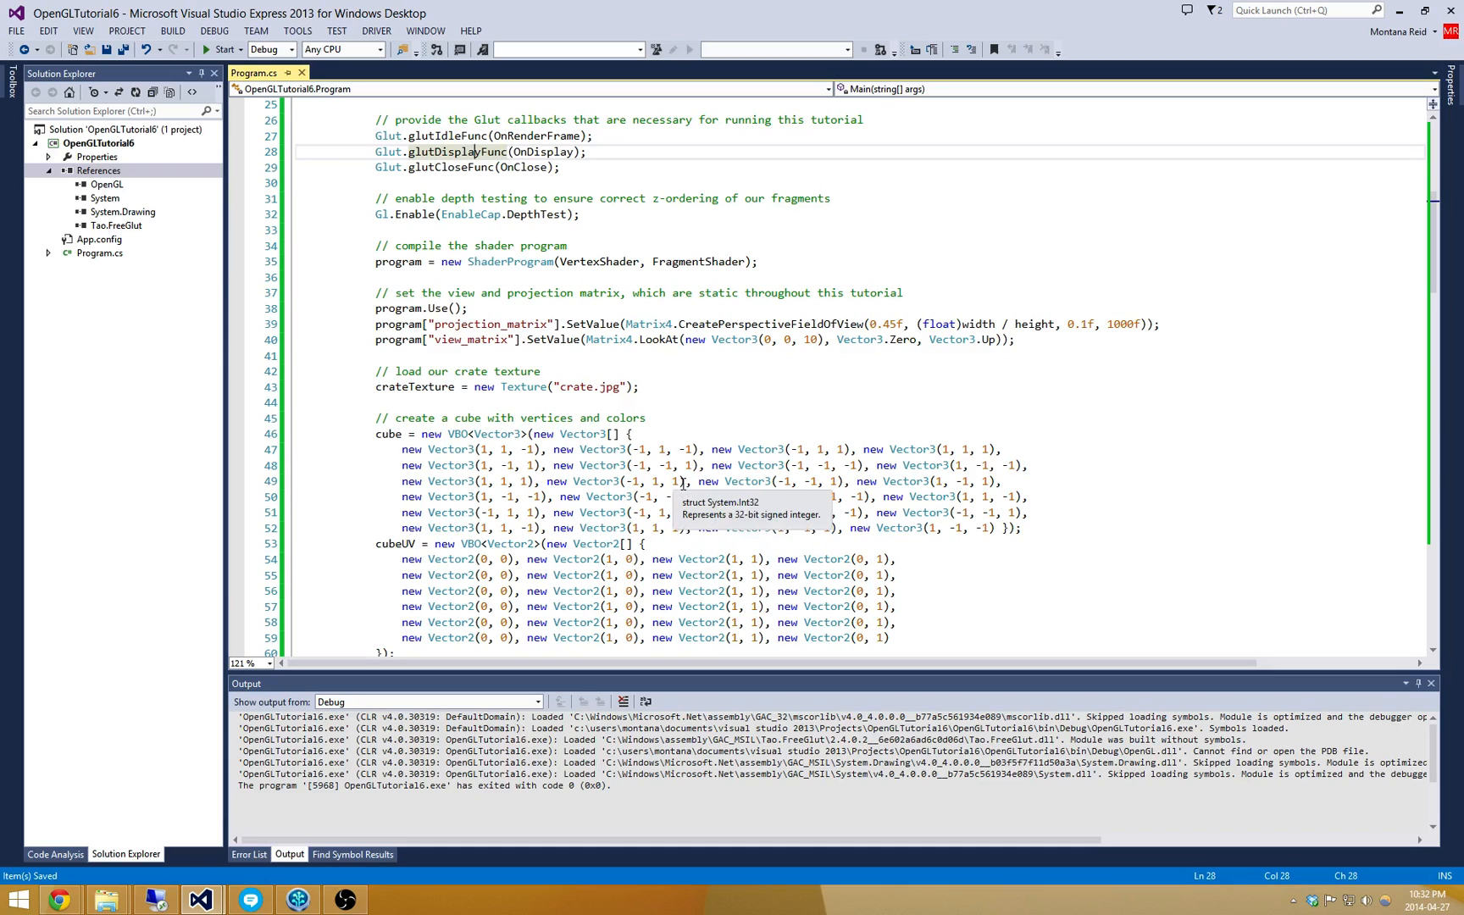
scroll("down", 3)
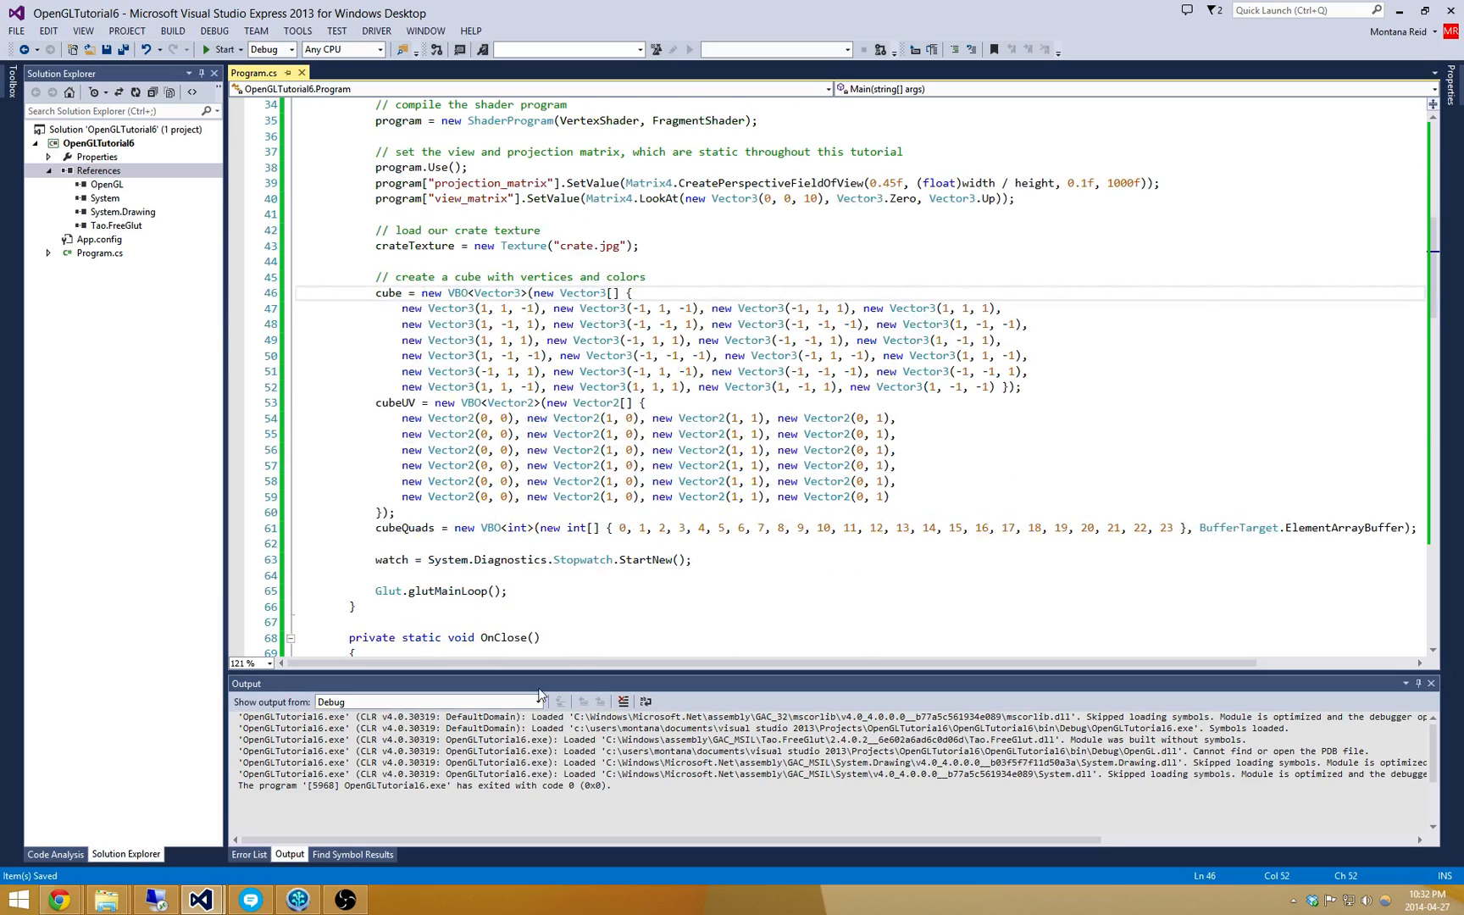